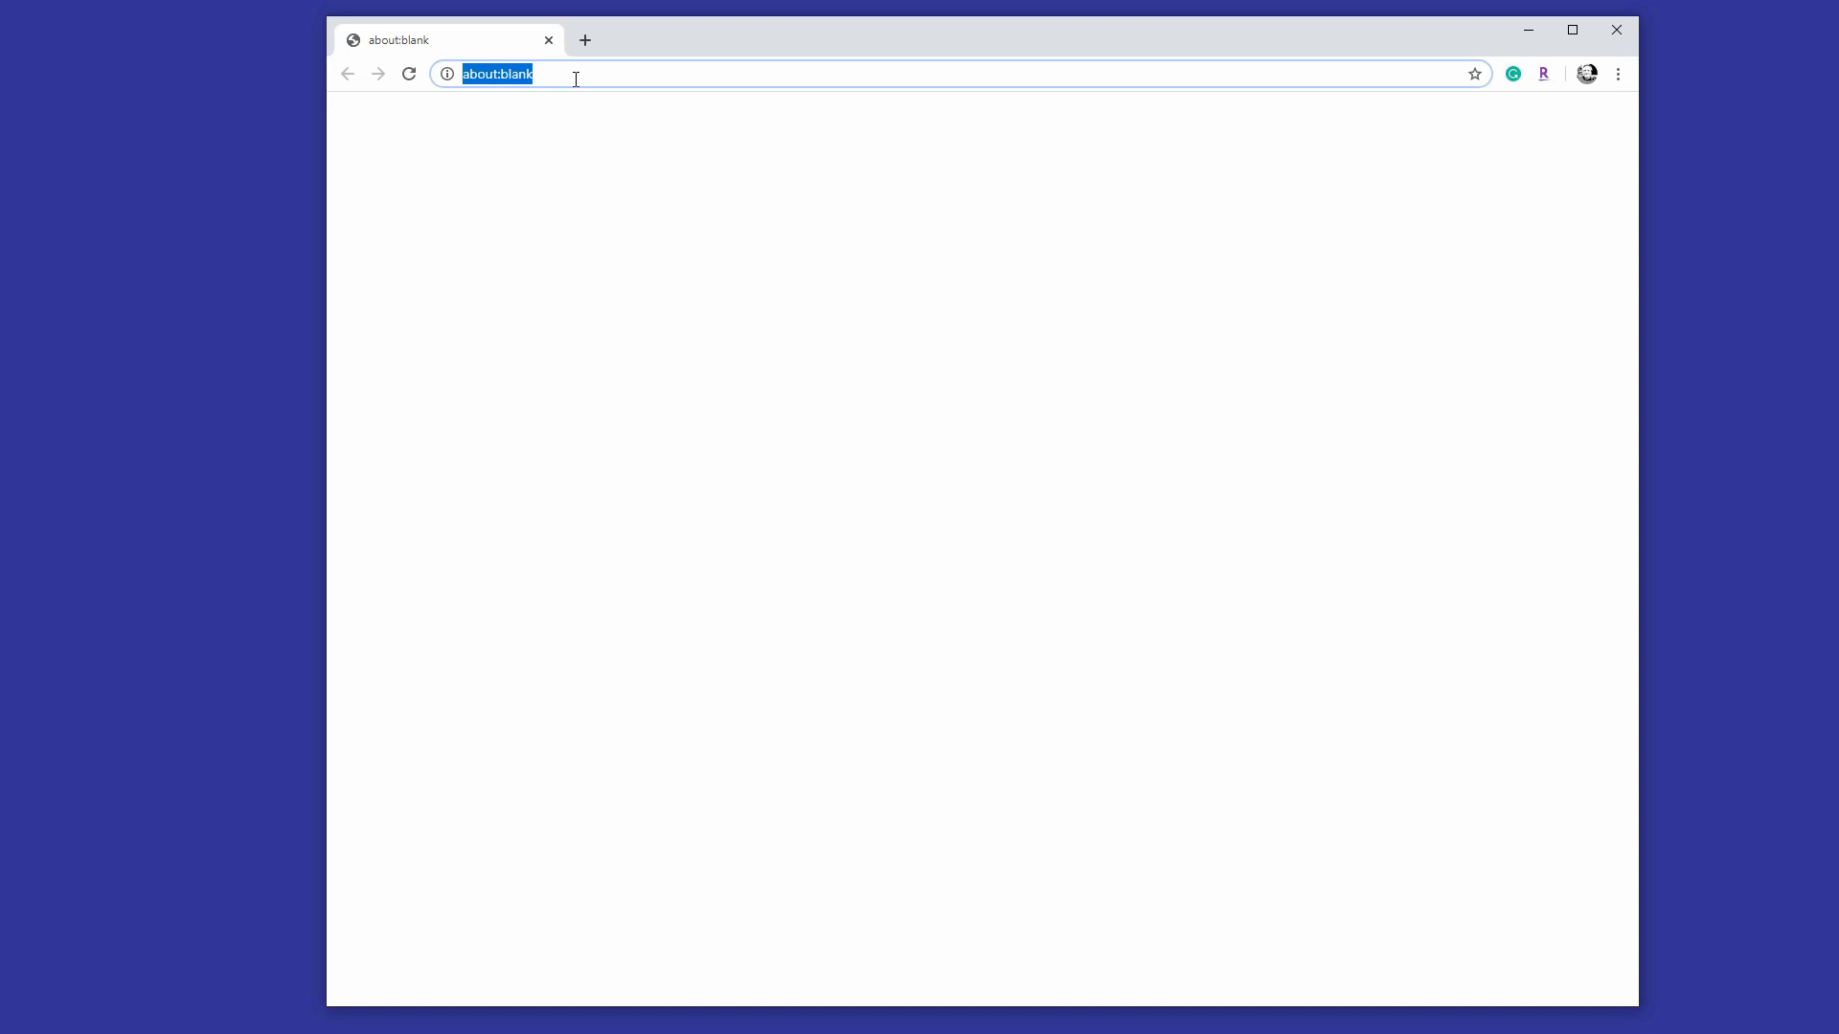
# Visit the CFAL12856A0-0151B product page and follow its Arduino SPI and Parallel Demo Code link
pyautogui.write('crystalfontz.com/product/cfal12856a00151b-128x56-transparent-oled-screen')
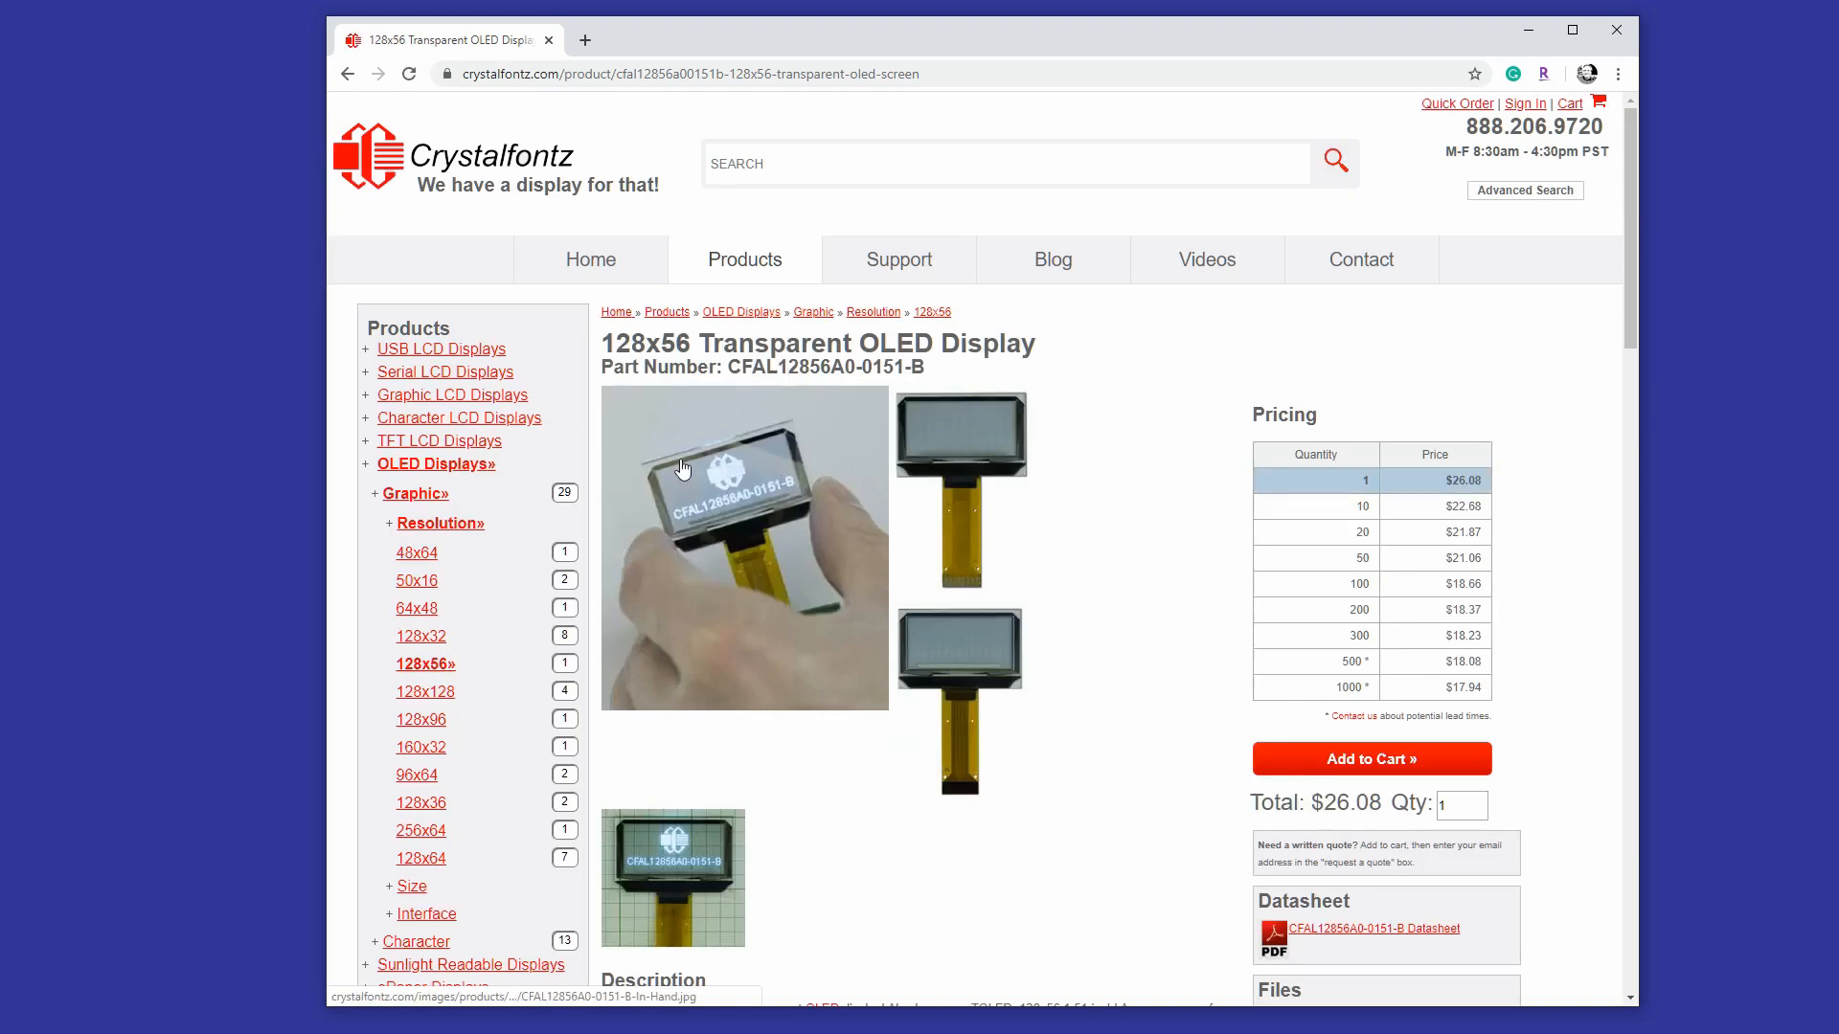
pyautogui.scroll(-3)
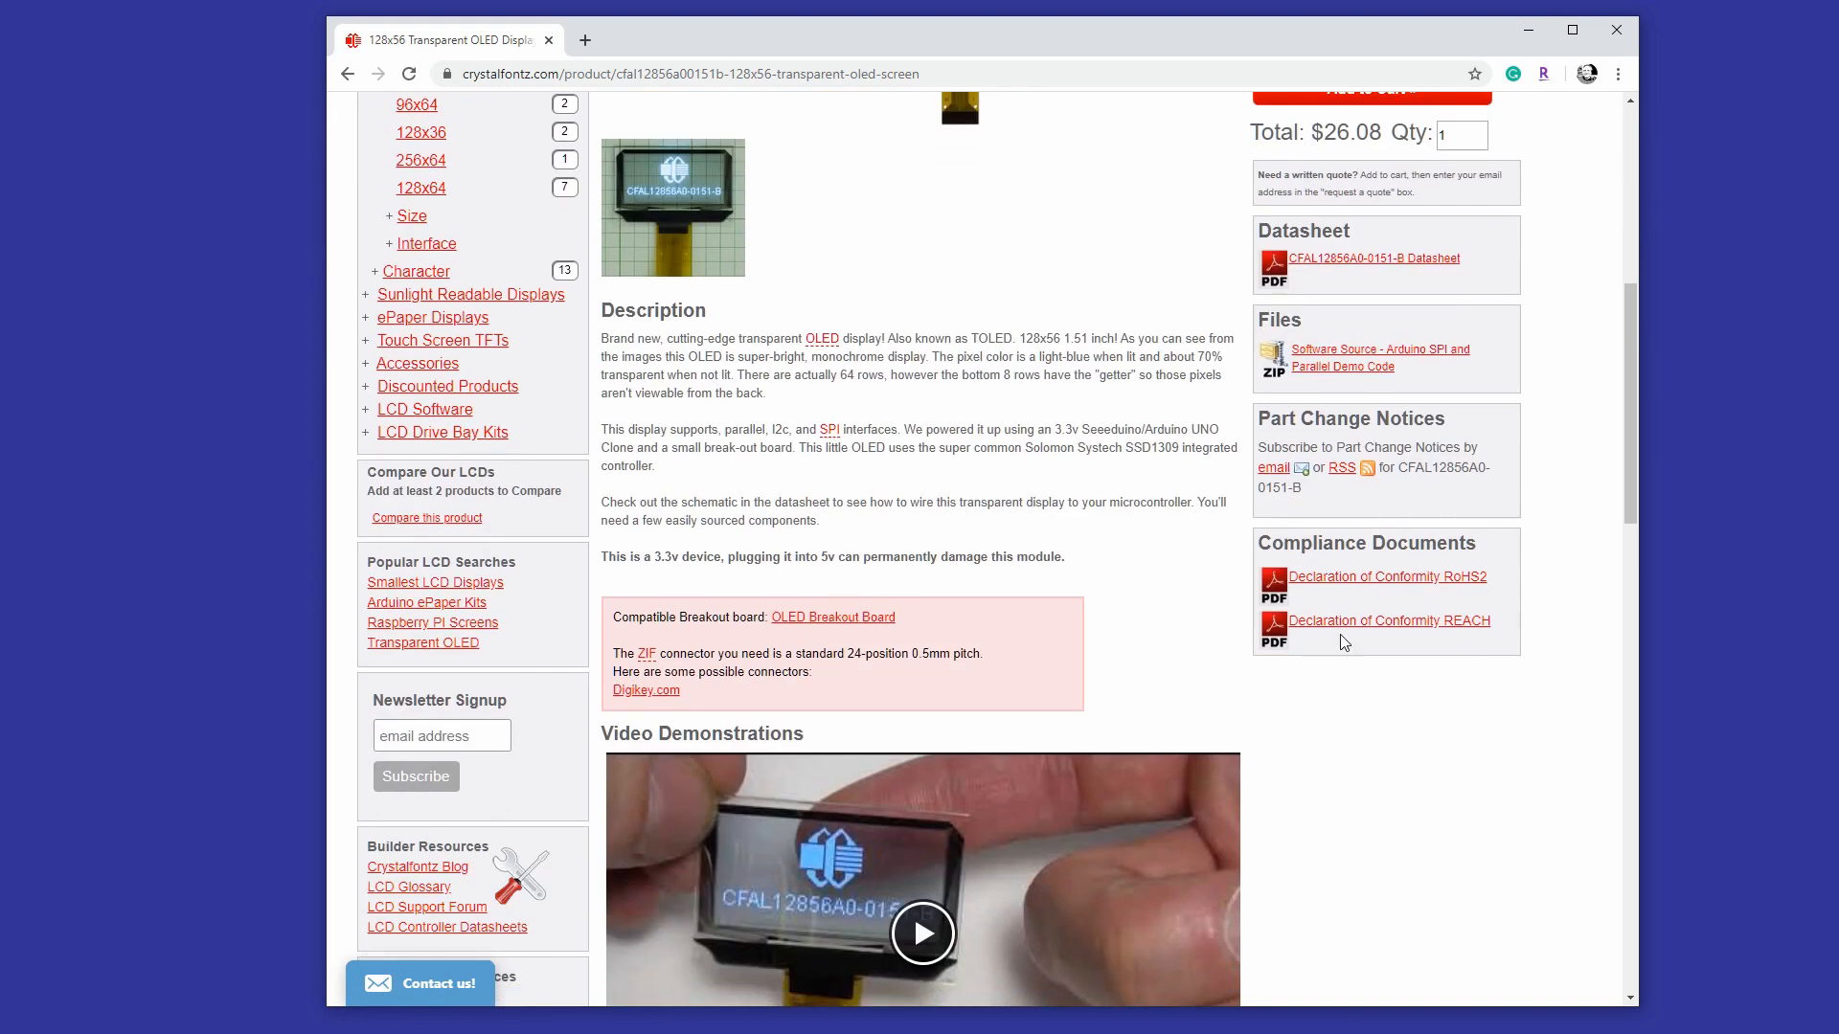
pyautogui.moveTo(1408, 373)
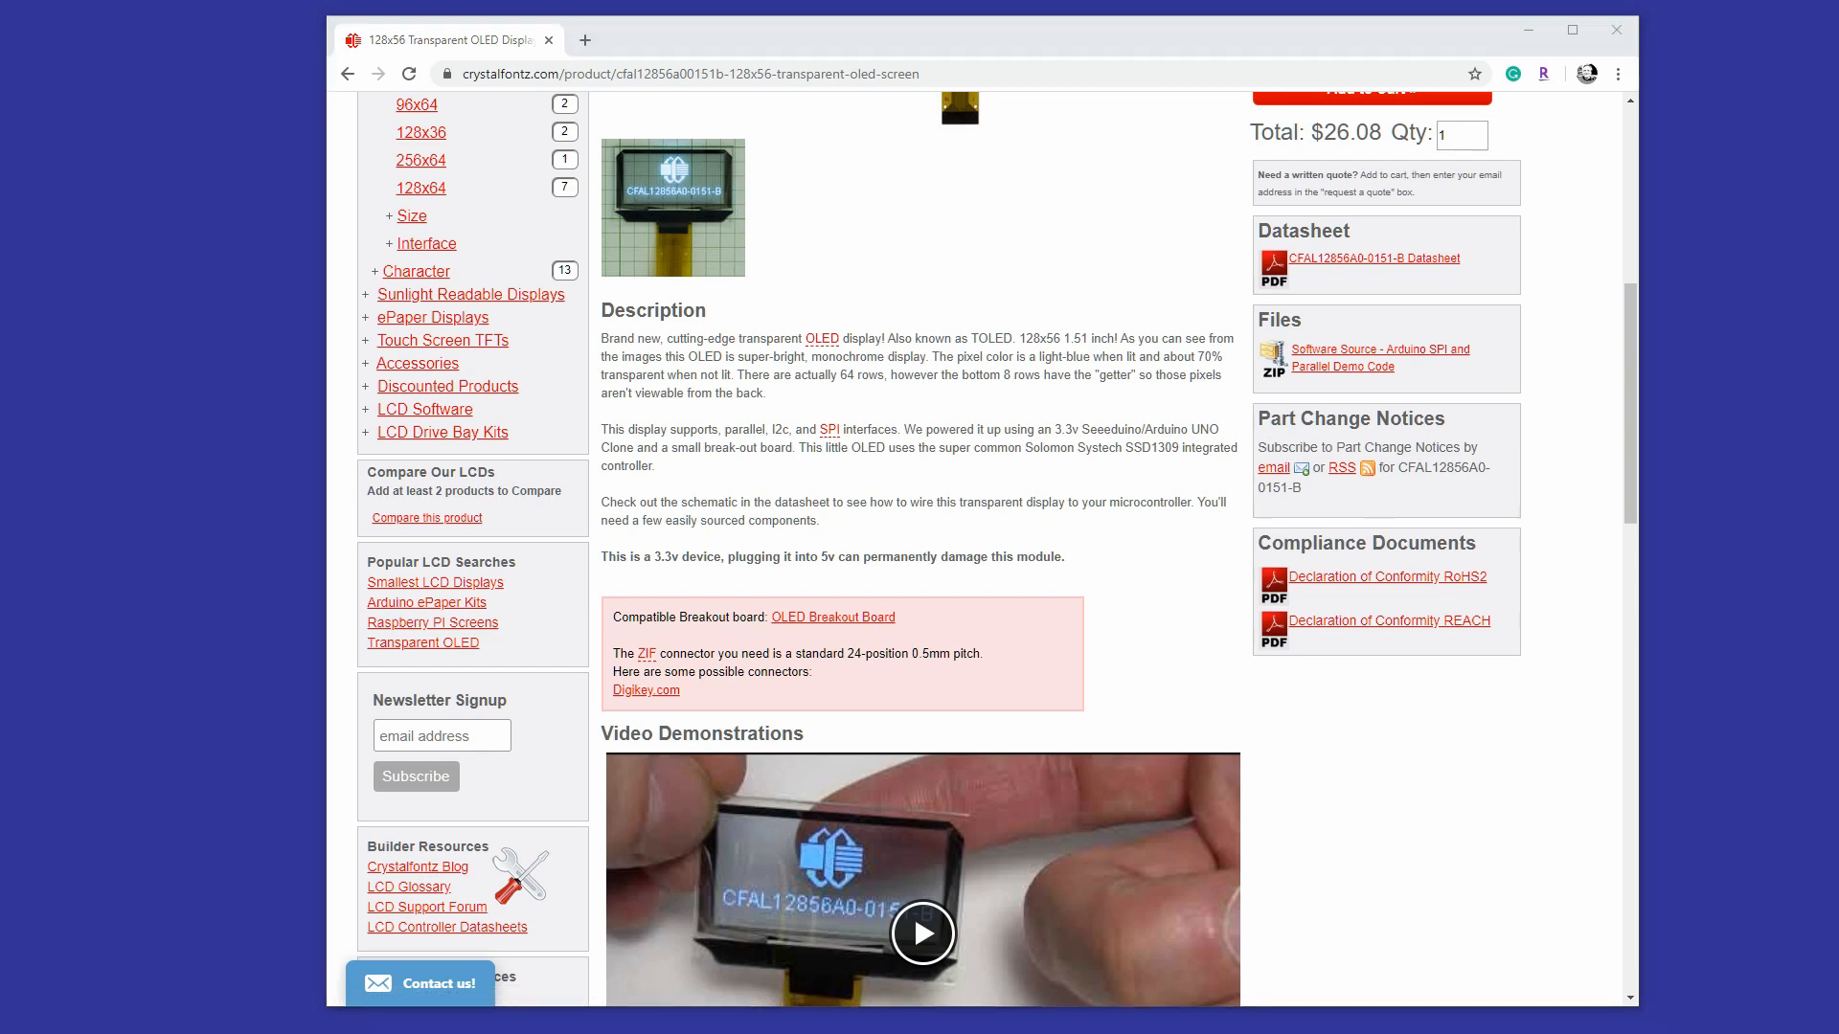
pyautogui.click(988, 73)
pyautogui.write('github.com/crystalfontz')
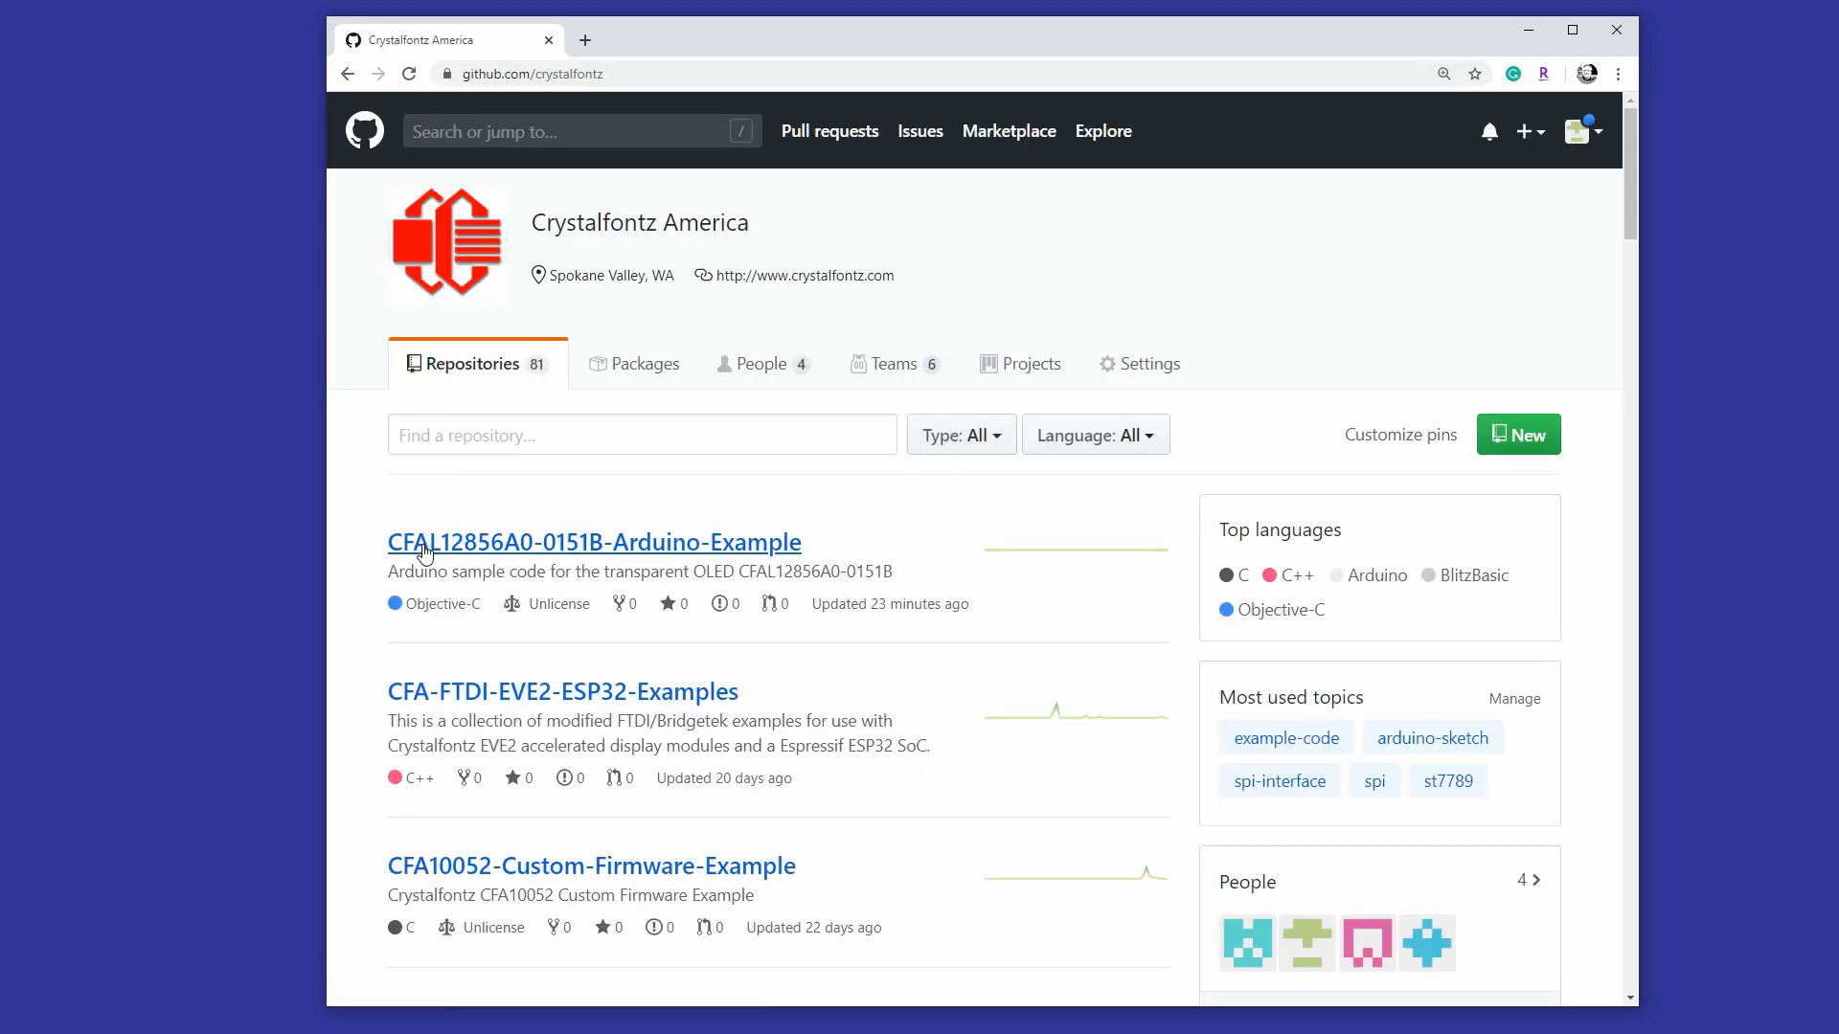
# Enter the CFAL12856A0-0151B-Arduino-Example repository and request its Download ZIP archive
pyautogui.doubleClick(648, 571)
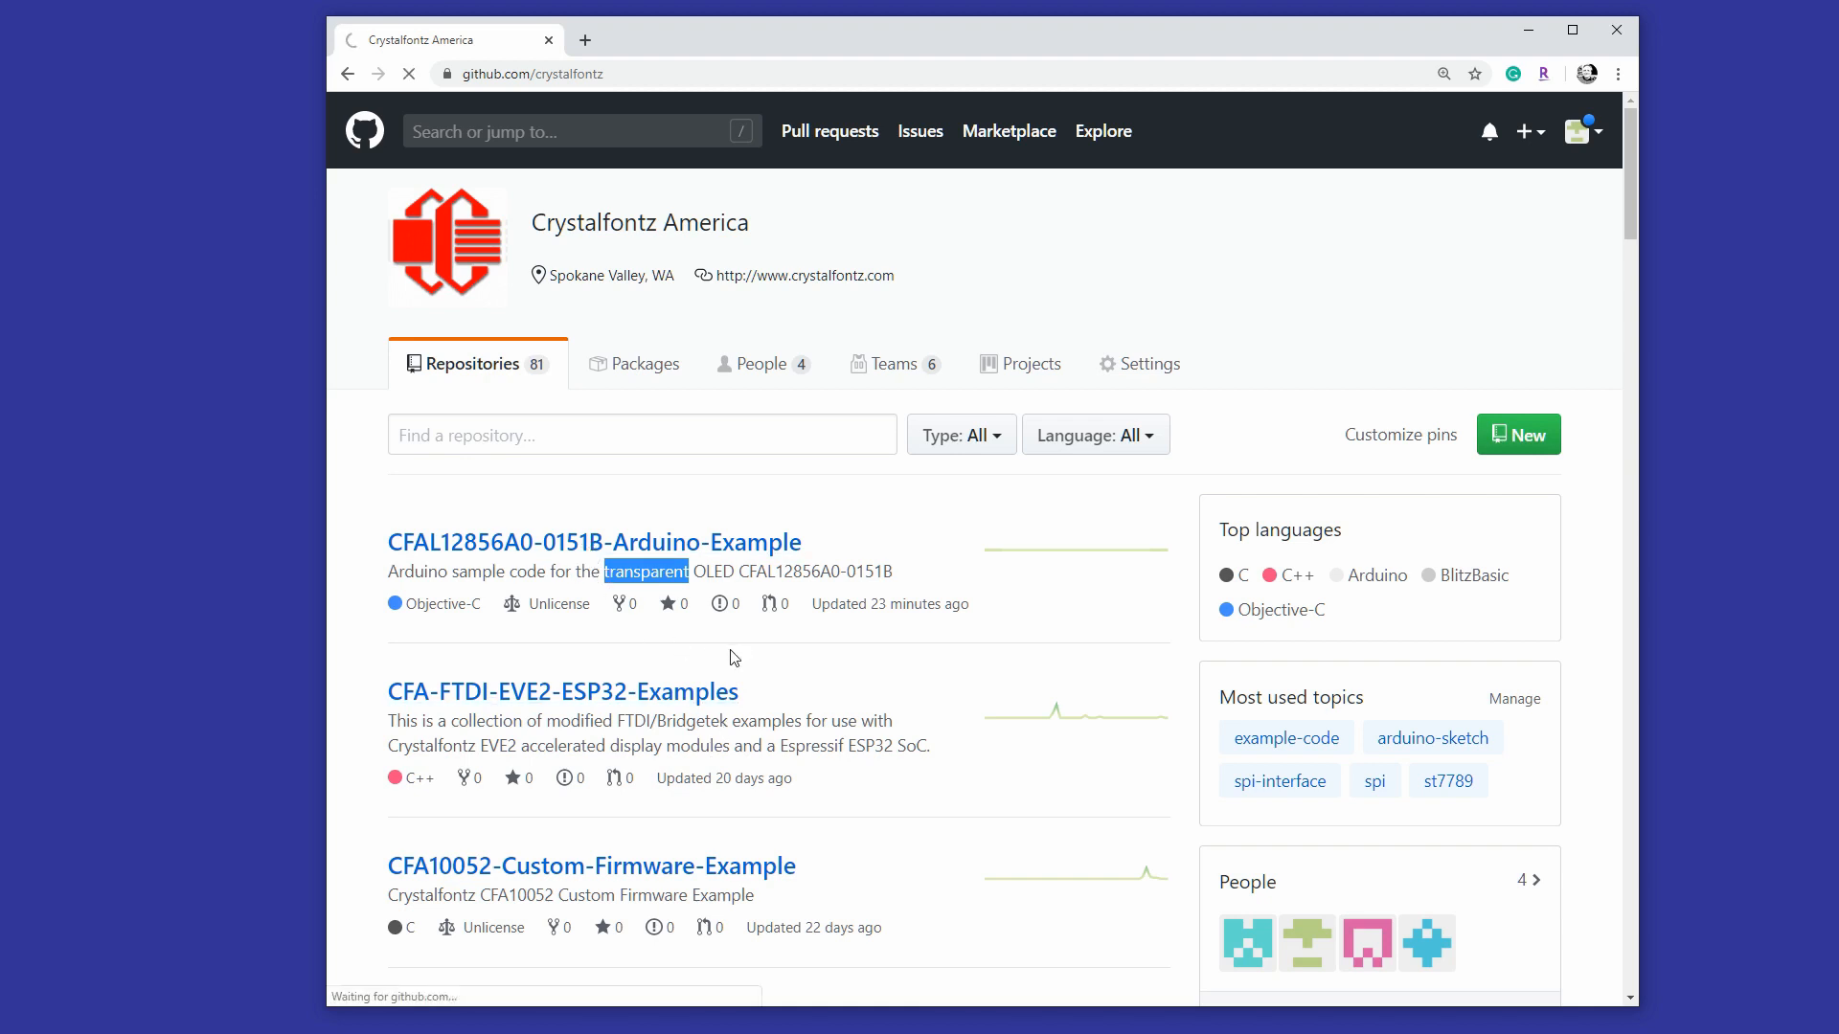
pyautogui.click(594, 542)
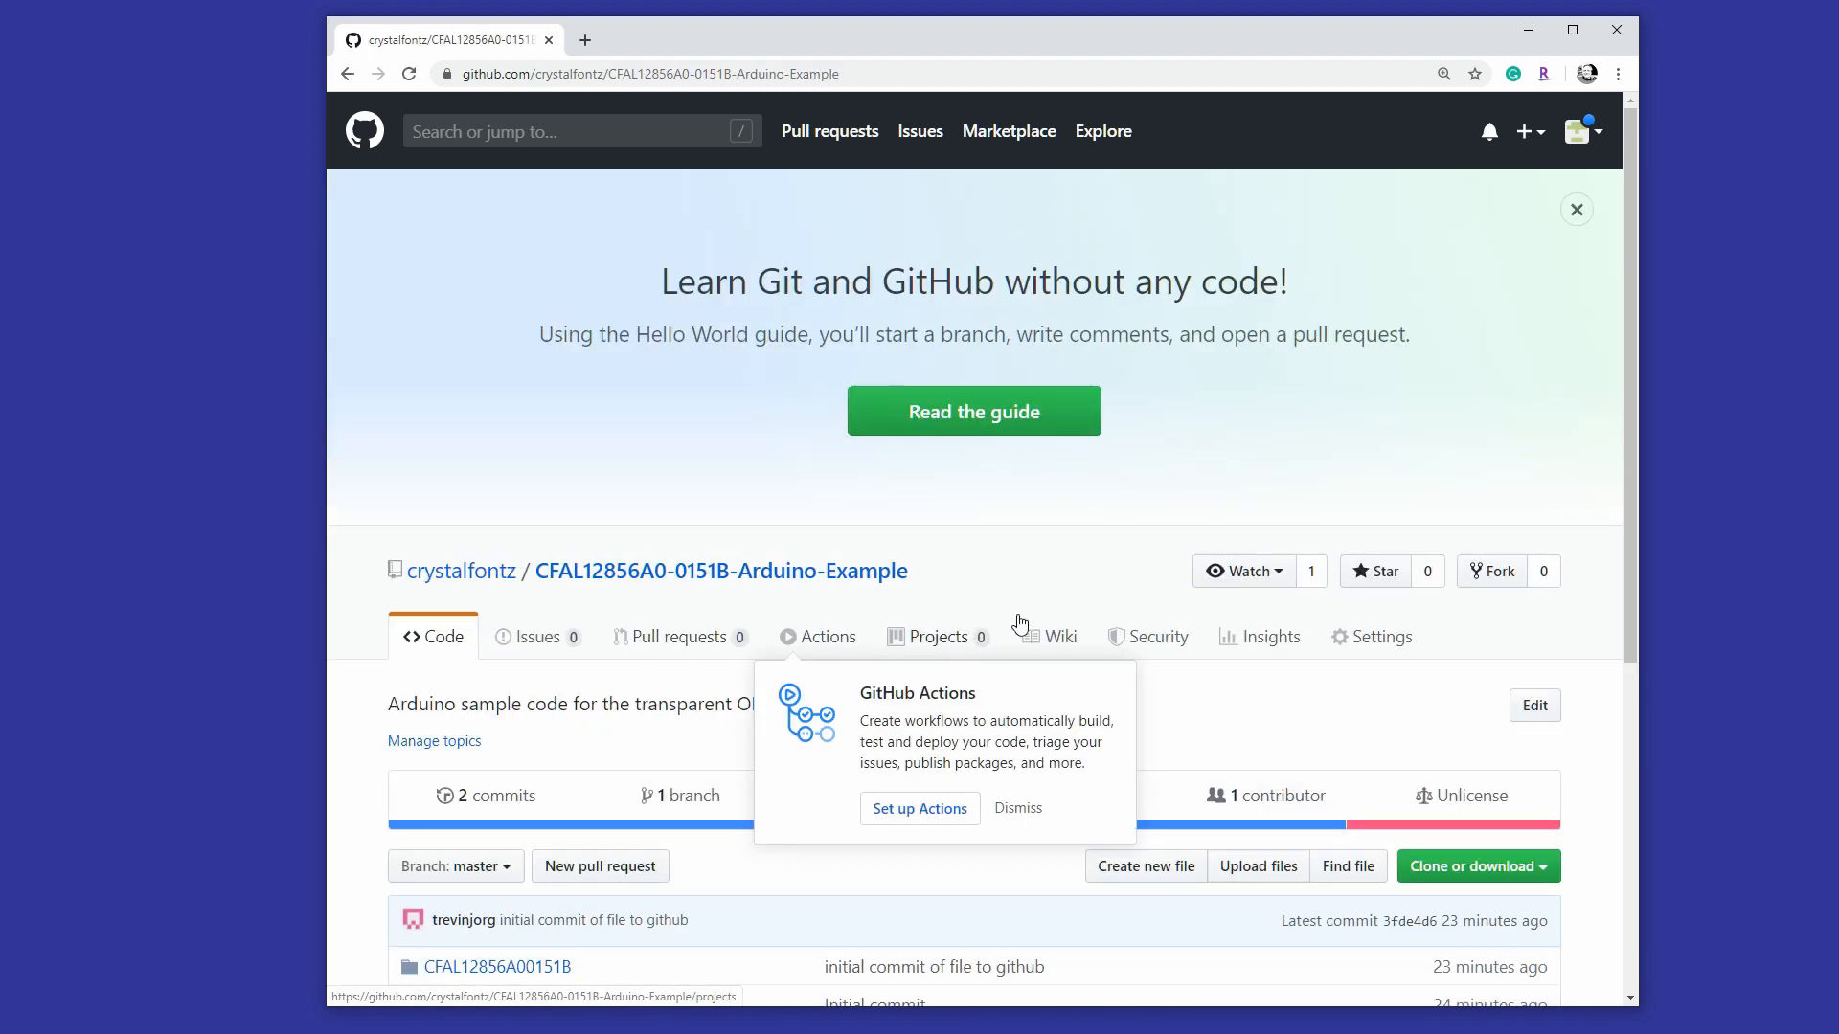
pyautogui.scroll(-3)
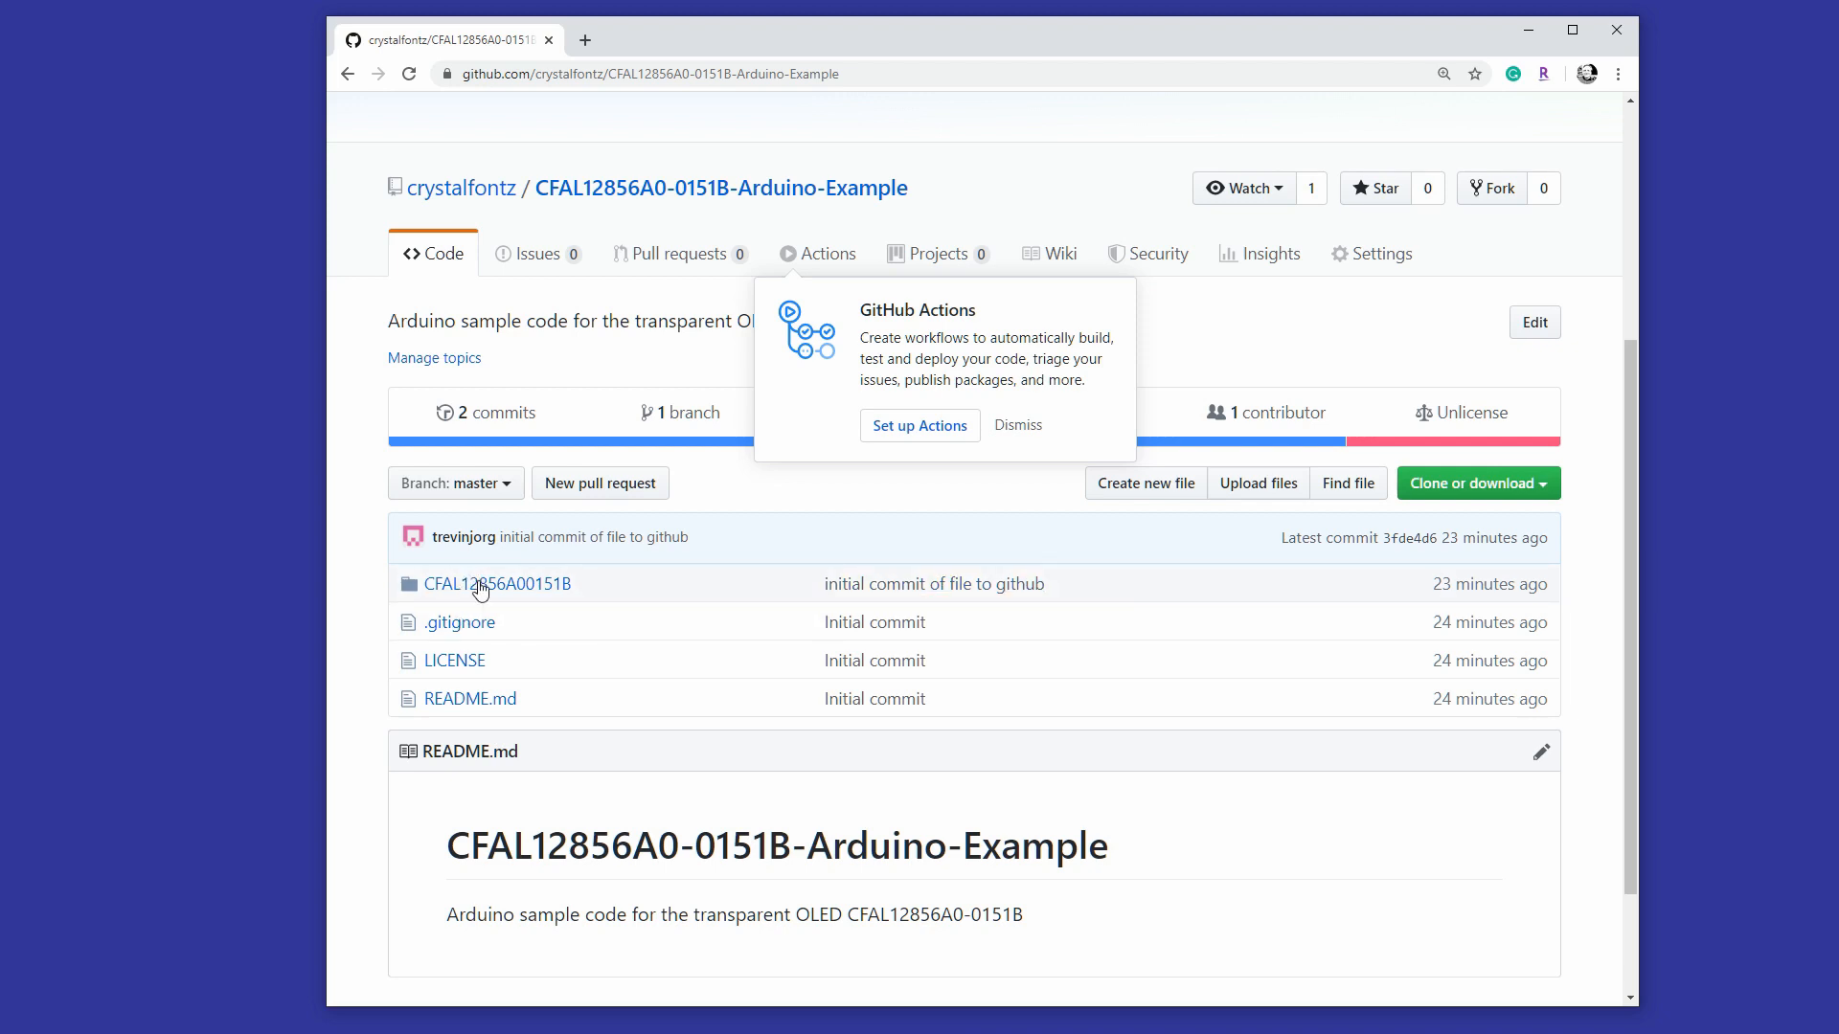
pyautogui.moveTo(1526, 508)
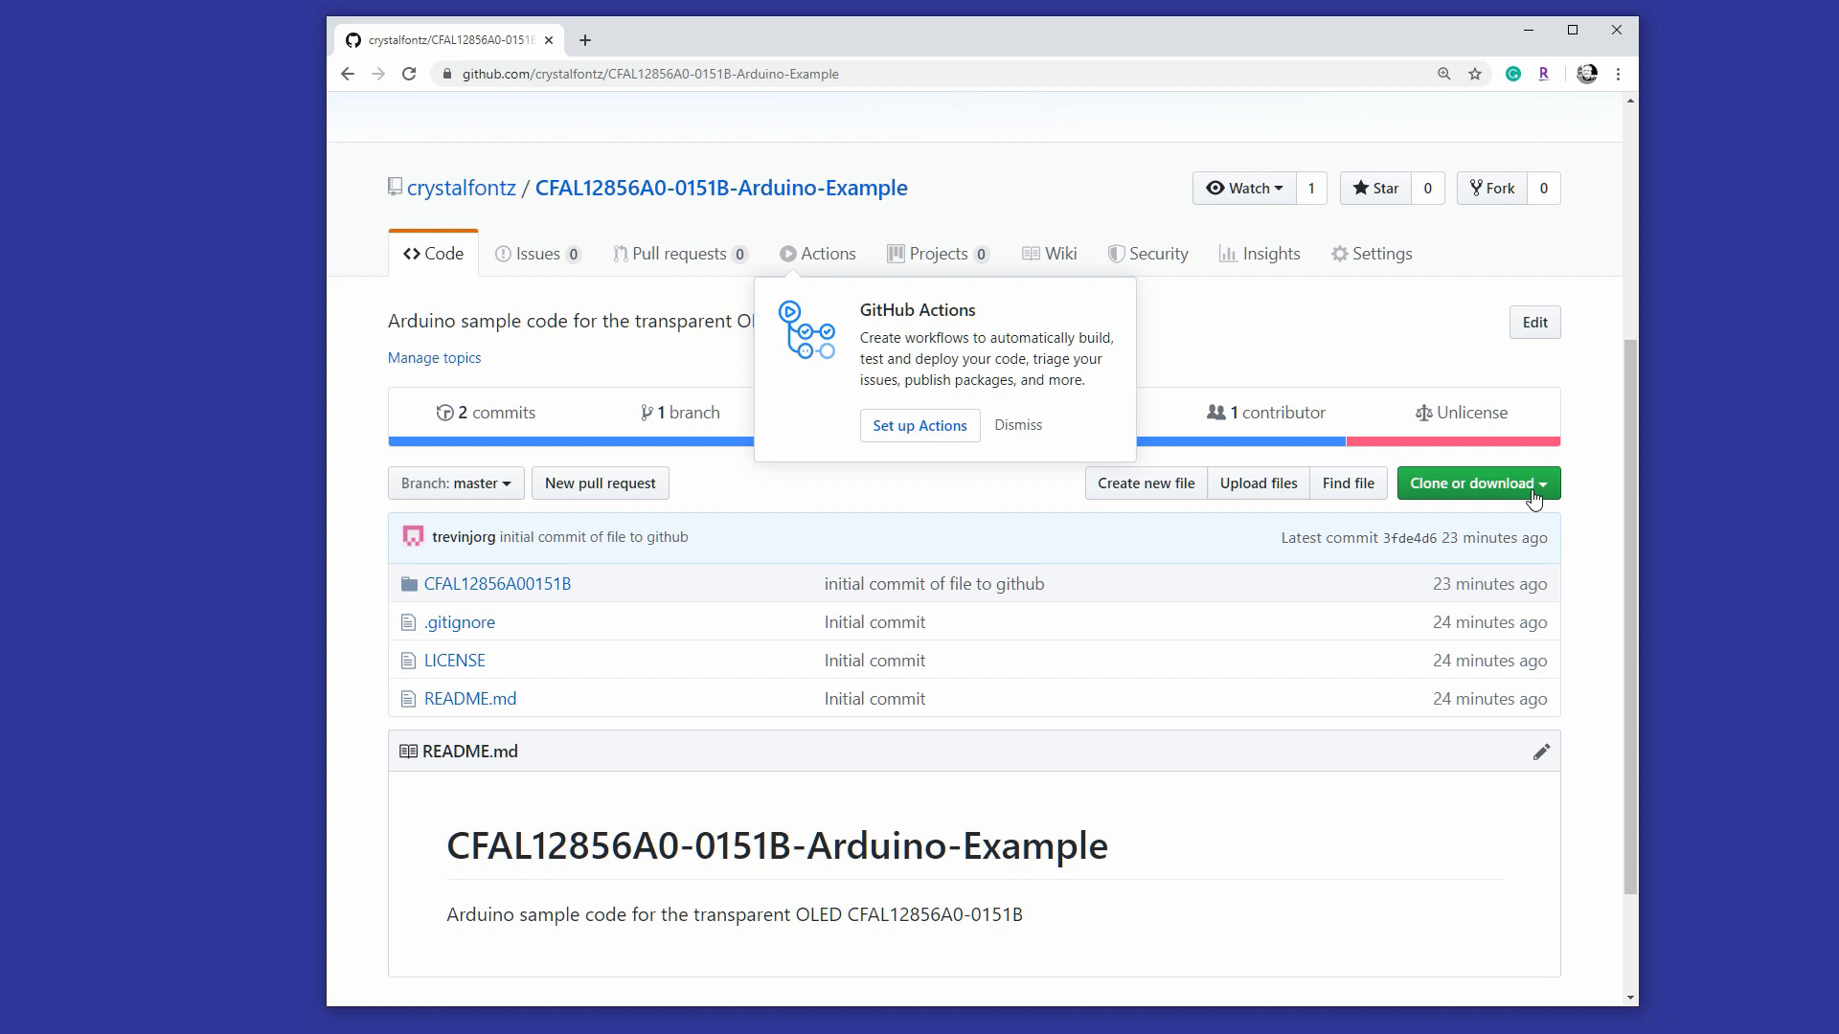
pyautogui.click(1473, 483)
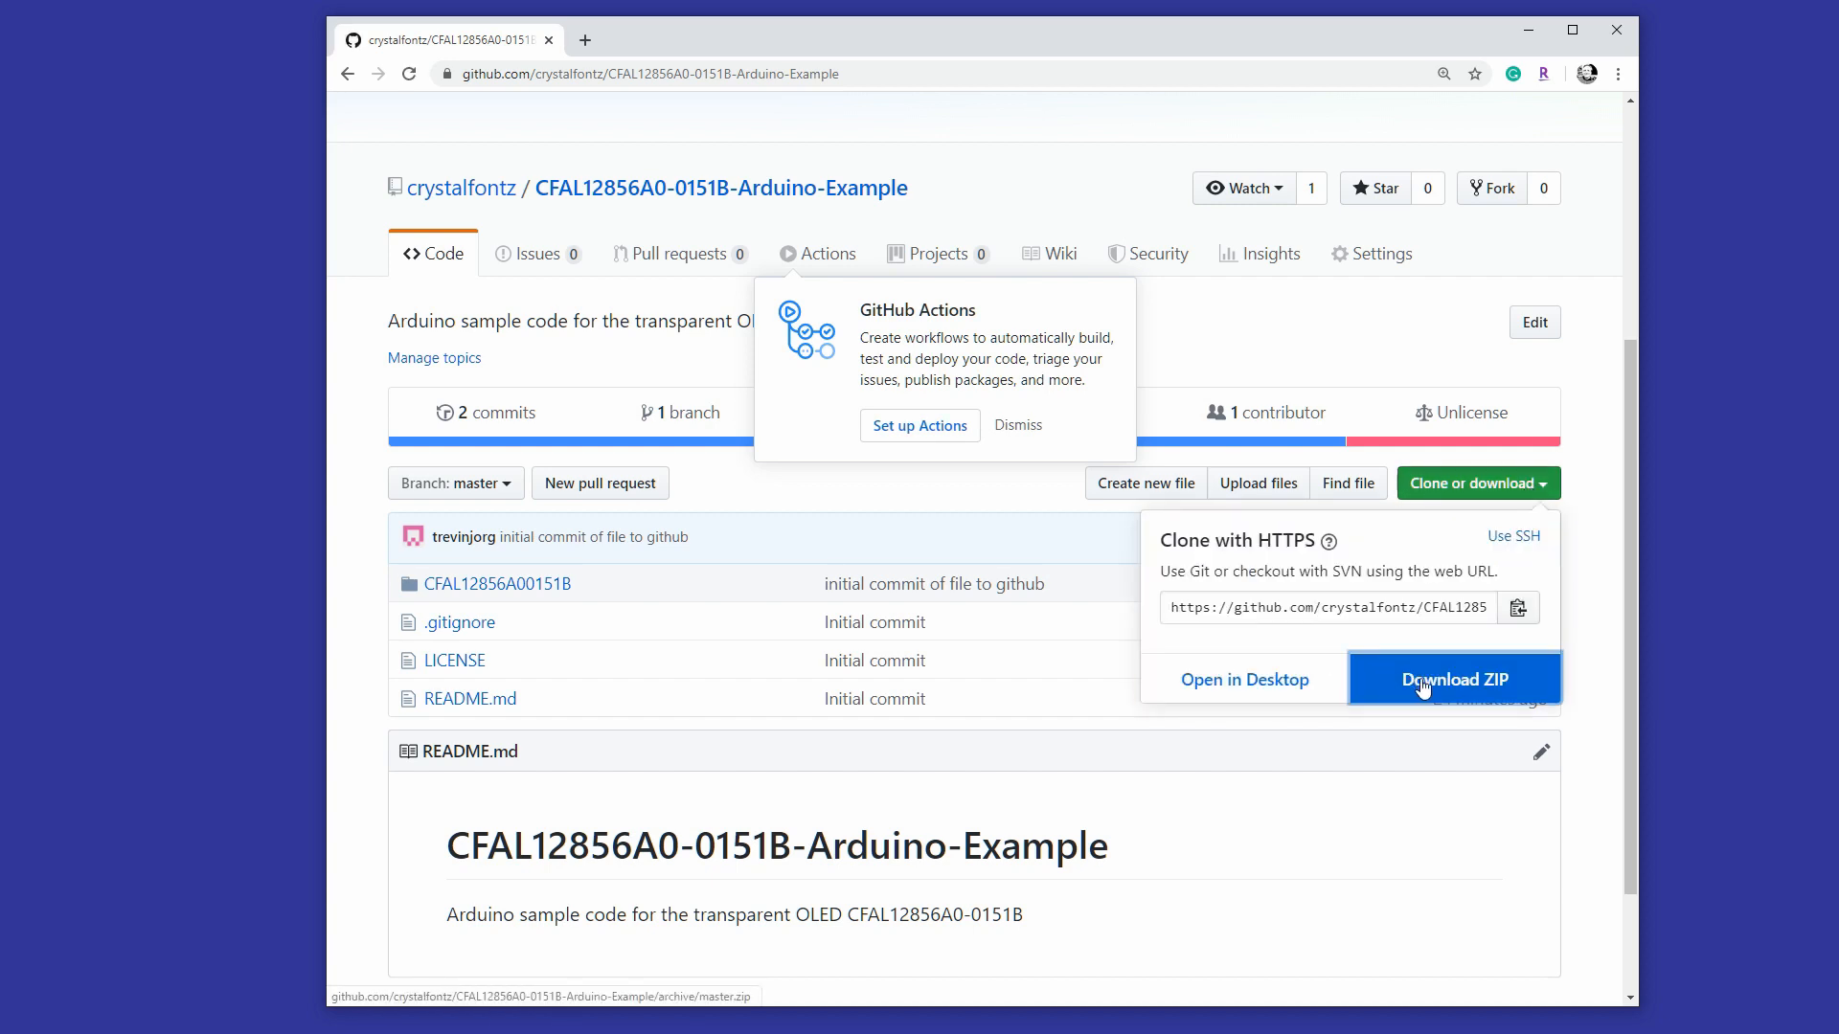
pyautogui.click(1456, 678)
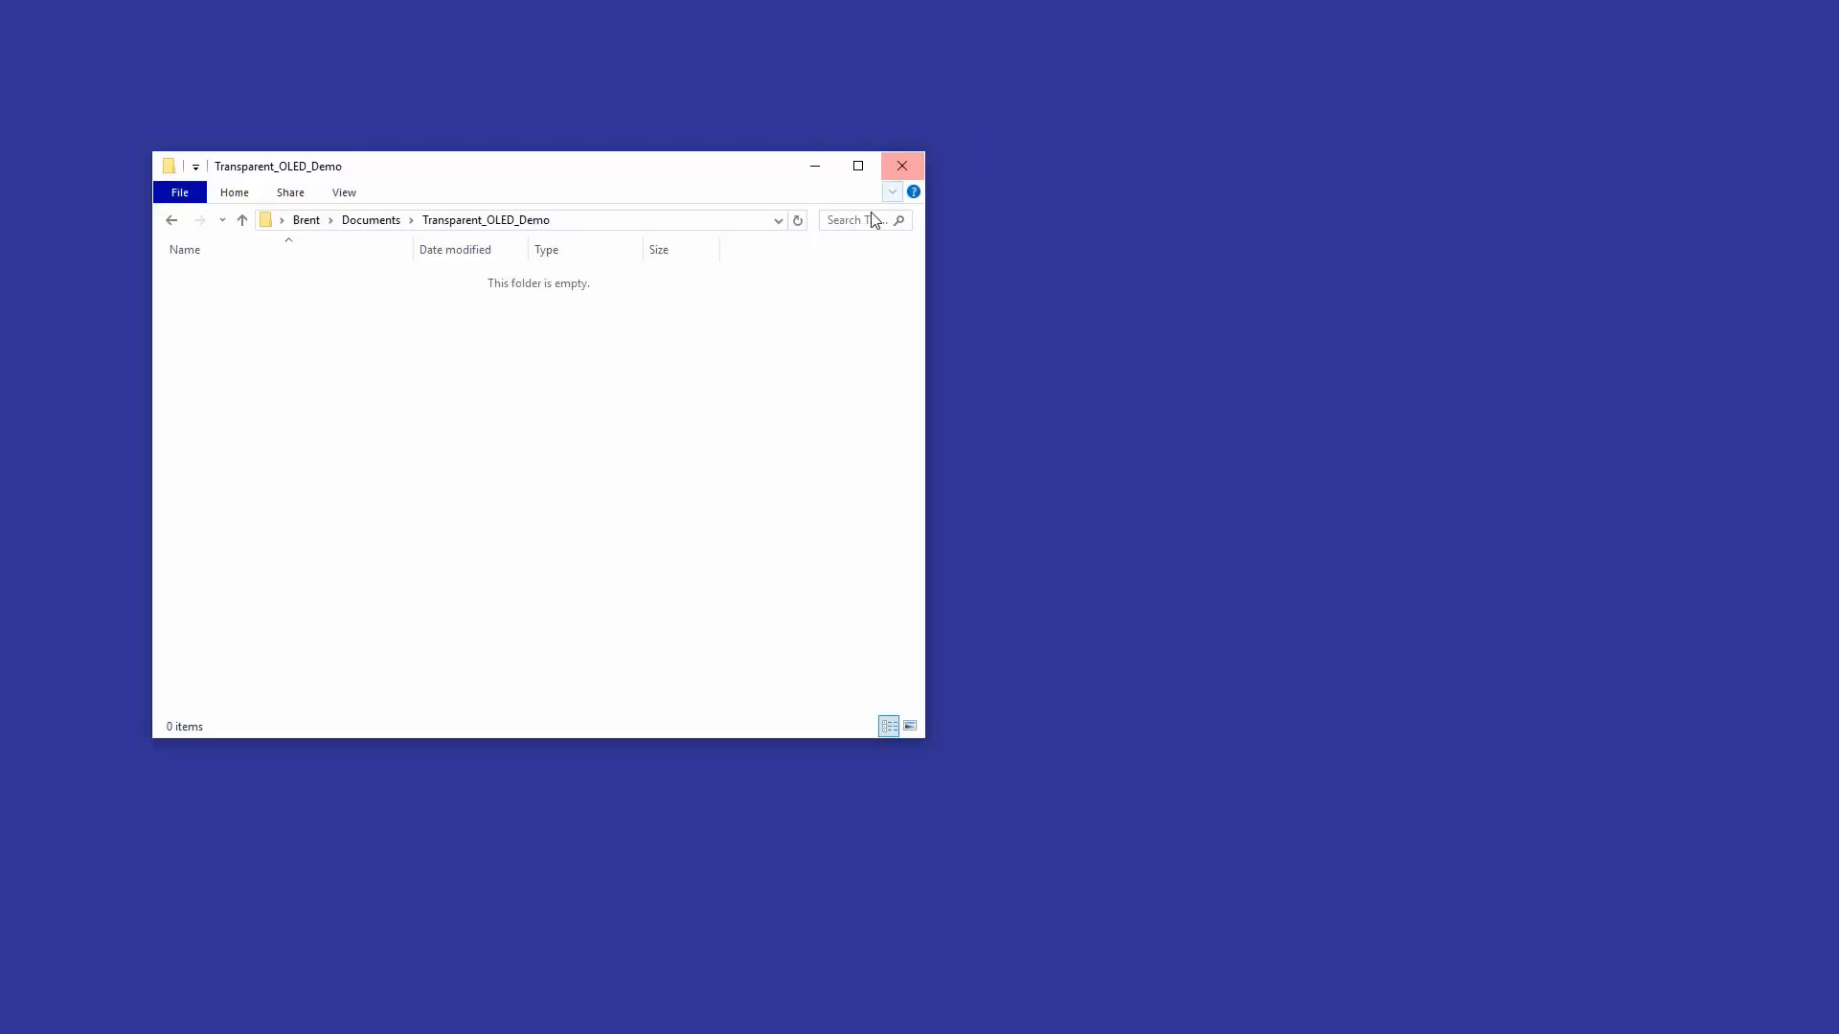
pyautogui.moveTo(460, 341)
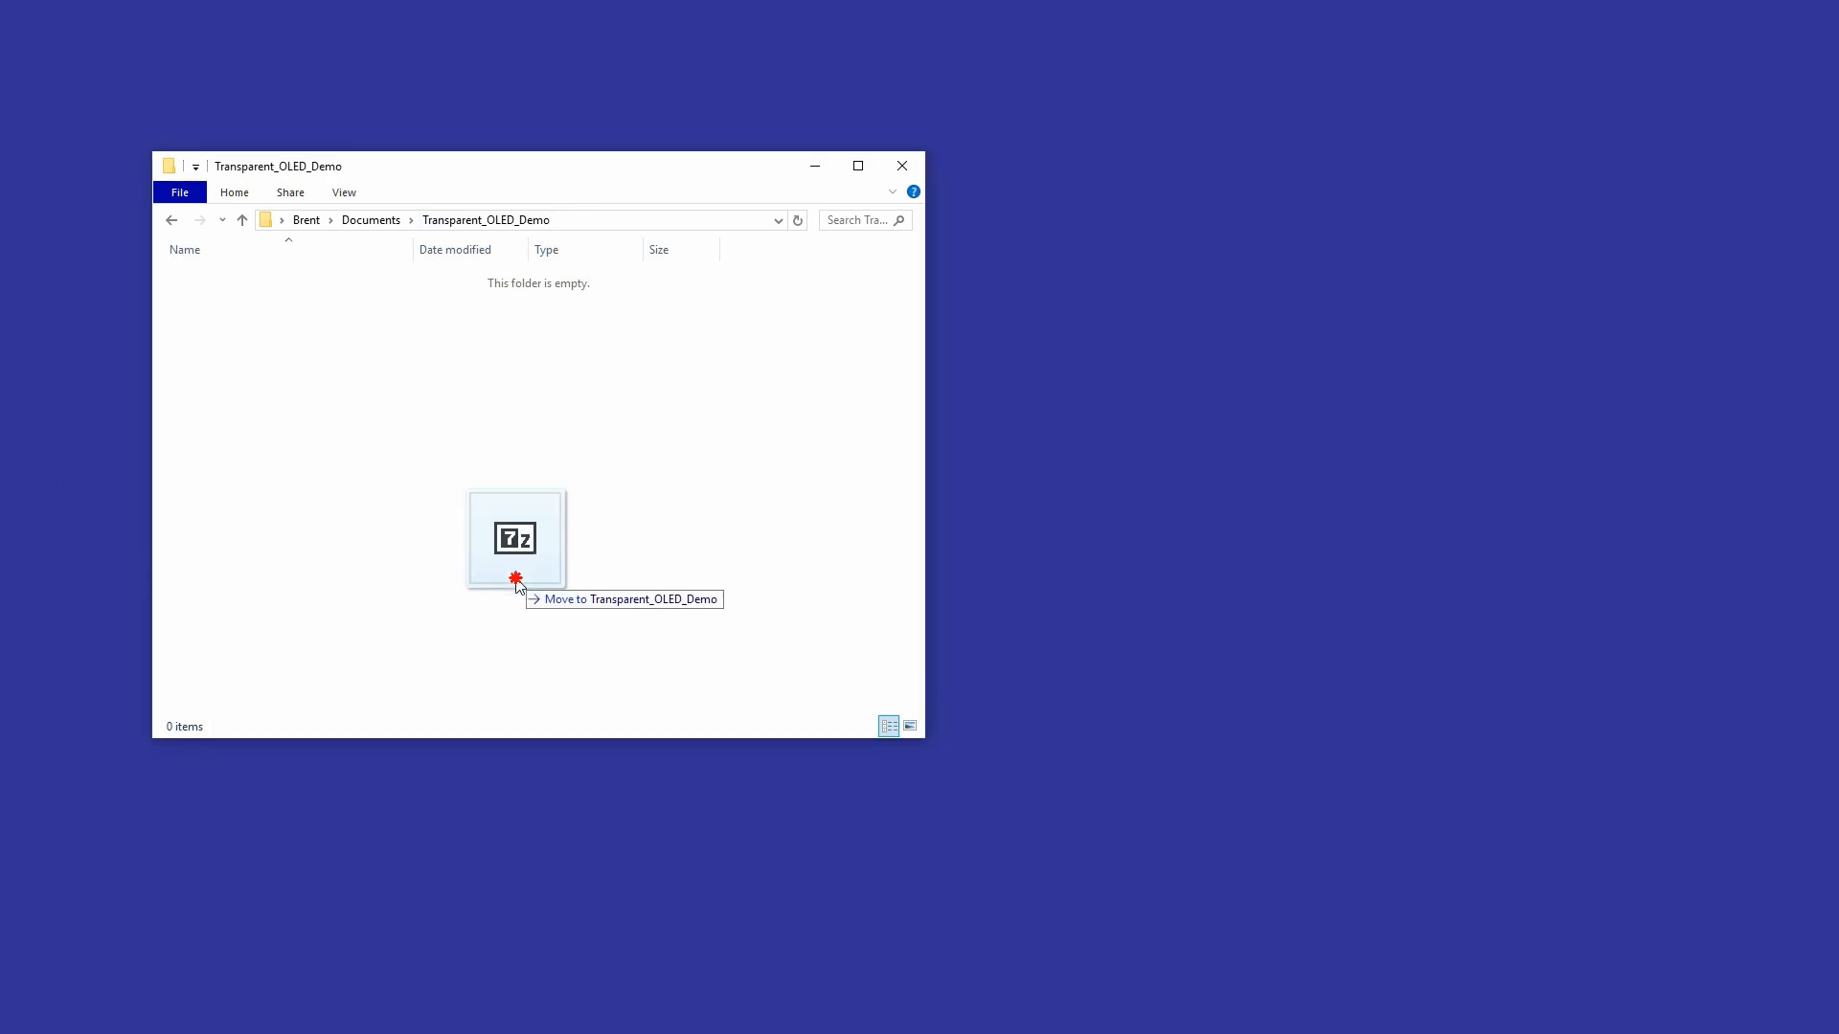
# Extract CFAL12856A0-0151B-Arduino-Example-master from the ZIP into Transparent_OLED_Demo and view it in details layout
pyautogui.doubleClick(515, 539)
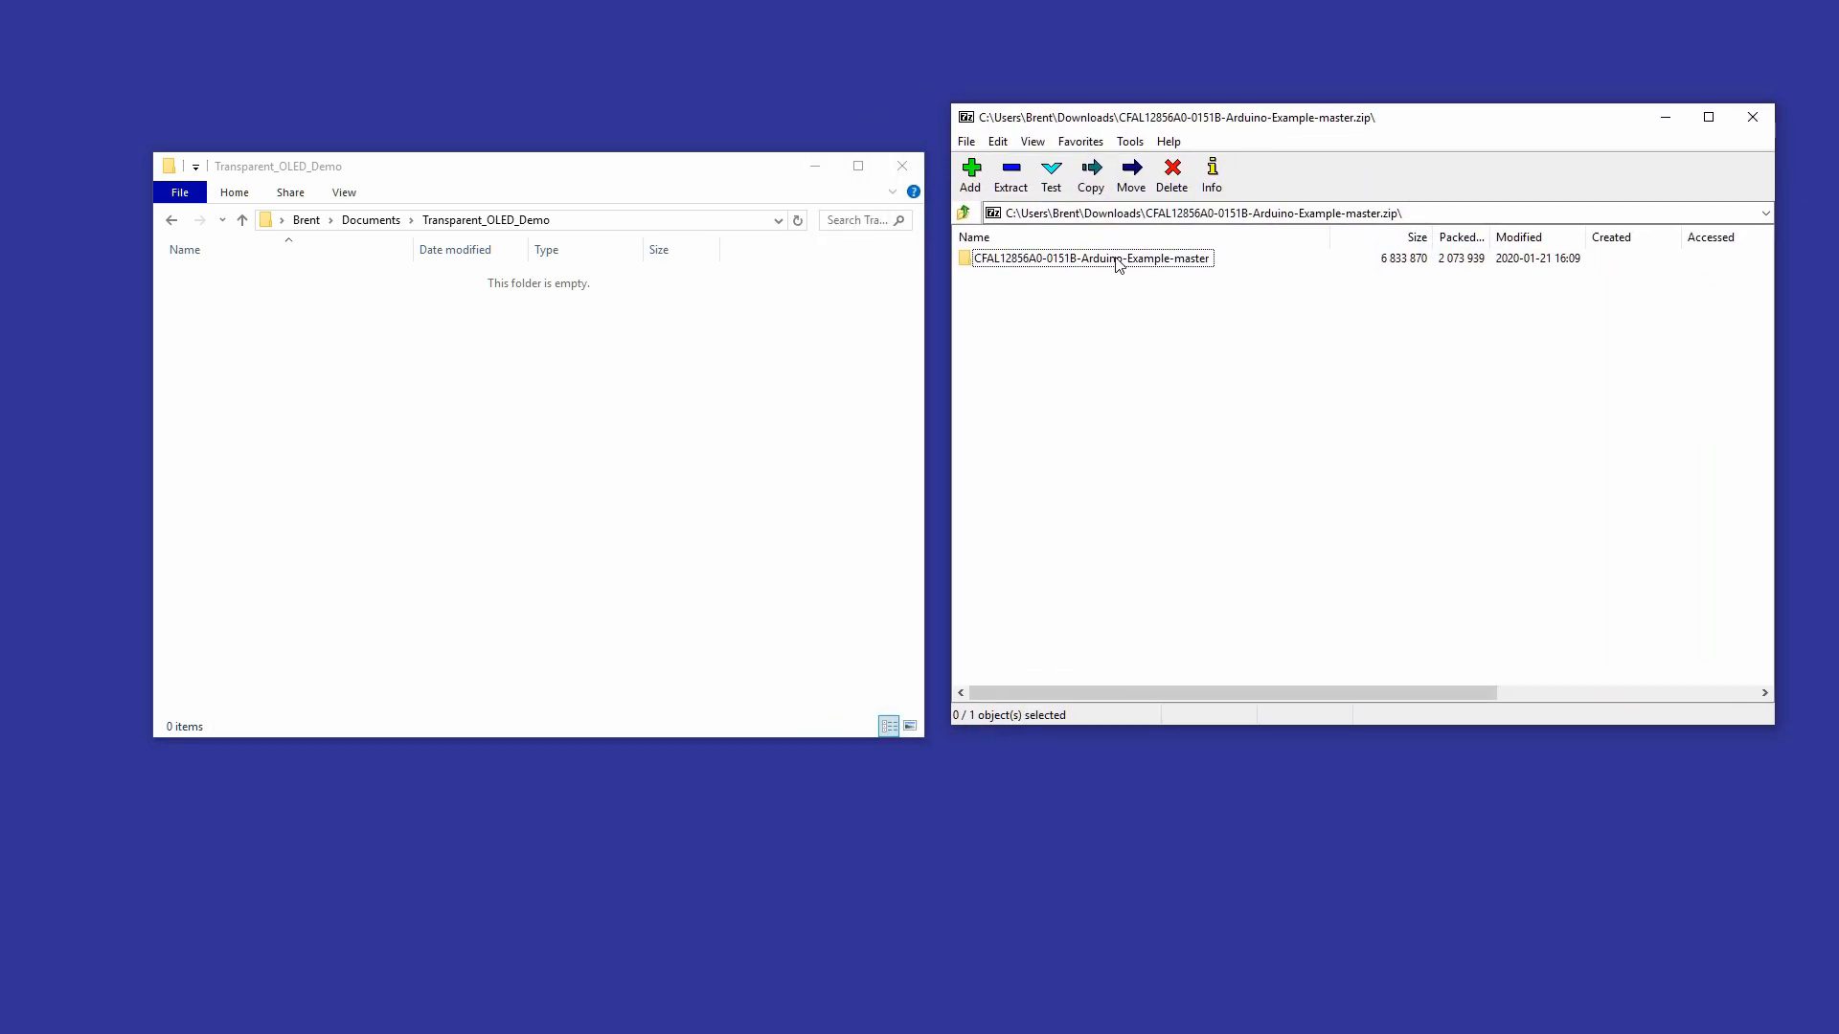
pyautogui.doubleClick(1092, 257)
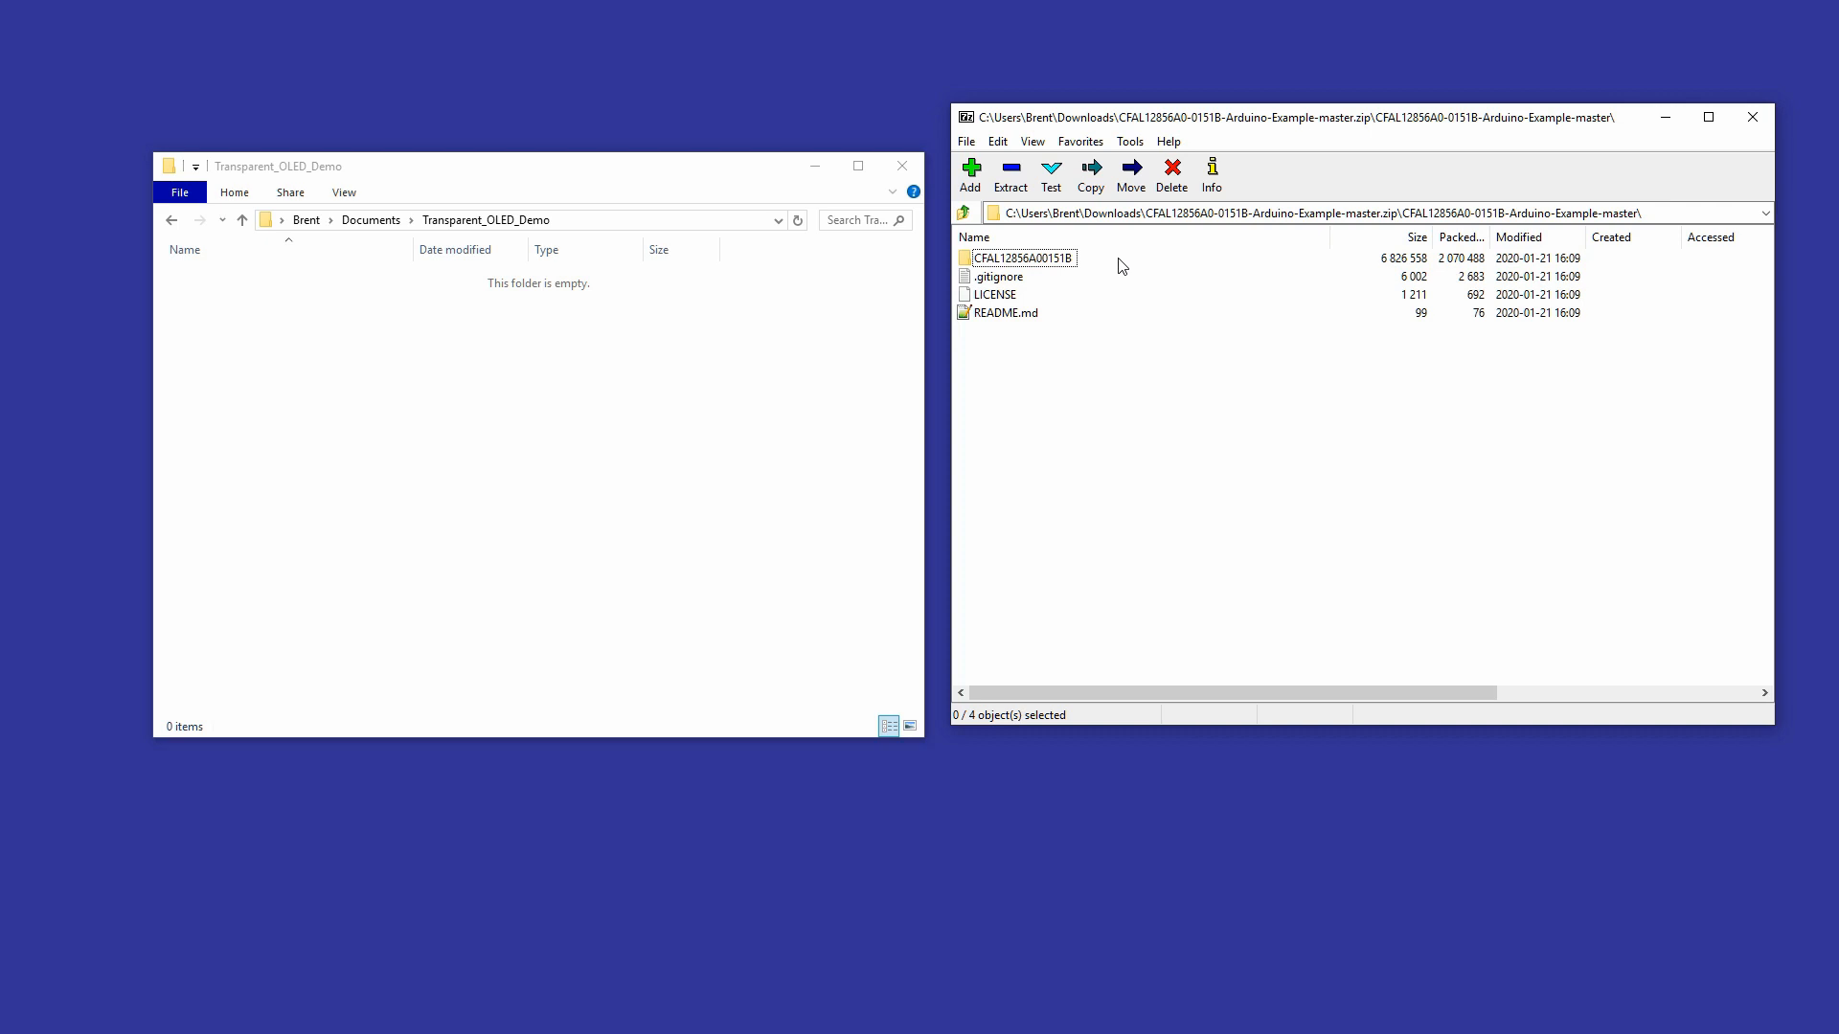
pyautogui.moveTo(1747, 119)
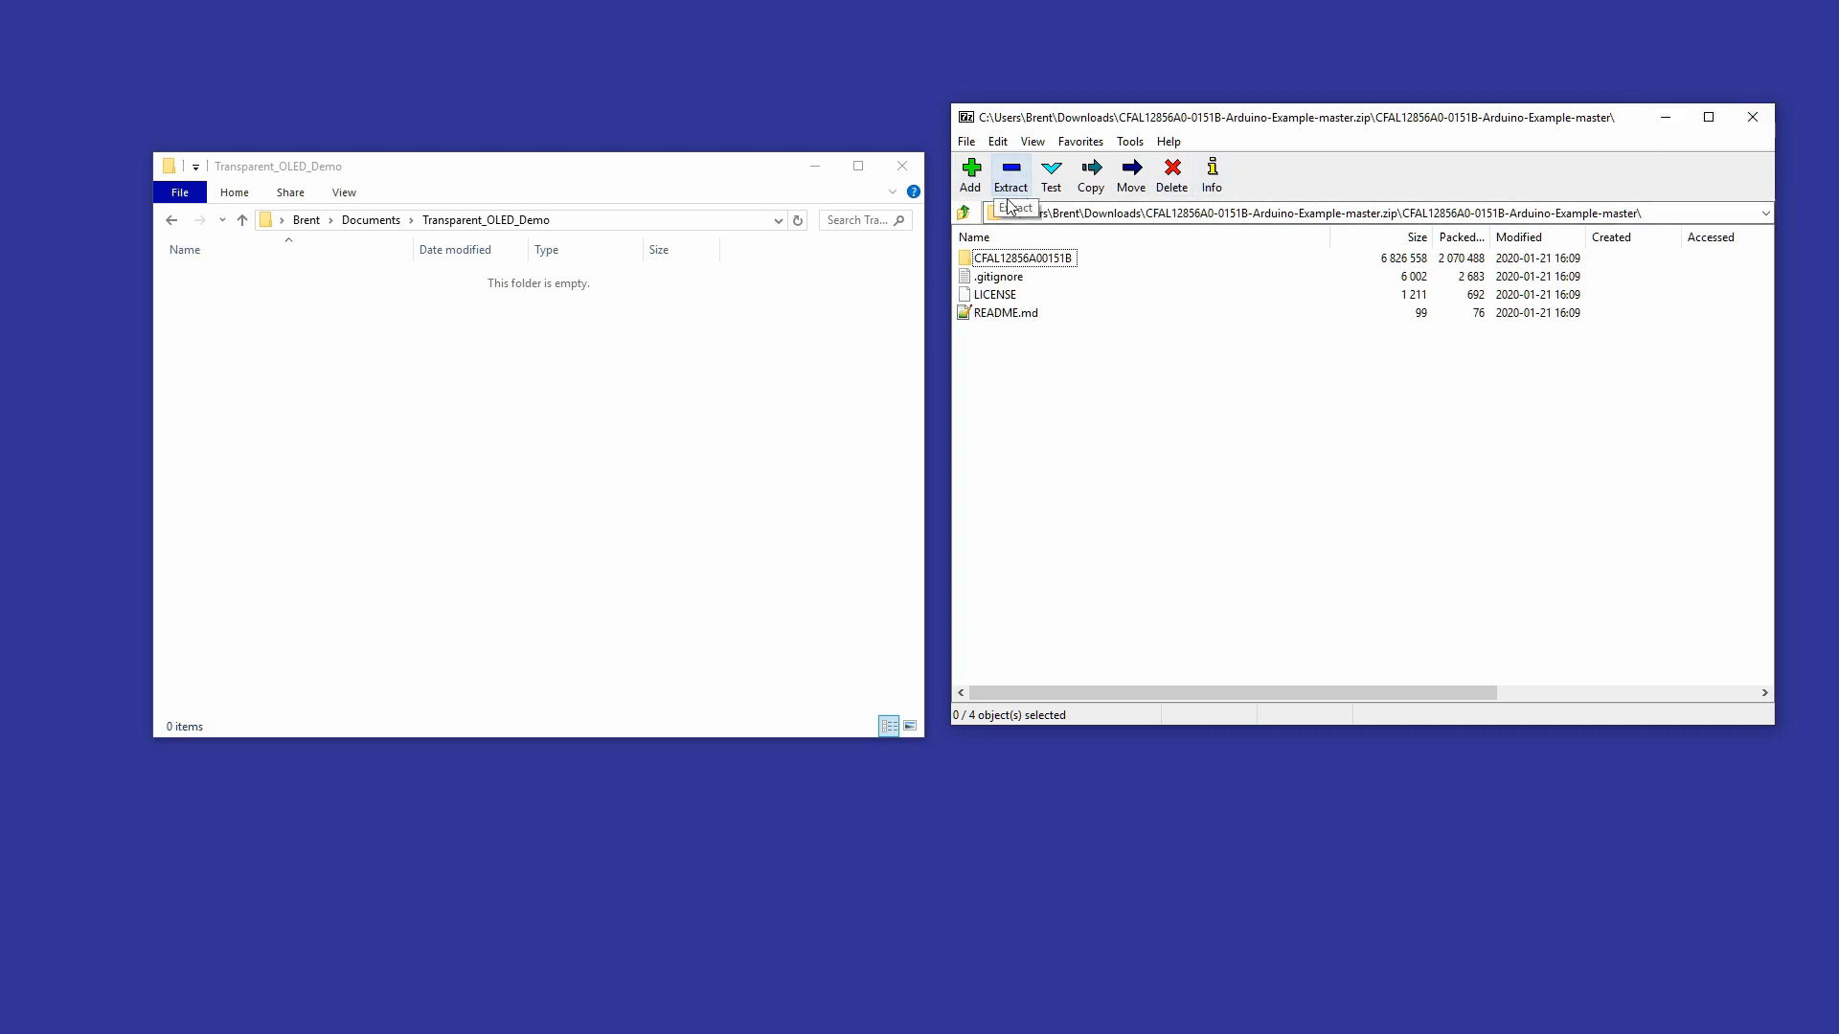
pyautogui.click(962, 211)
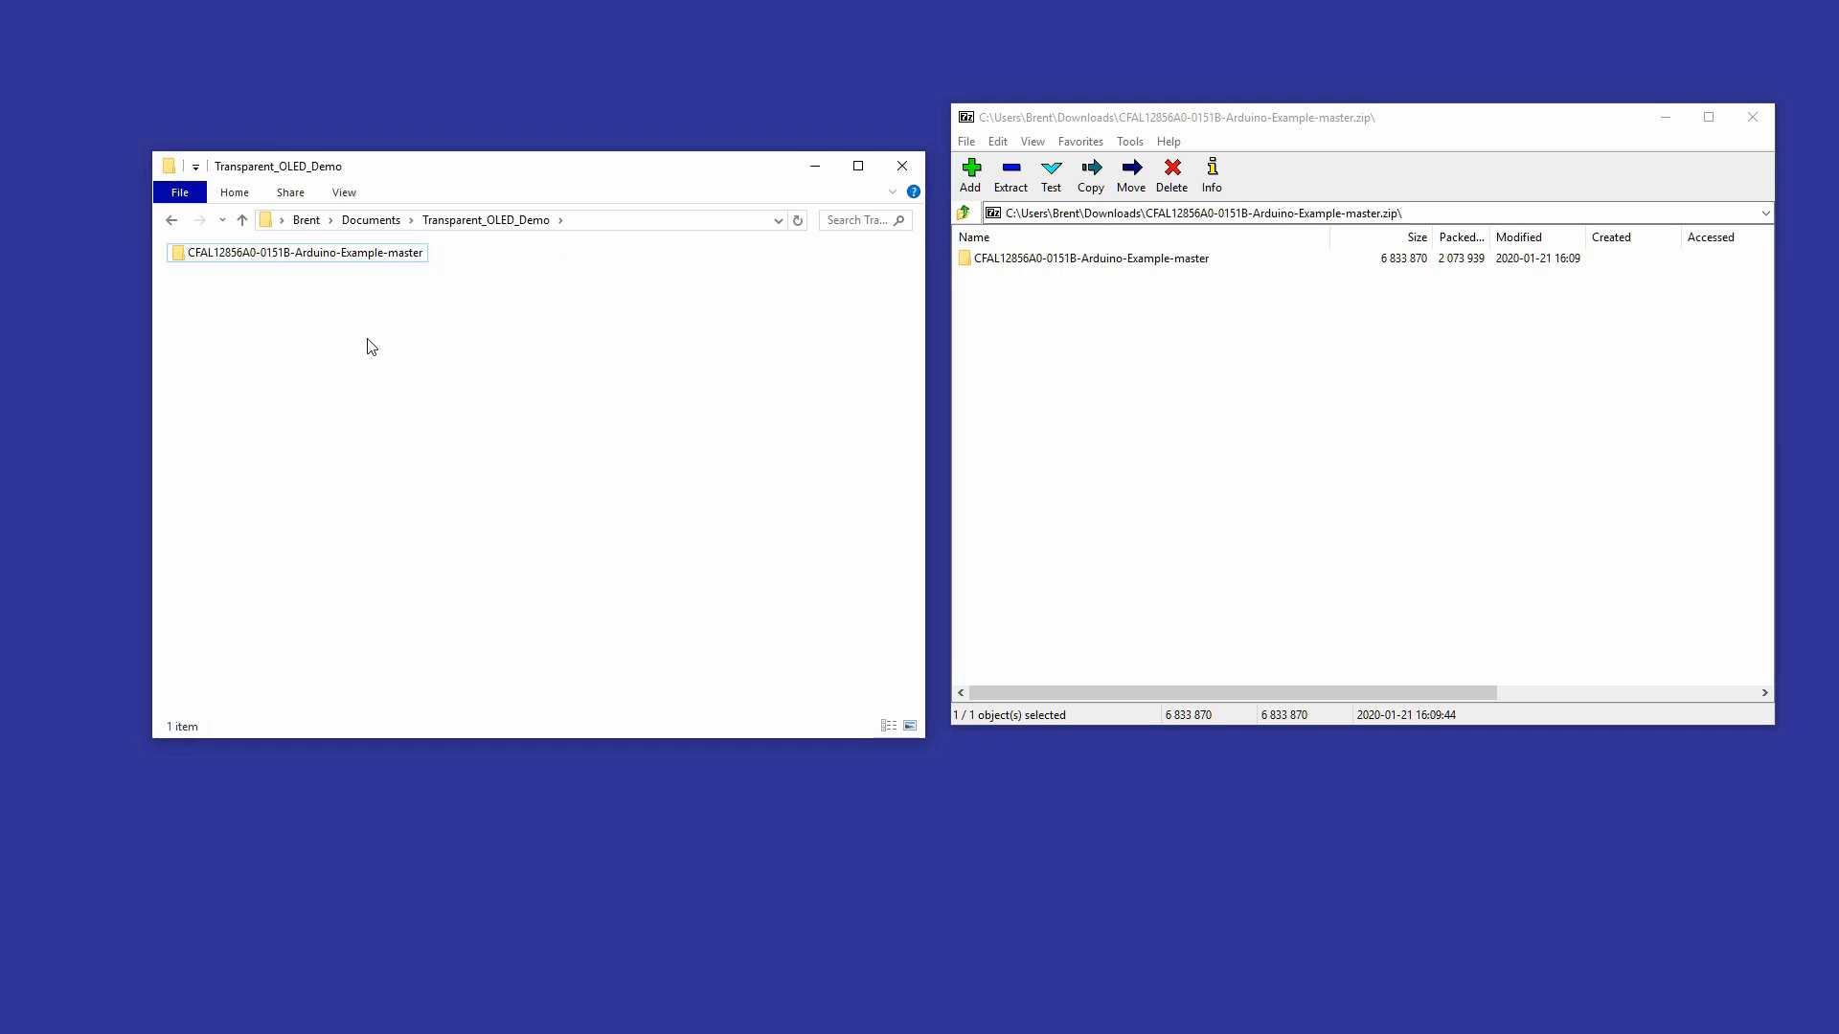
pyautogui.click(343, 192)
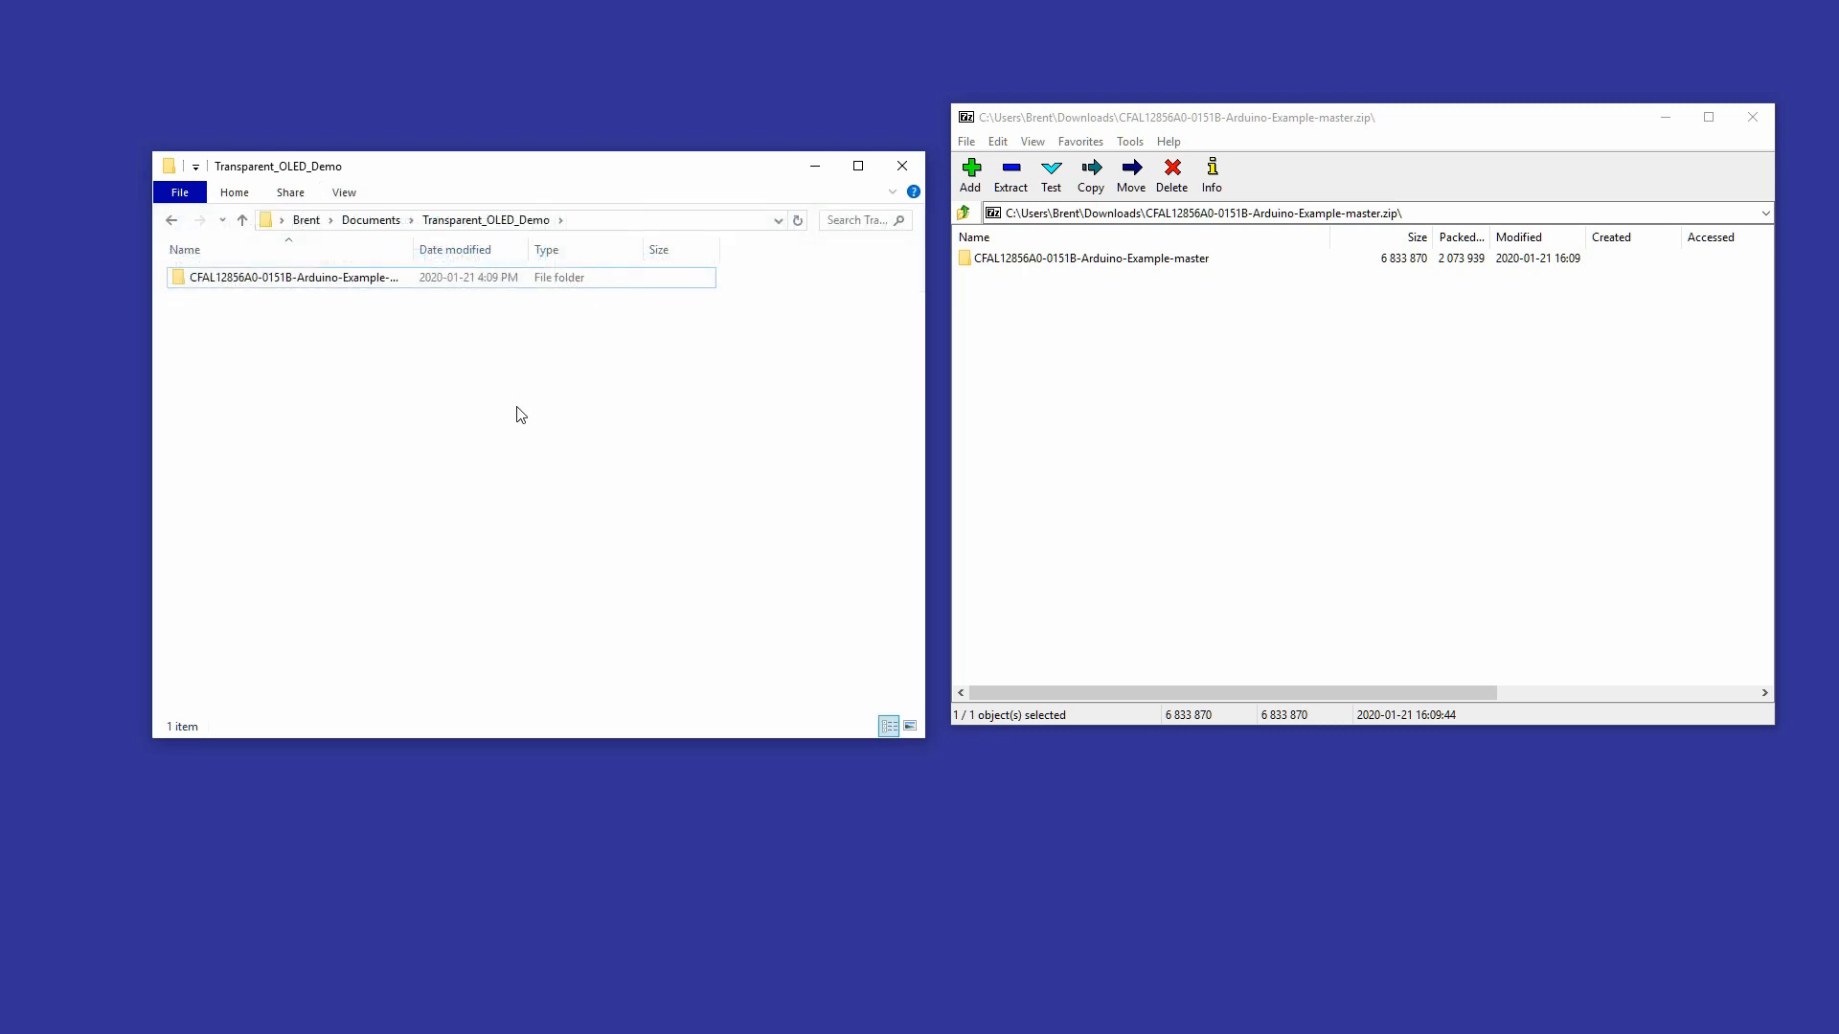
pyautogui.click(312, 278)
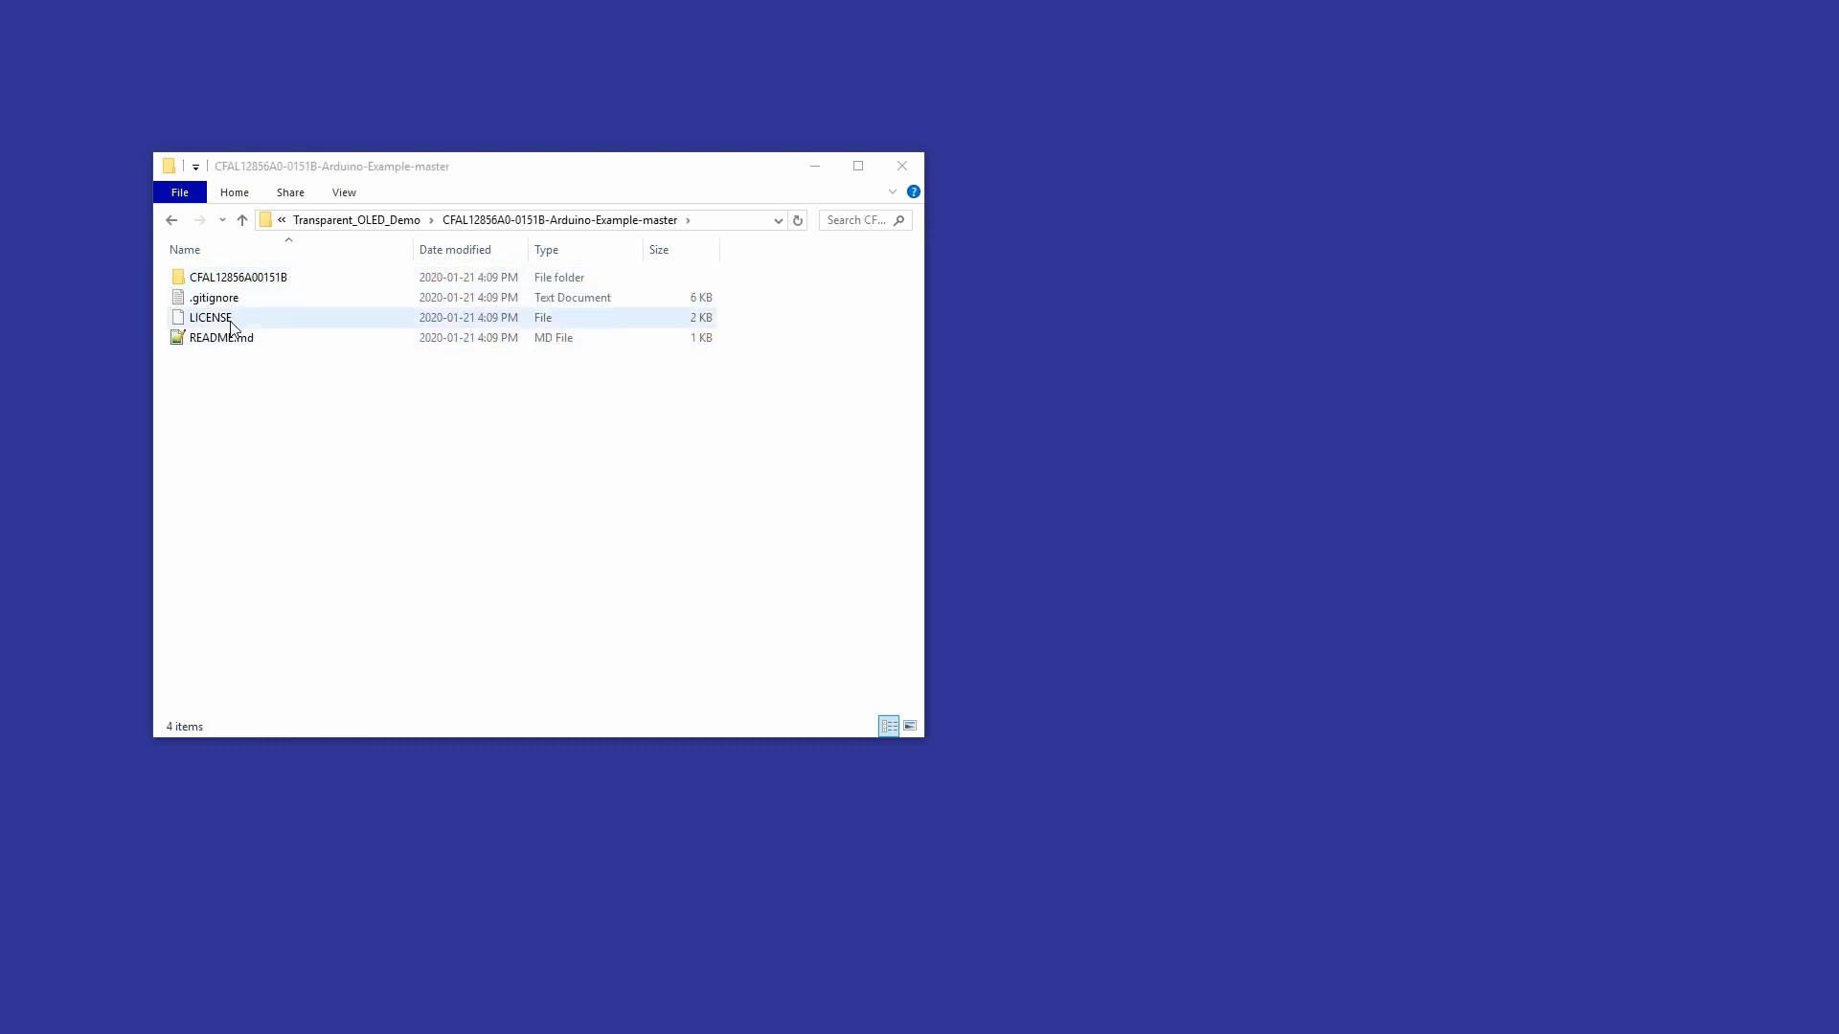
pyautogui.moveTo(245, 322)
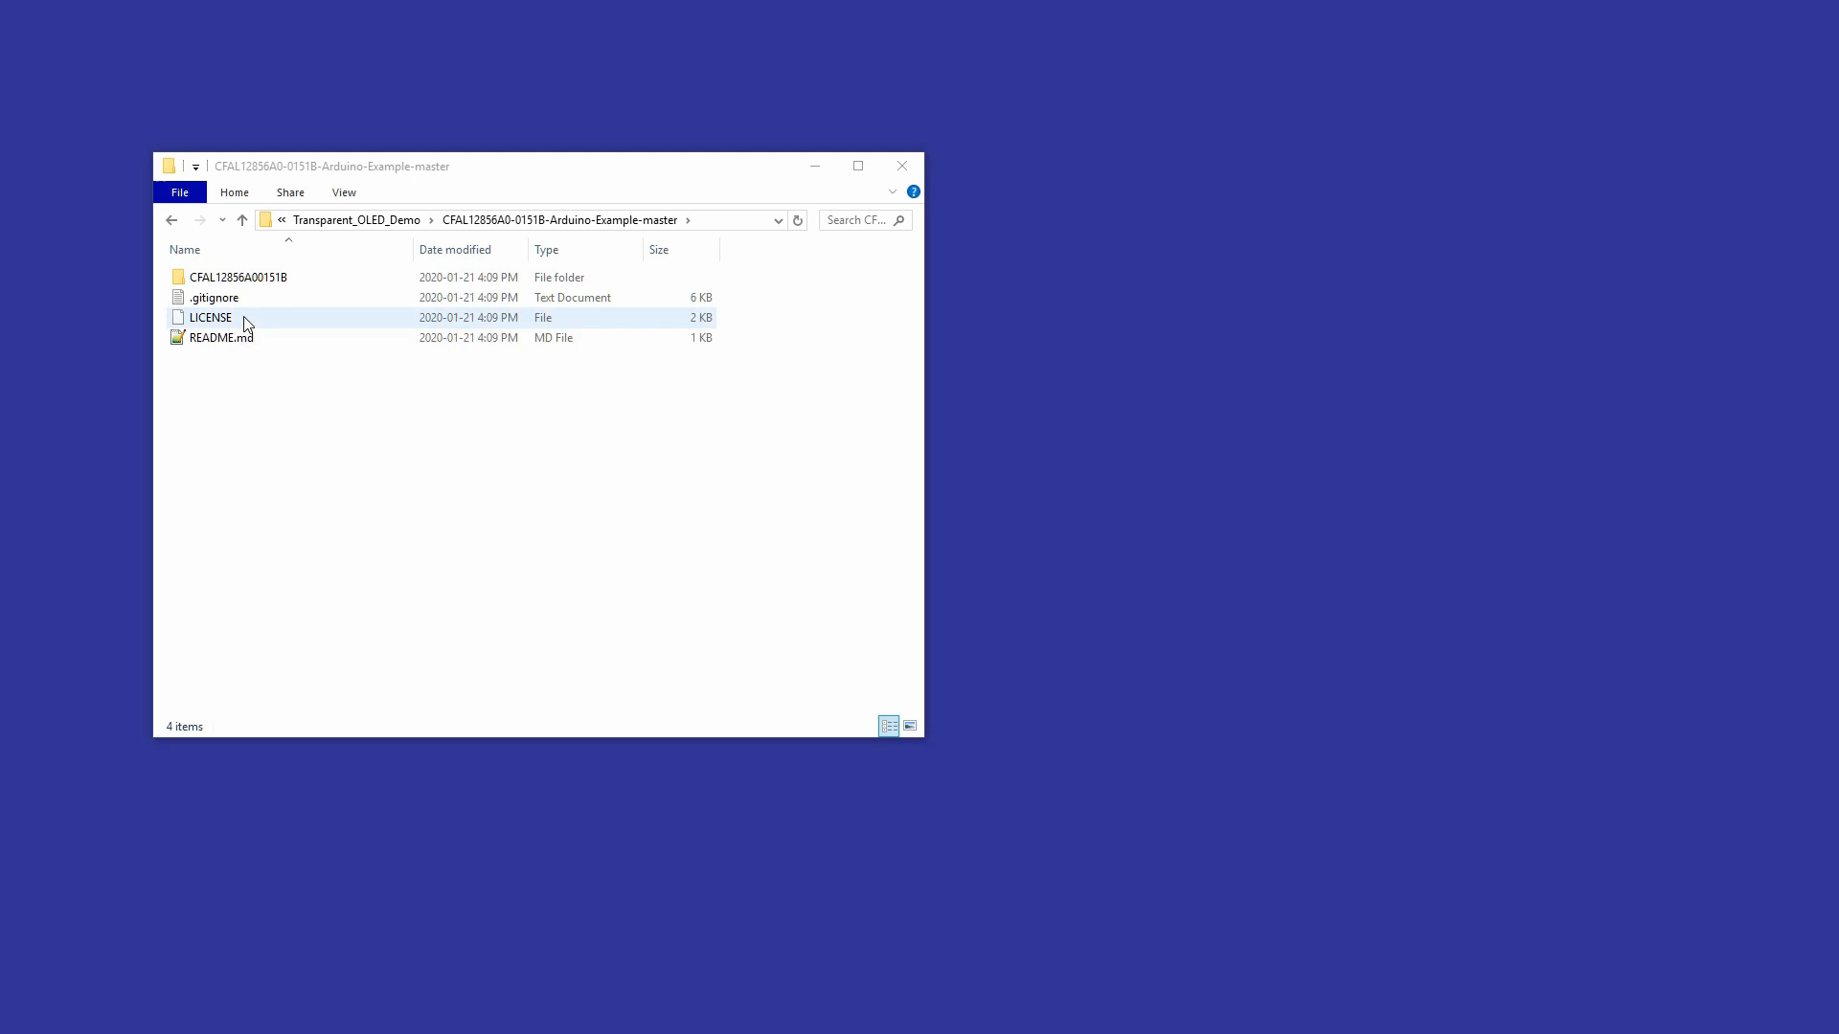
# Launch CFAL12856A00151B.ino from the CFAL12856A00151B folder into the Arduino IDE
pyautogui.doubleClick(237, 276)
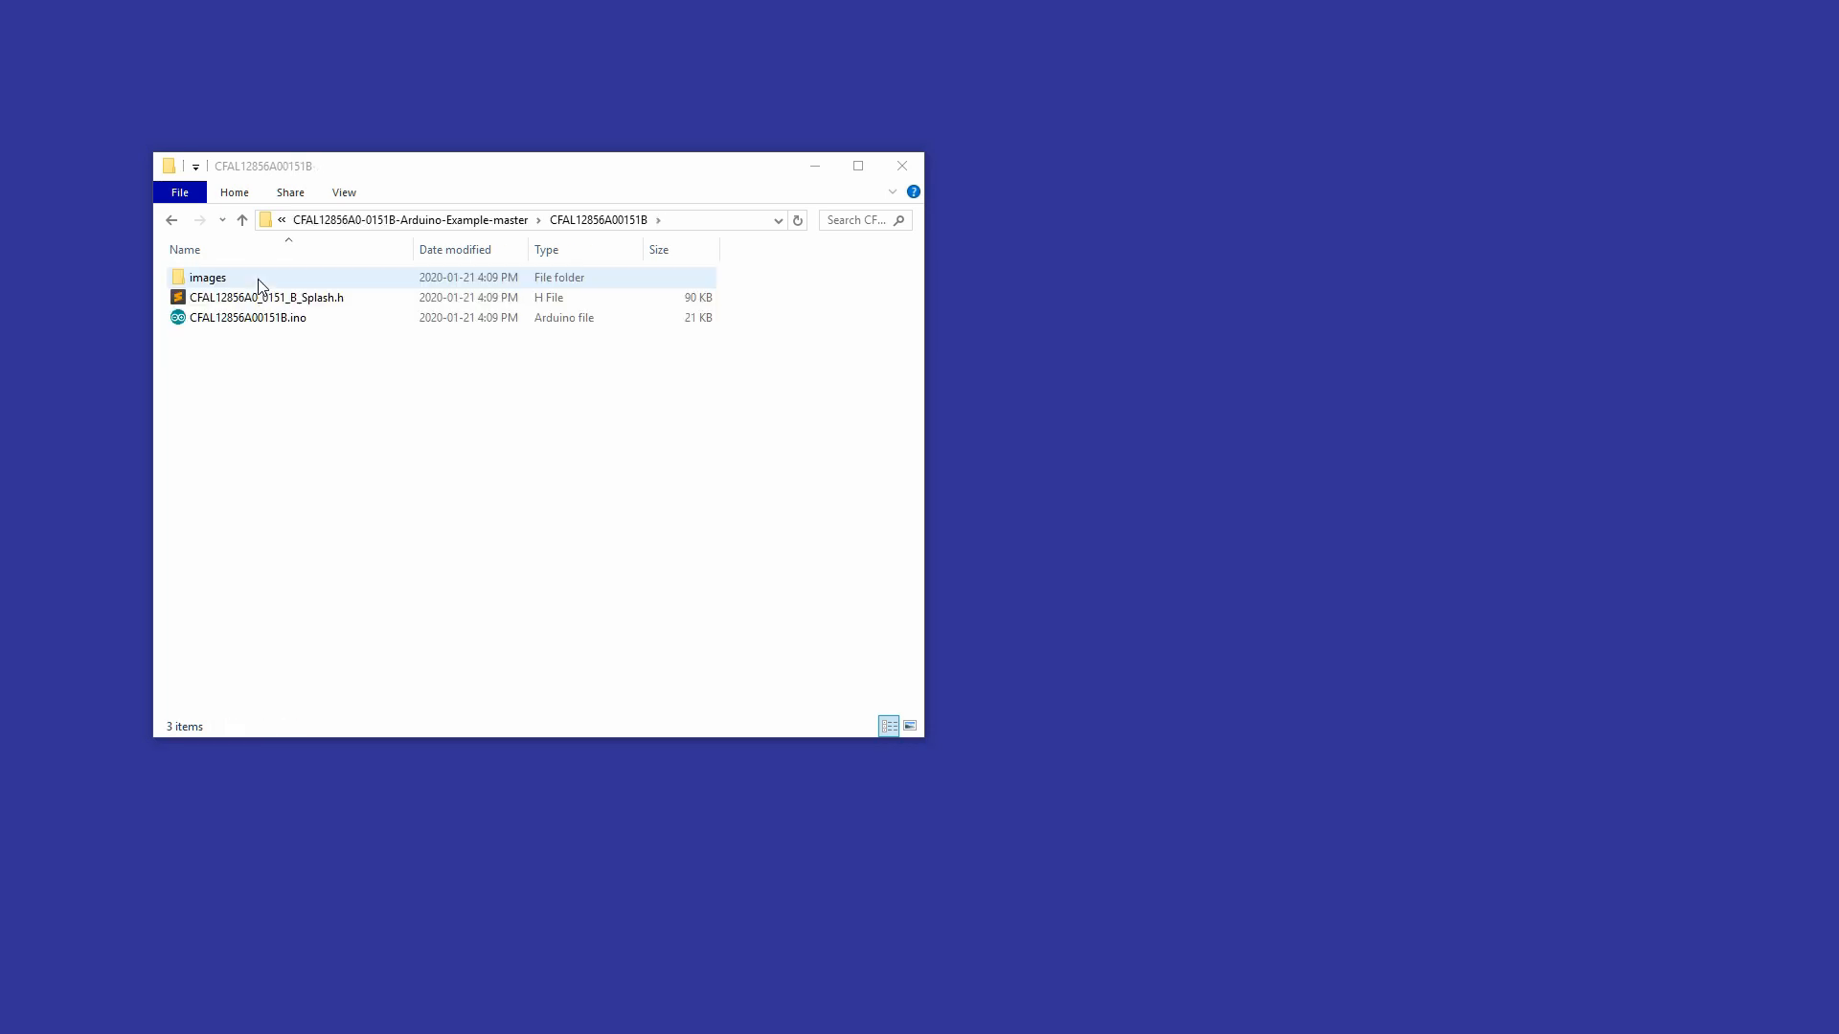
pyautogui.click(245, 318)
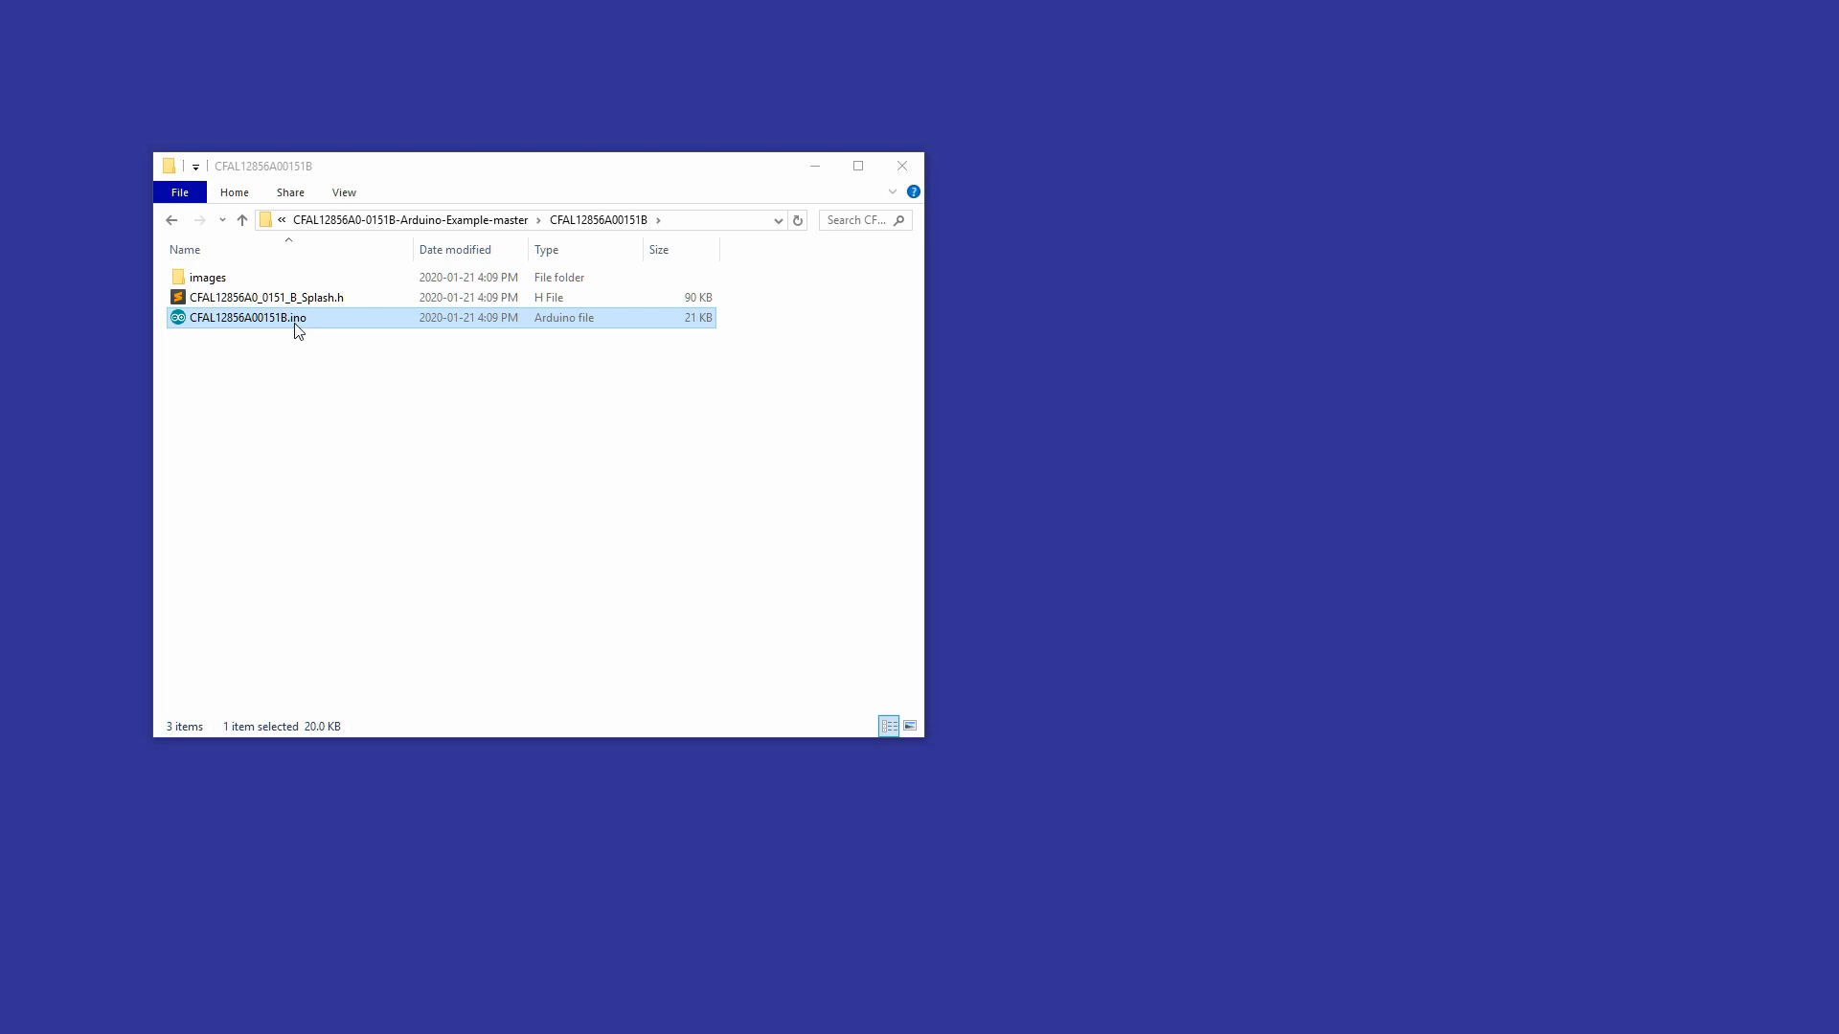
pyautogui.doubleClick(247, 318)
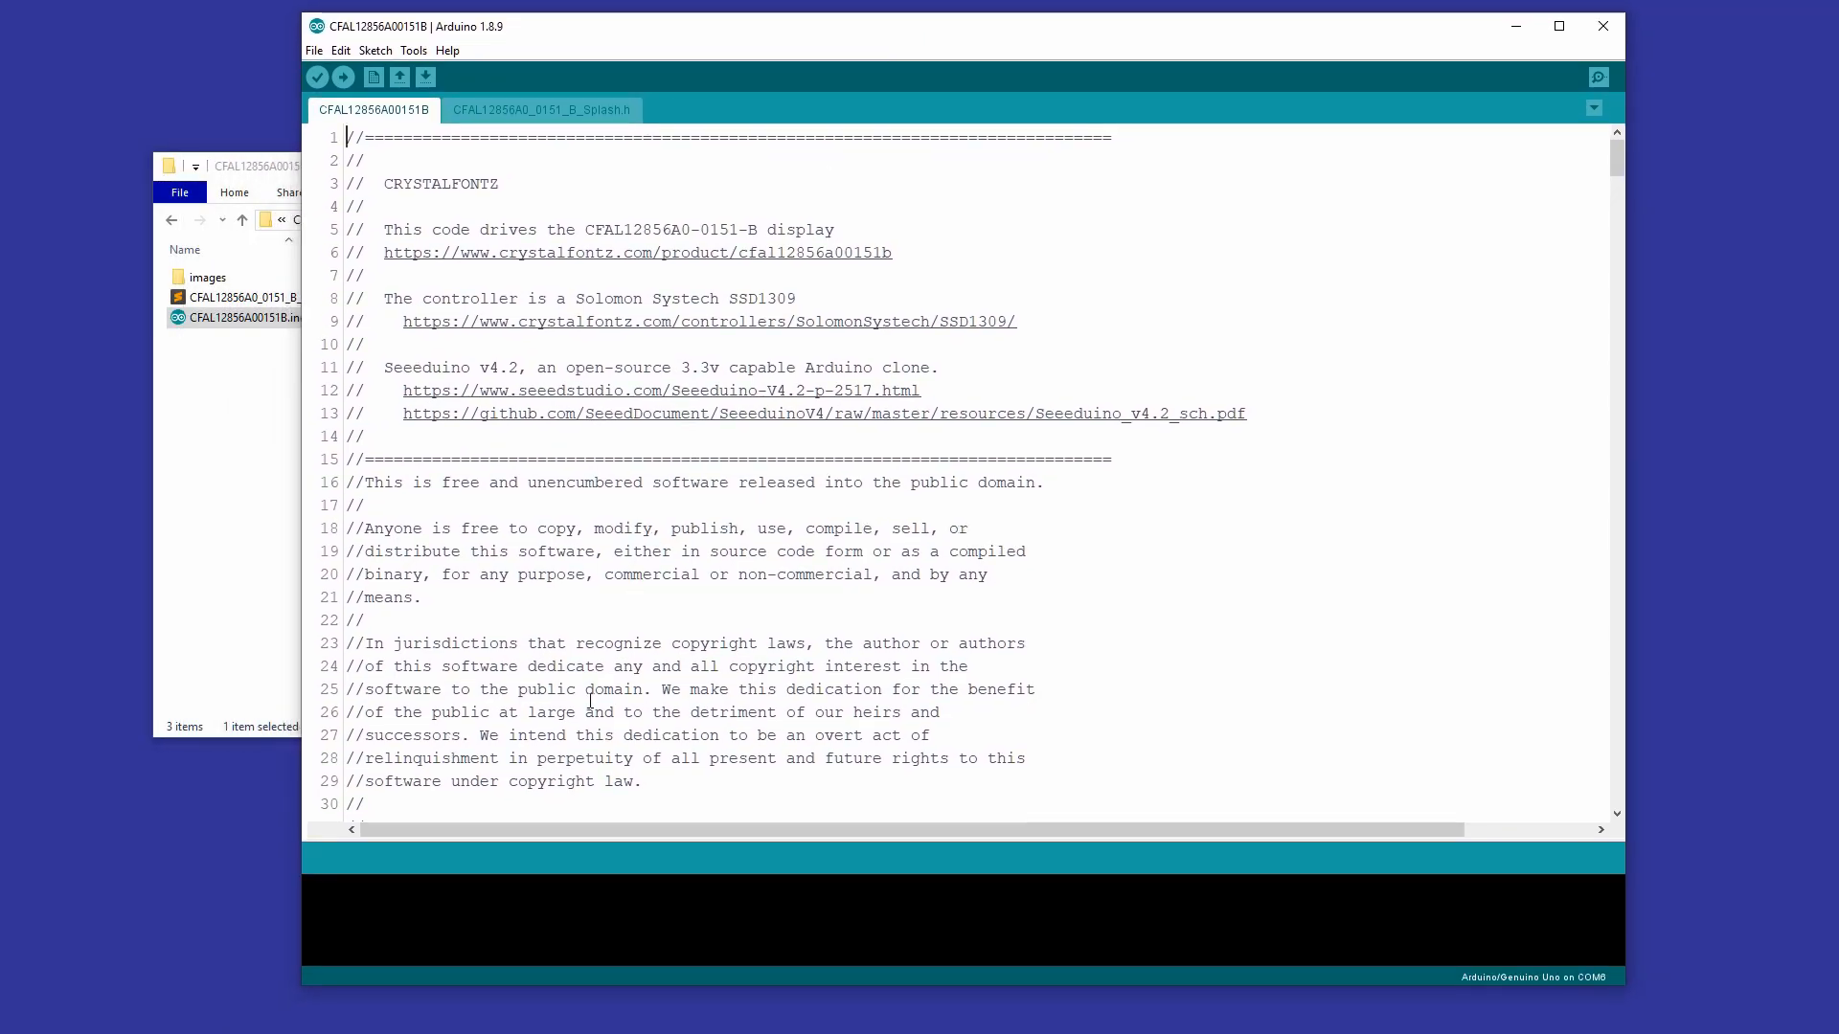
pyautogui.moveTo(558, 994)
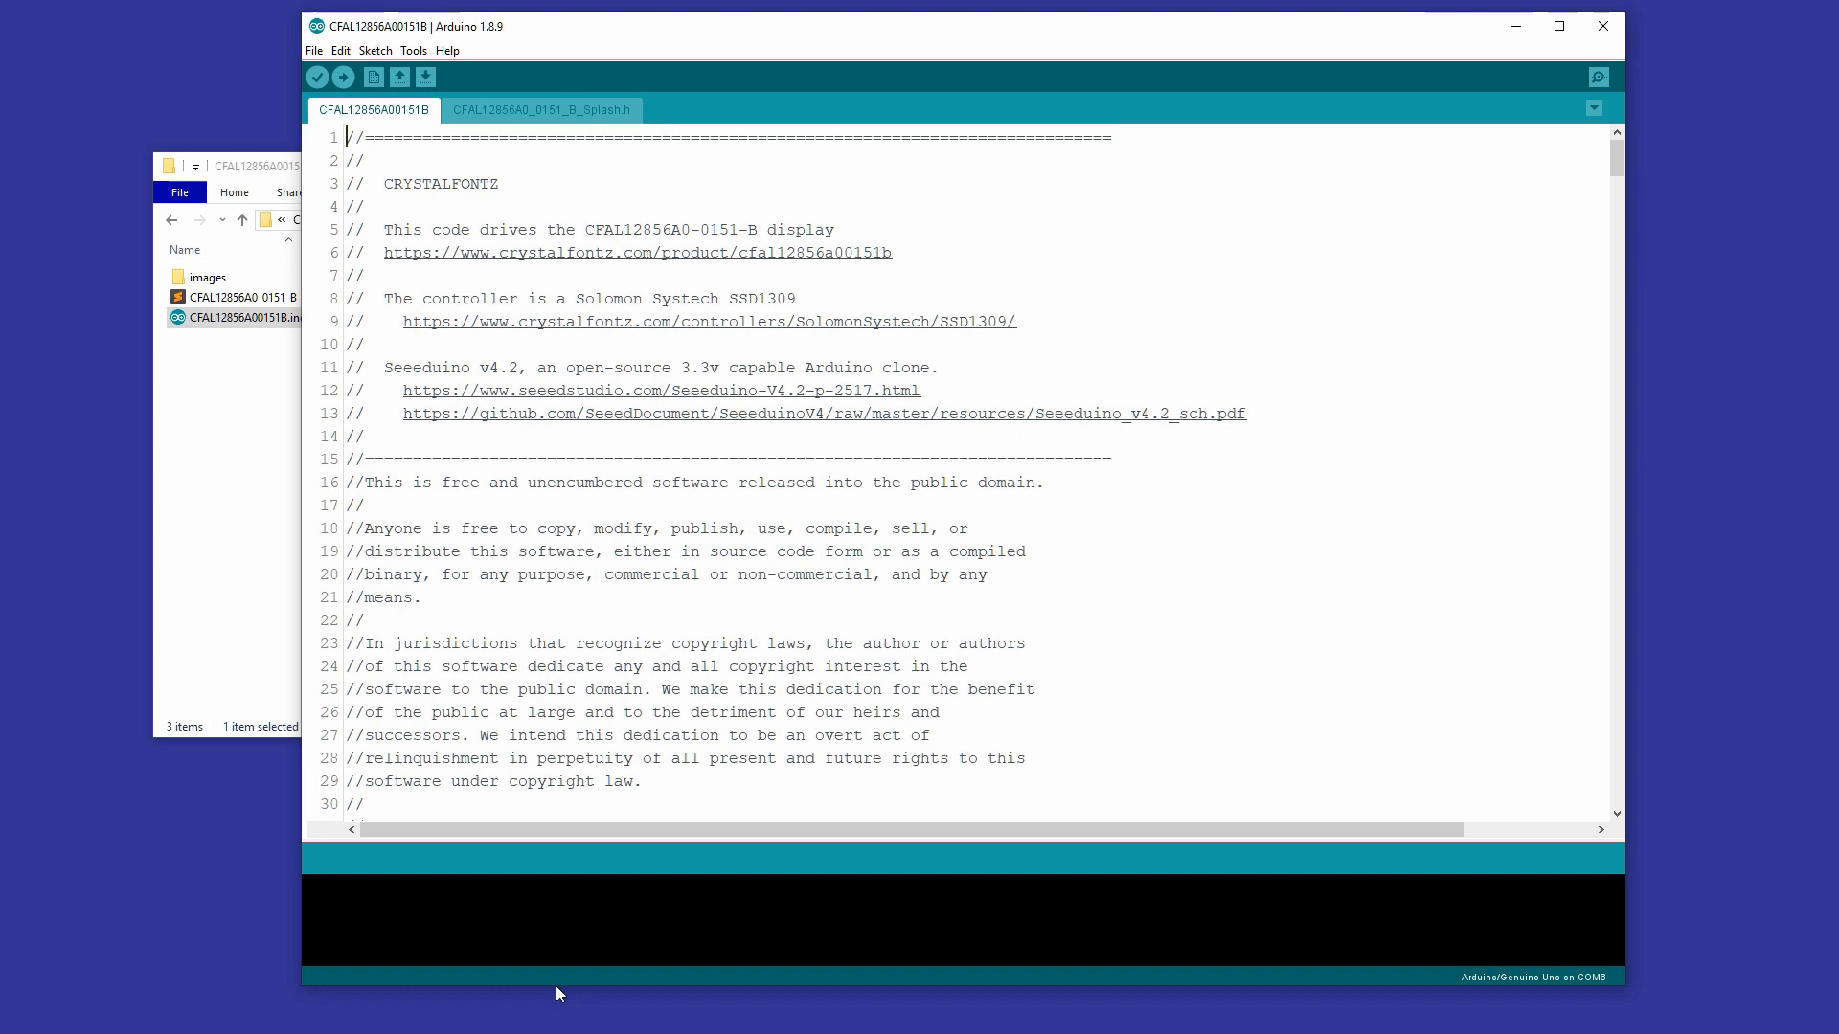
# Verify the CFAL12856A00151B sketch until 'Done compiling' reports 66% storage and 21% memory
pyautogui.scroll(-3)
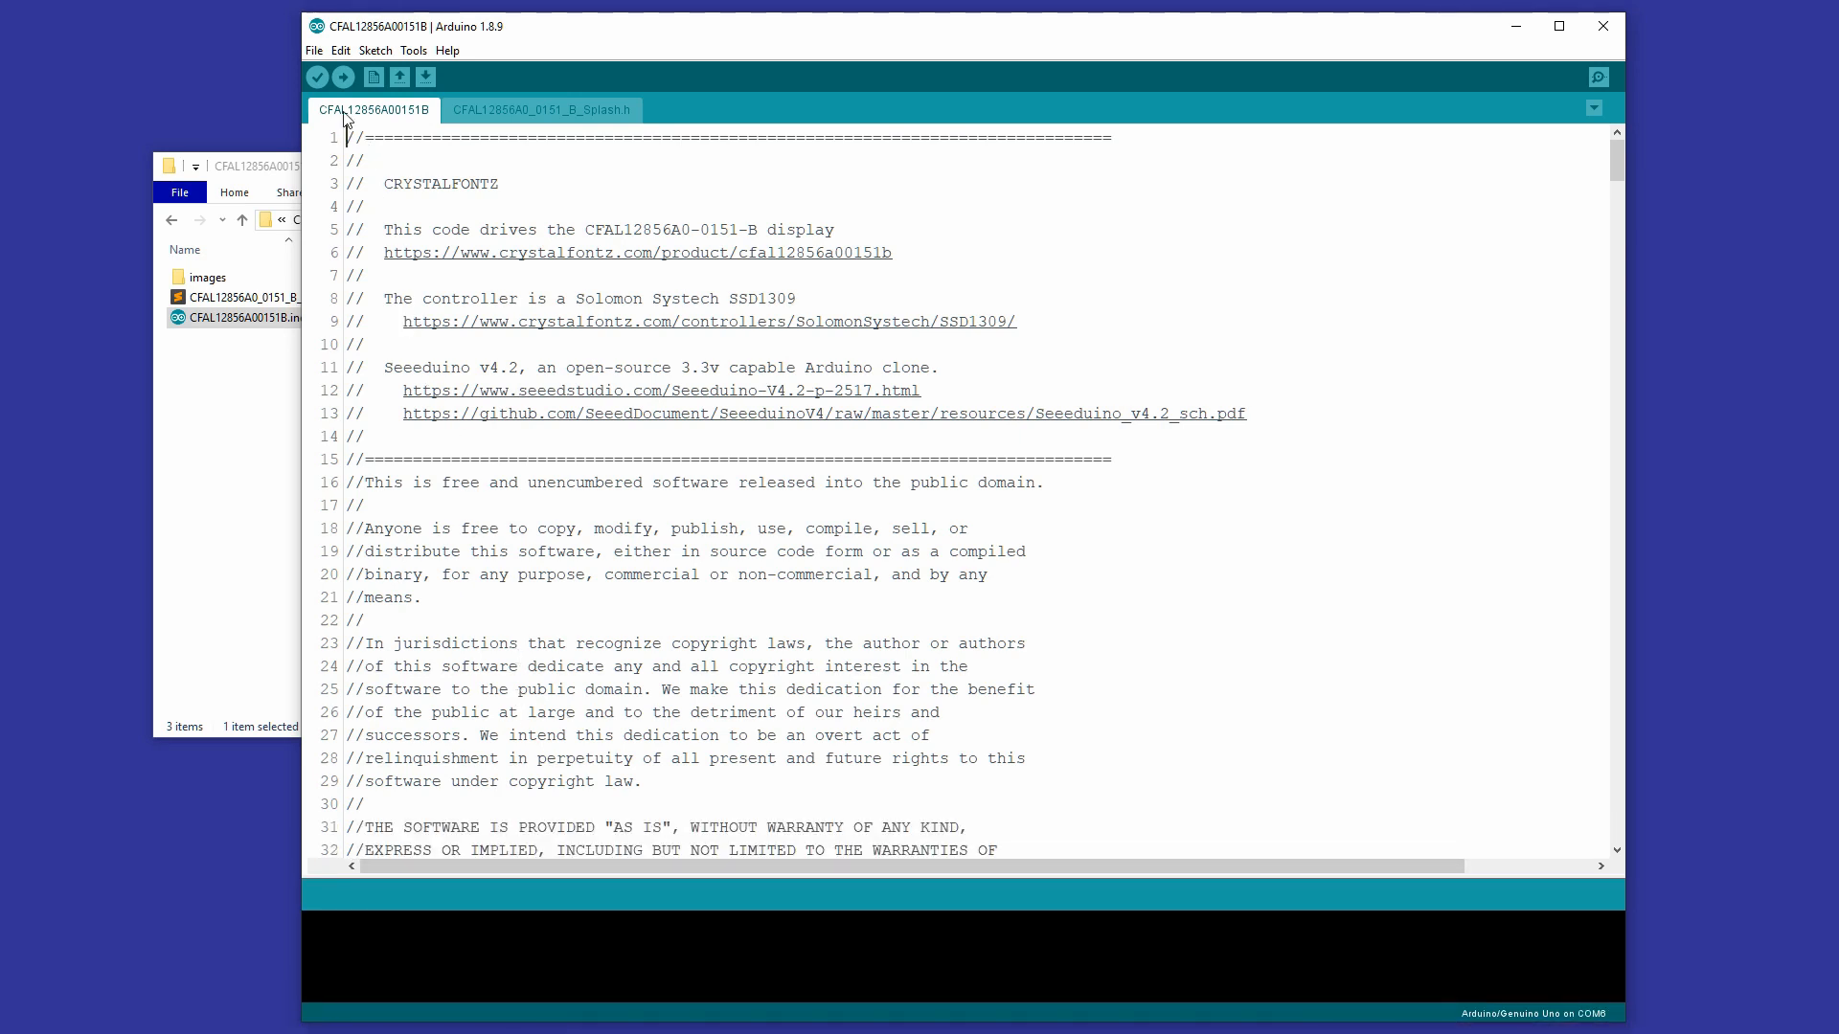
pyautogui.click(318, 77)
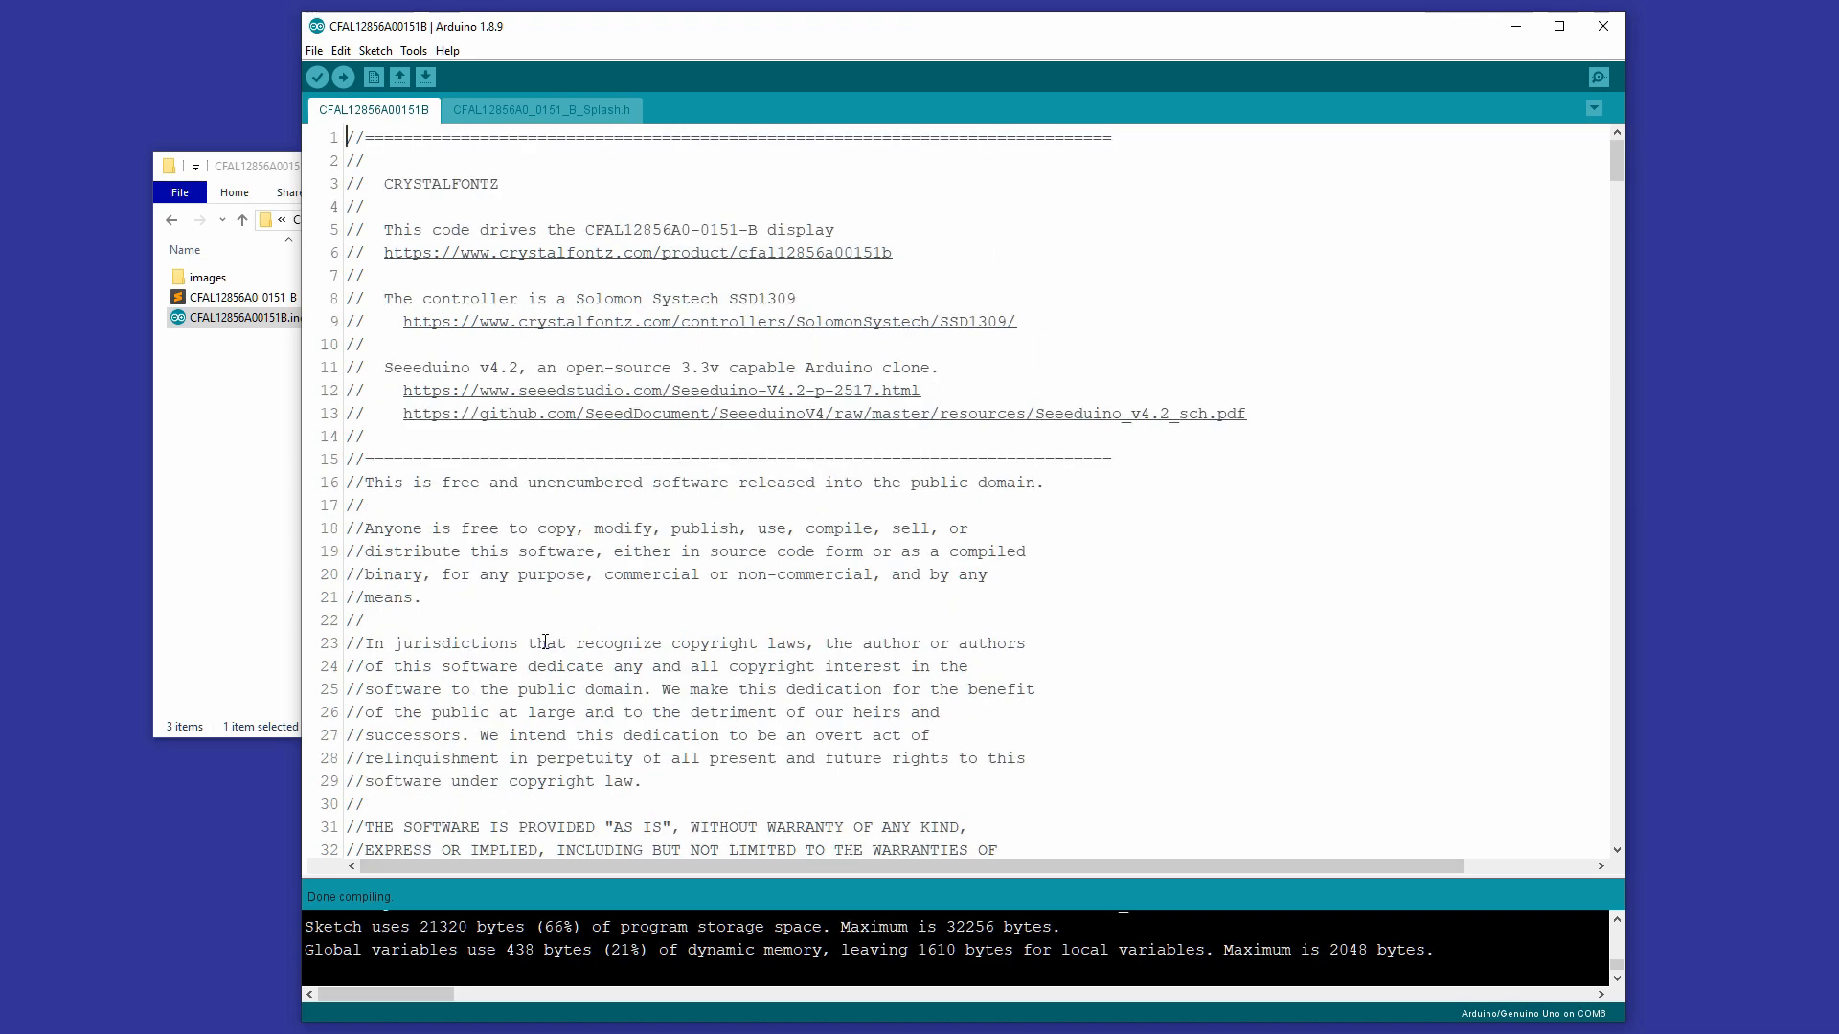
pyautogui.scroll(-3)
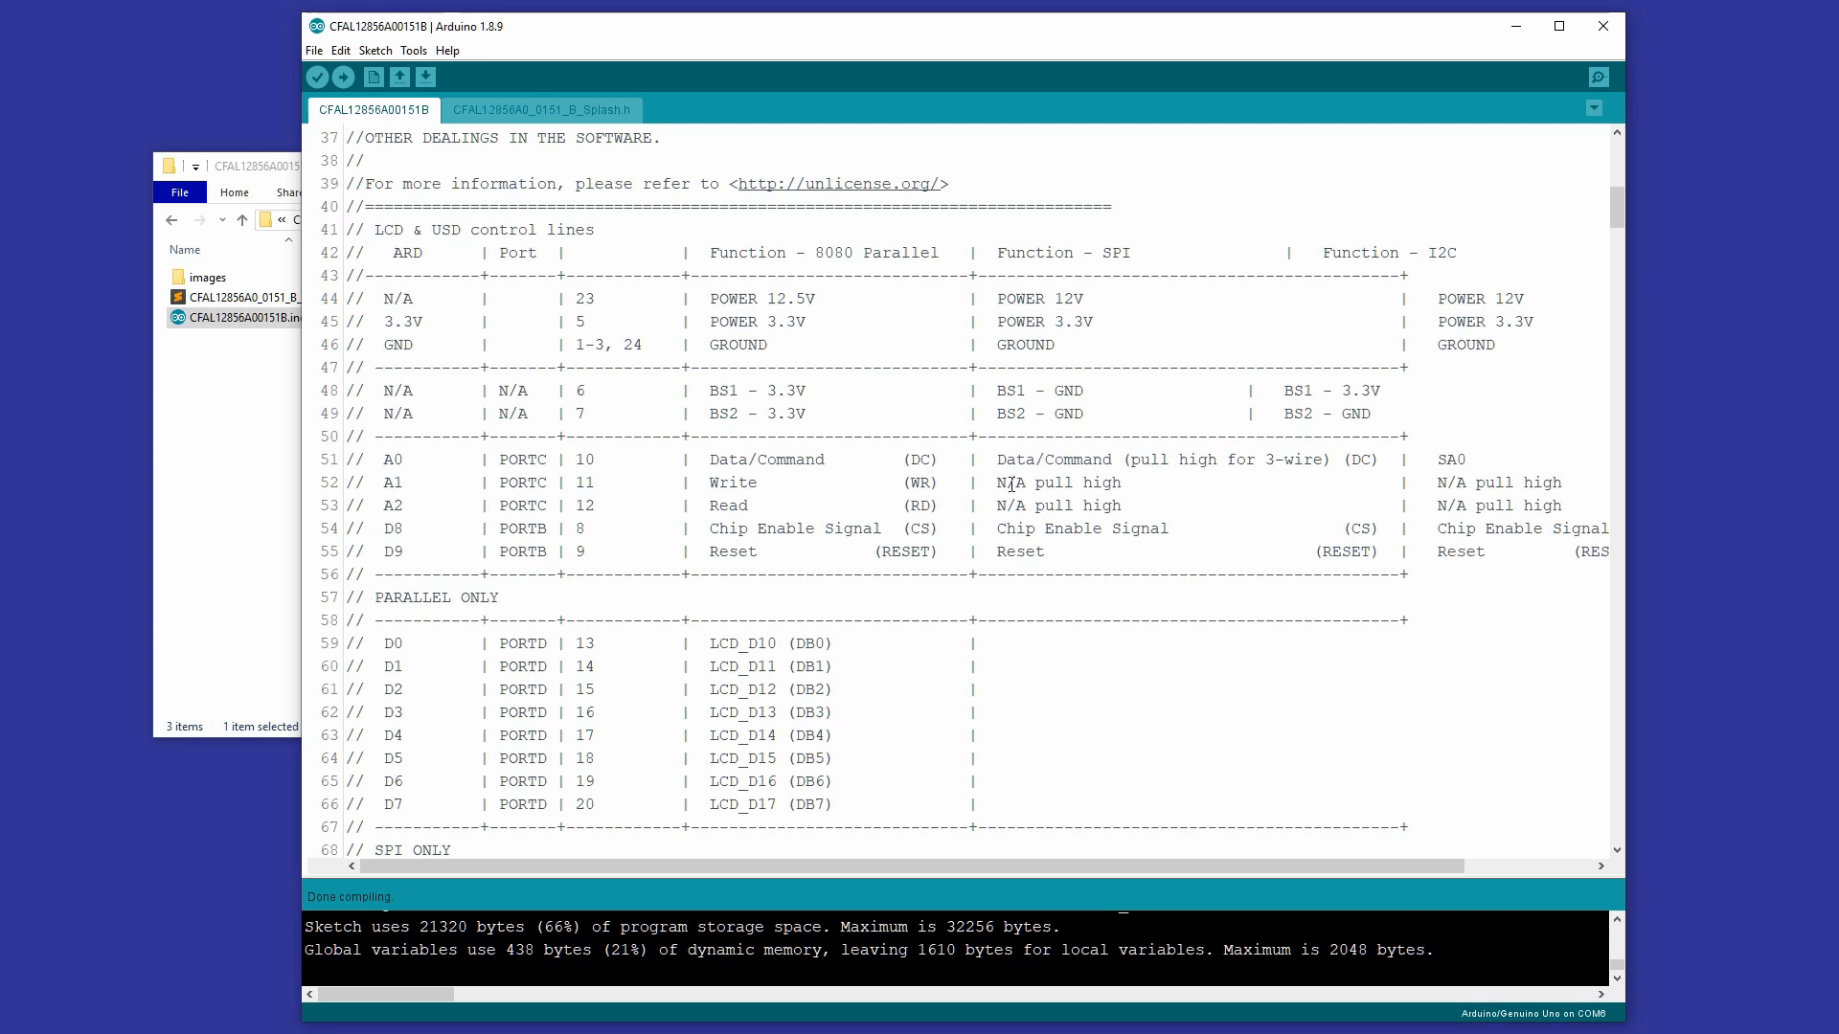
pyautogui.moveTo(910, 260)
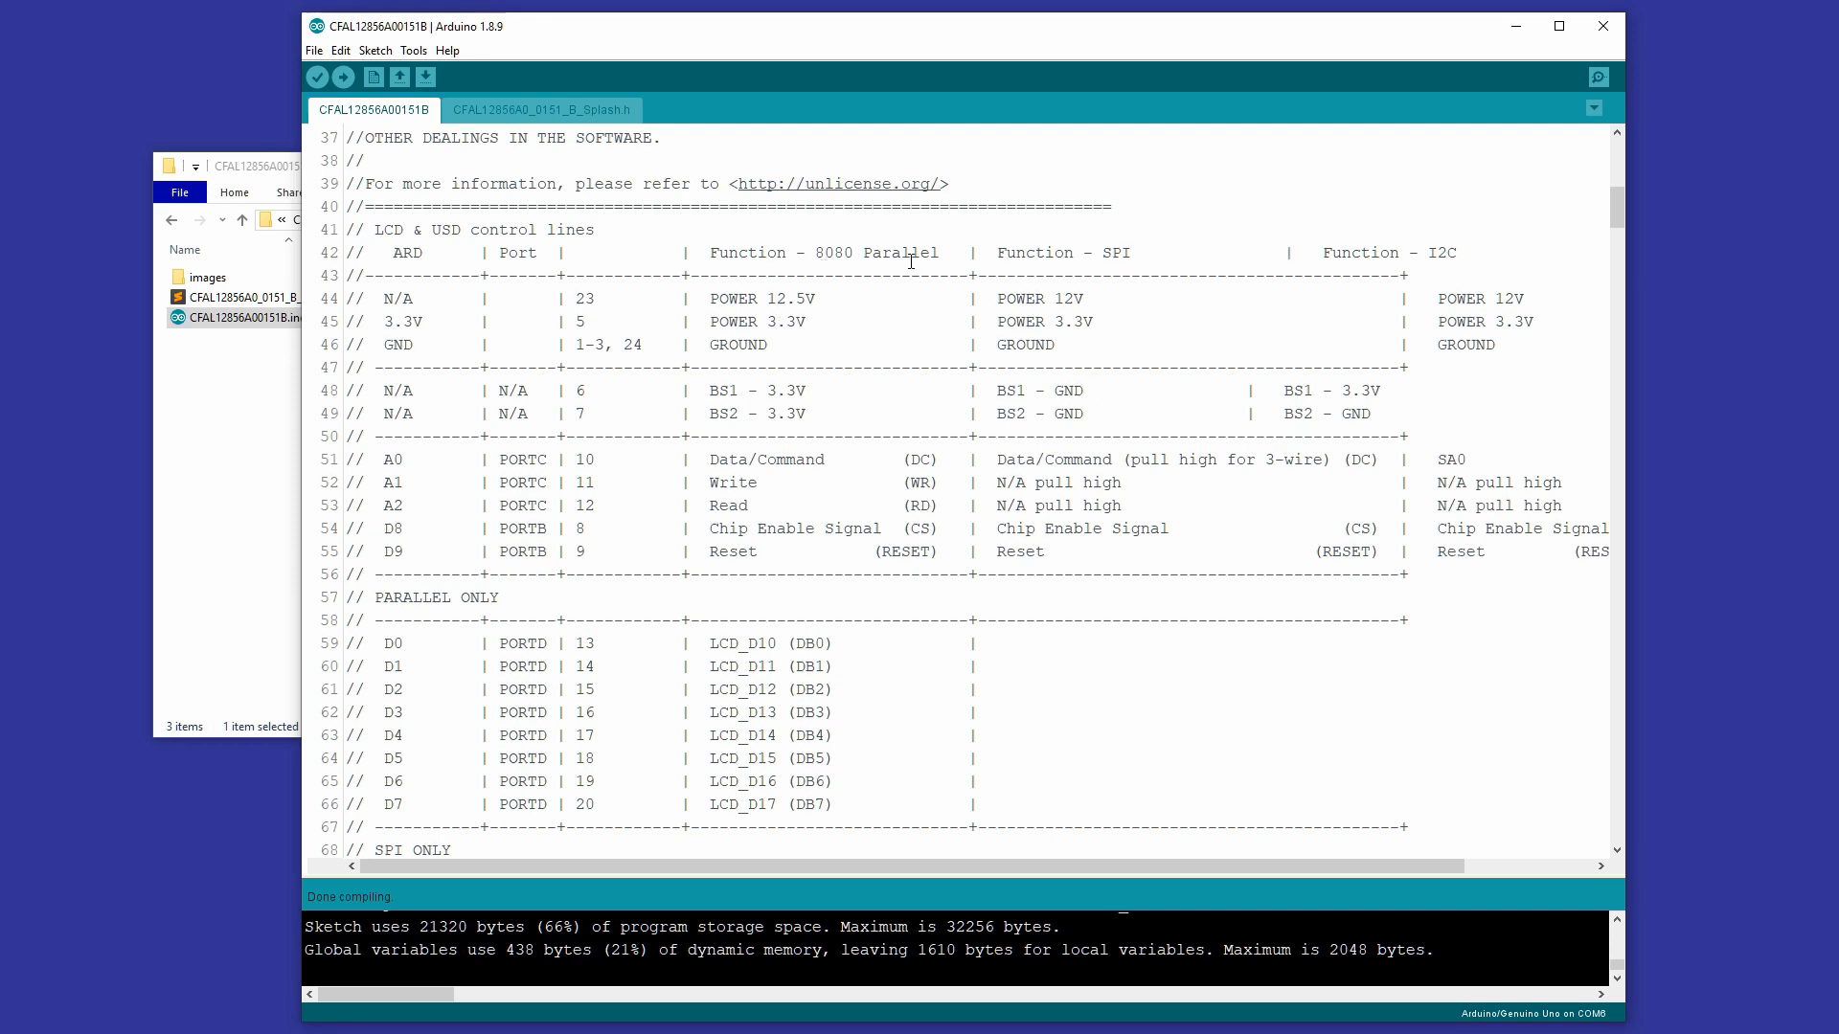
pyautogui.scroll(-3)
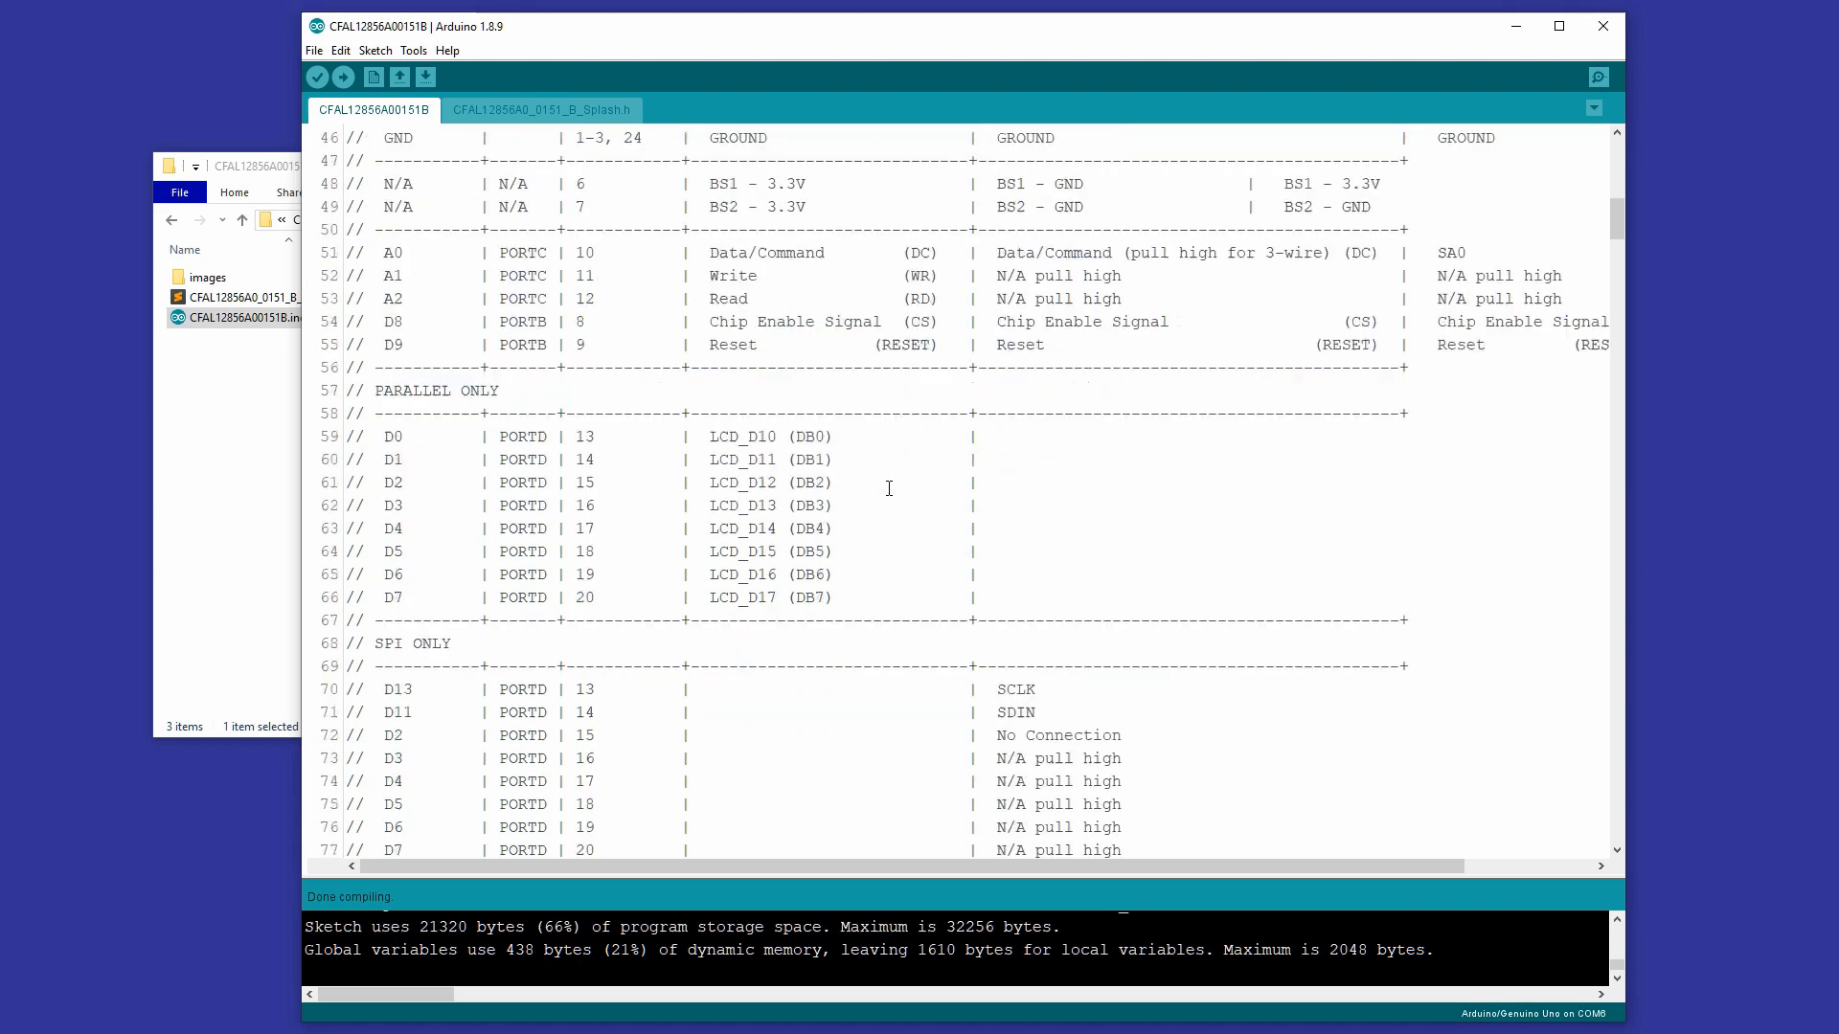
pyautogui.scroll(-3)
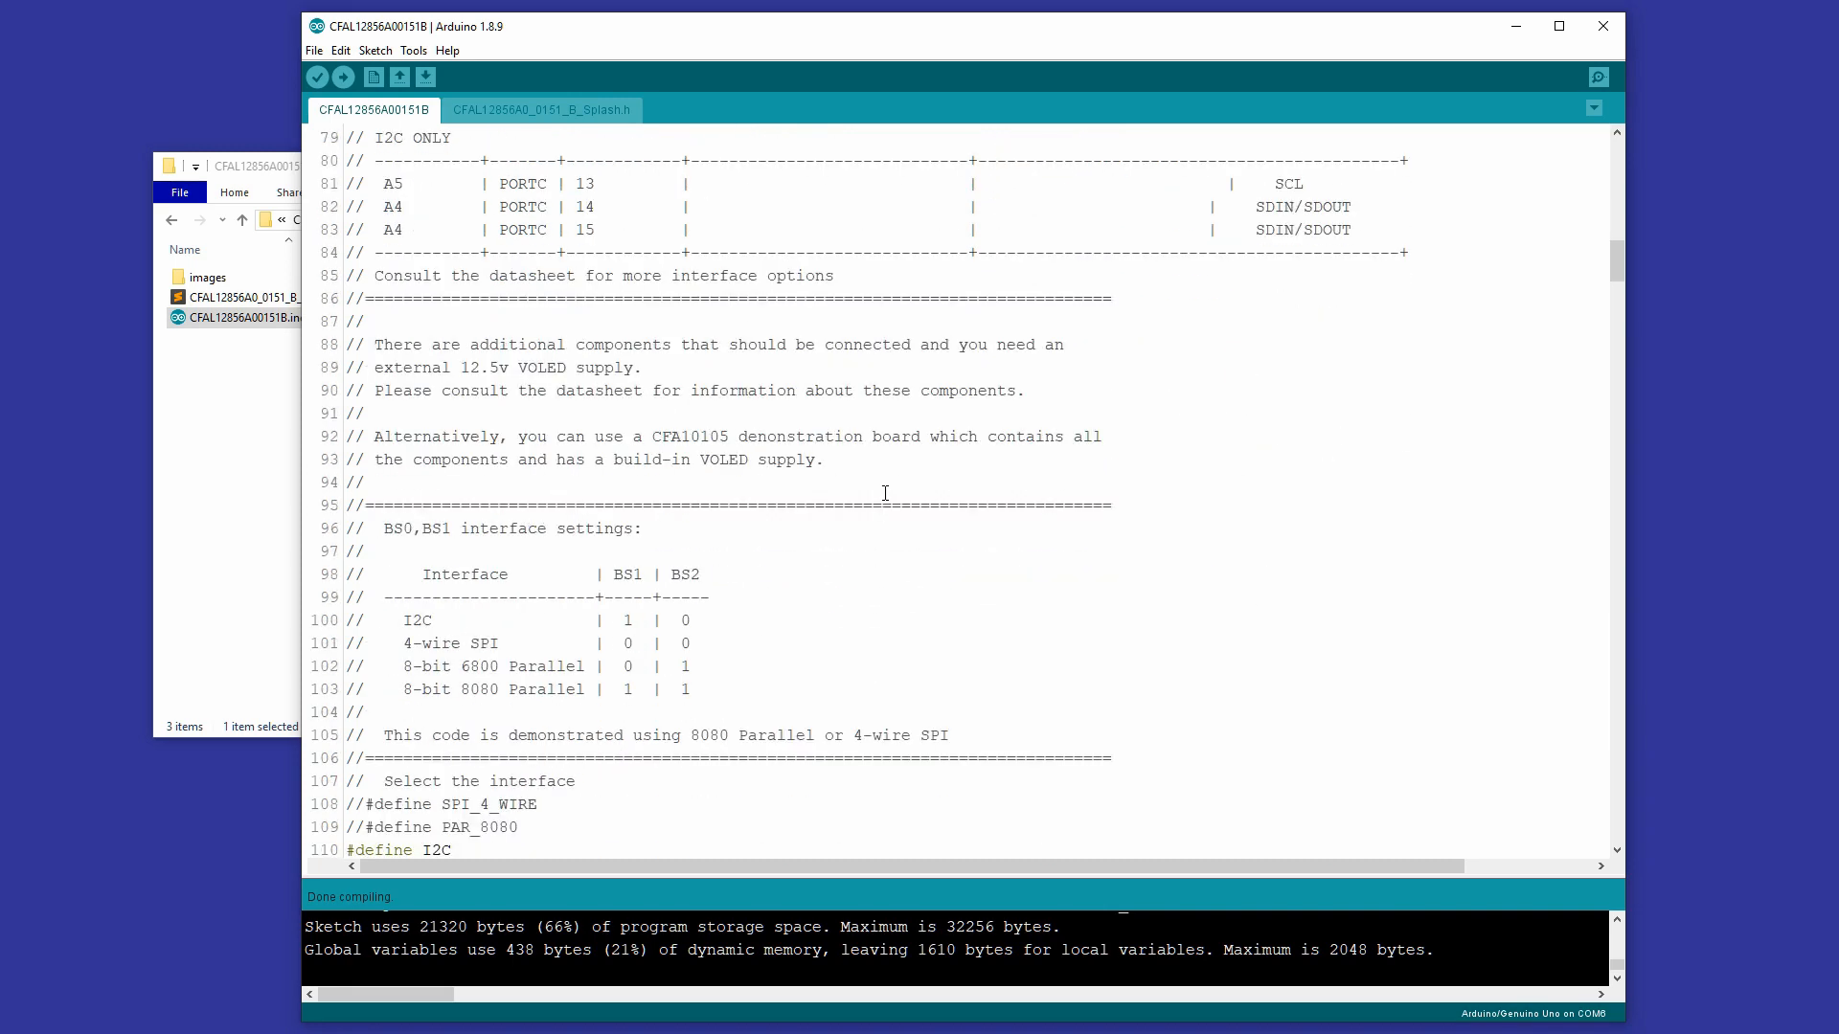
pyautogui.scroll(-3)
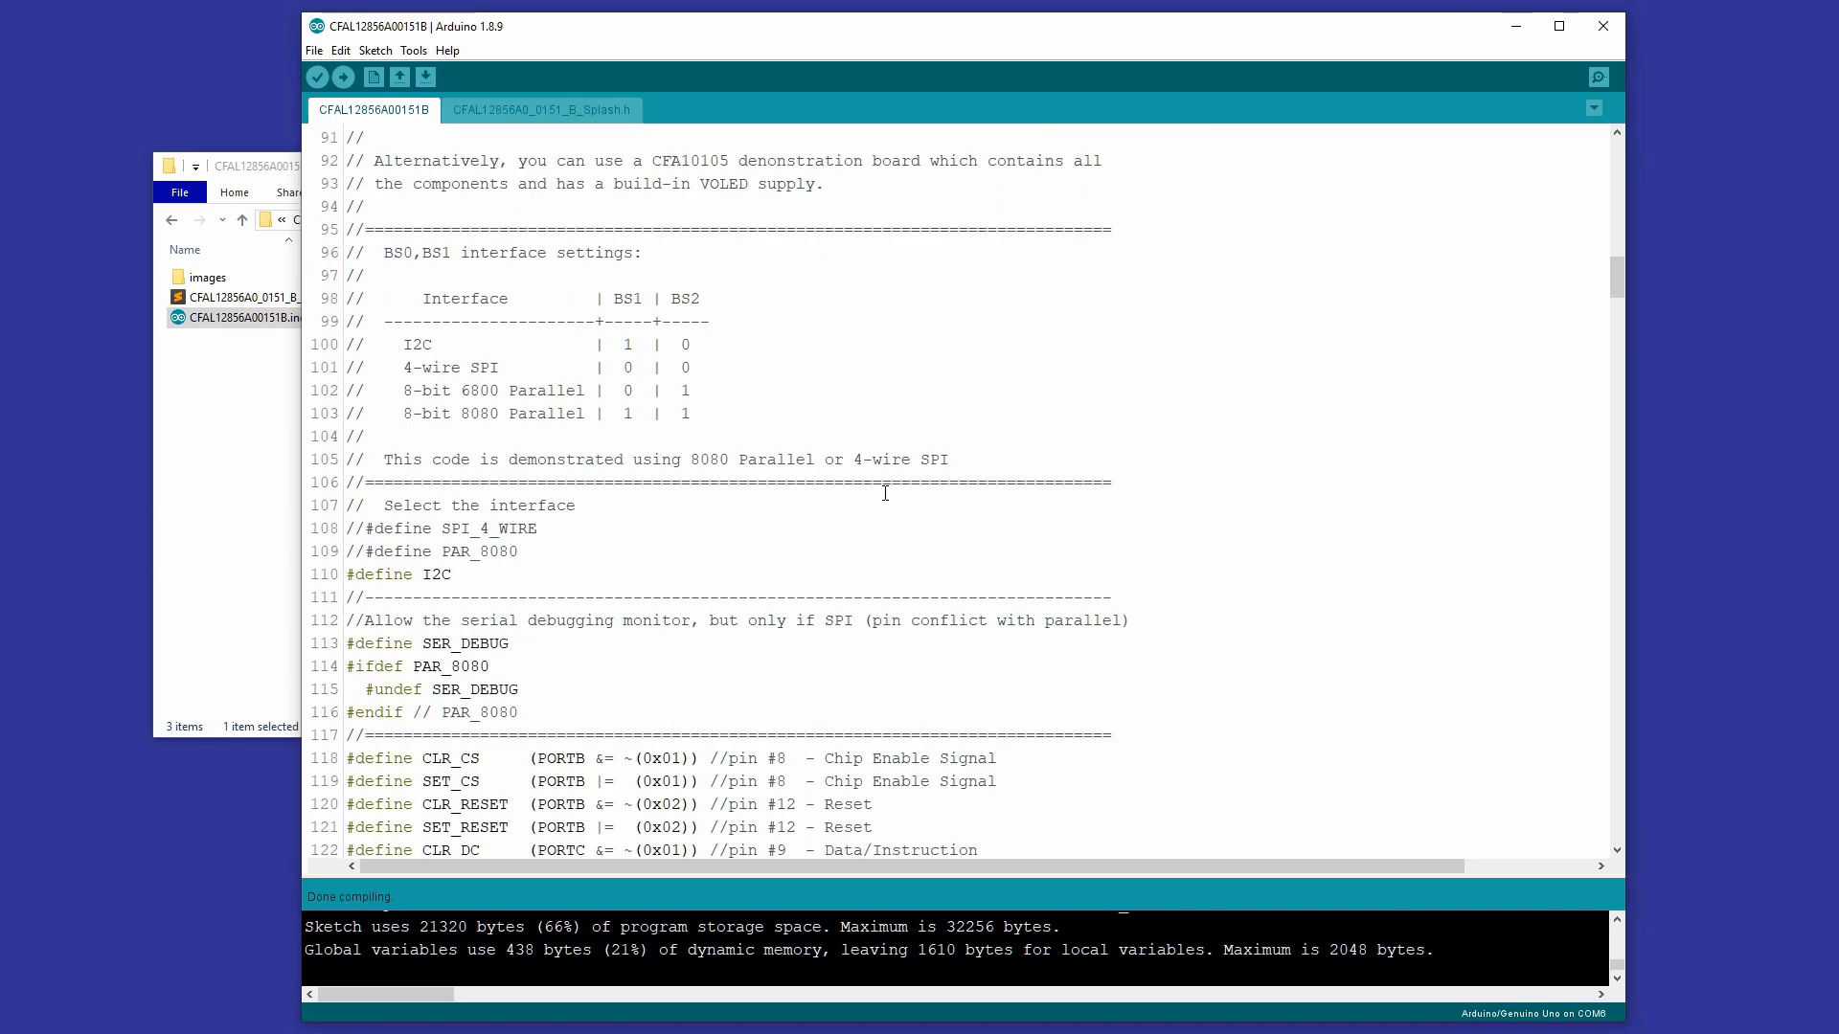
pyautogui.scroll(-3)
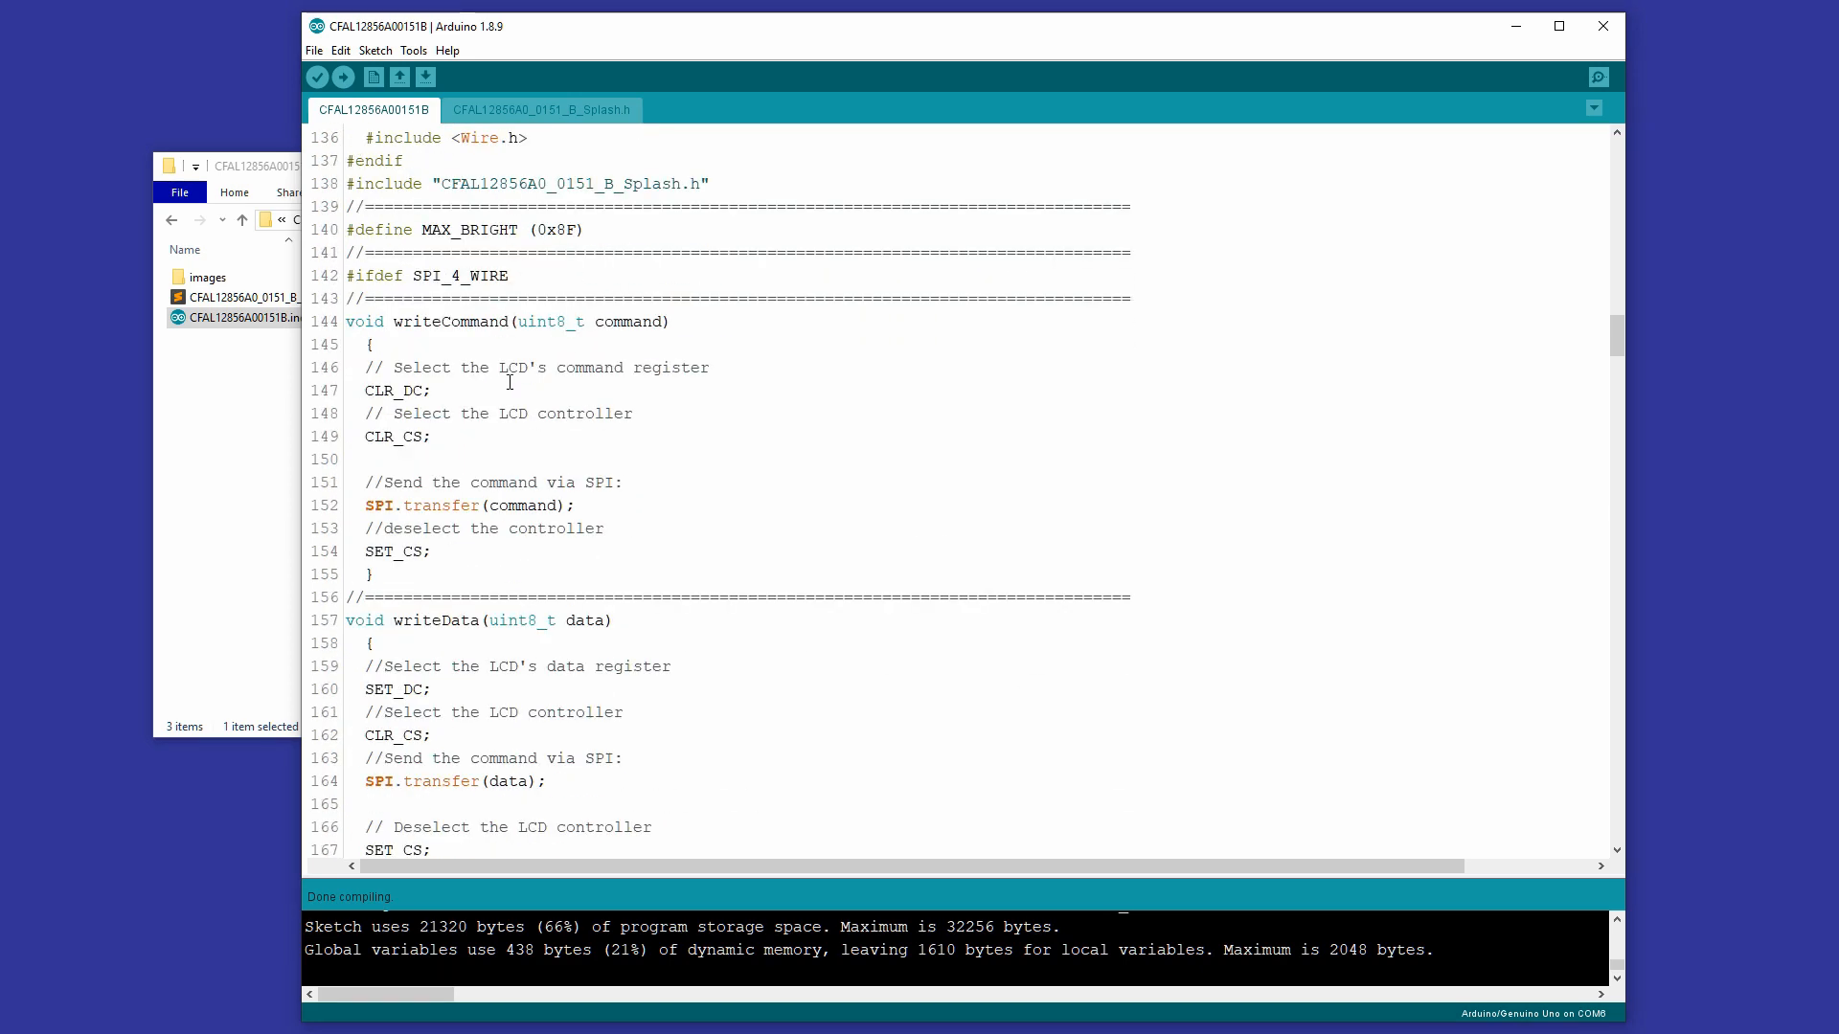
pyautogui.scroll(-3)
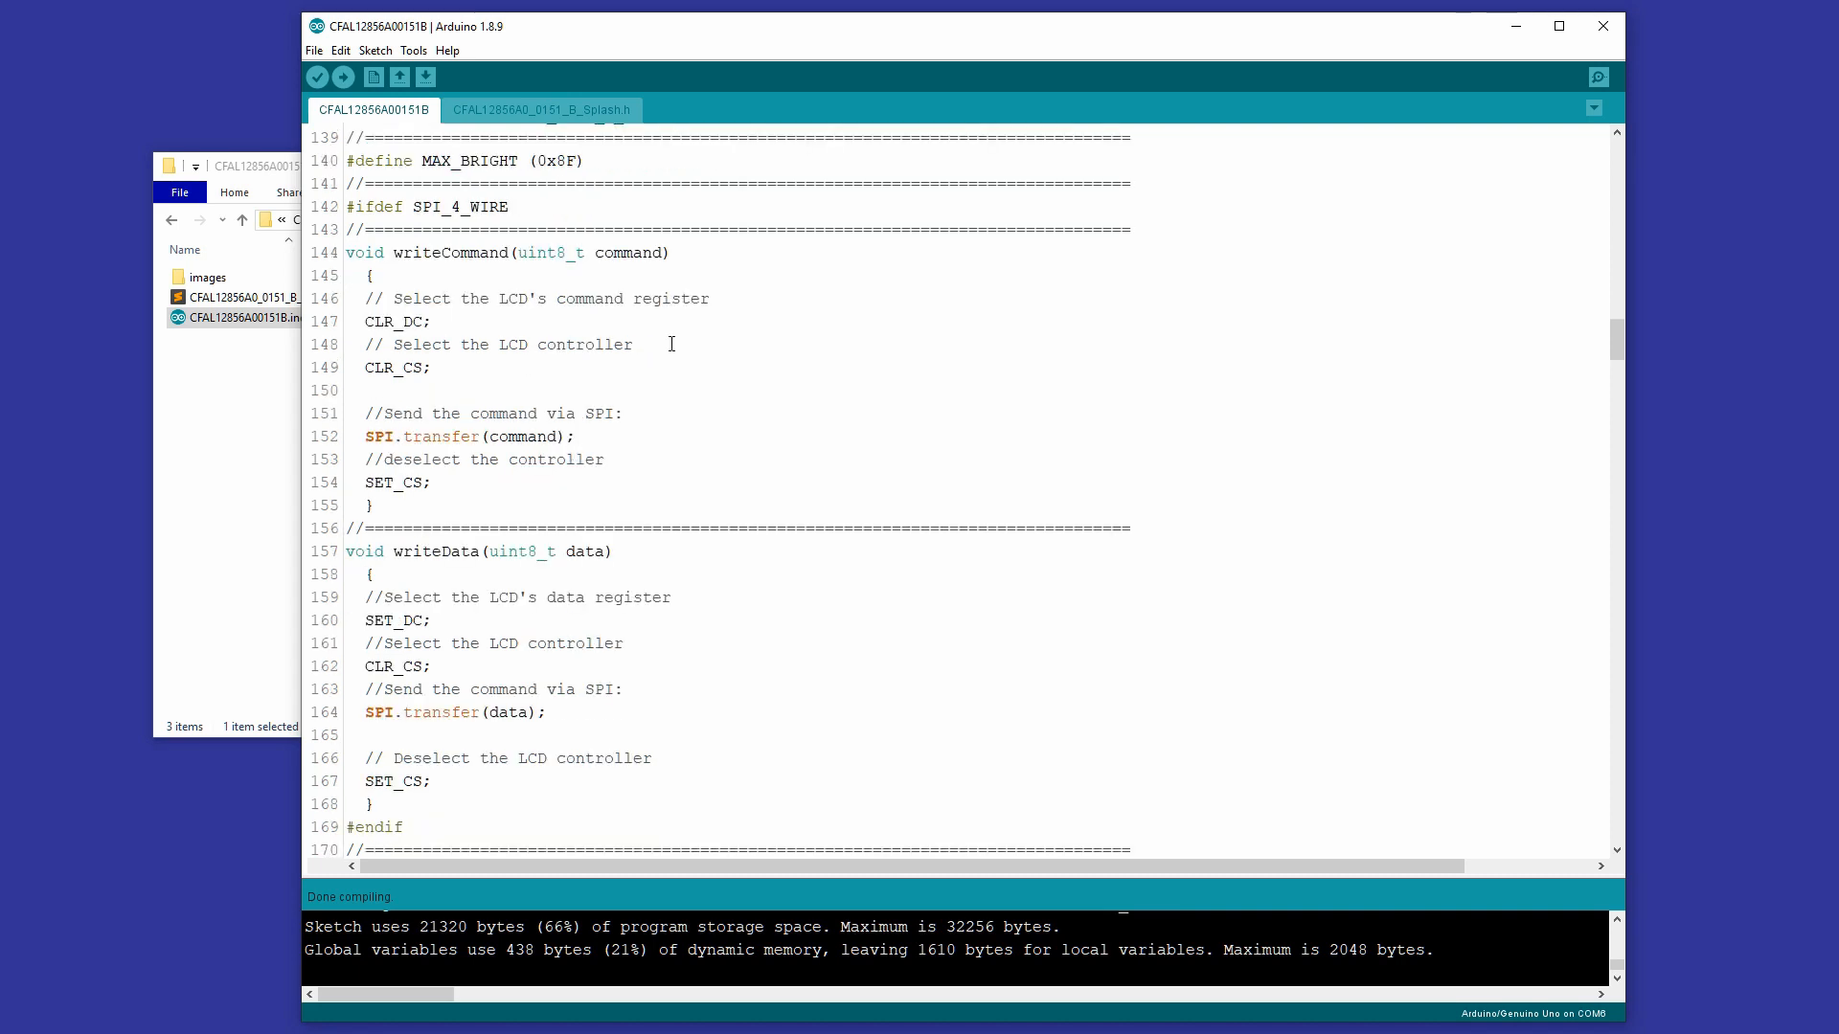
pyautogui.moveTo(579, 643)
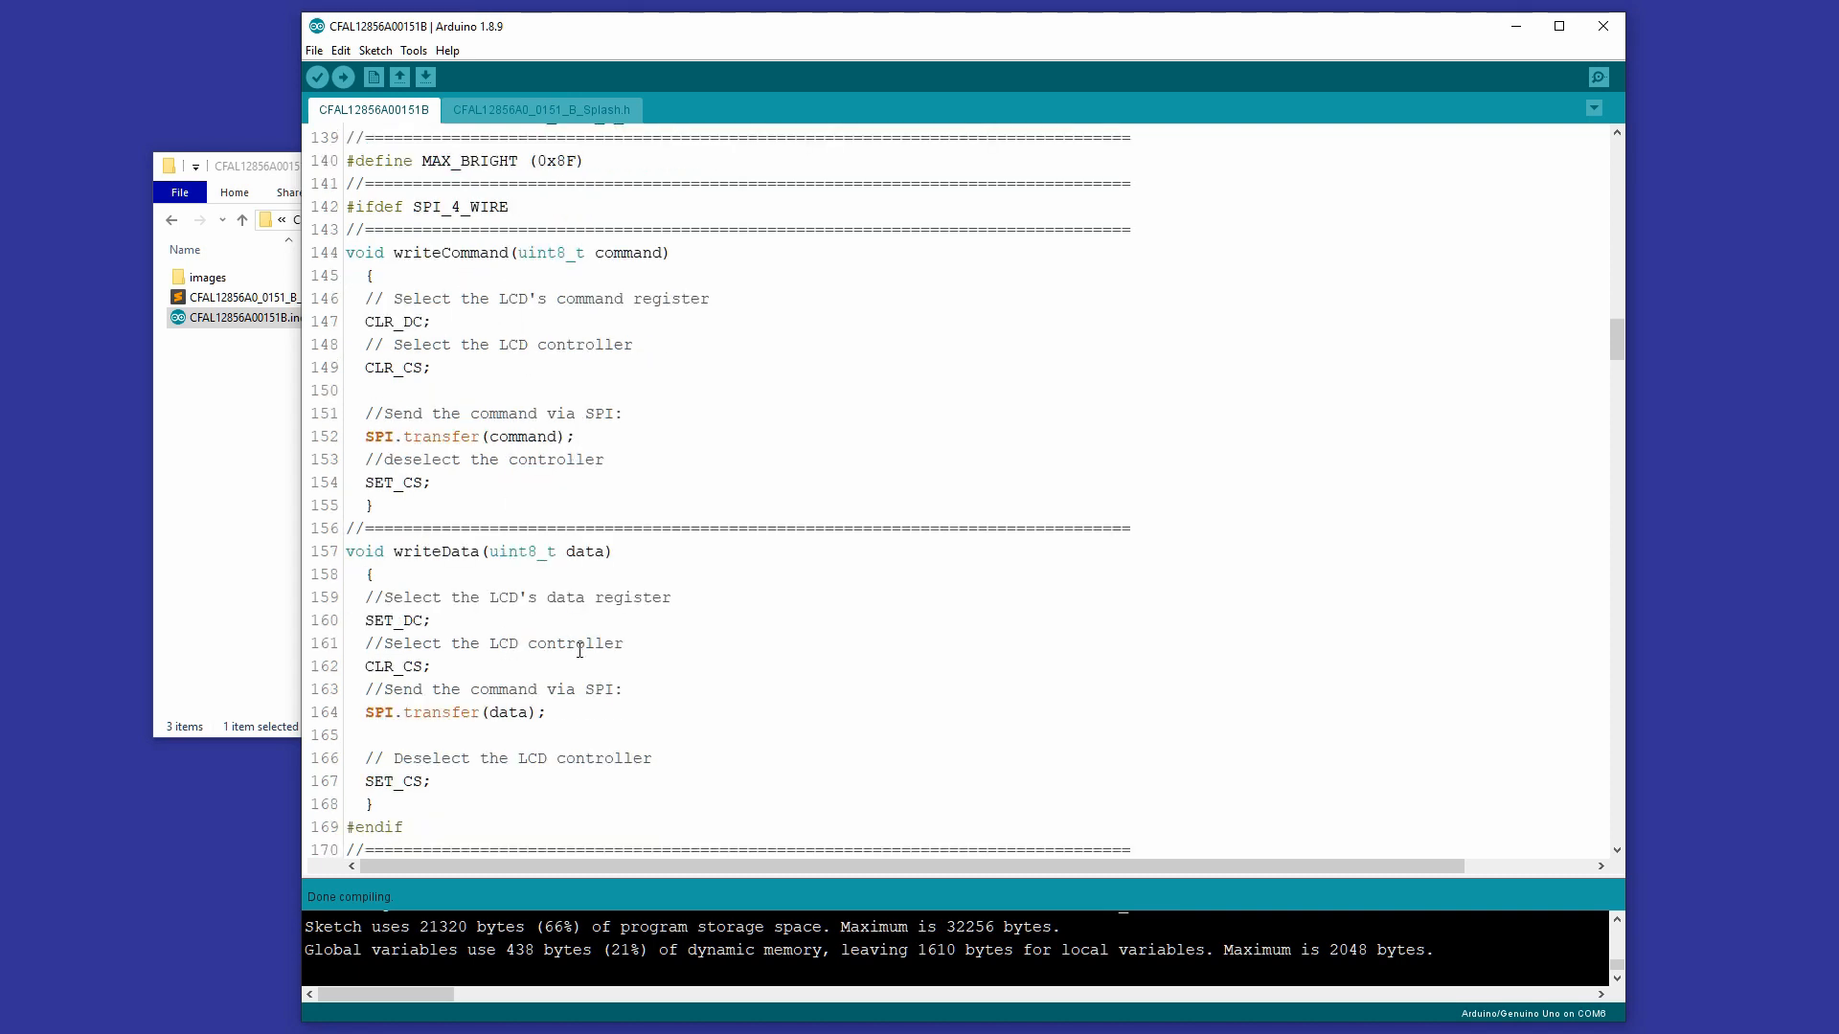
pyautogui.scroll(-3)
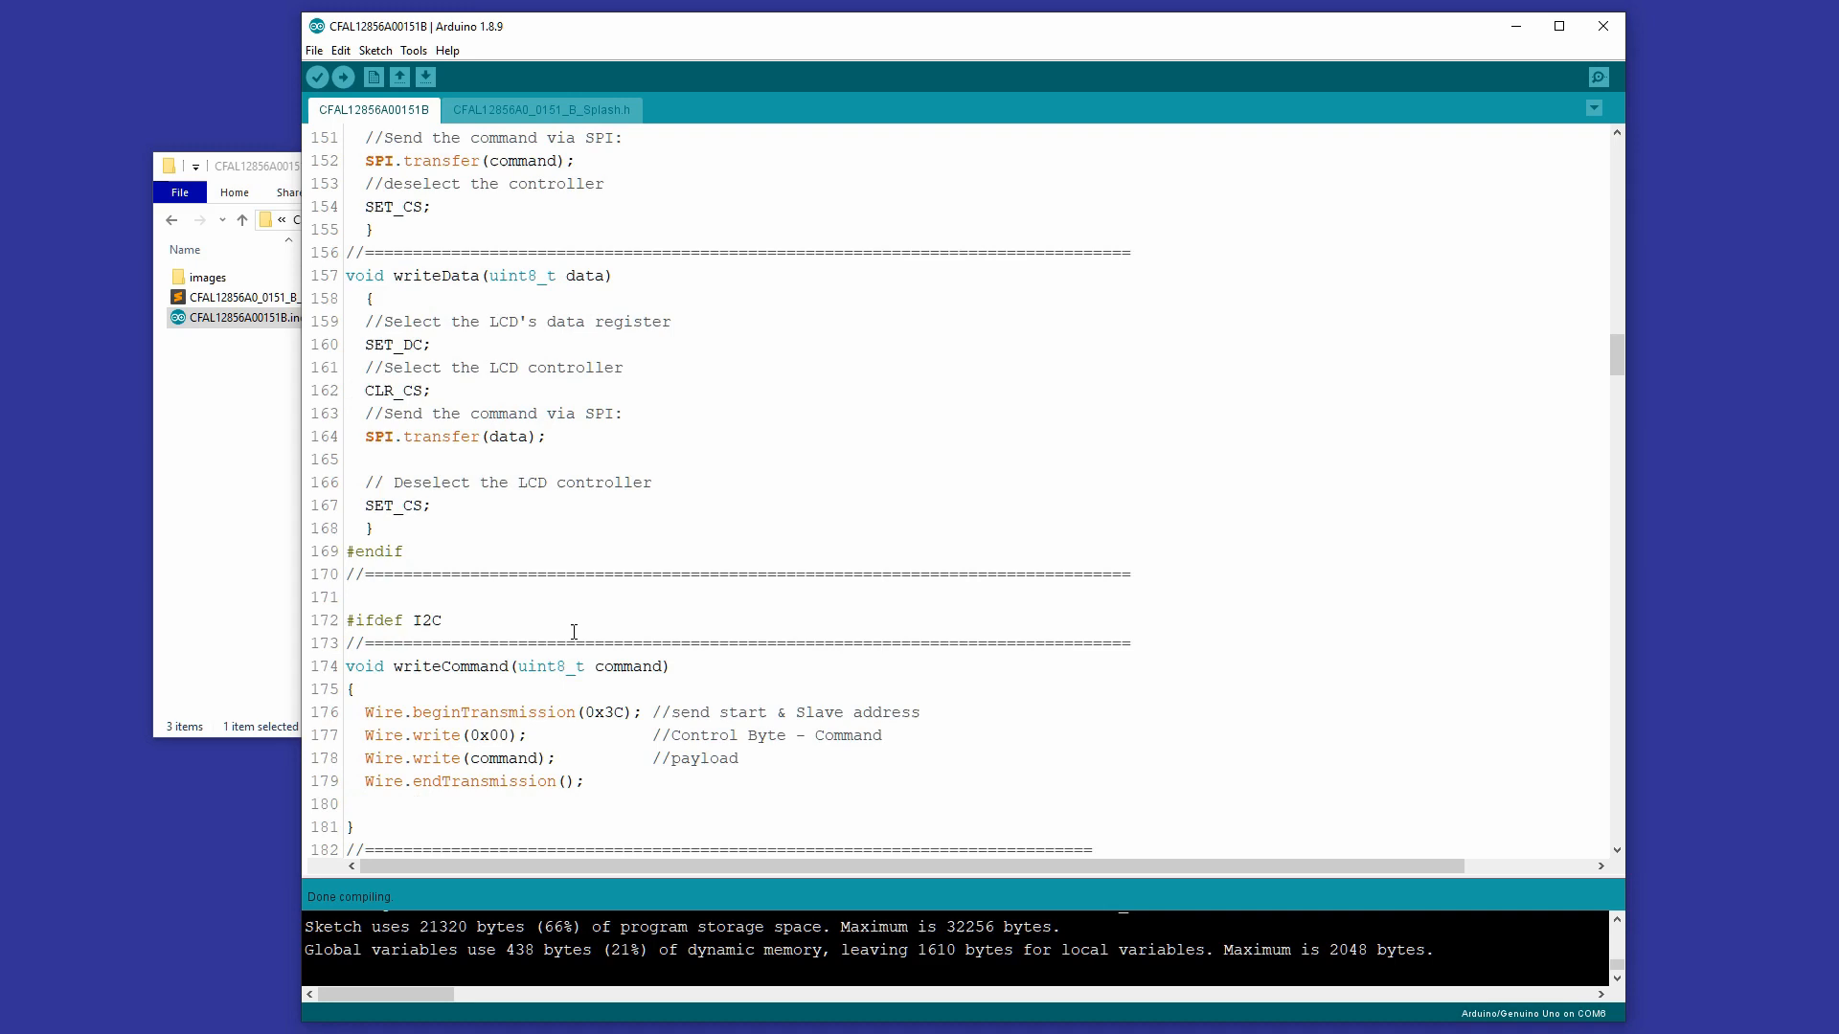
pyautogui.scroll(-3)
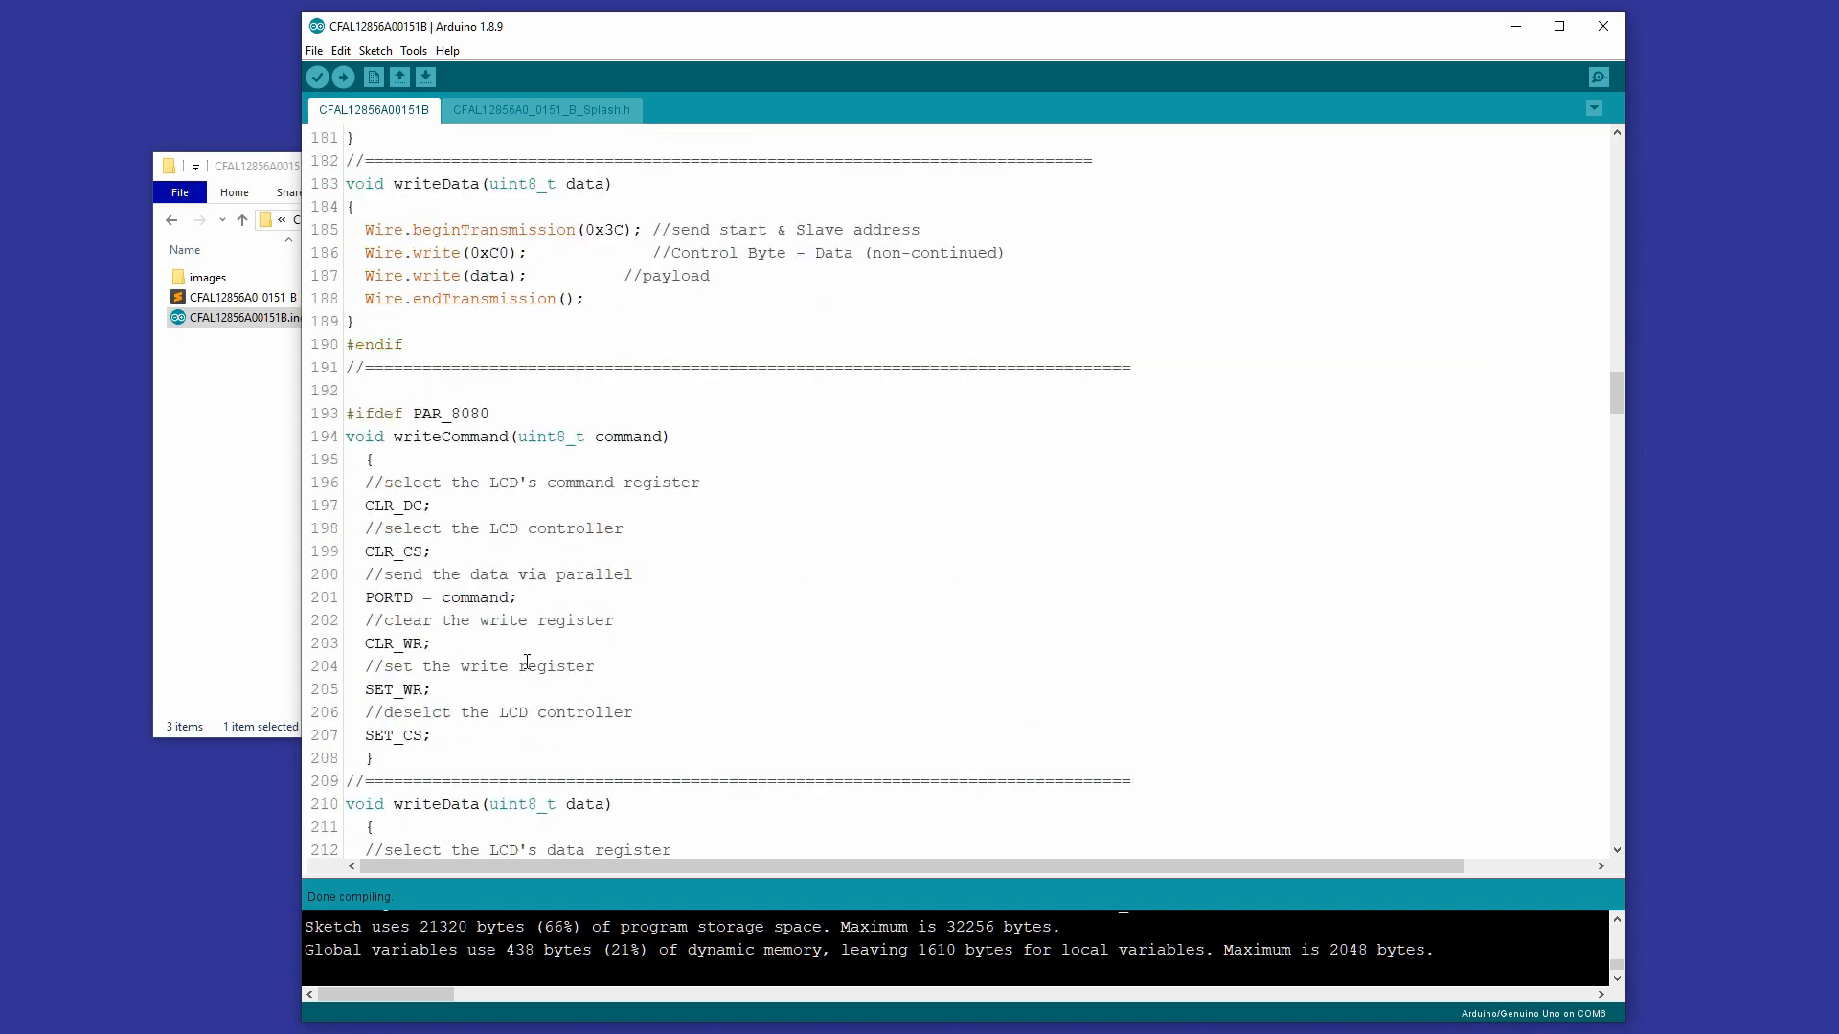
pyautogui.scroll(-3)
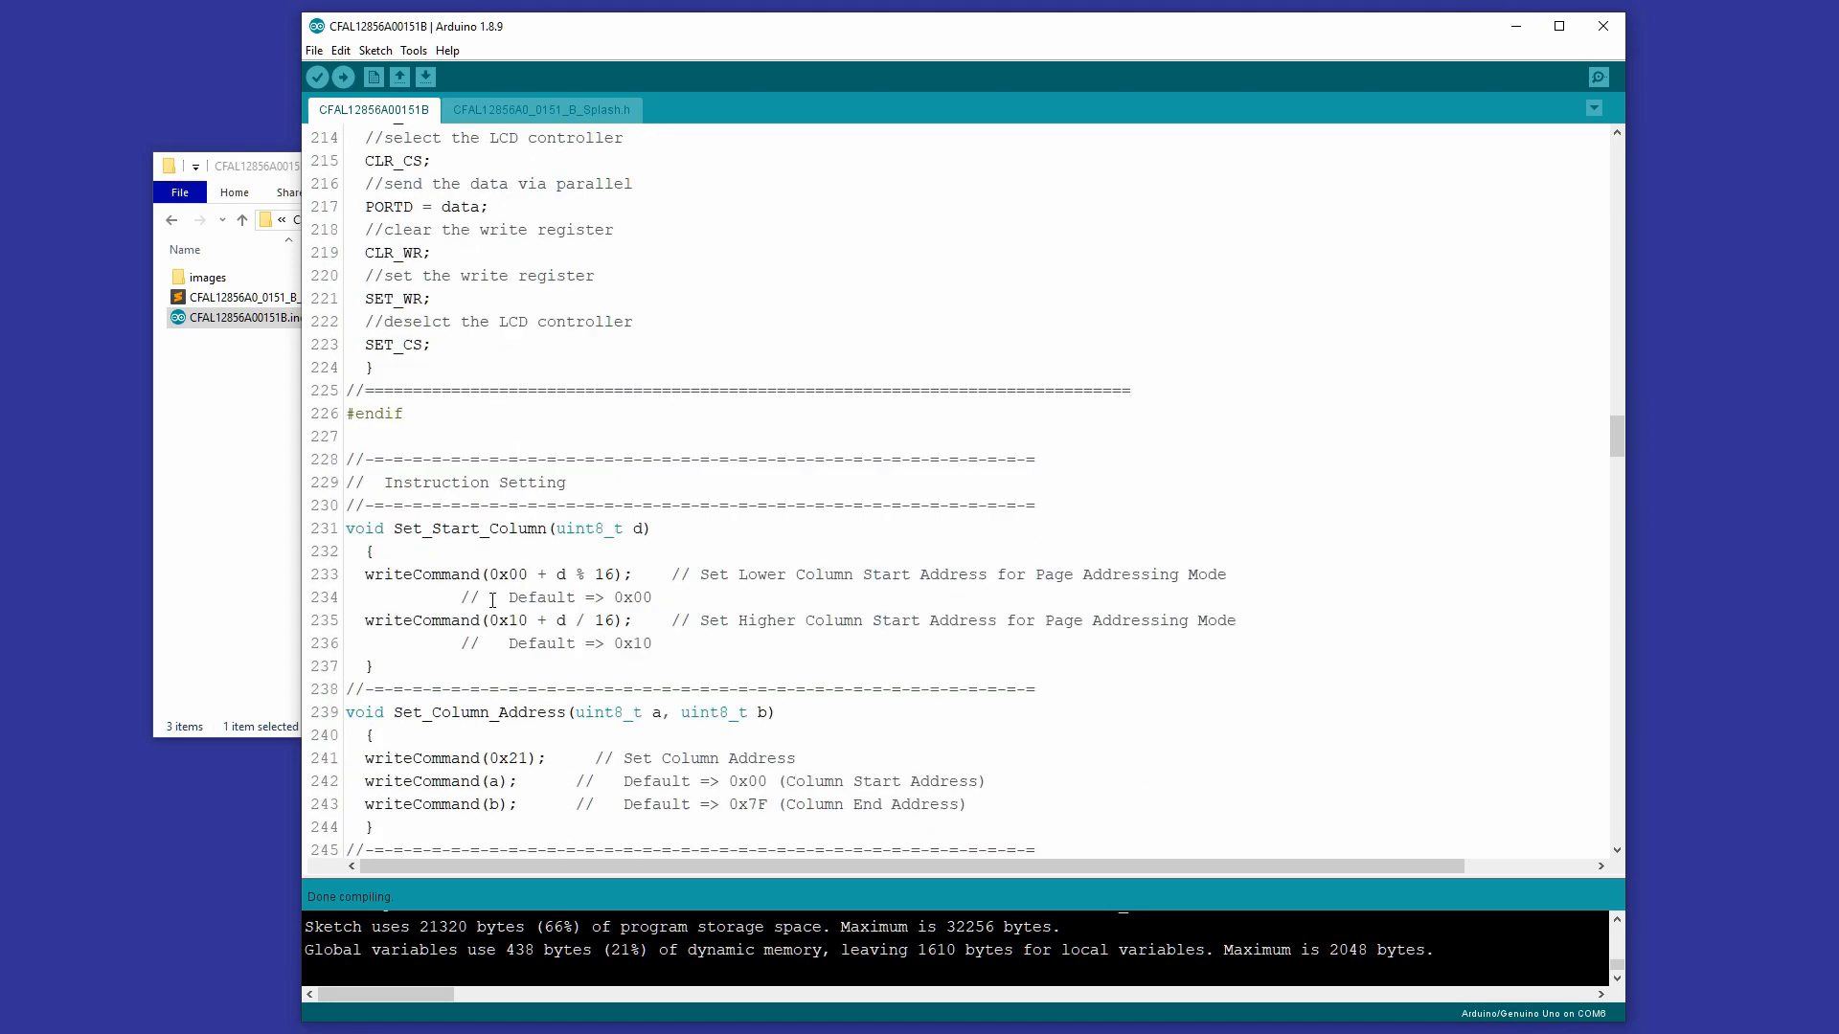
pyautogui.scroll(-3)
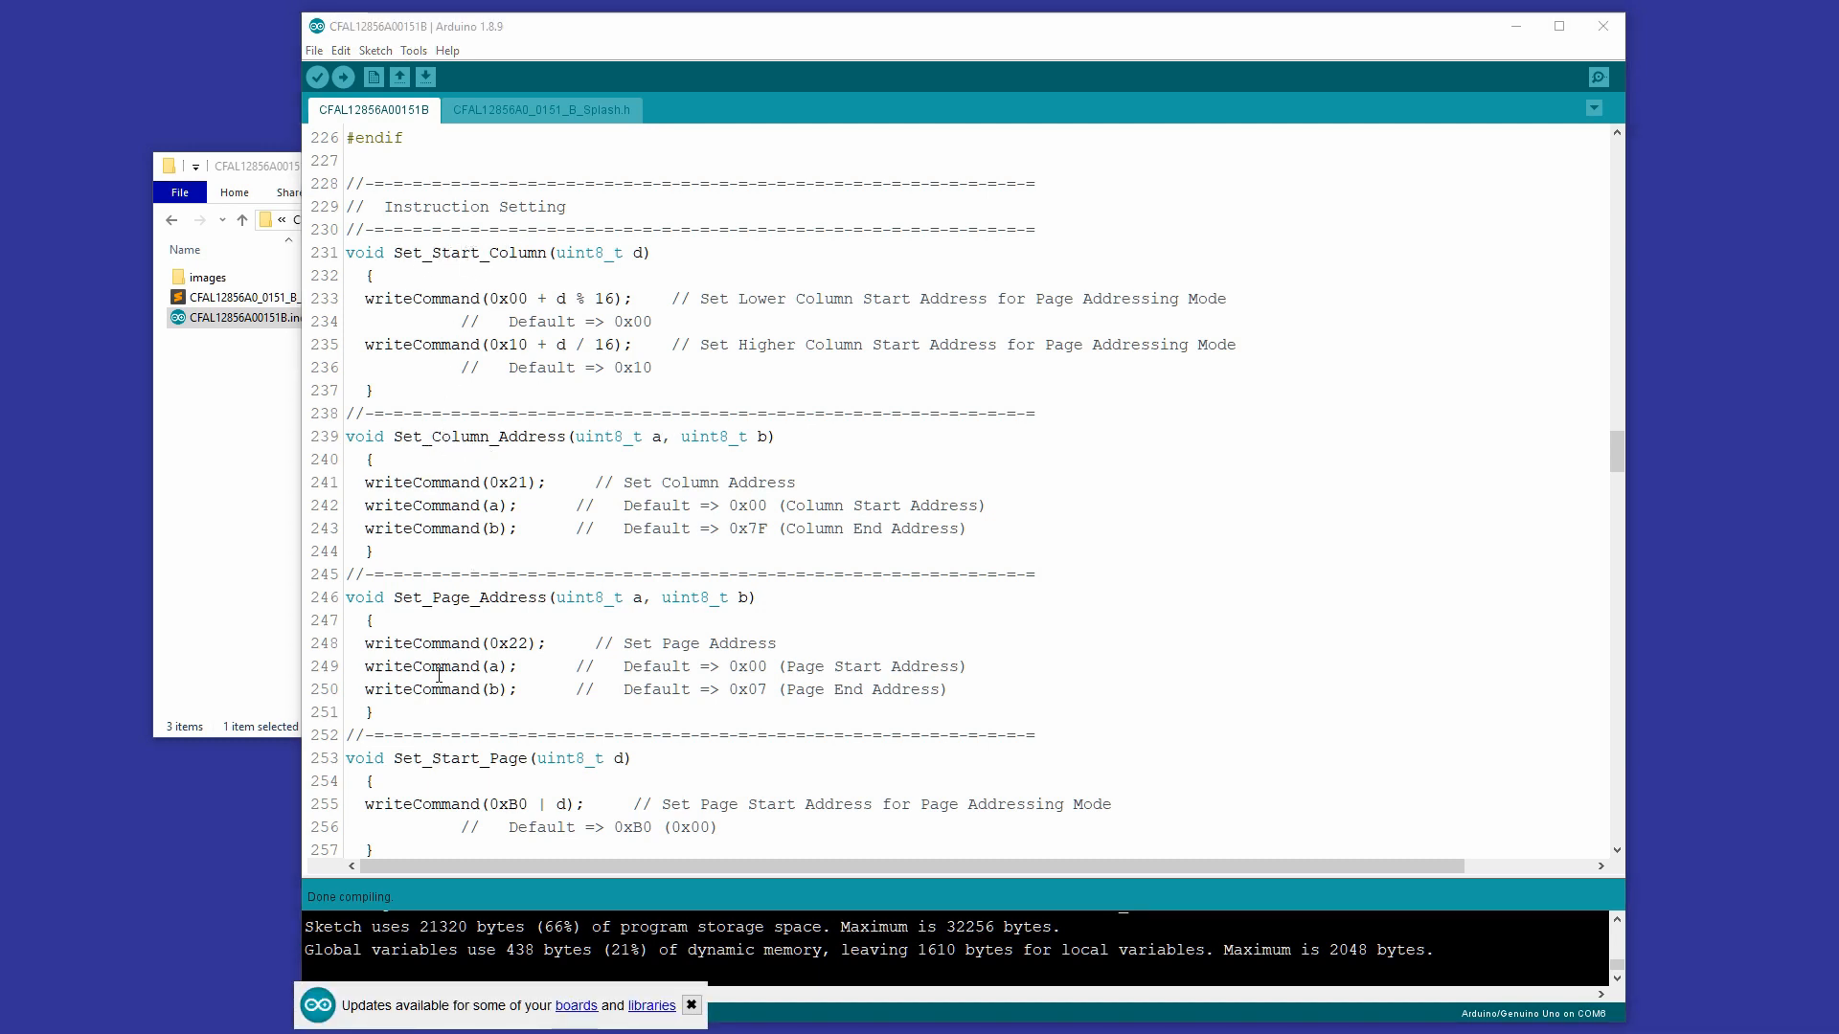
pyautogui.scroll(-3)
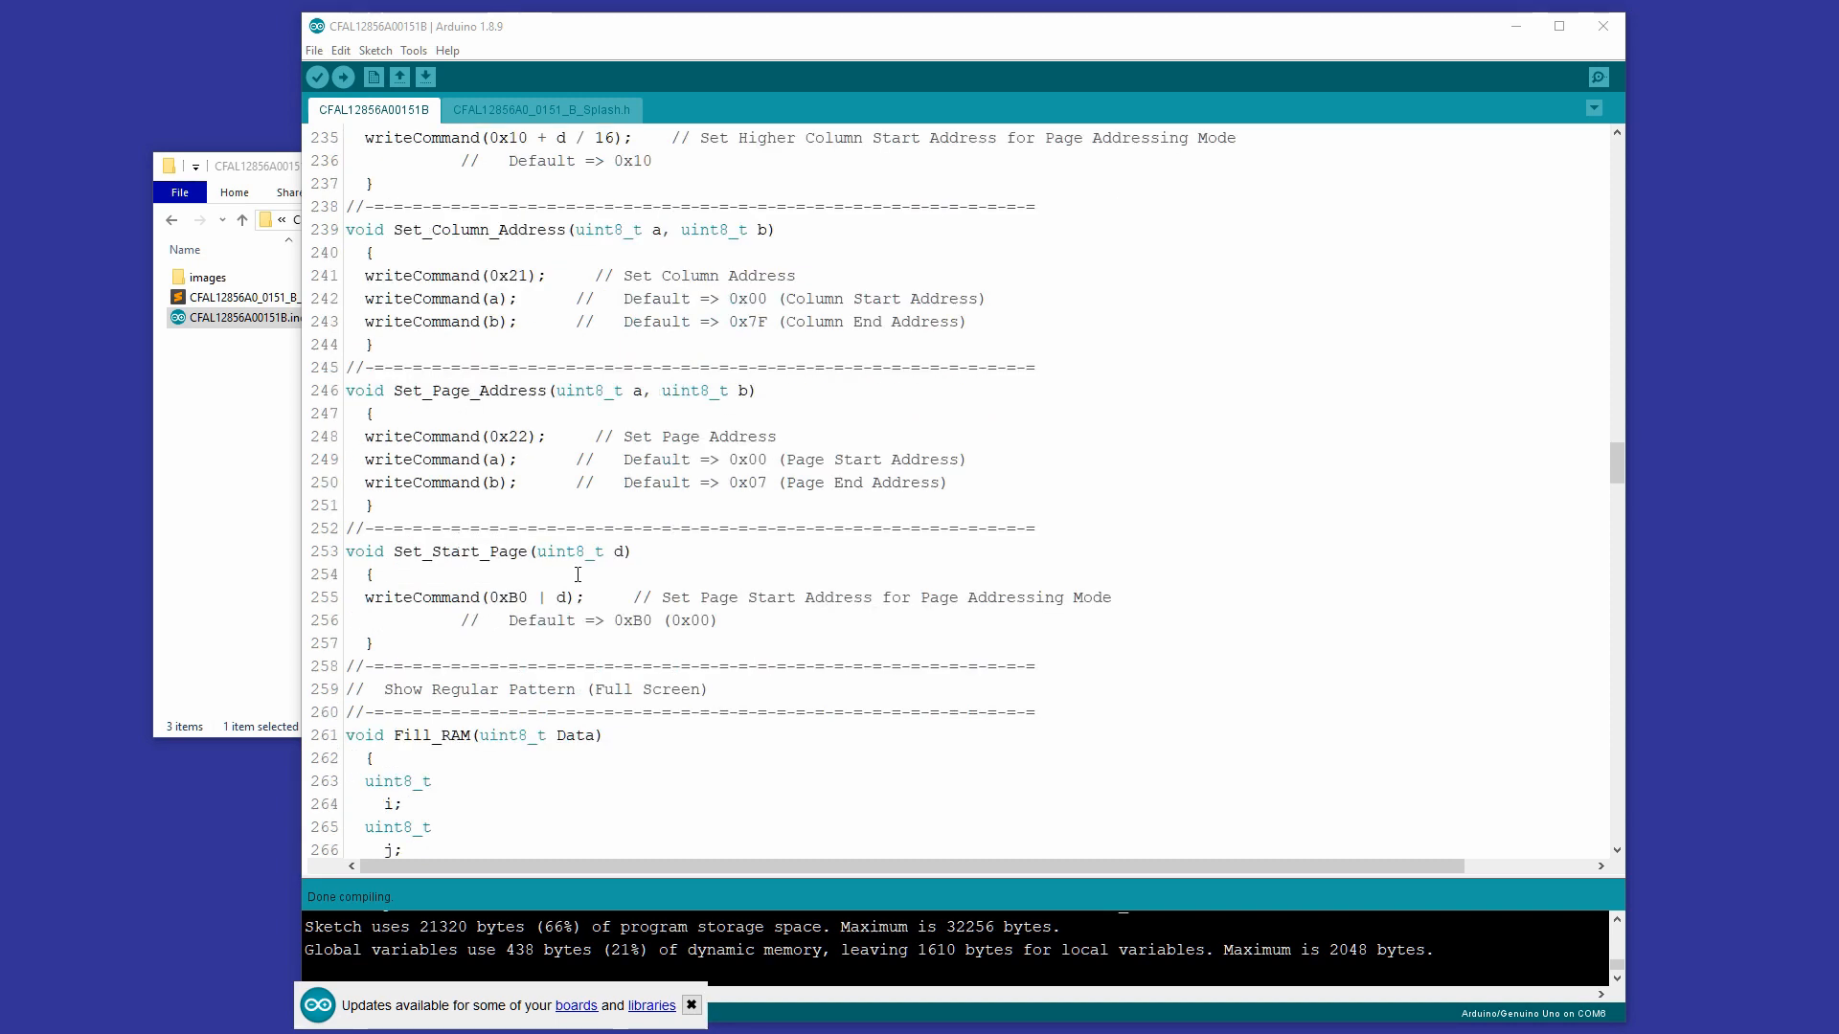
pyautogui.moveTo(643, 598)
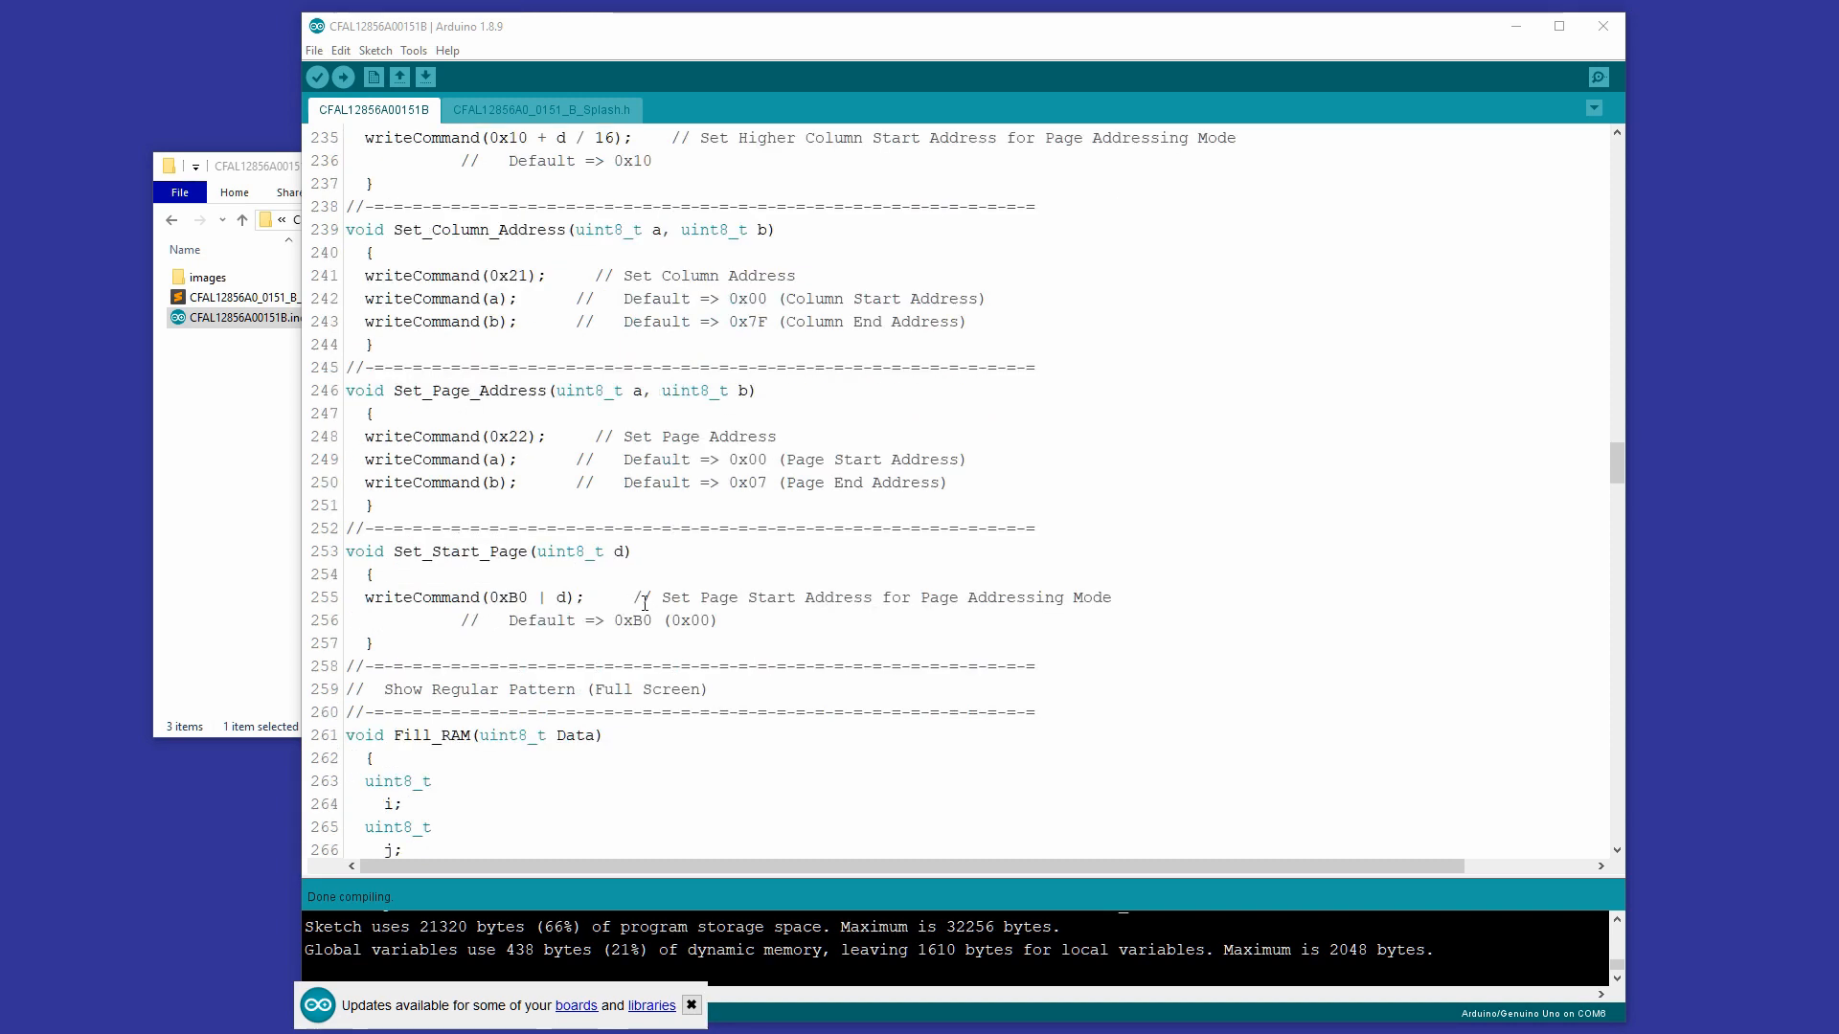
pyautogui.scroll(-3)
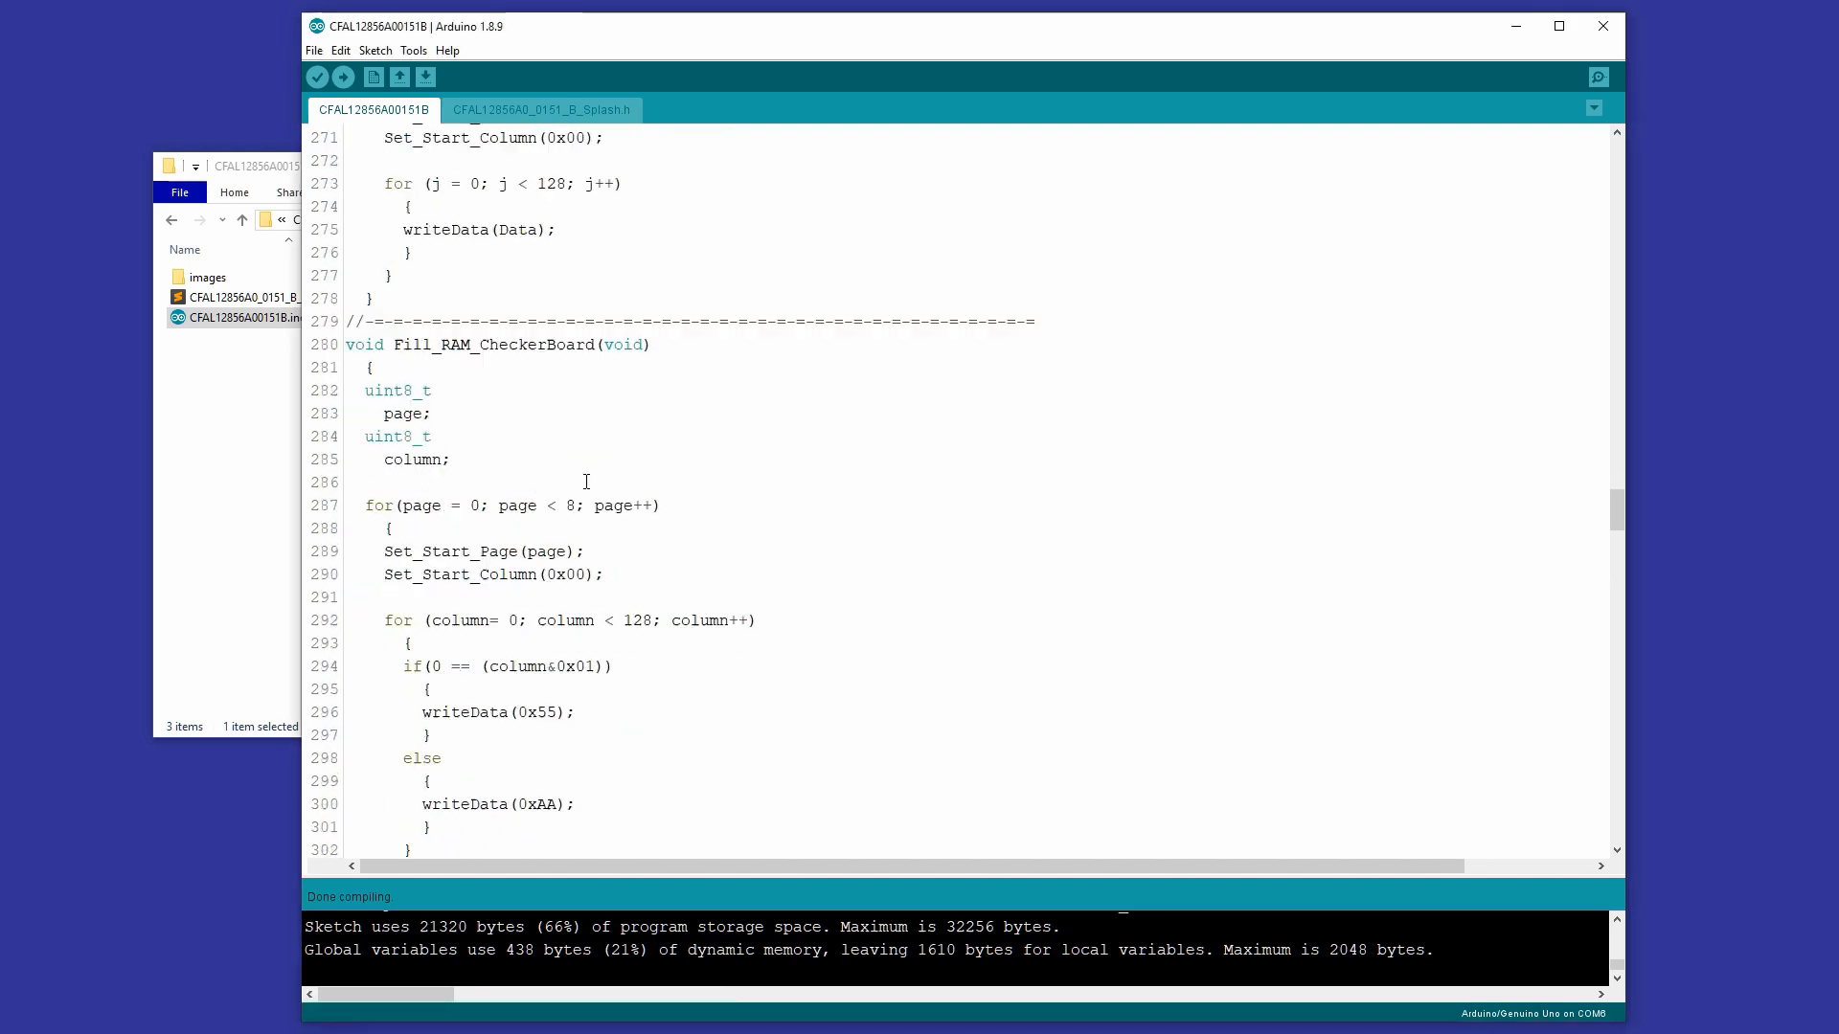
pyautogui.scroll(-3)
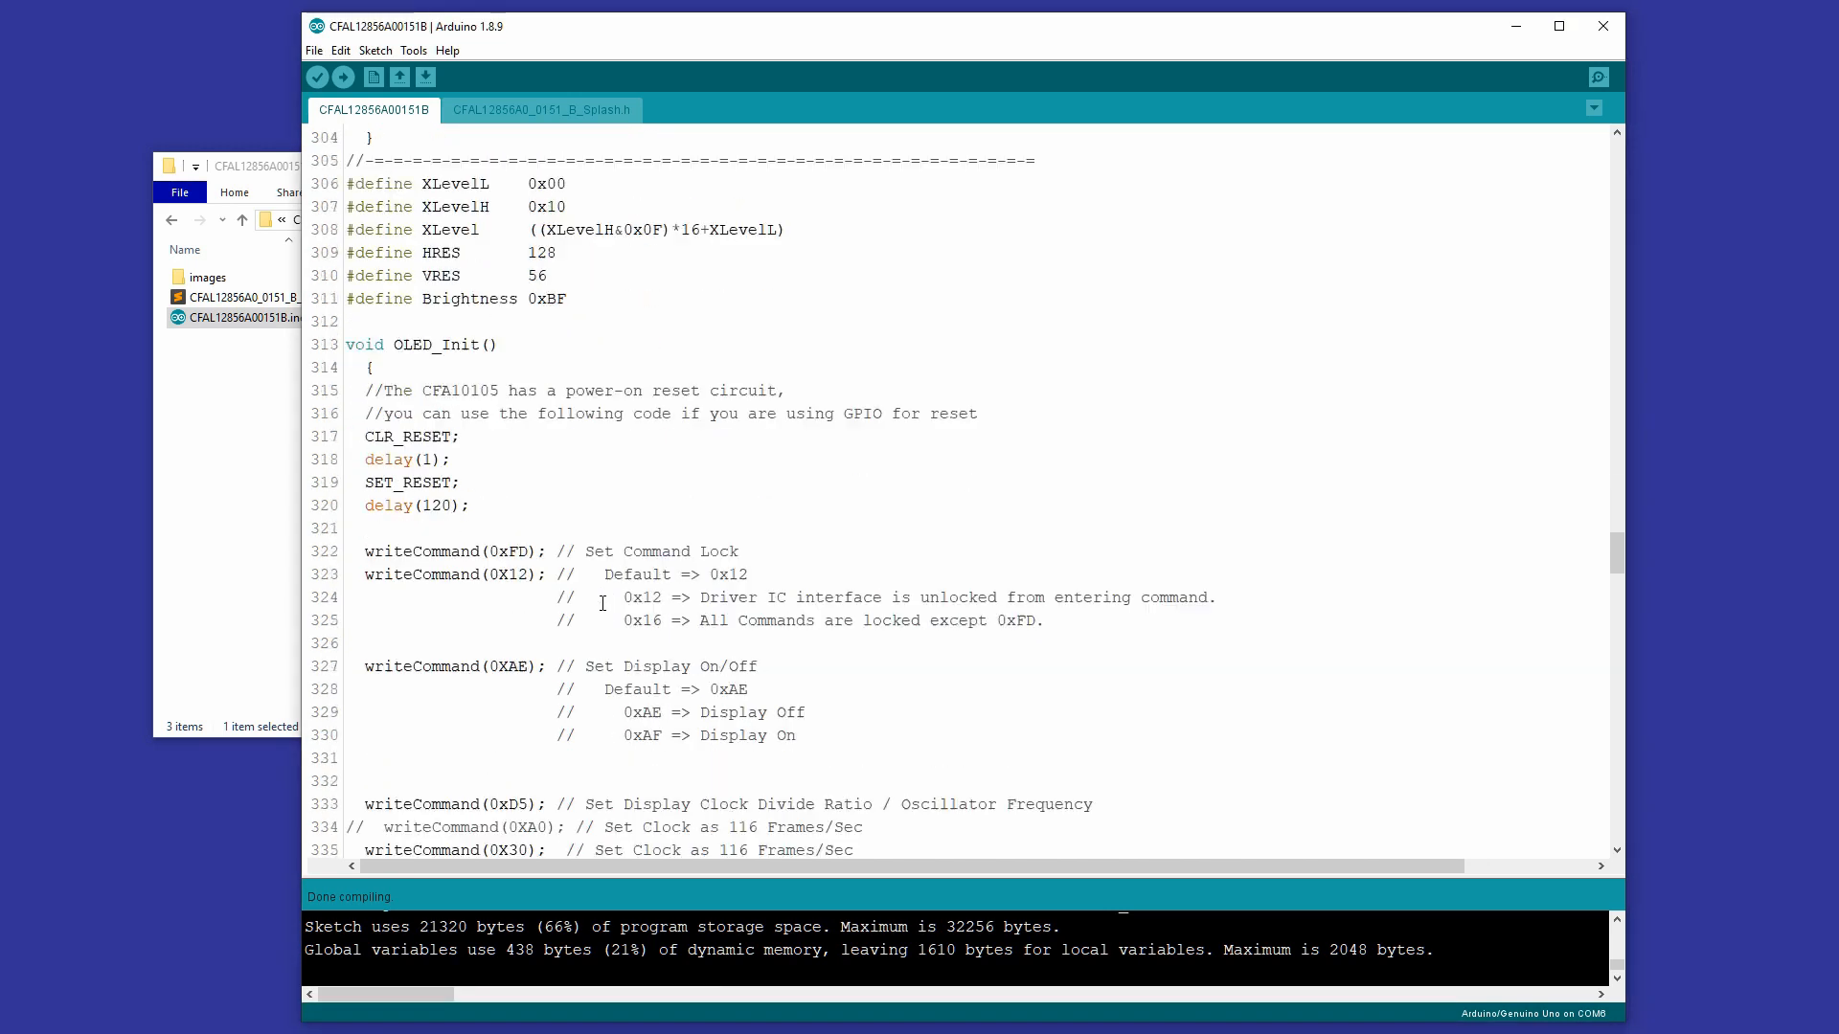
pyautogui.scroll(-3)
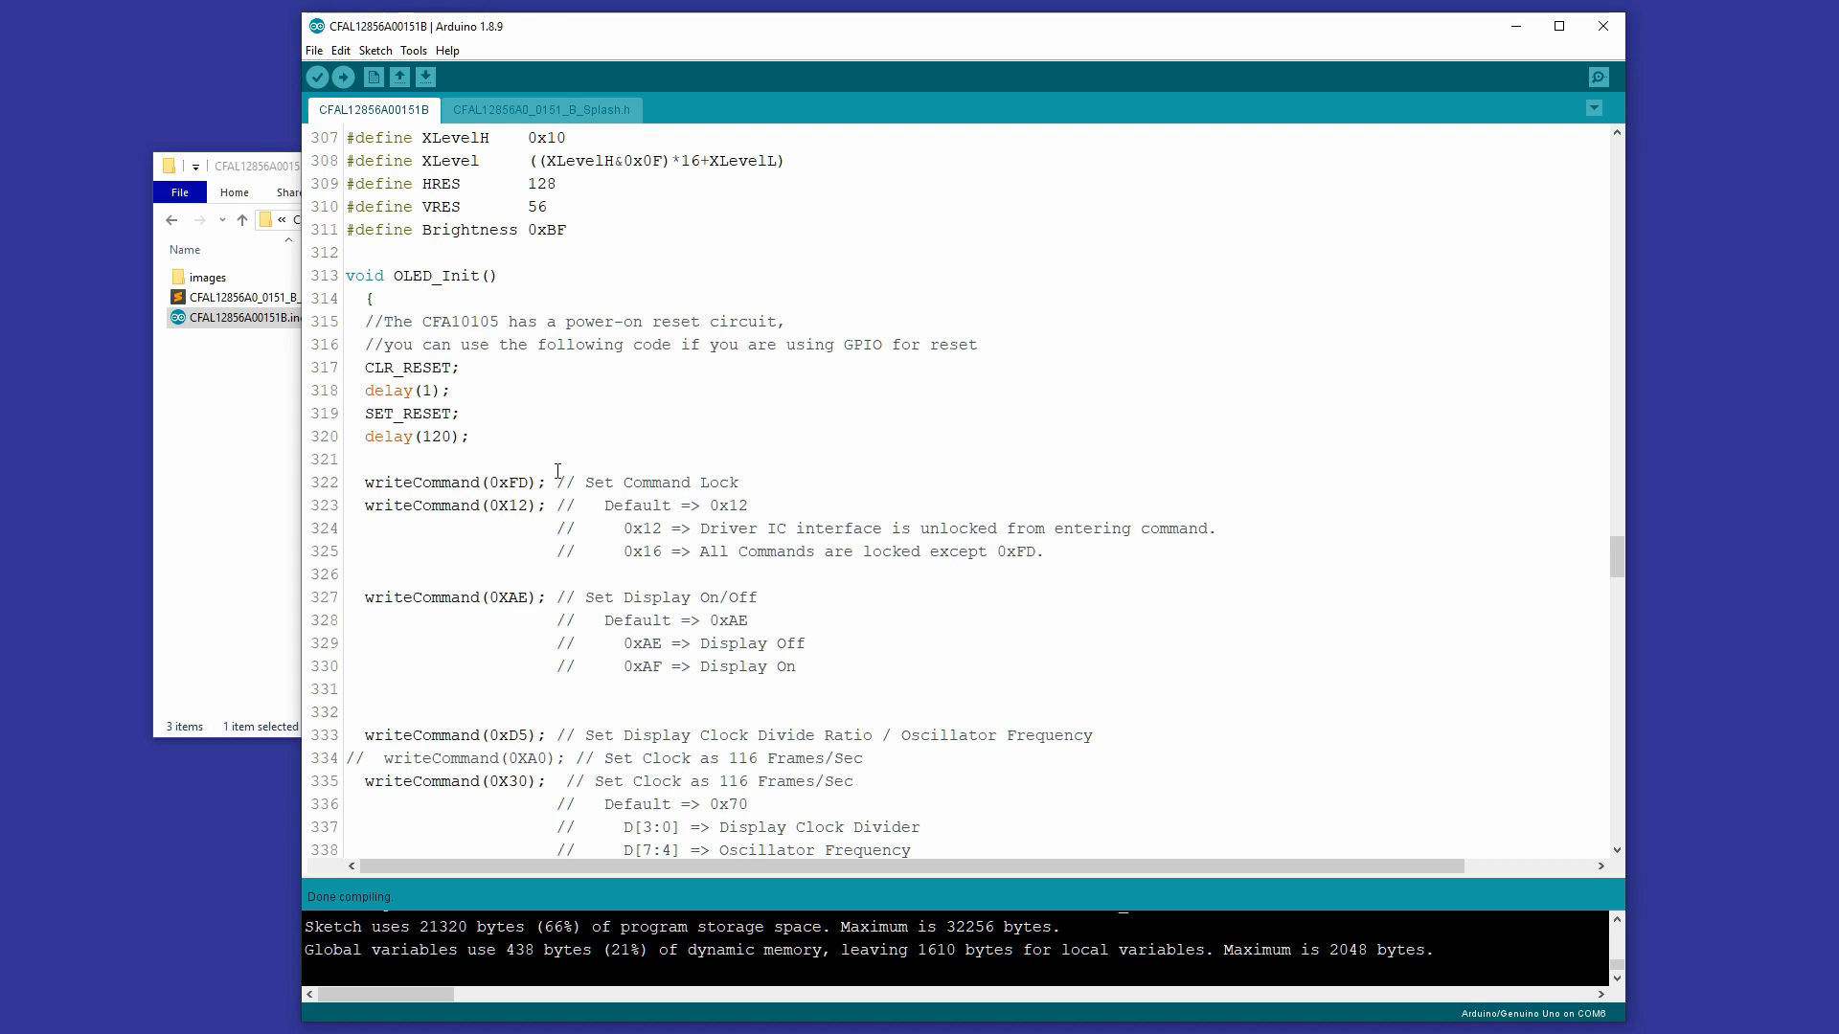
pyautogui.scroll(-3)
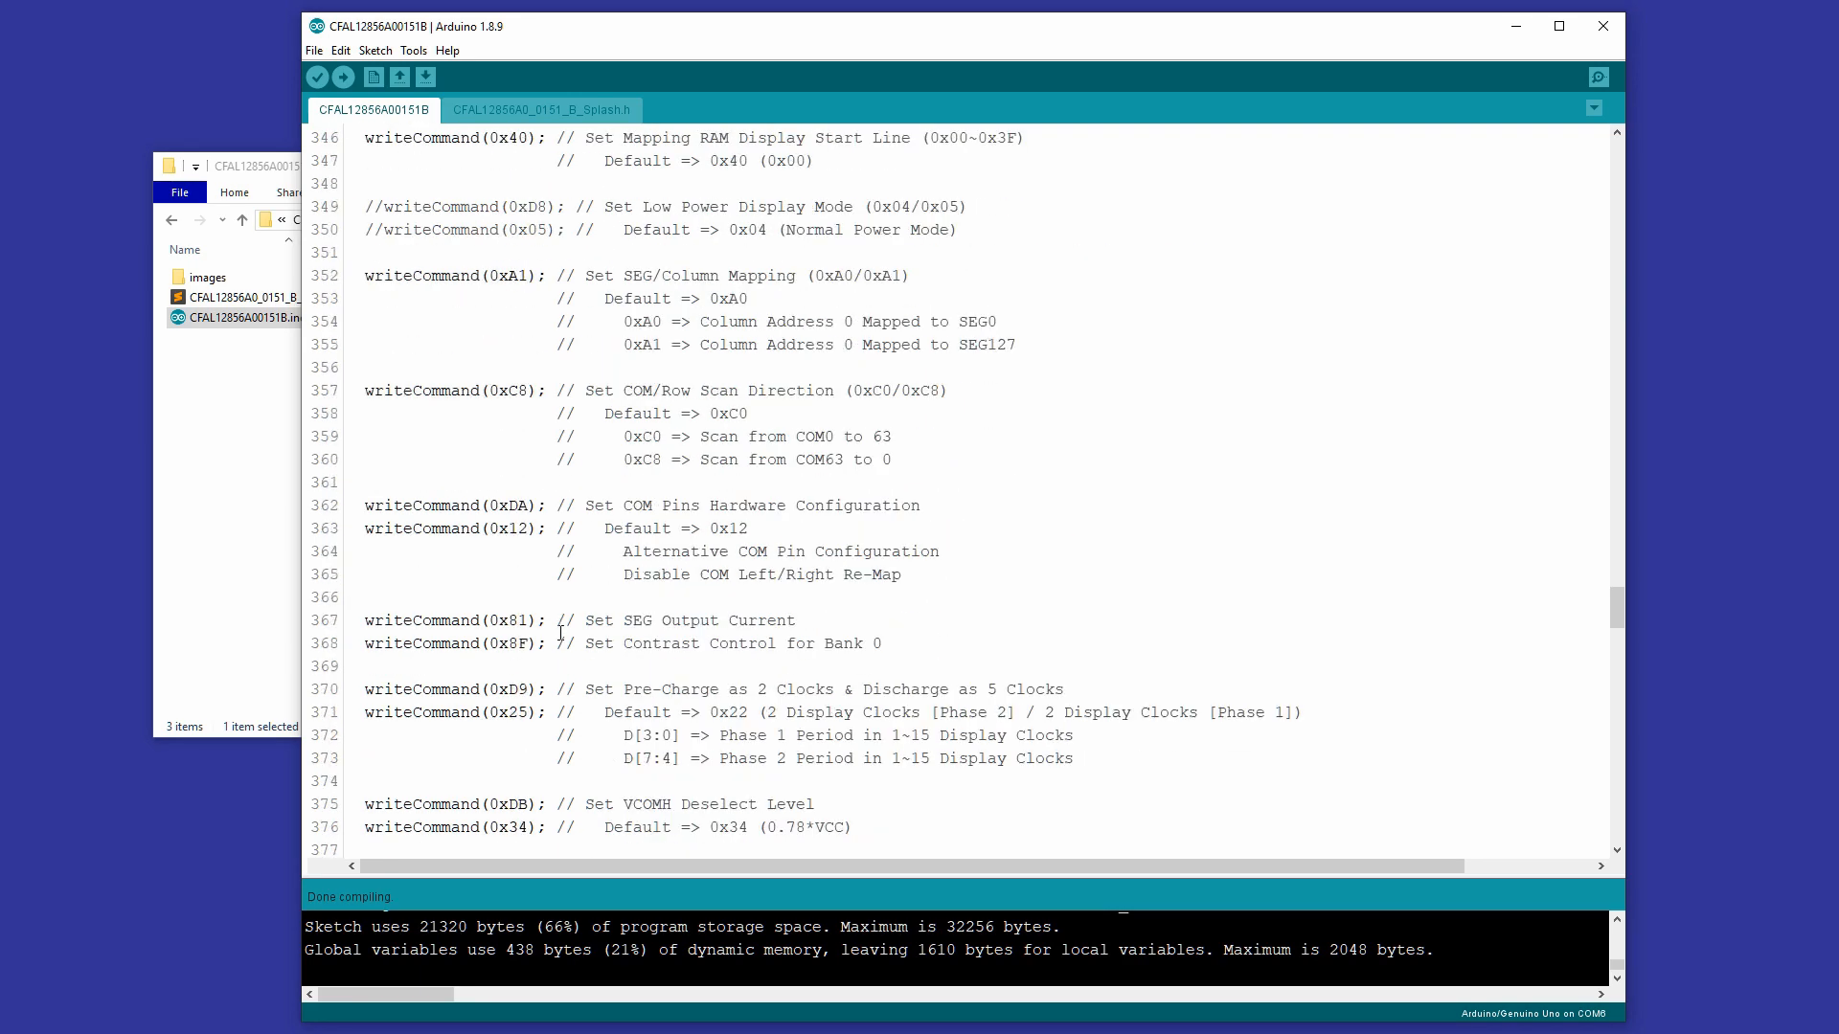
pyautogui.scroll(-3)
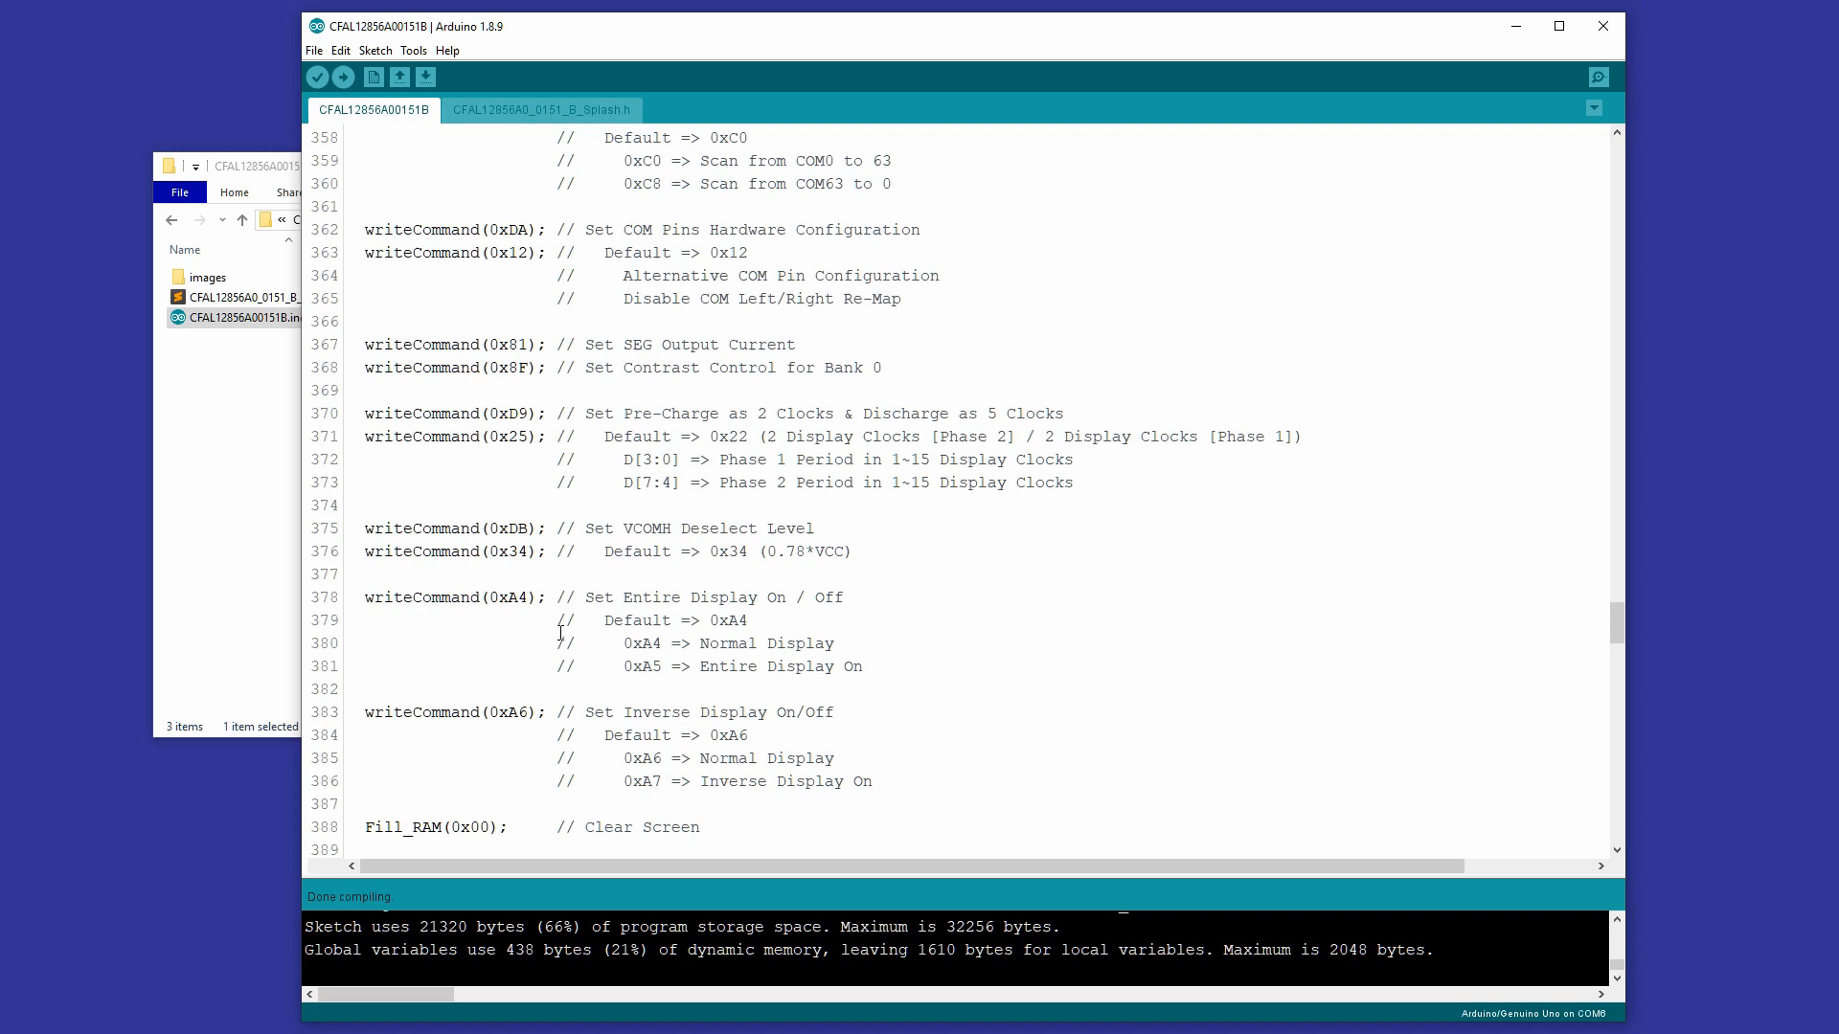
pyautogui.scroll(-3)
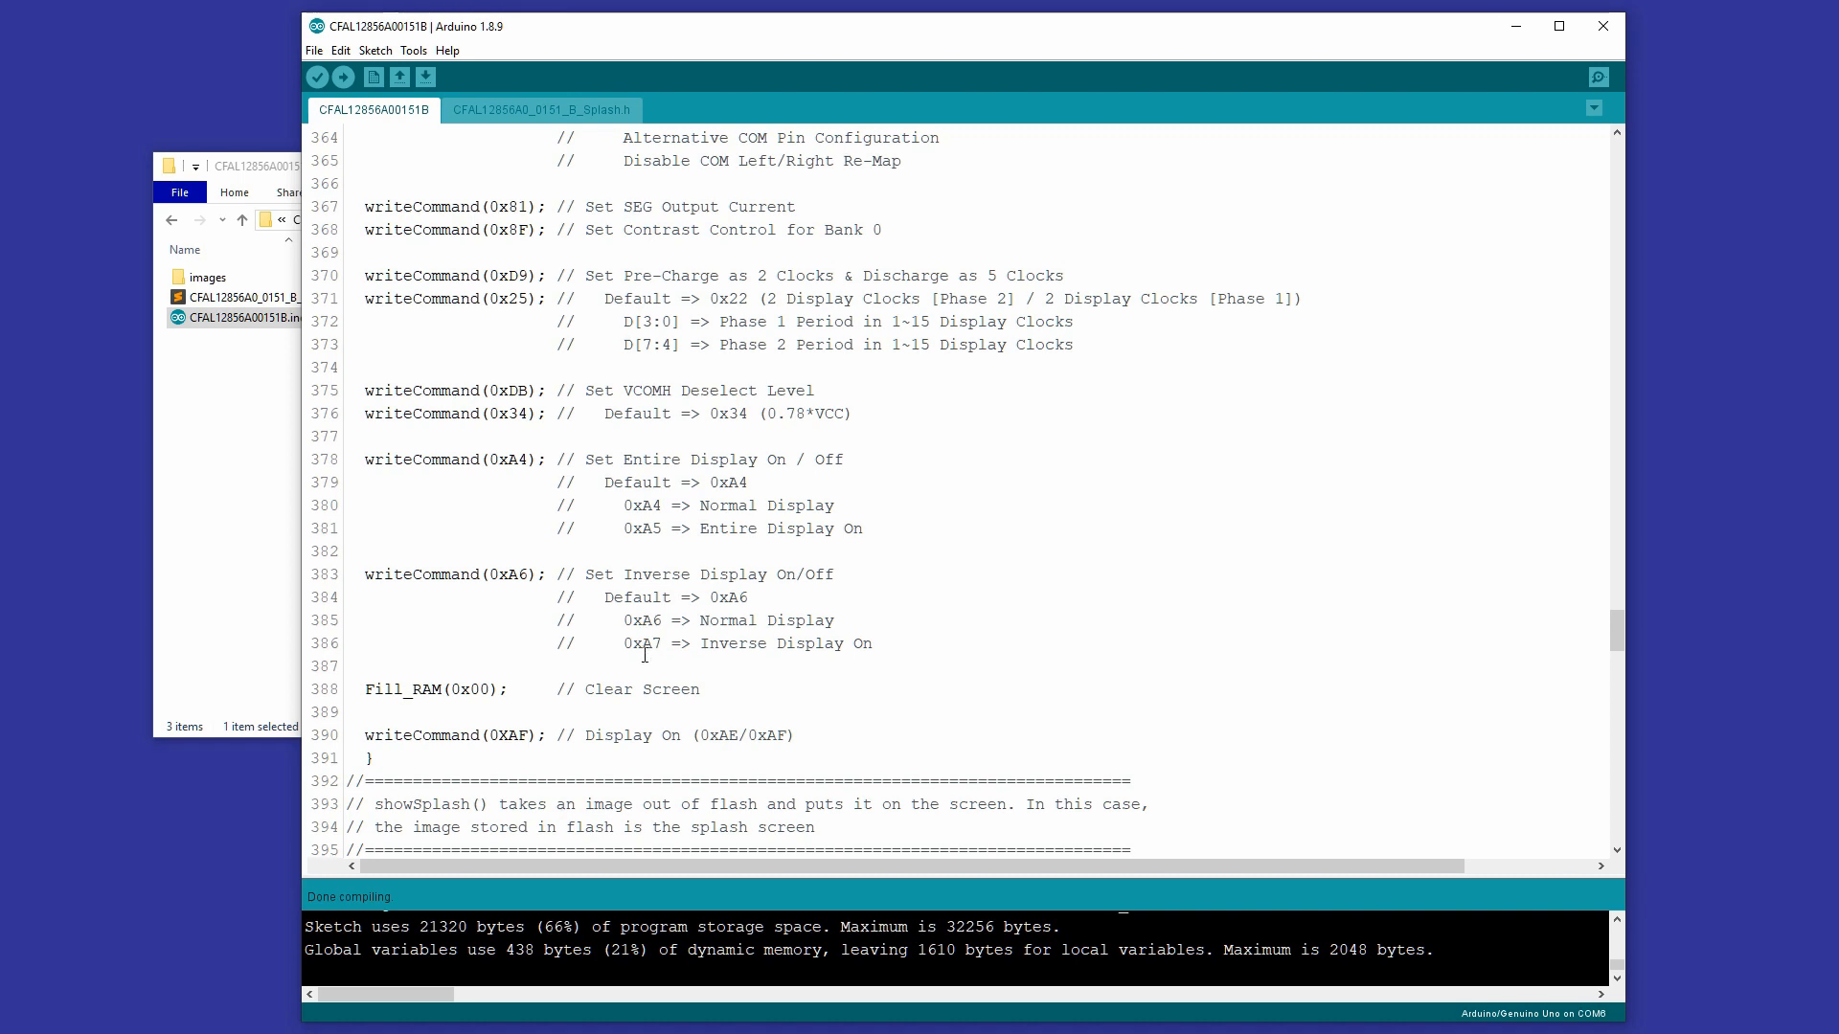
pyautogui.scroll(-3)
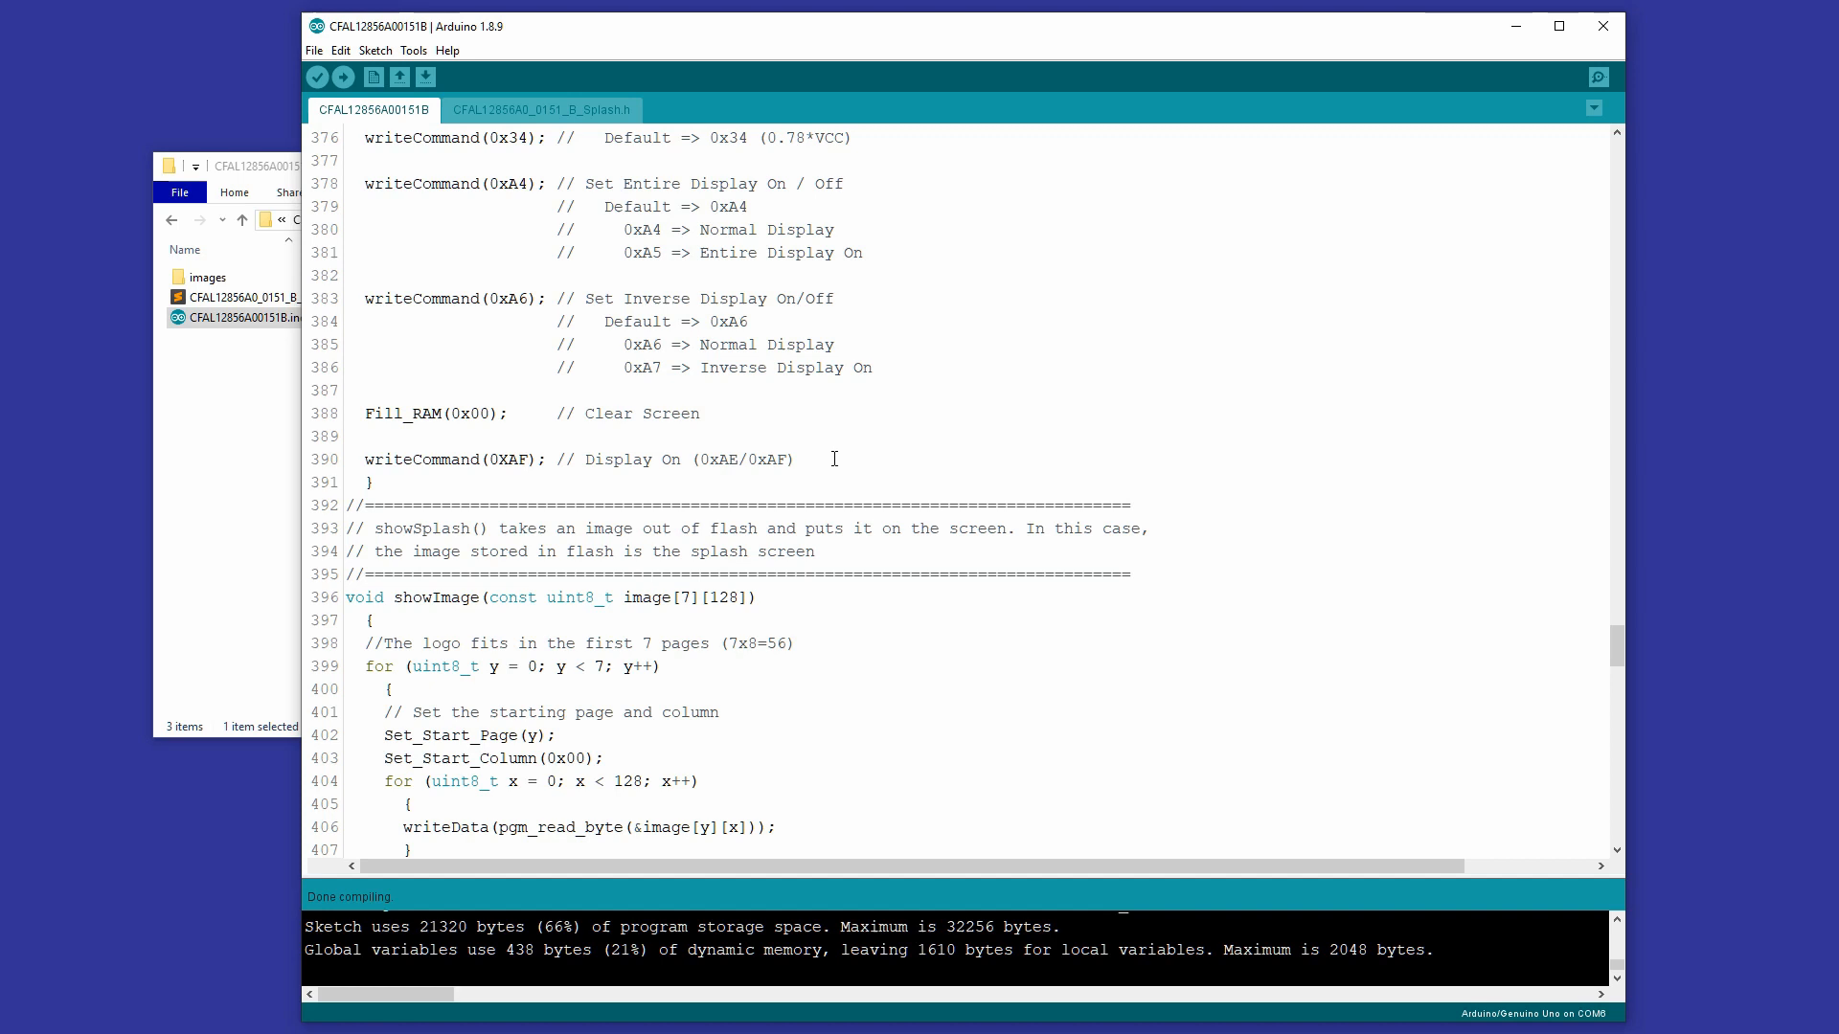
pyautogui.scroll(-3)
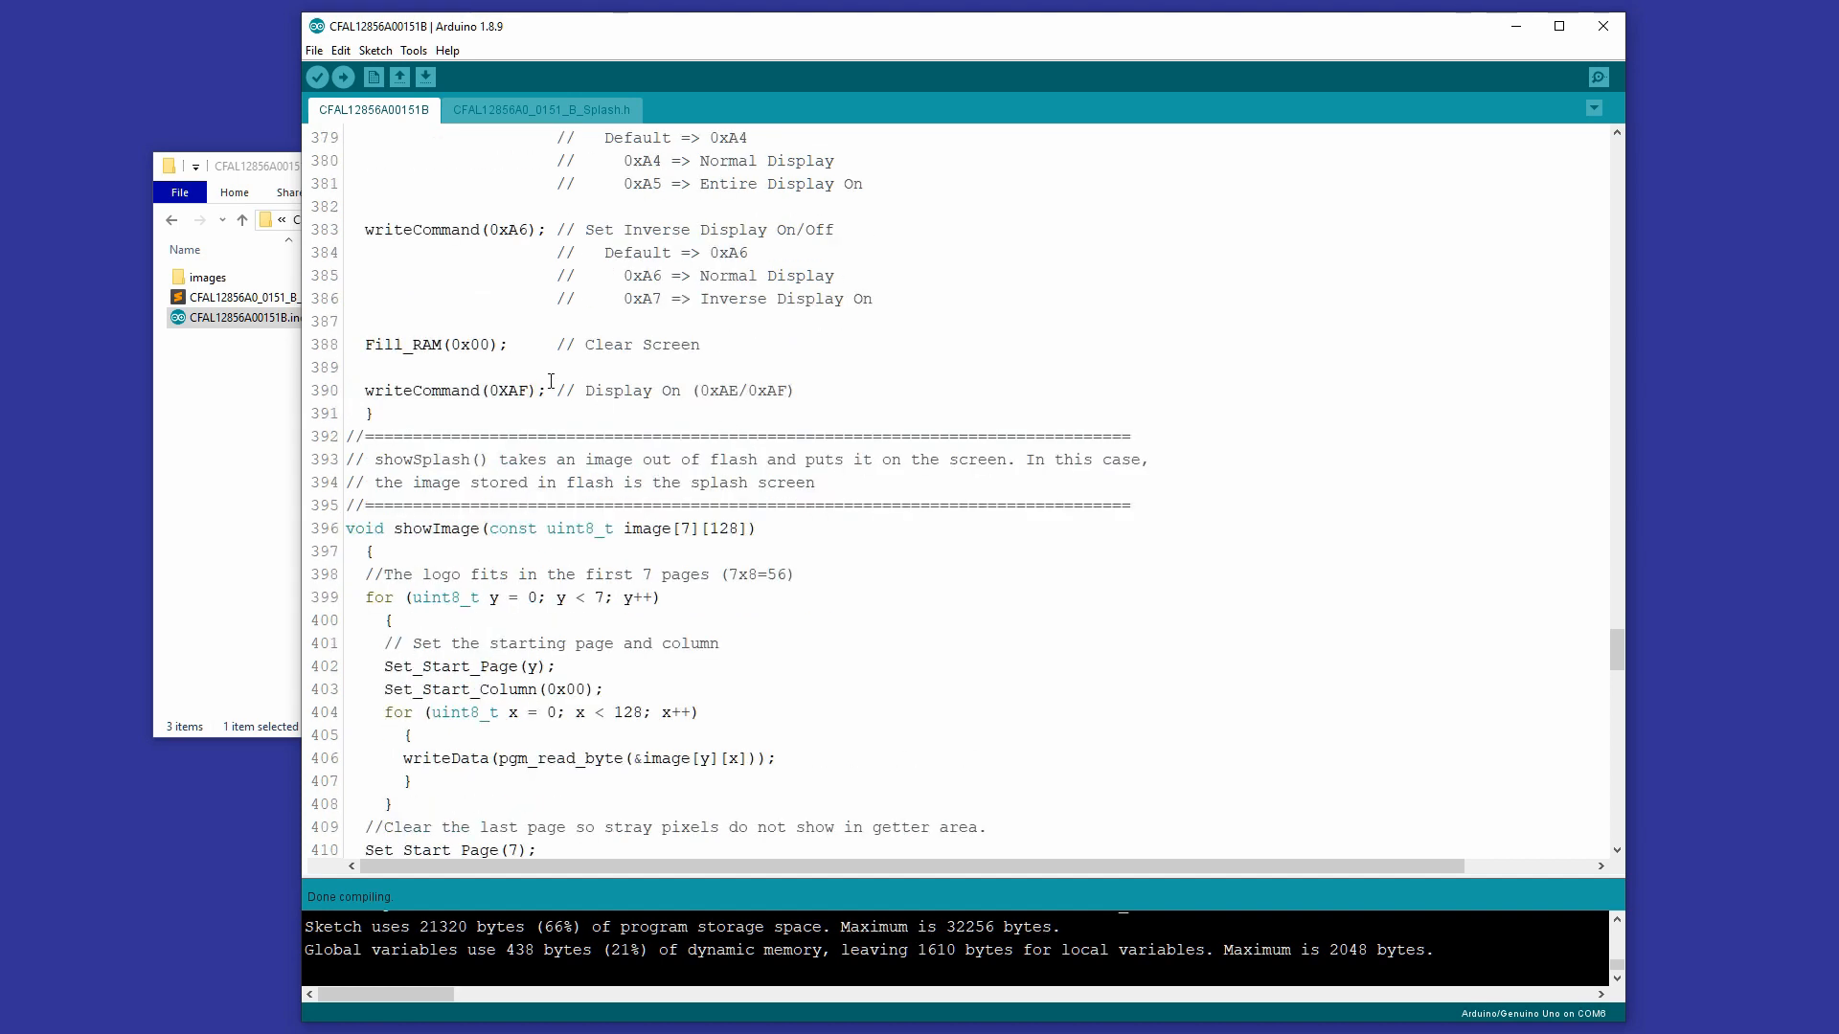
pyautogui.scroll(-3)
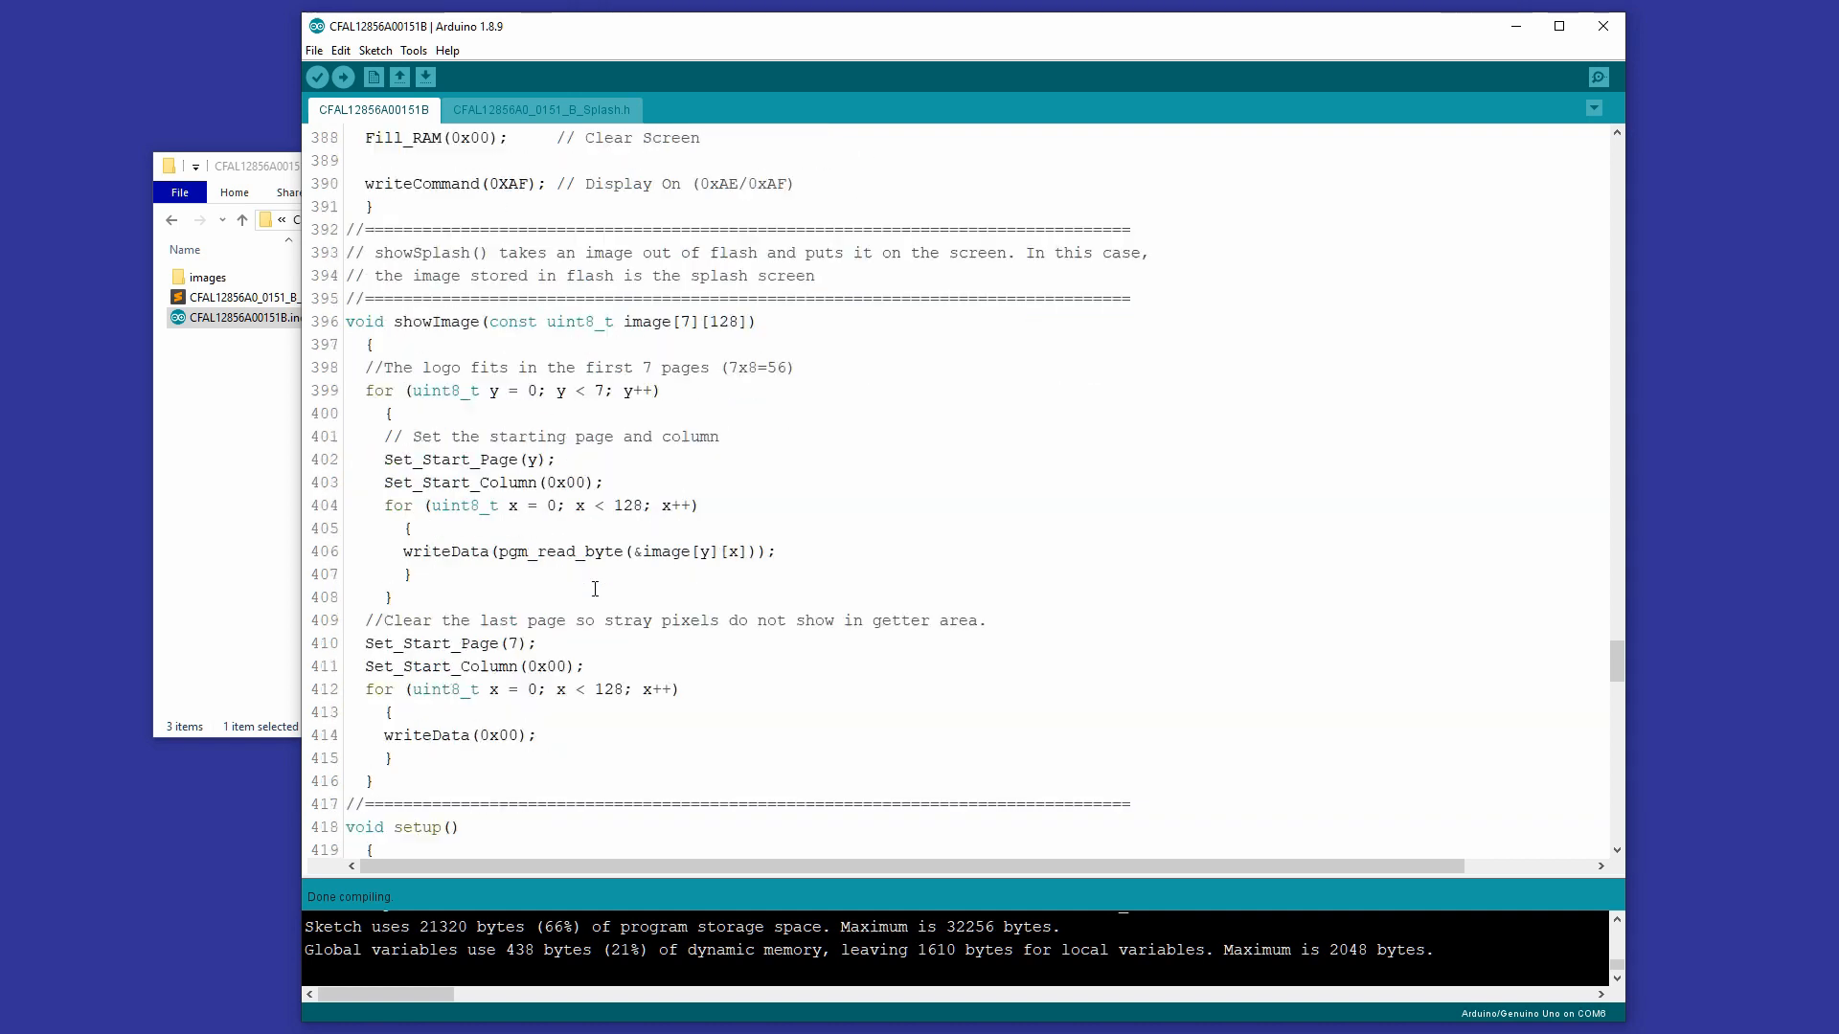
pyautogui.scroll(-3)
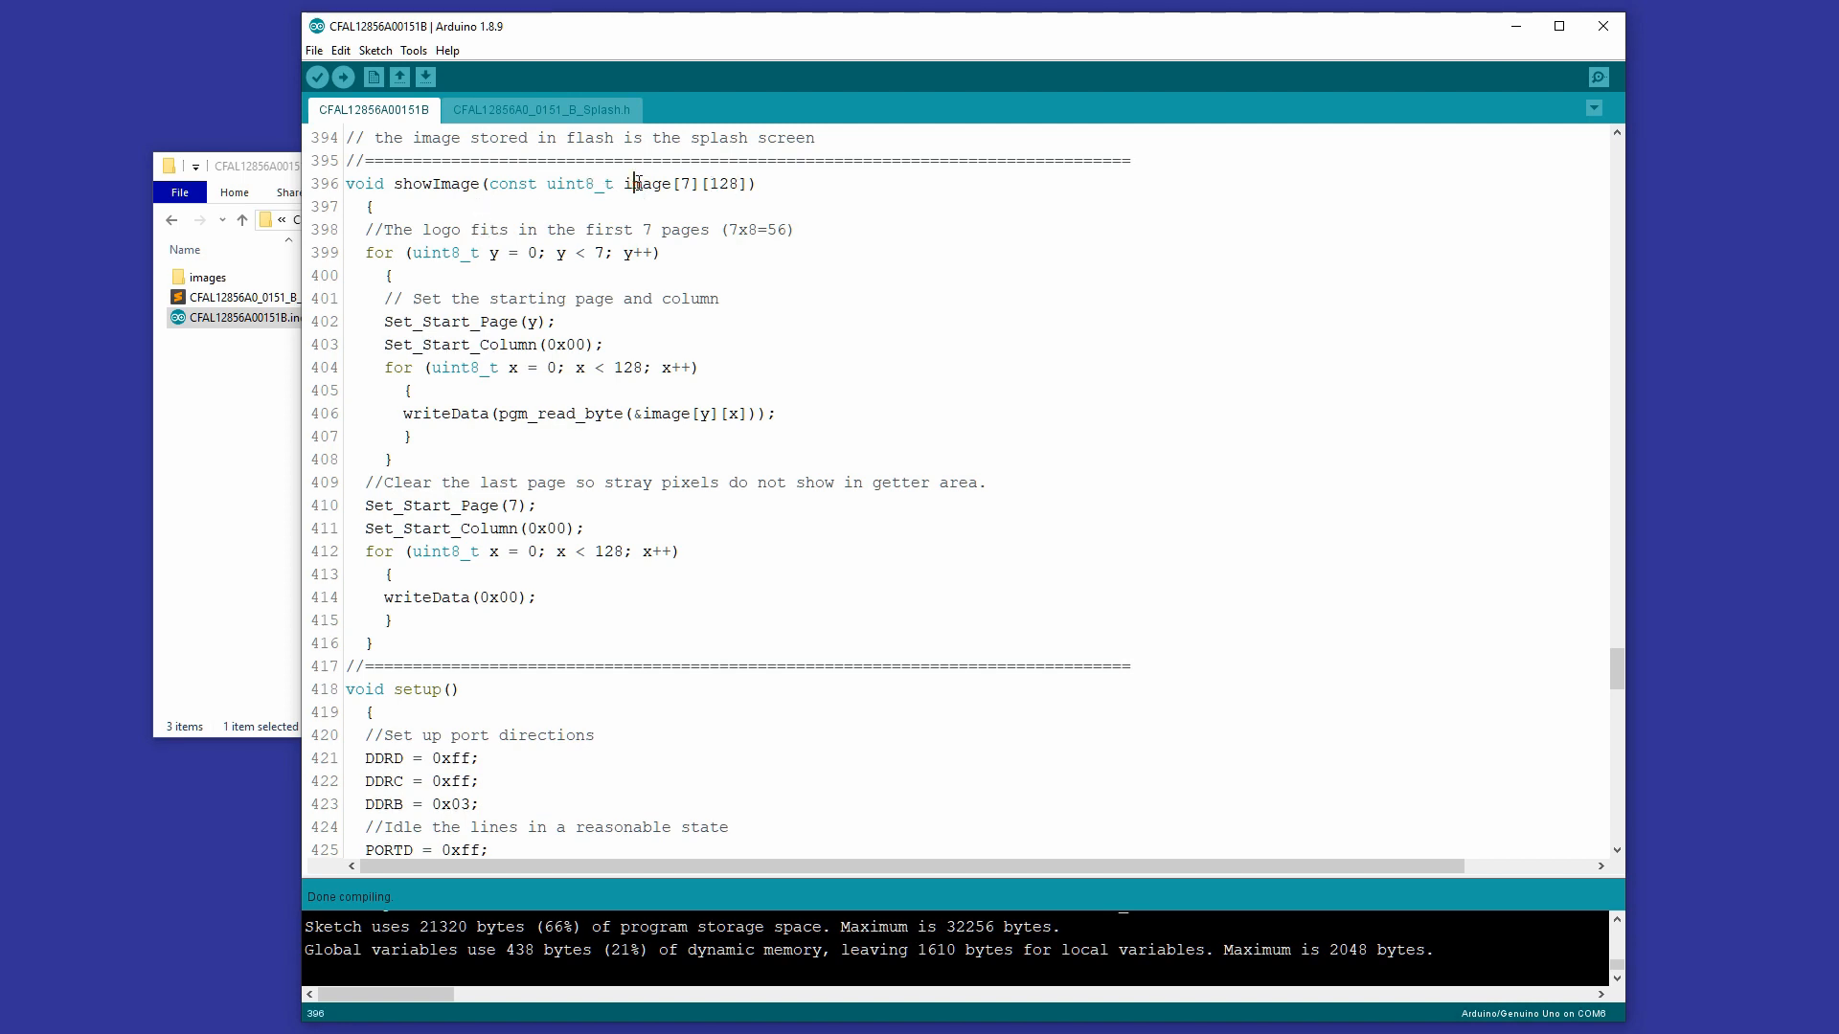
pyautogui.doubleClick(645, 184)
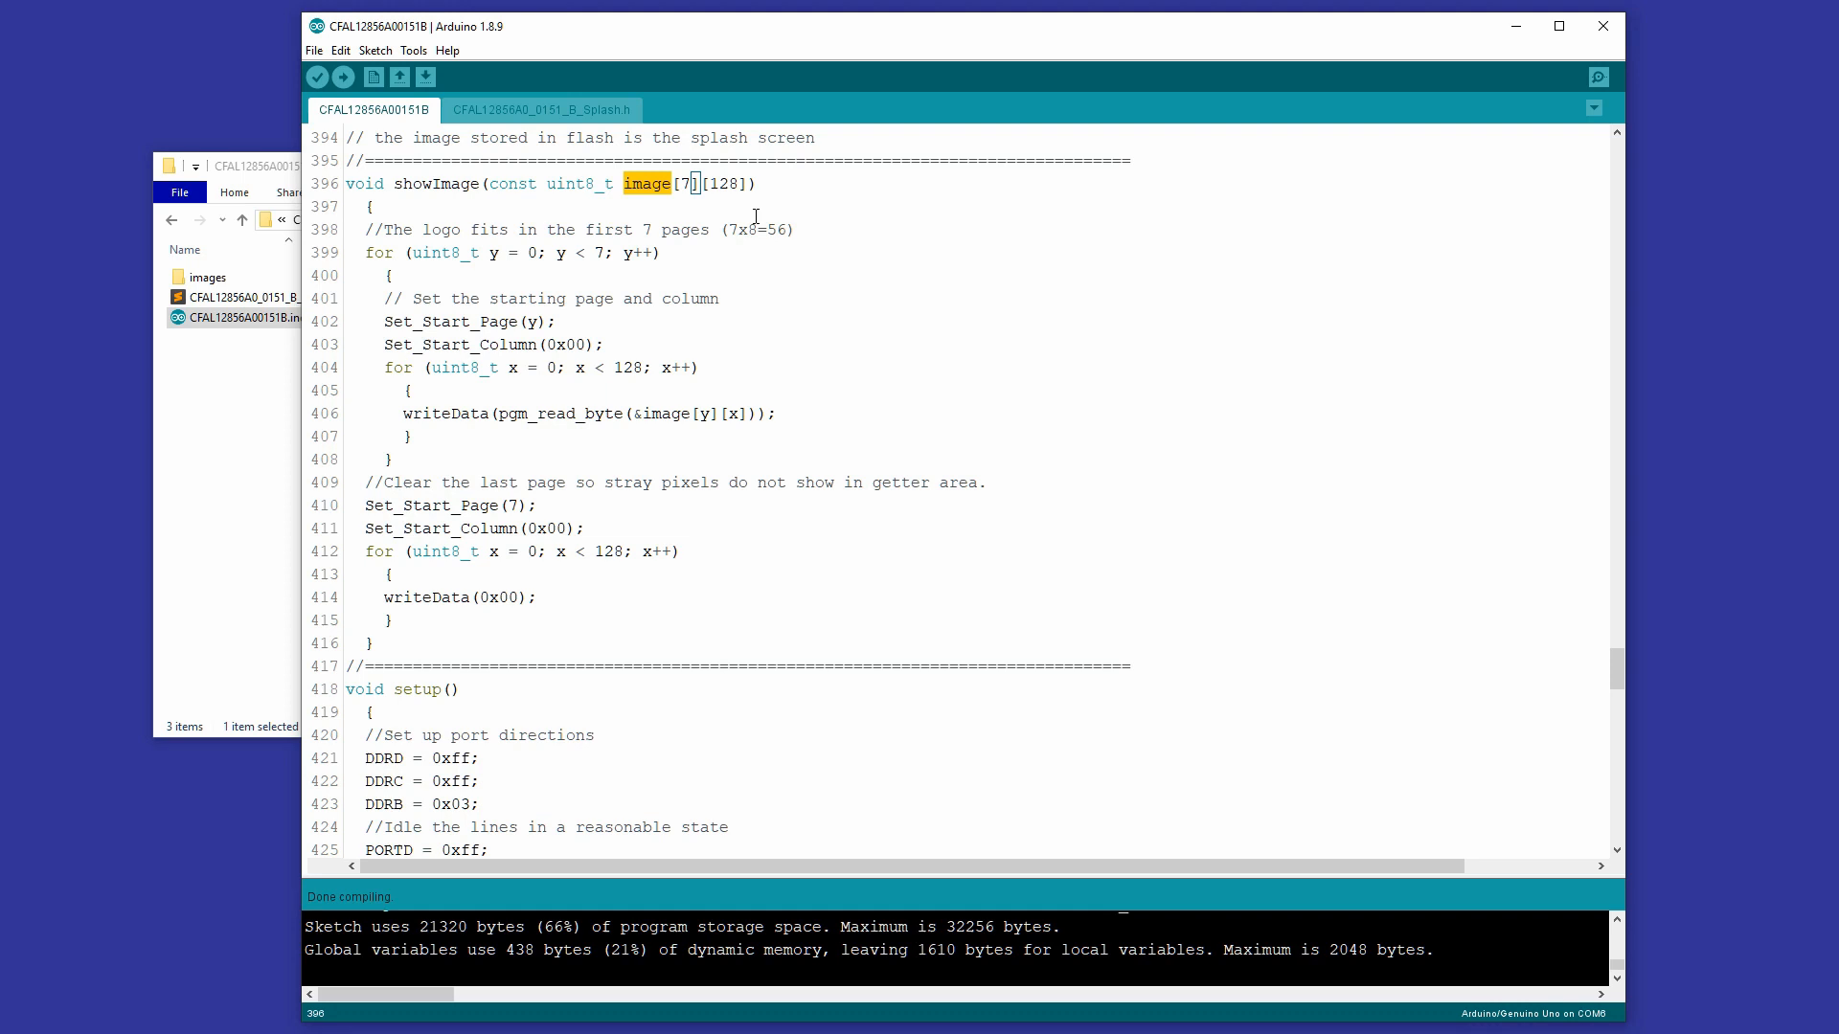
pyautogui.moveTo(579, 272)
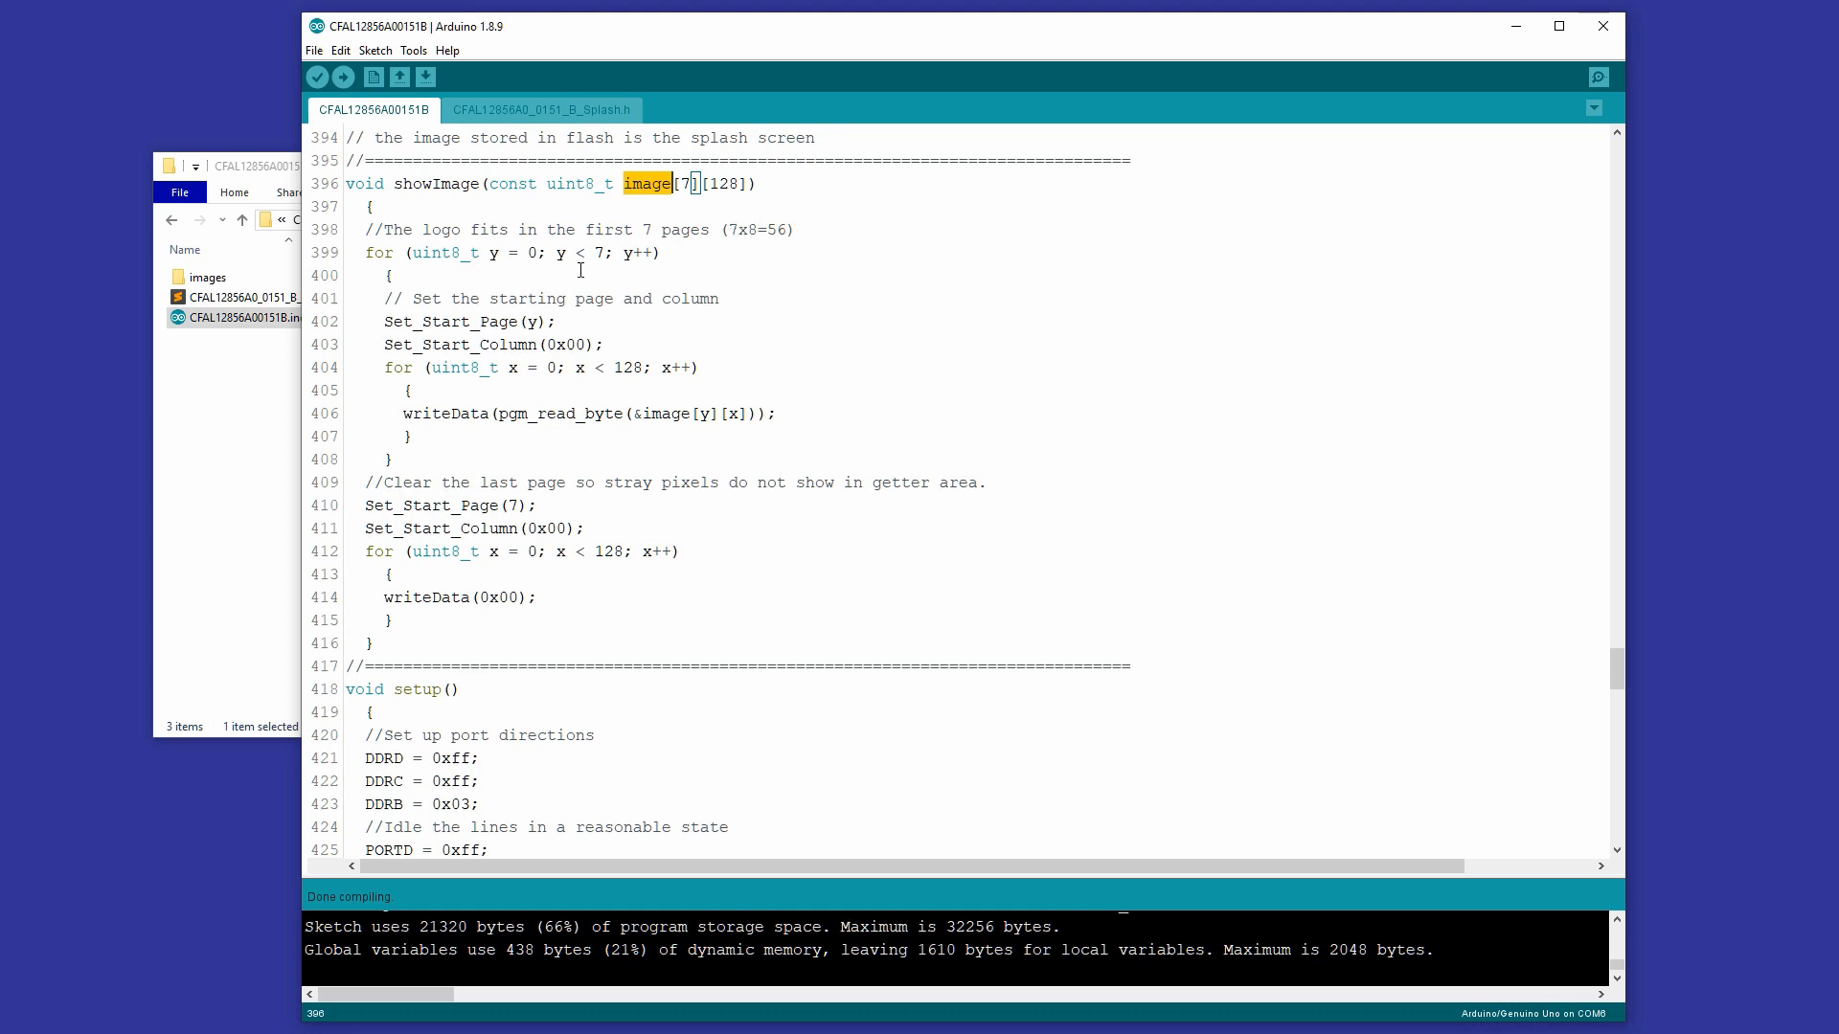
pyautogui.scroll(-3)
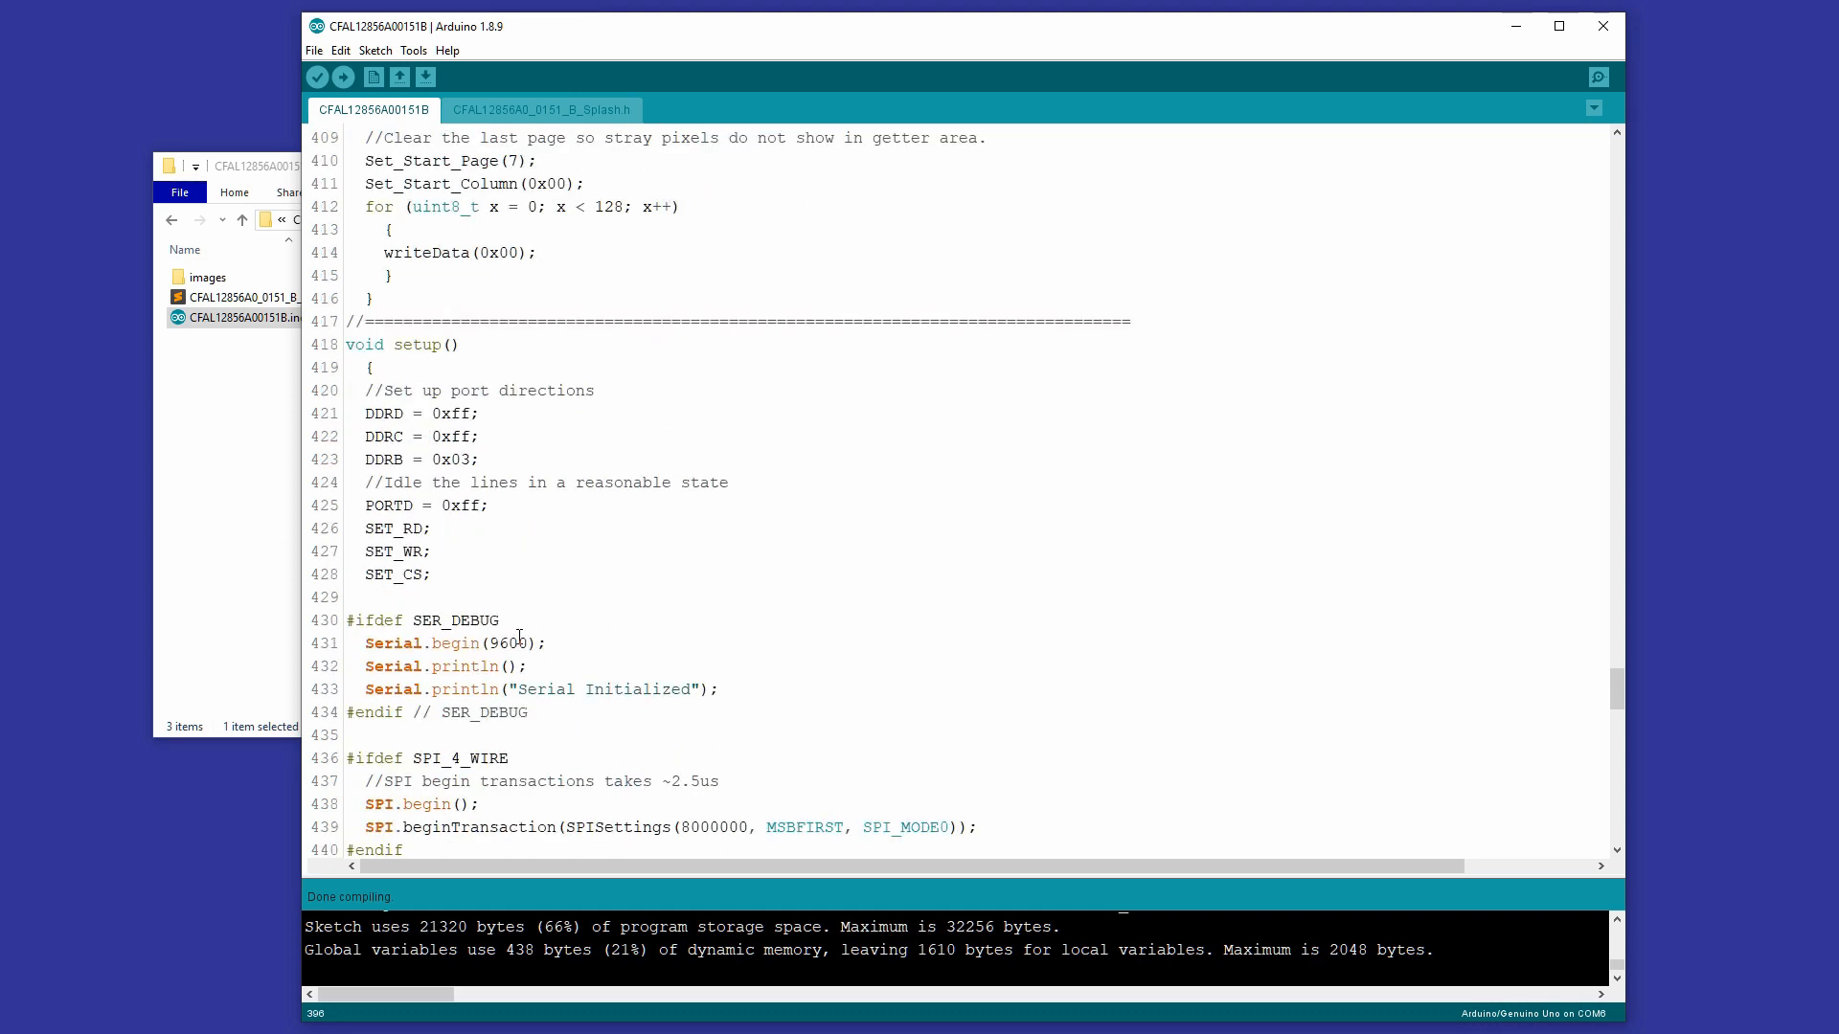
pyautogui.scroll(-3)
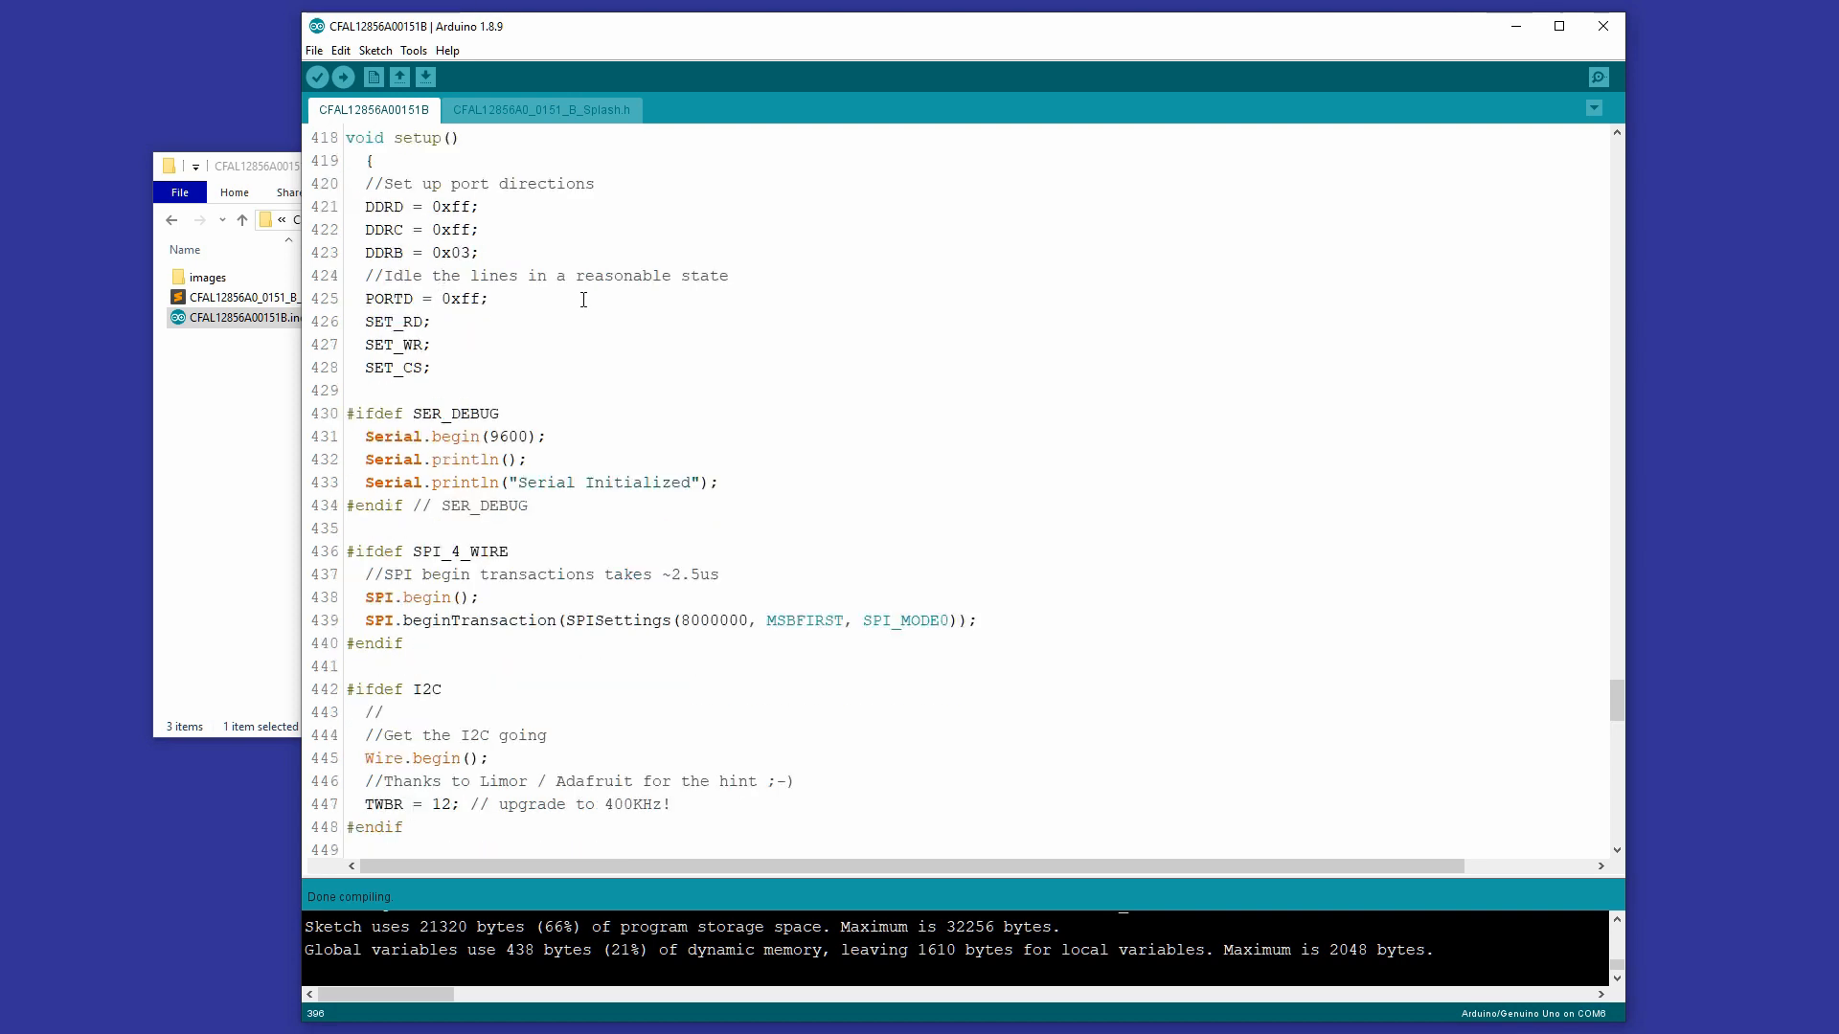
pyautogui.scroll(-3)
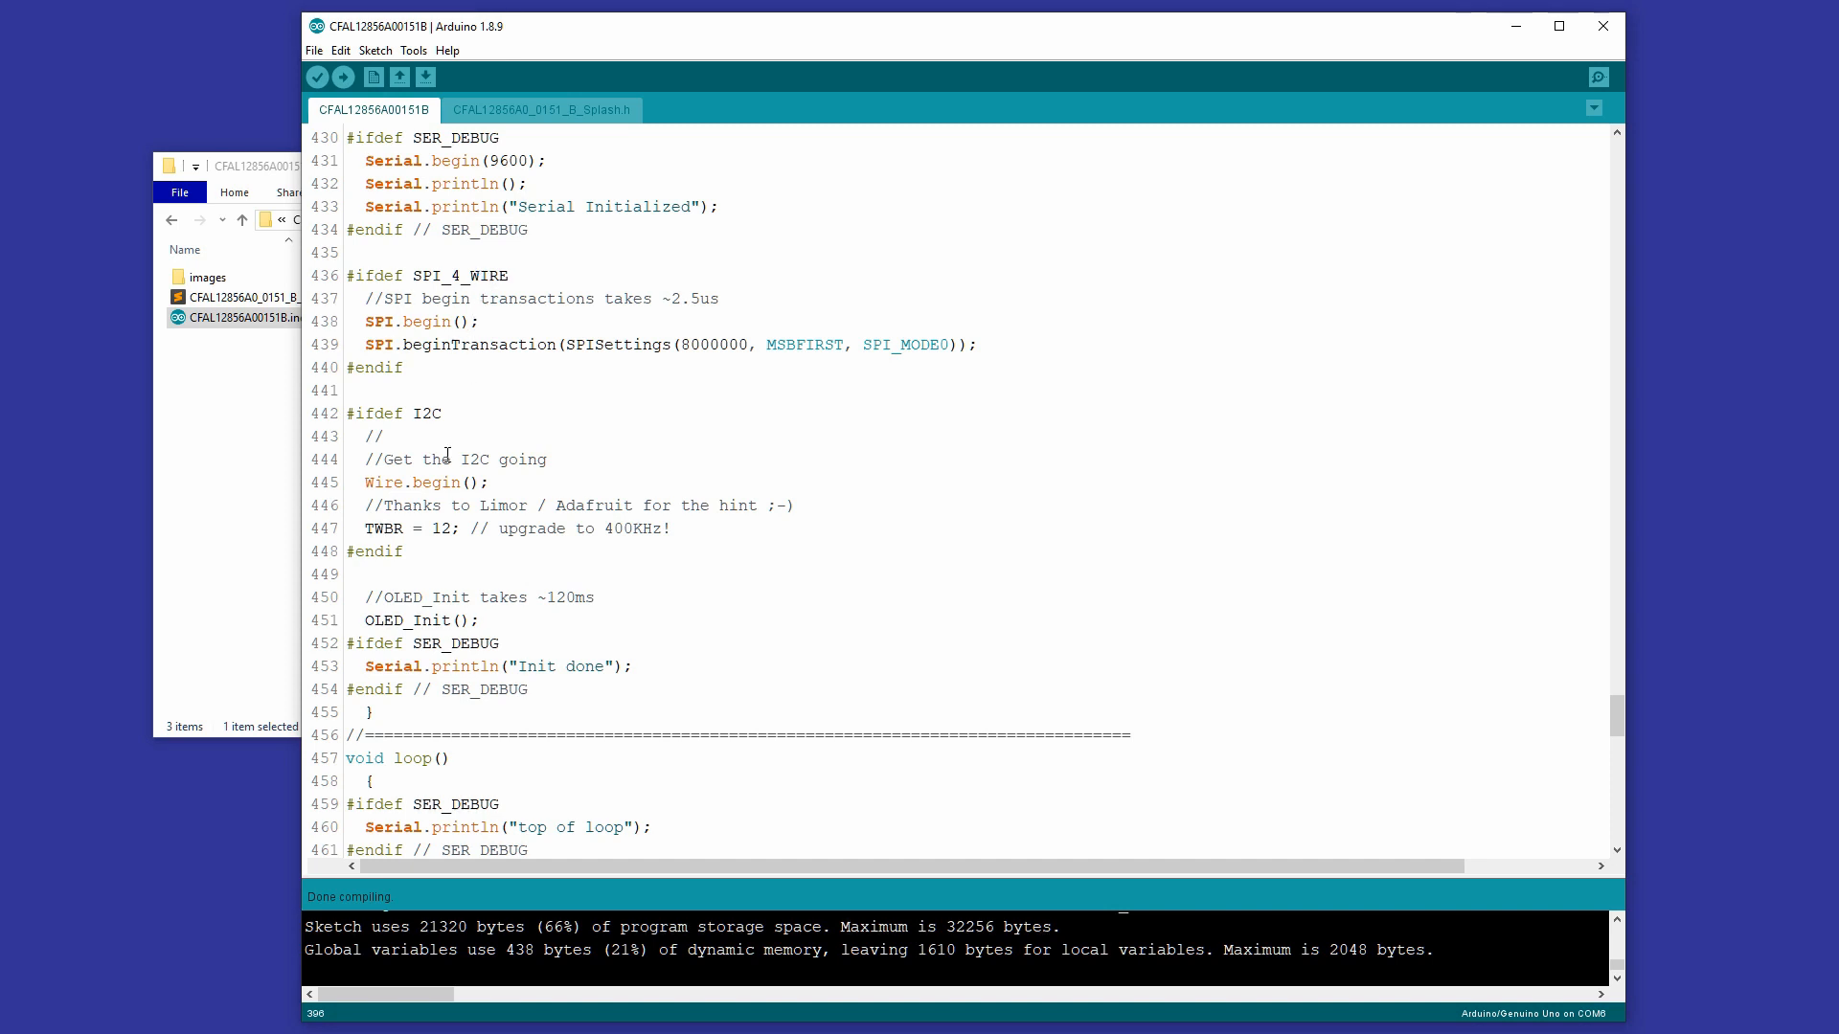
pyautogui.scroll(-3)
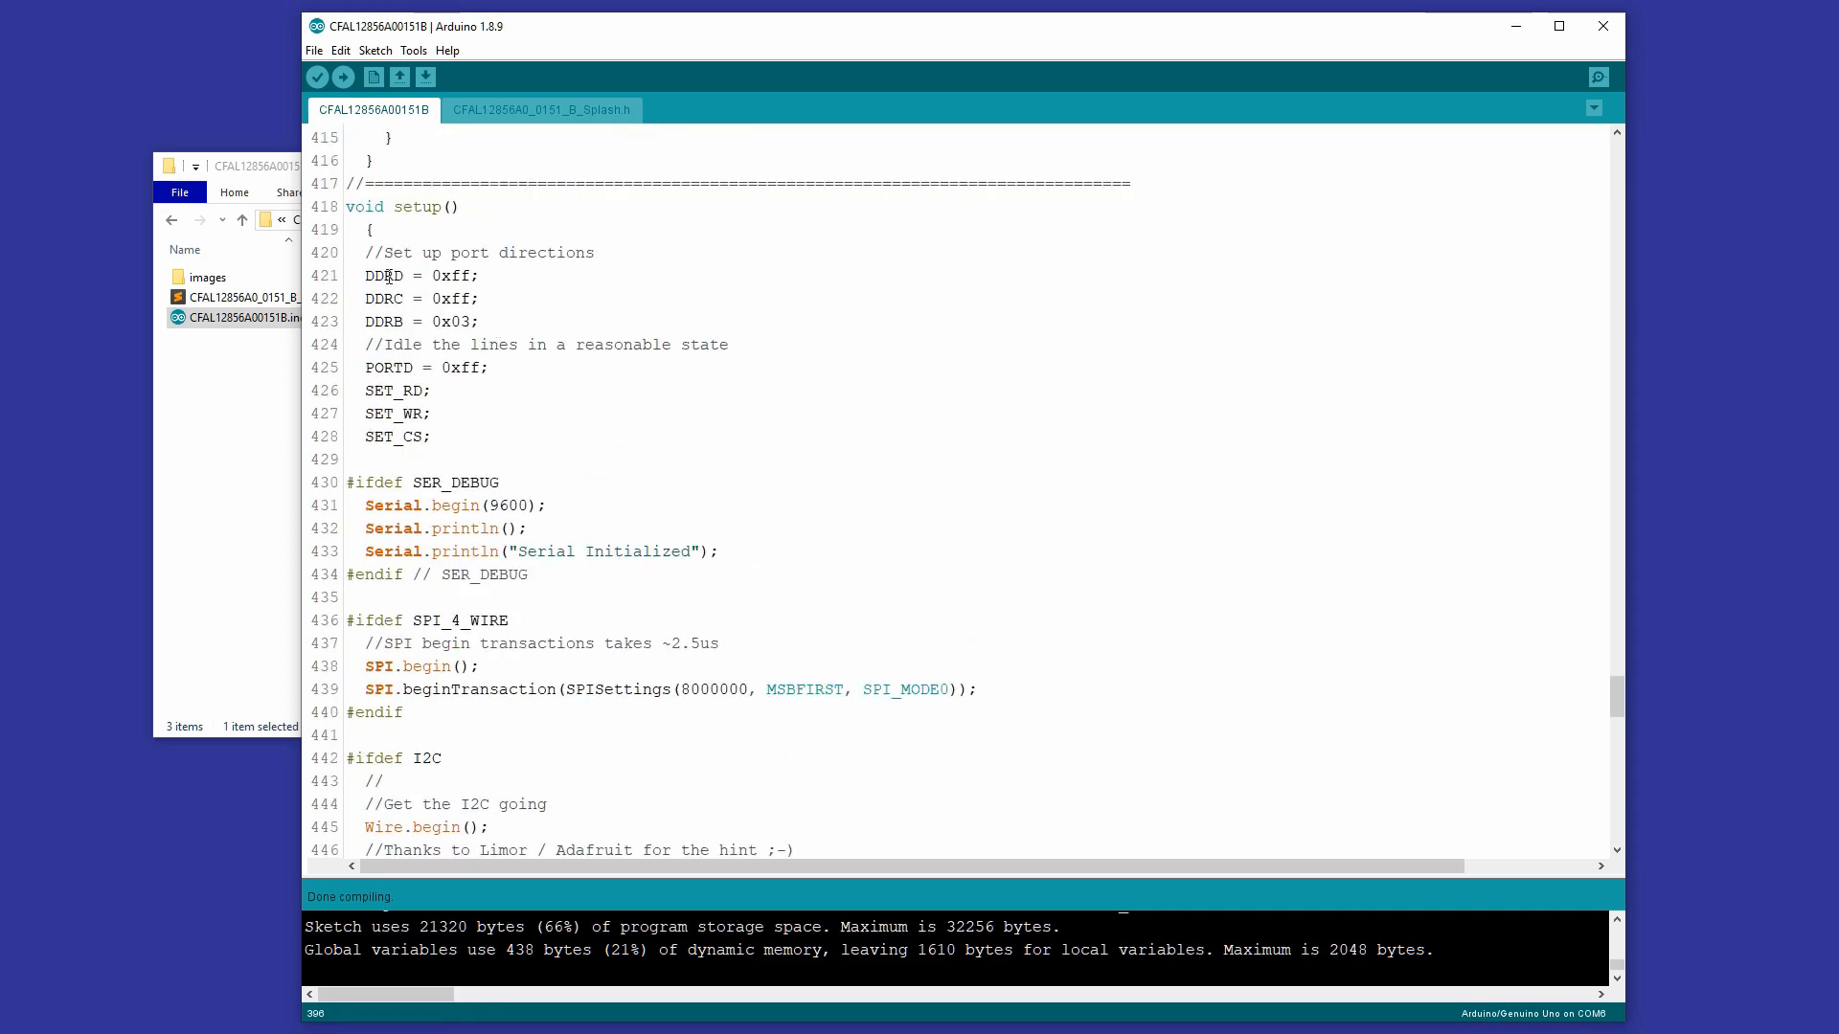
pyautogui.scroll(-3)
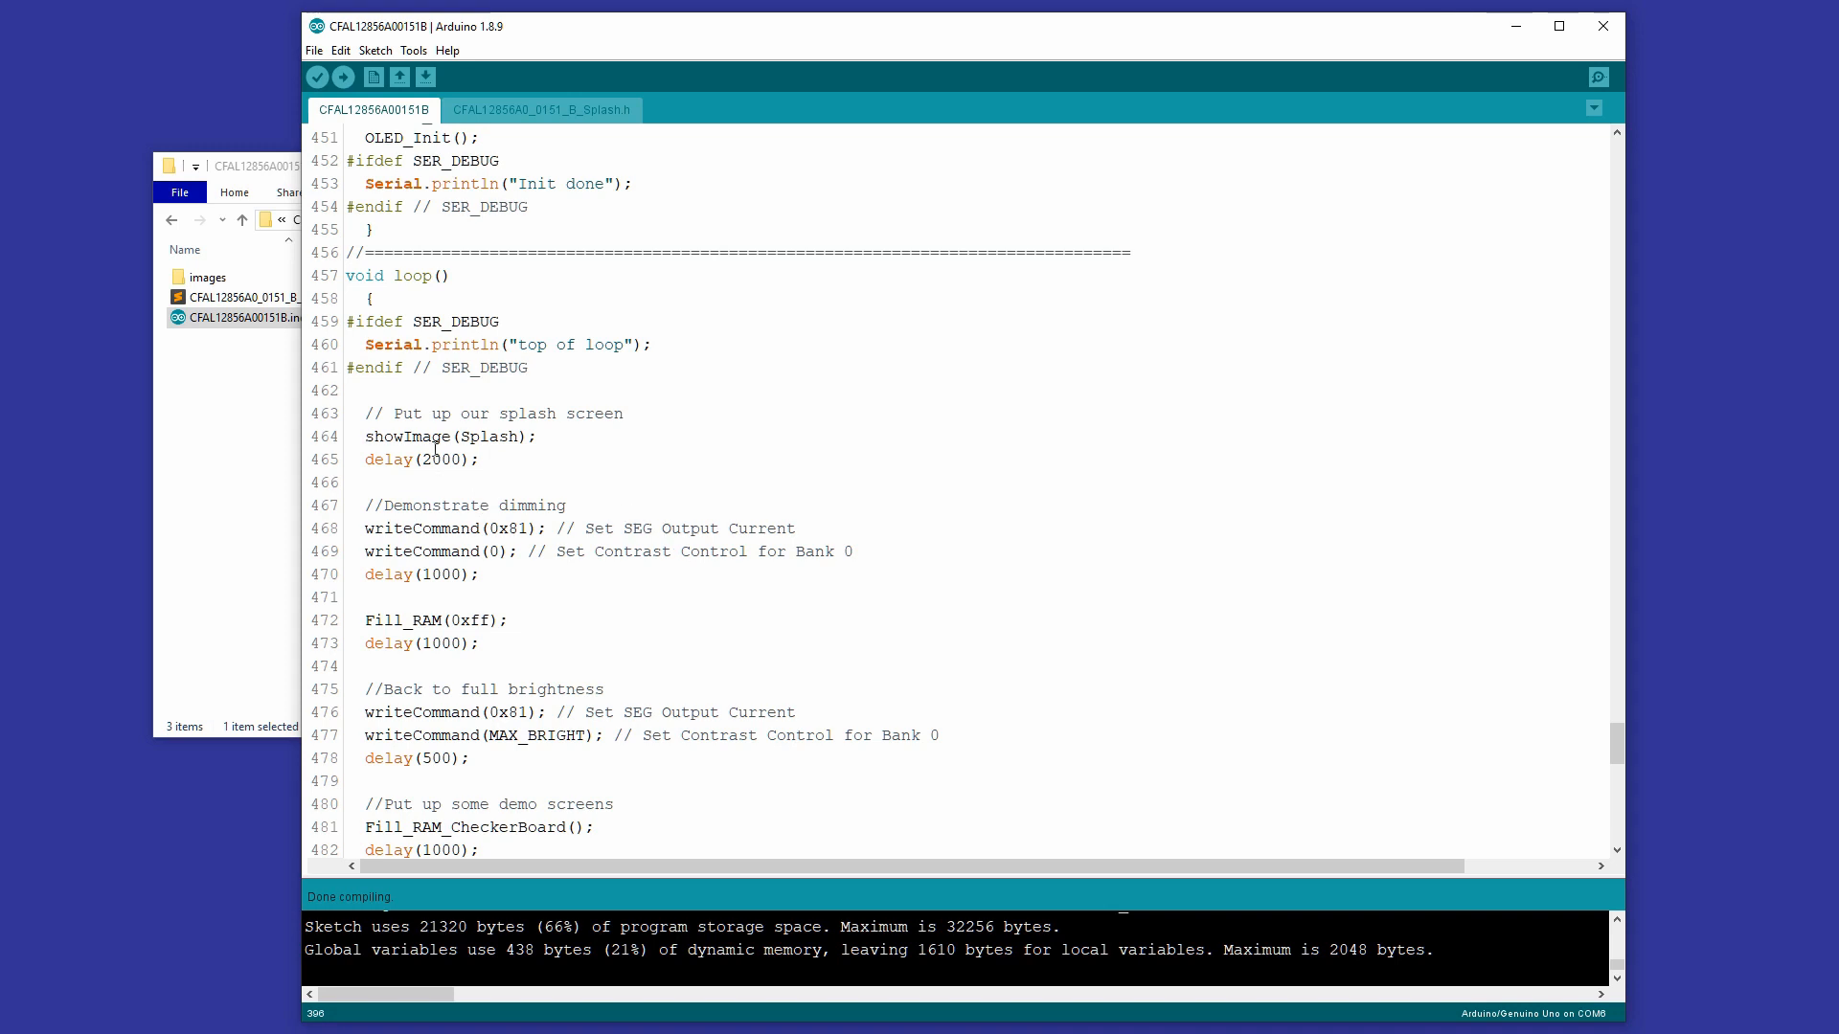
# Highlight the showImage(Splash) call in loop() to trace where the splash image is drawn
pyautogui.doubleClick(389, 437)
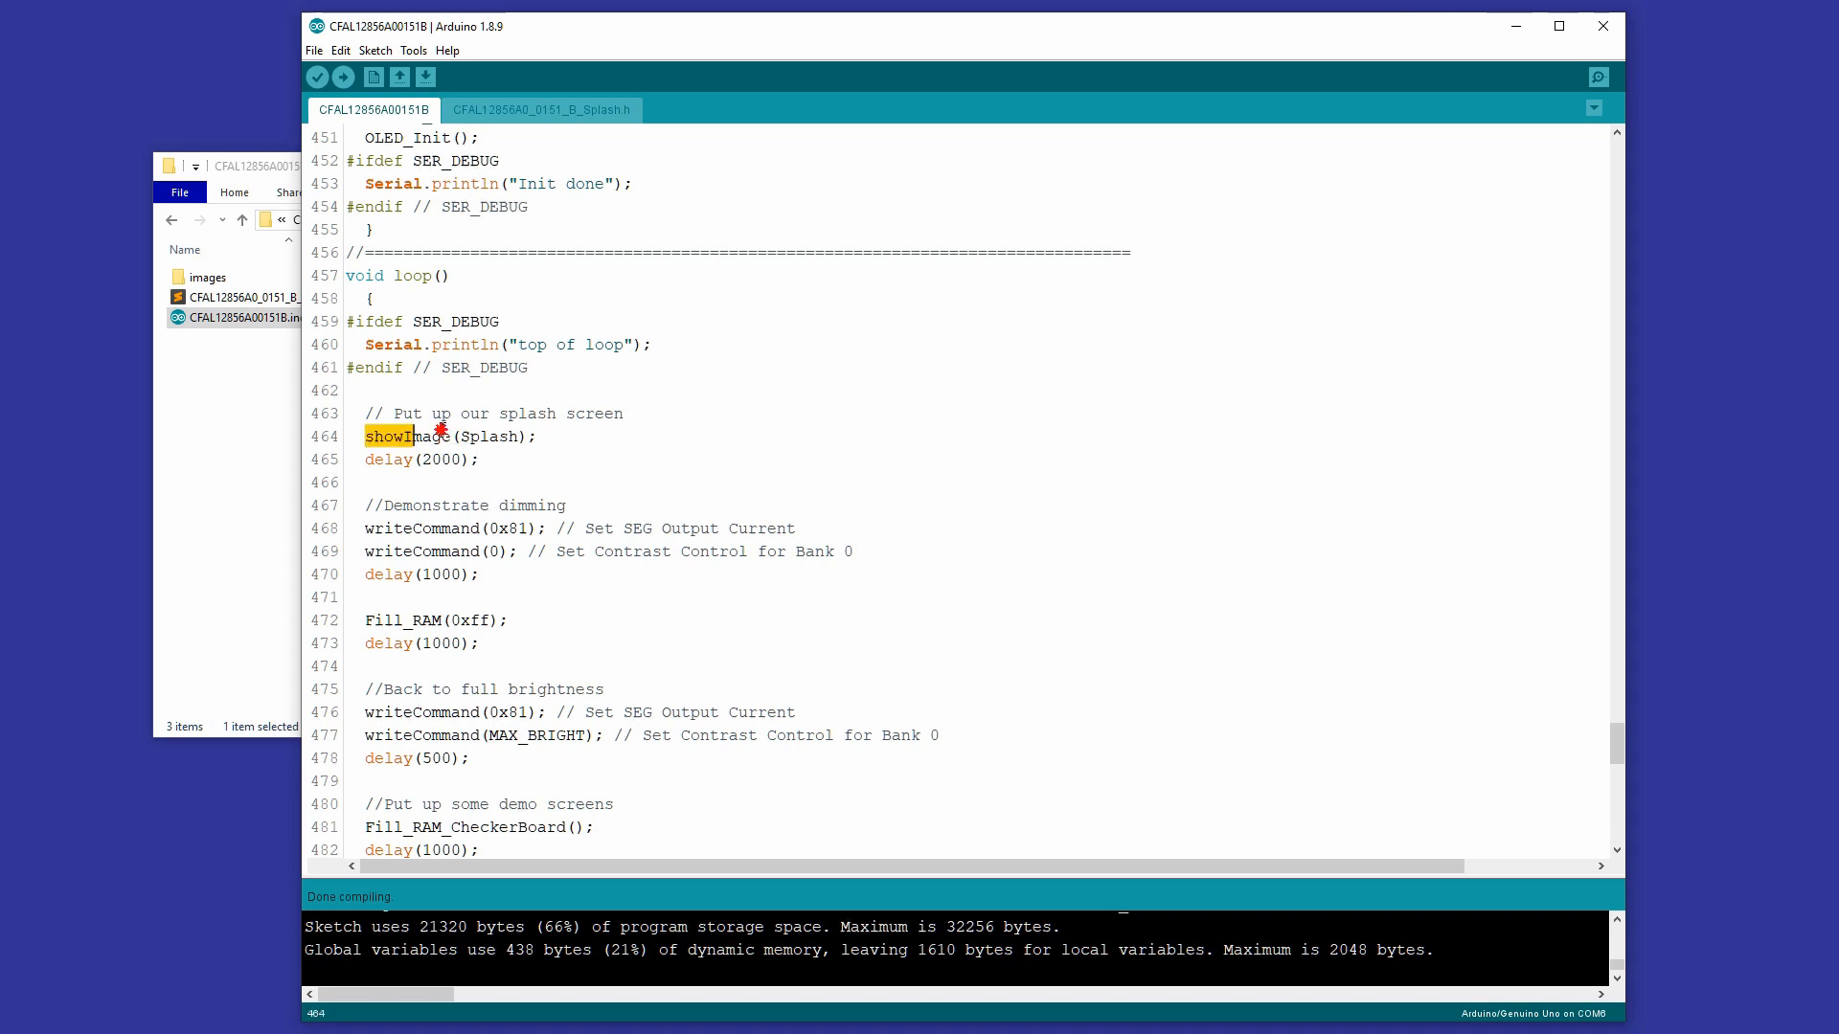
pyautogui.click(508, 460)
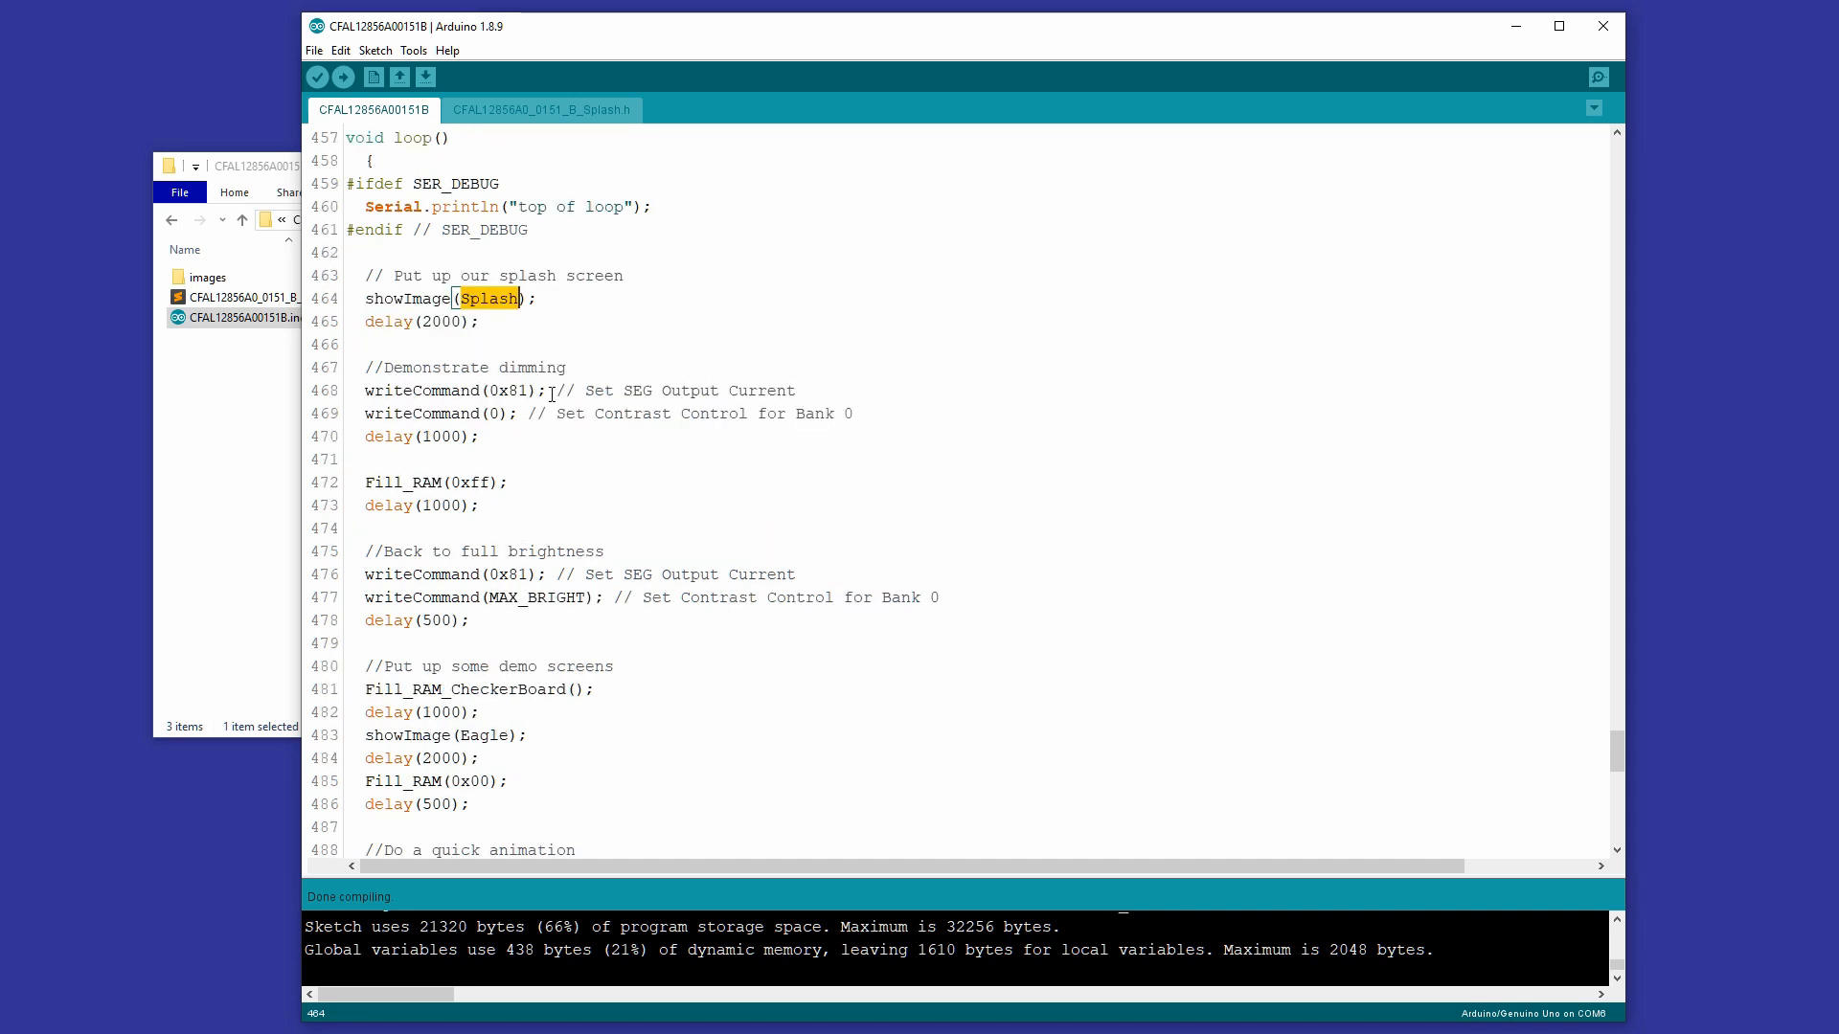
pyautogui.scroll(-3)
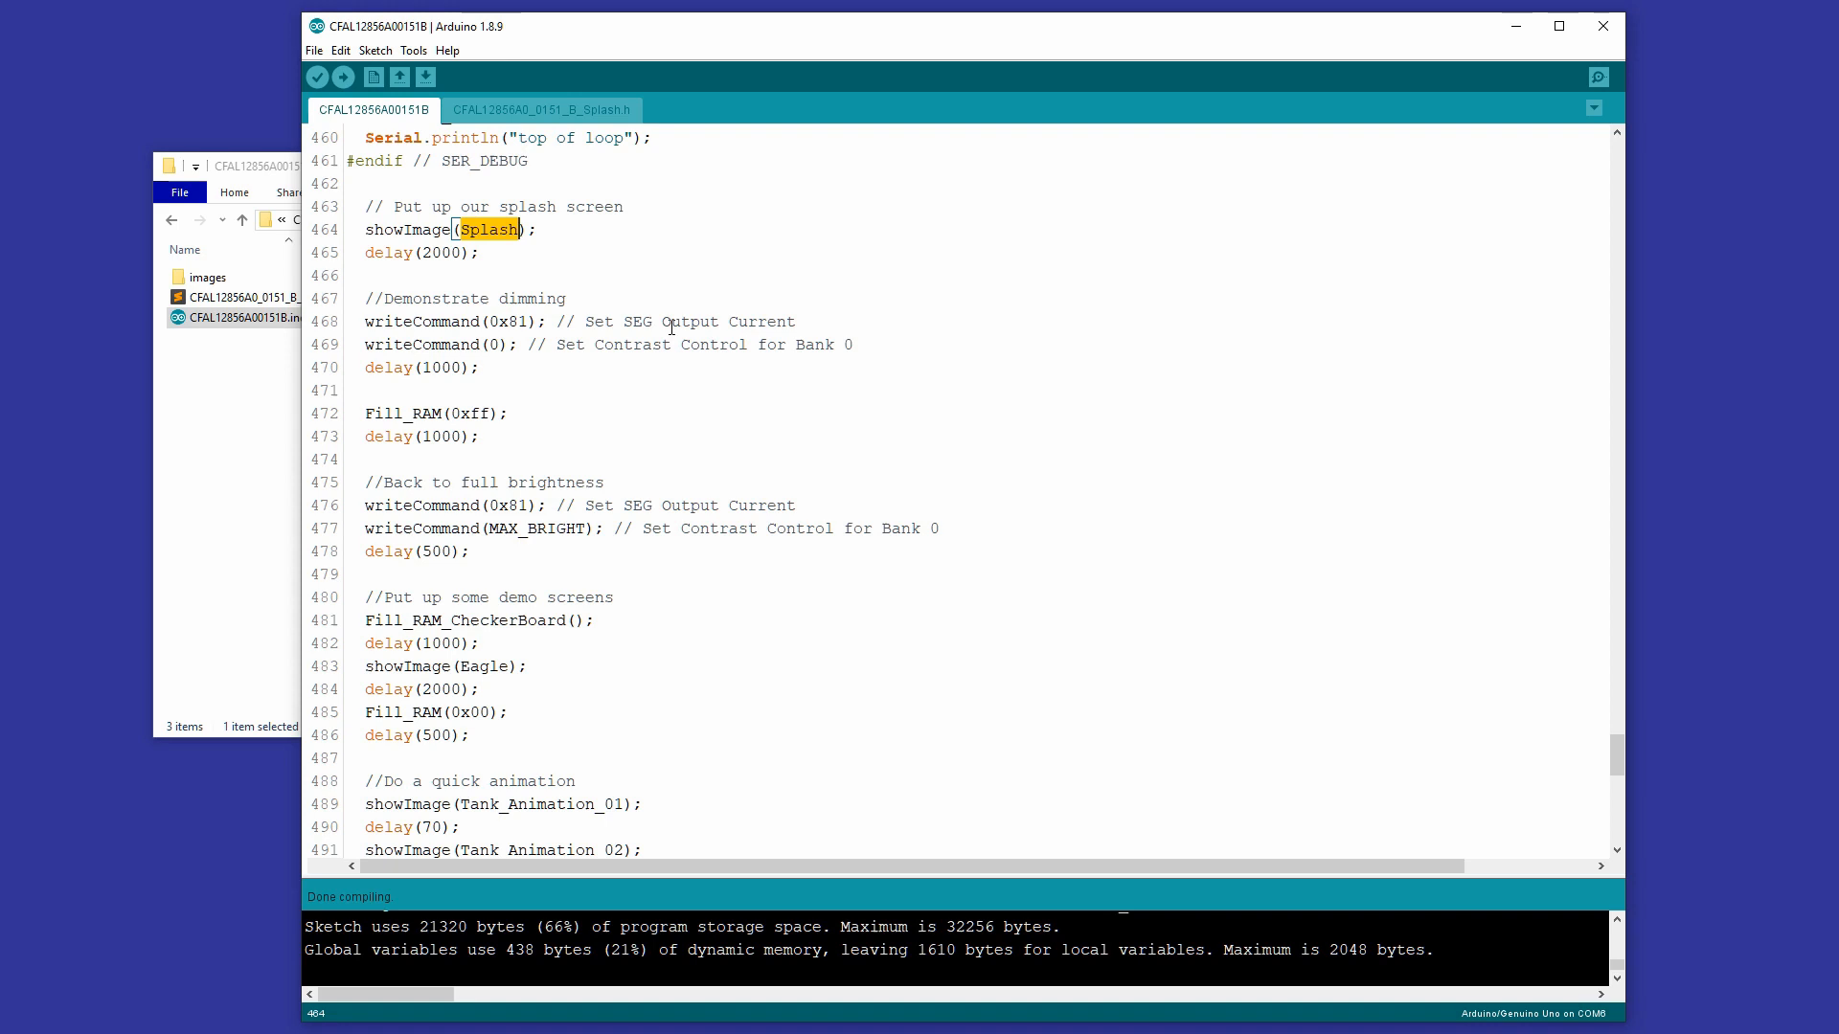
pyautogui.click(724, 322)
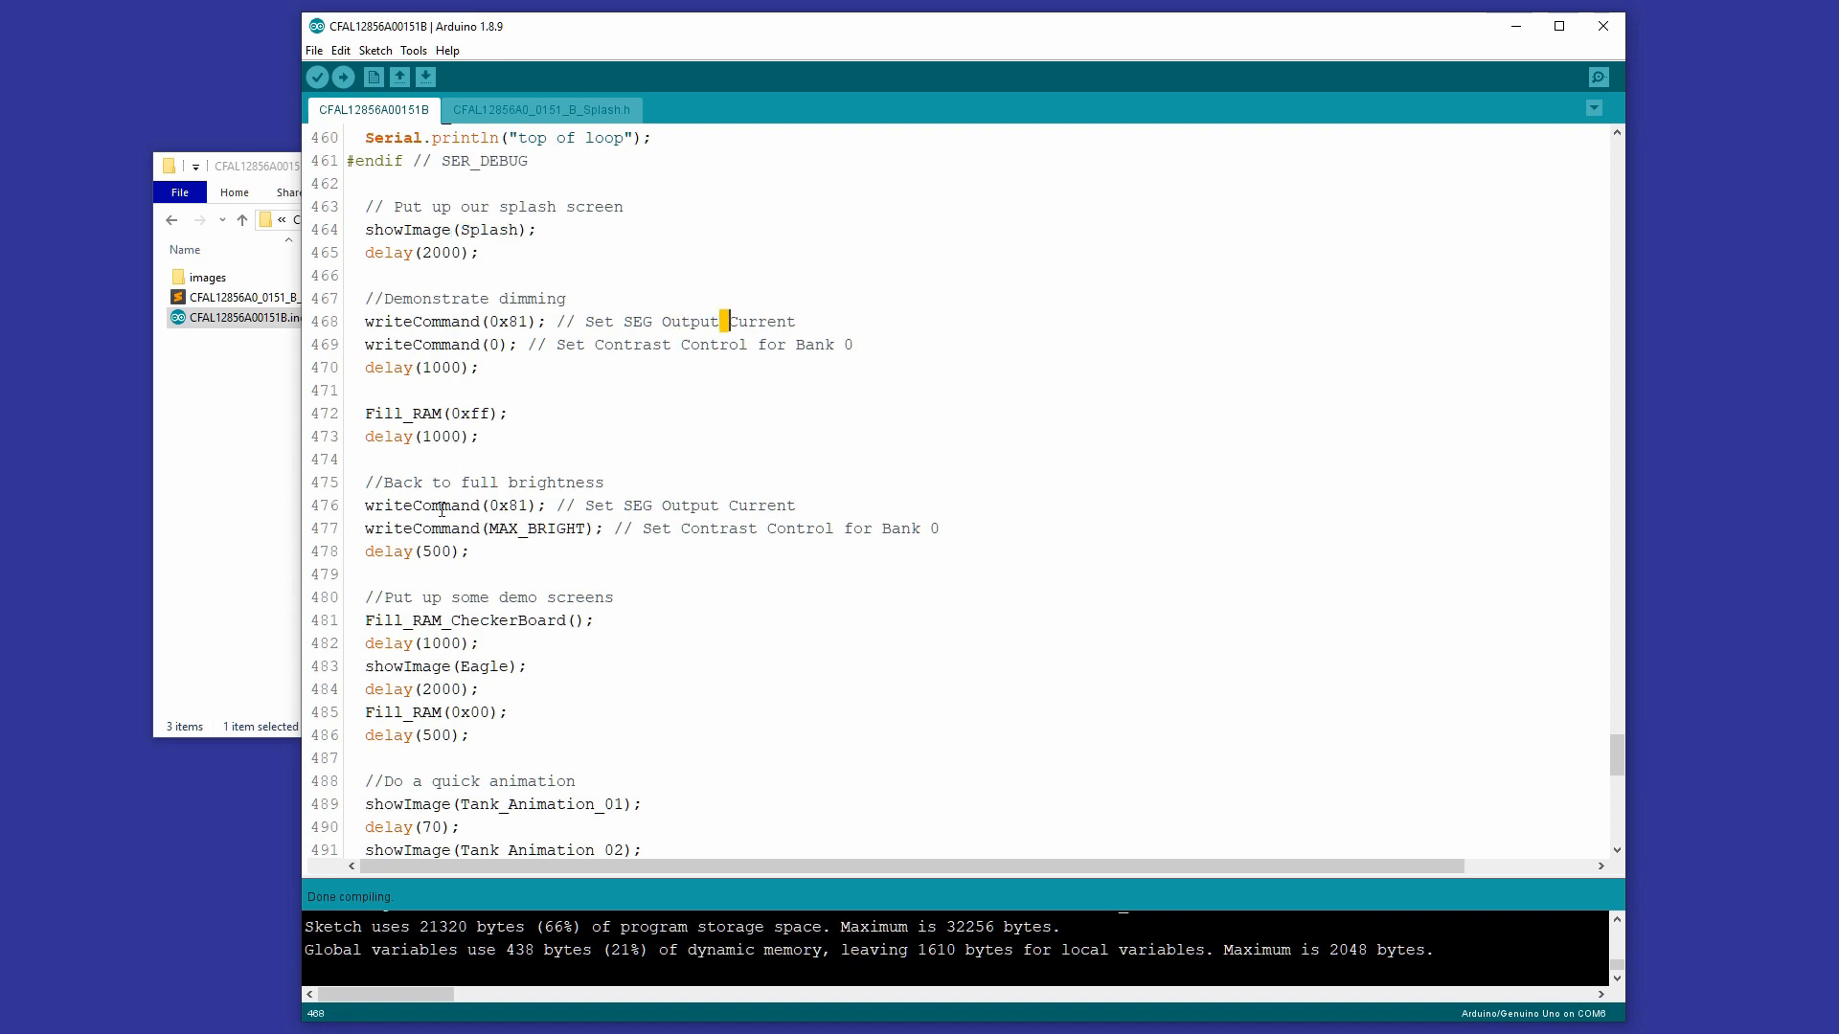
# Read down to showImage(Aiming) and bring up the CFAL12856A0_0151_B_Splash.h header
pyautogui.scroll(-3)
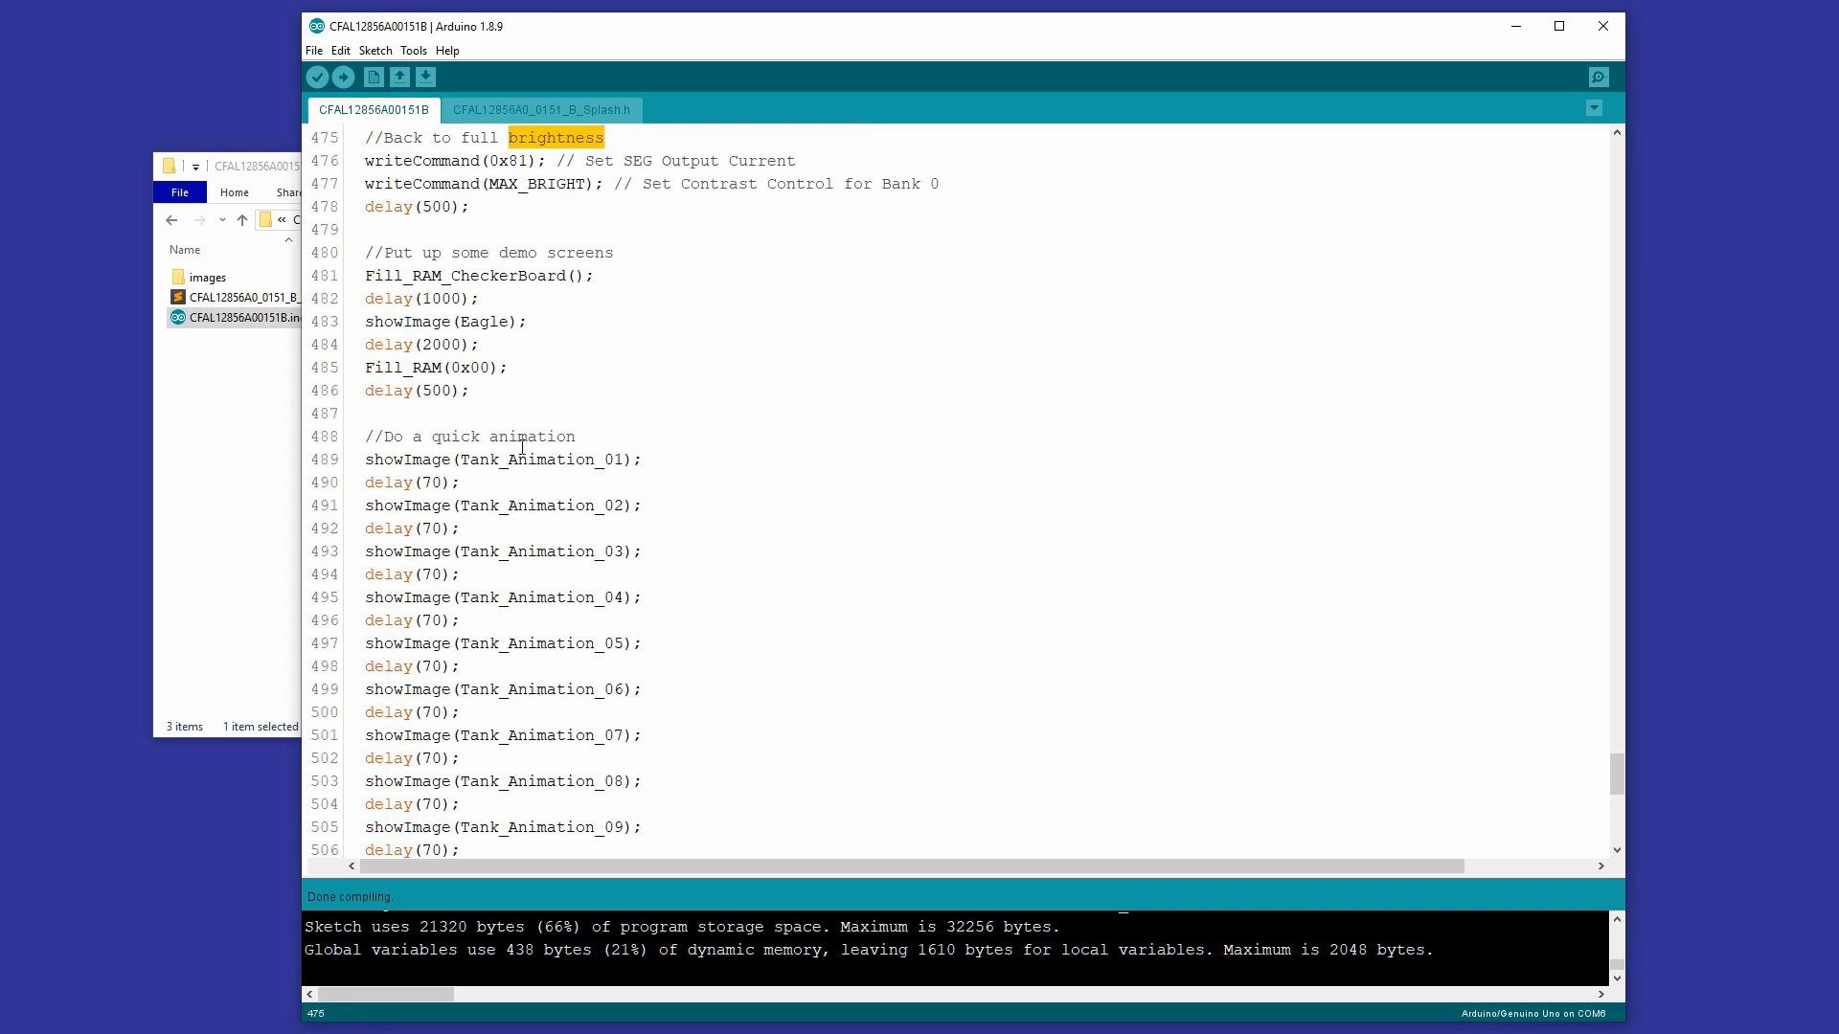
pyautogui.scroll(-3)
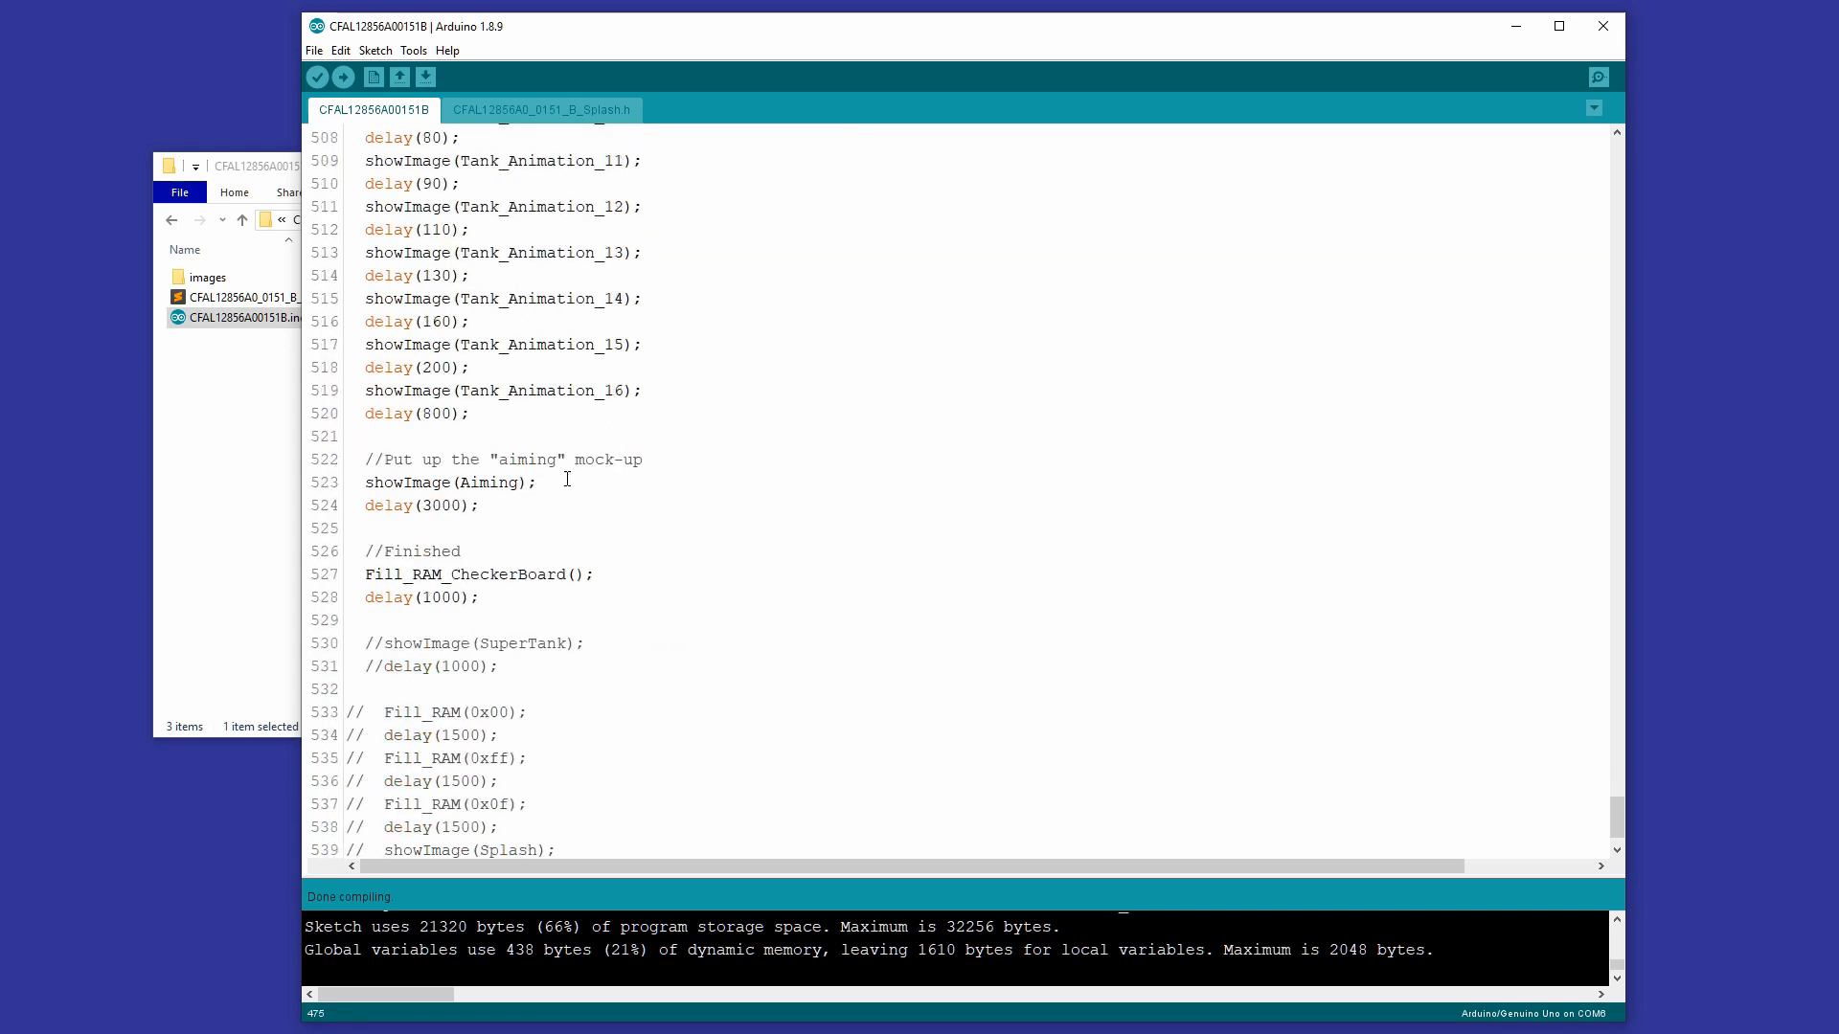
pyautogui.scroll(-3)
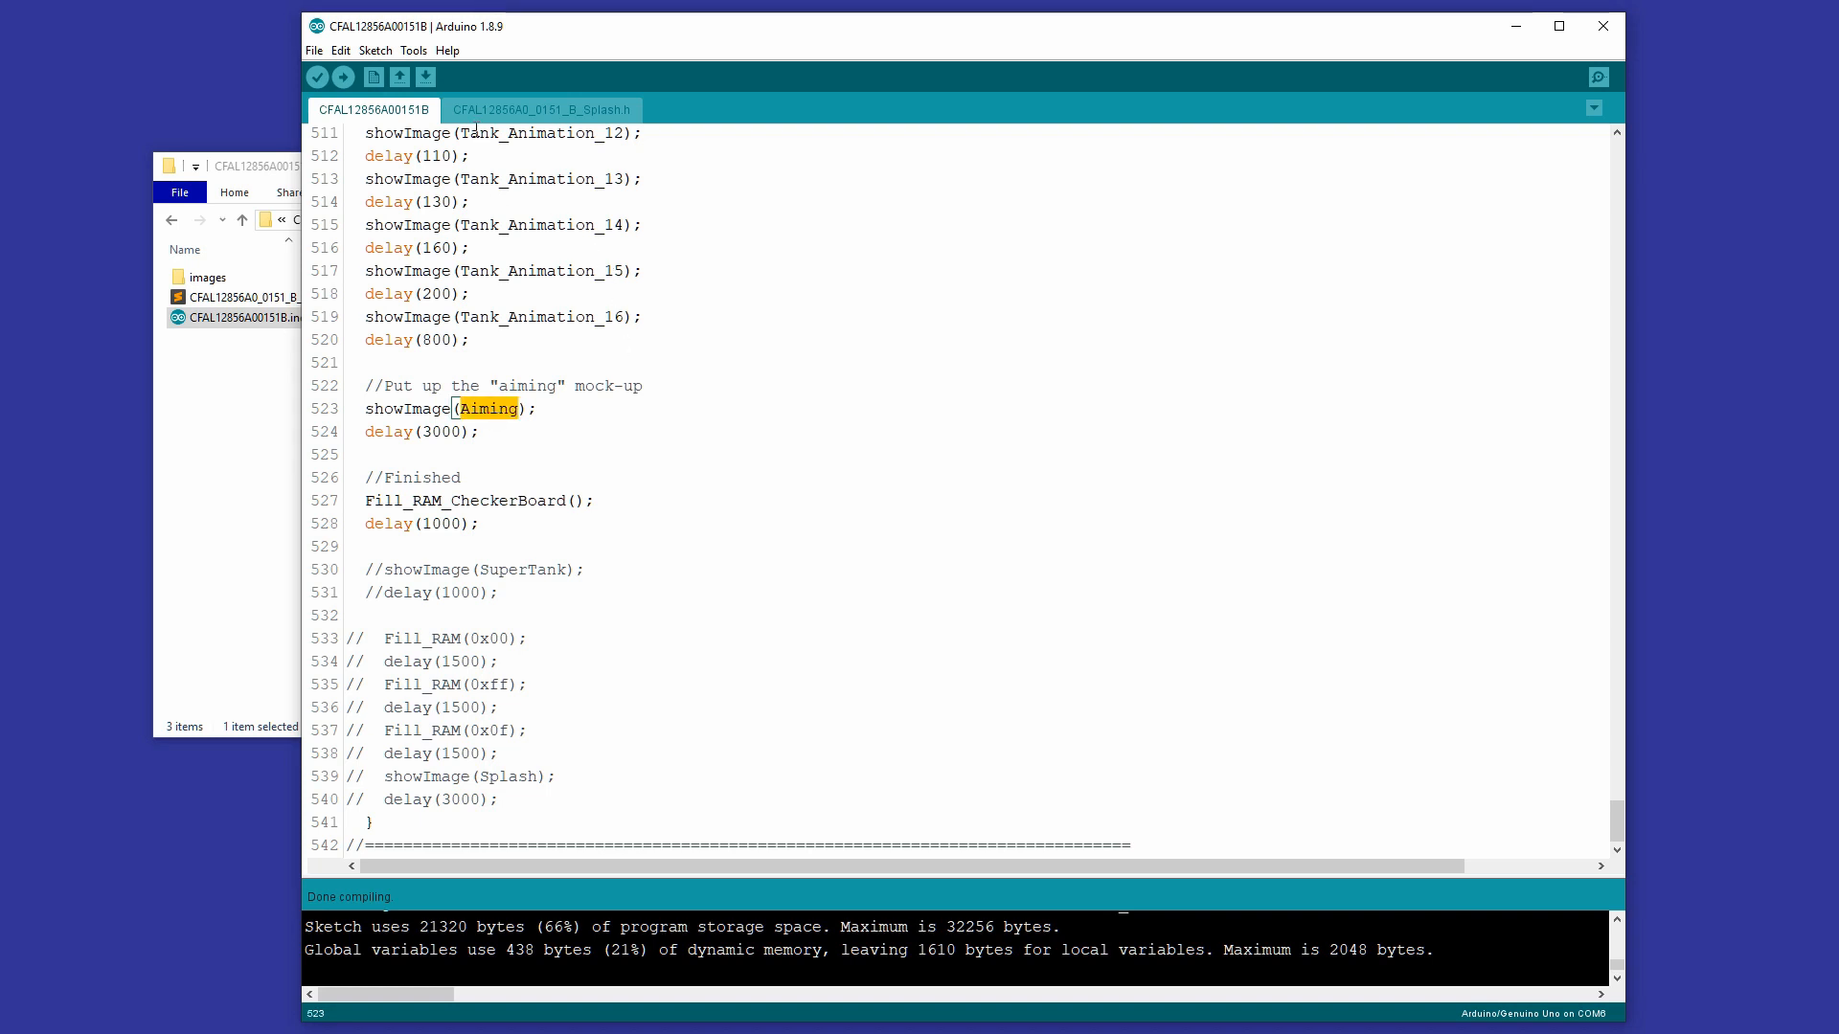
pyautogui.click(534, 109)
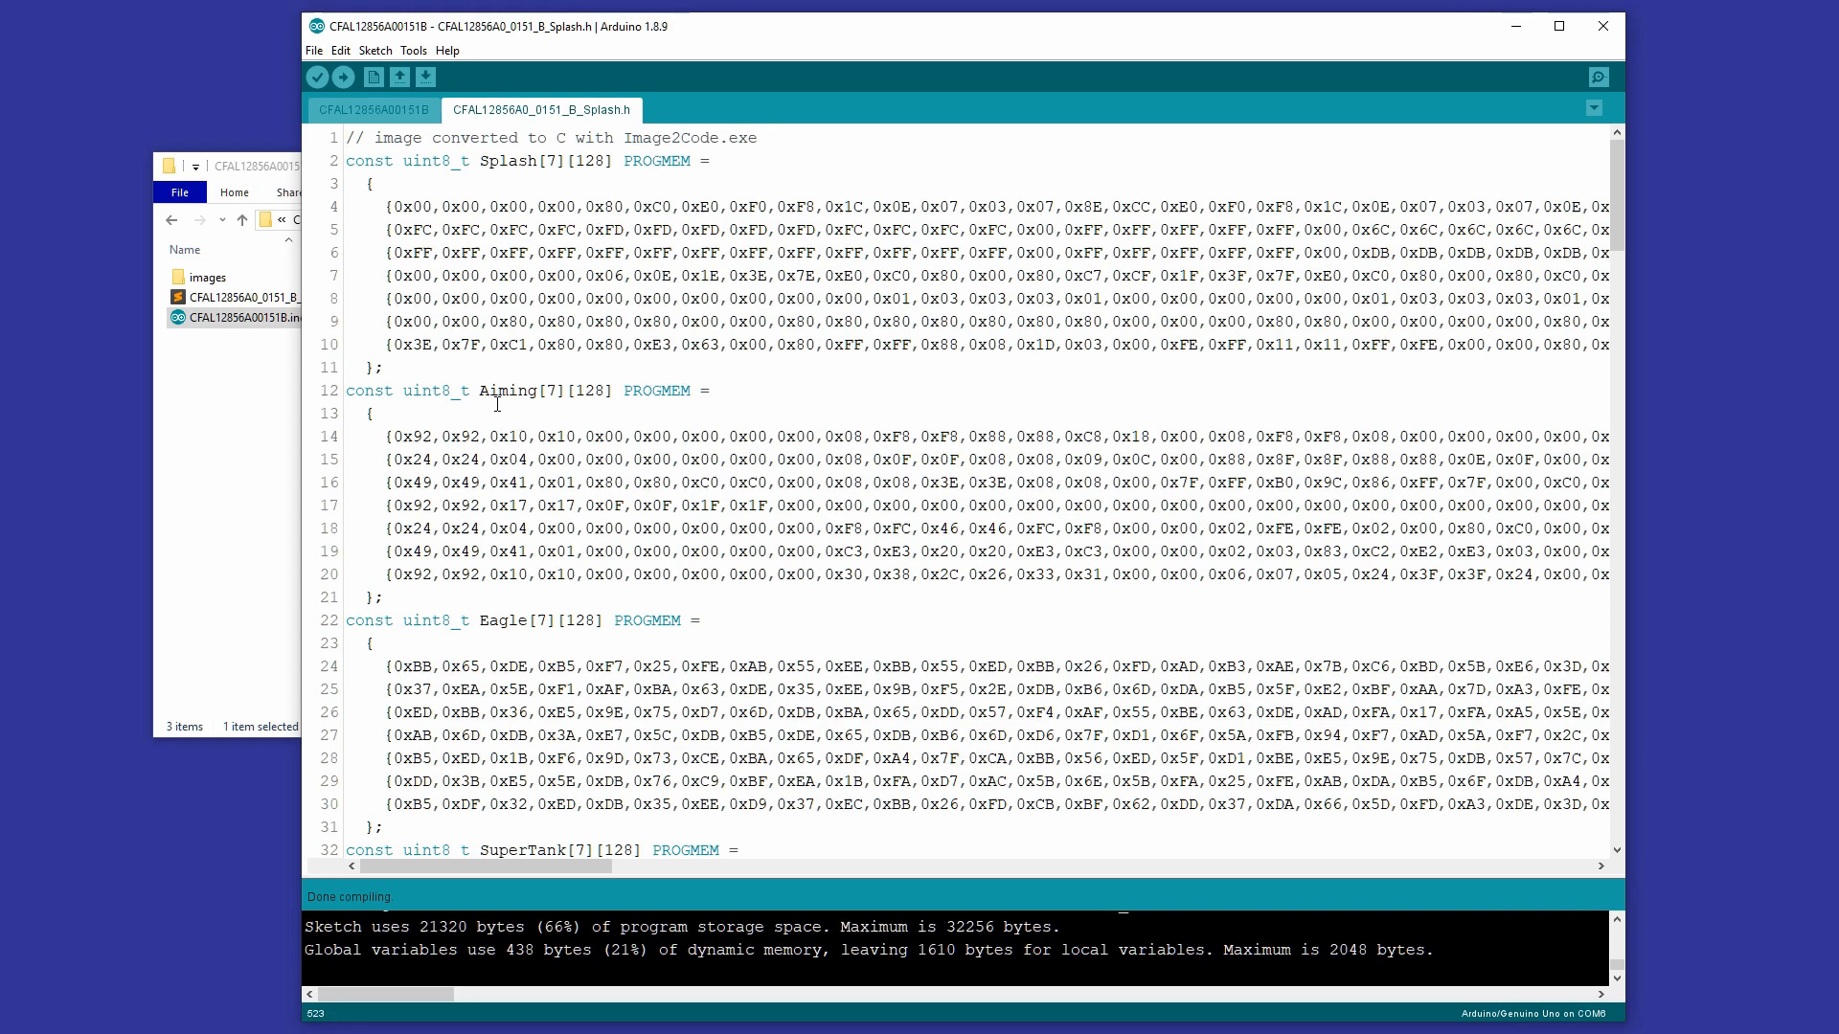
pyautogui.scroll(-3)
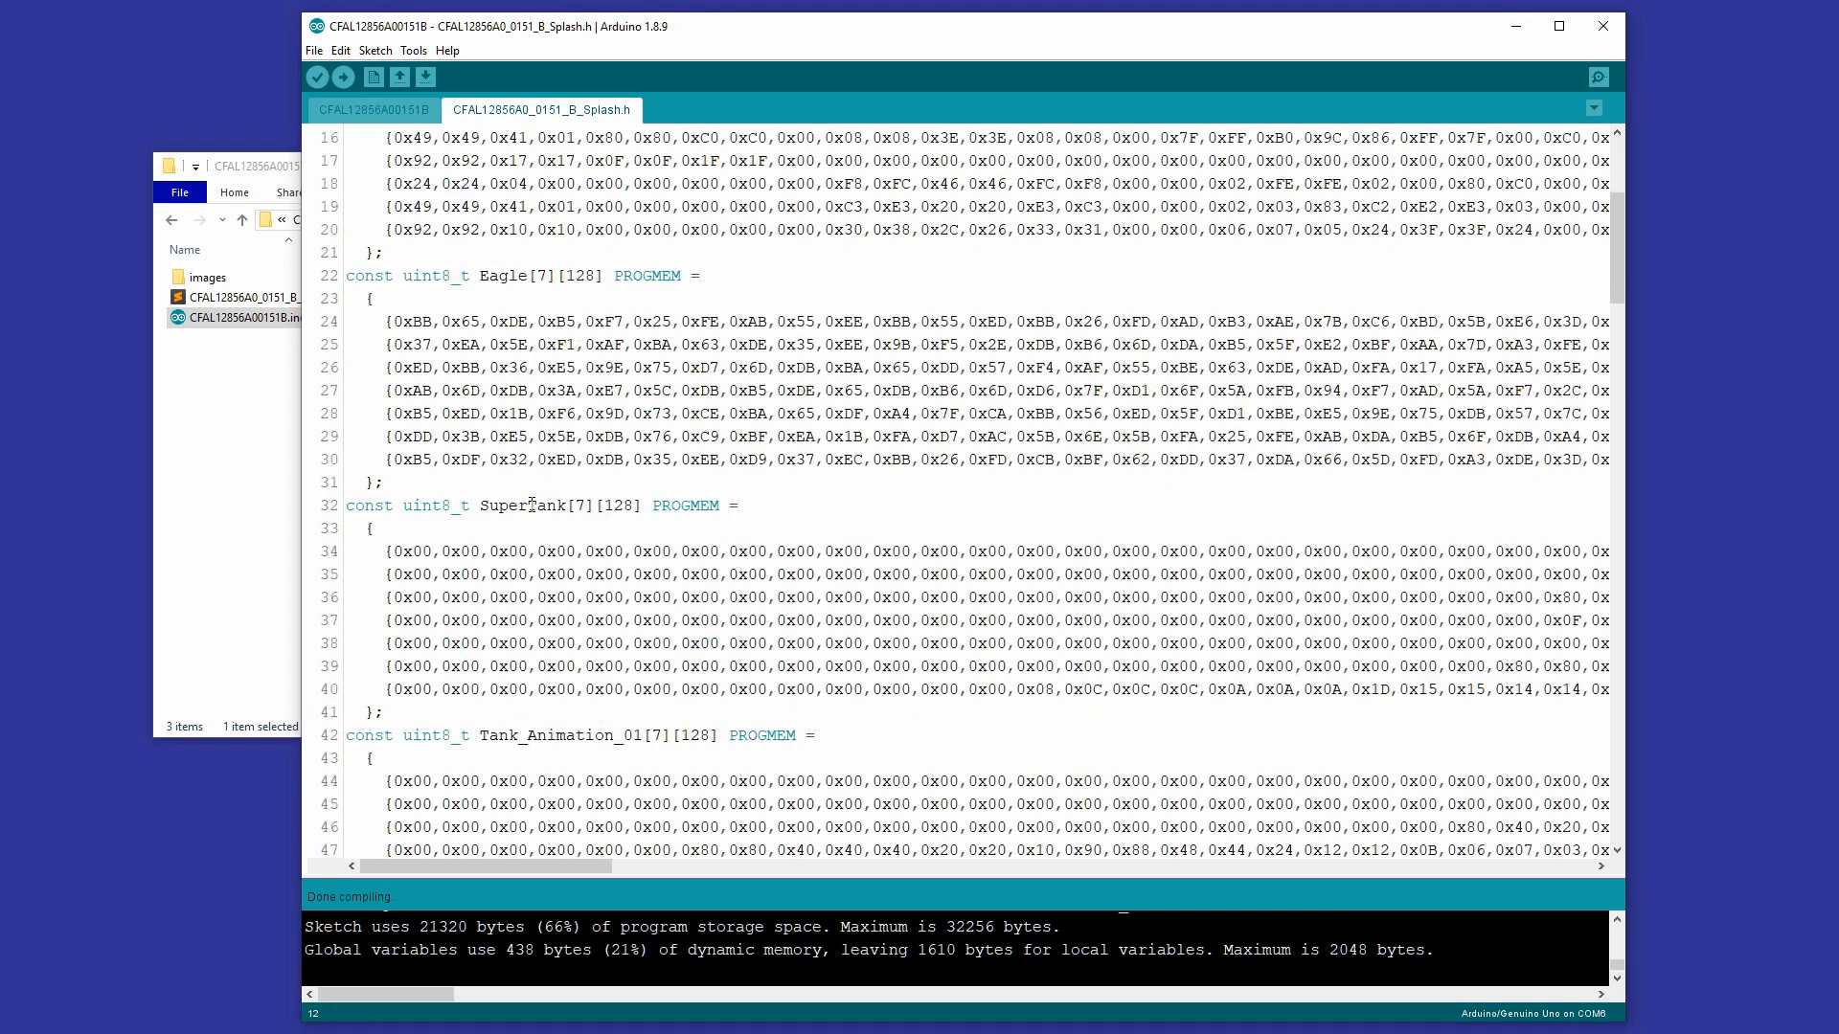
pyautogui.scroll(-3)
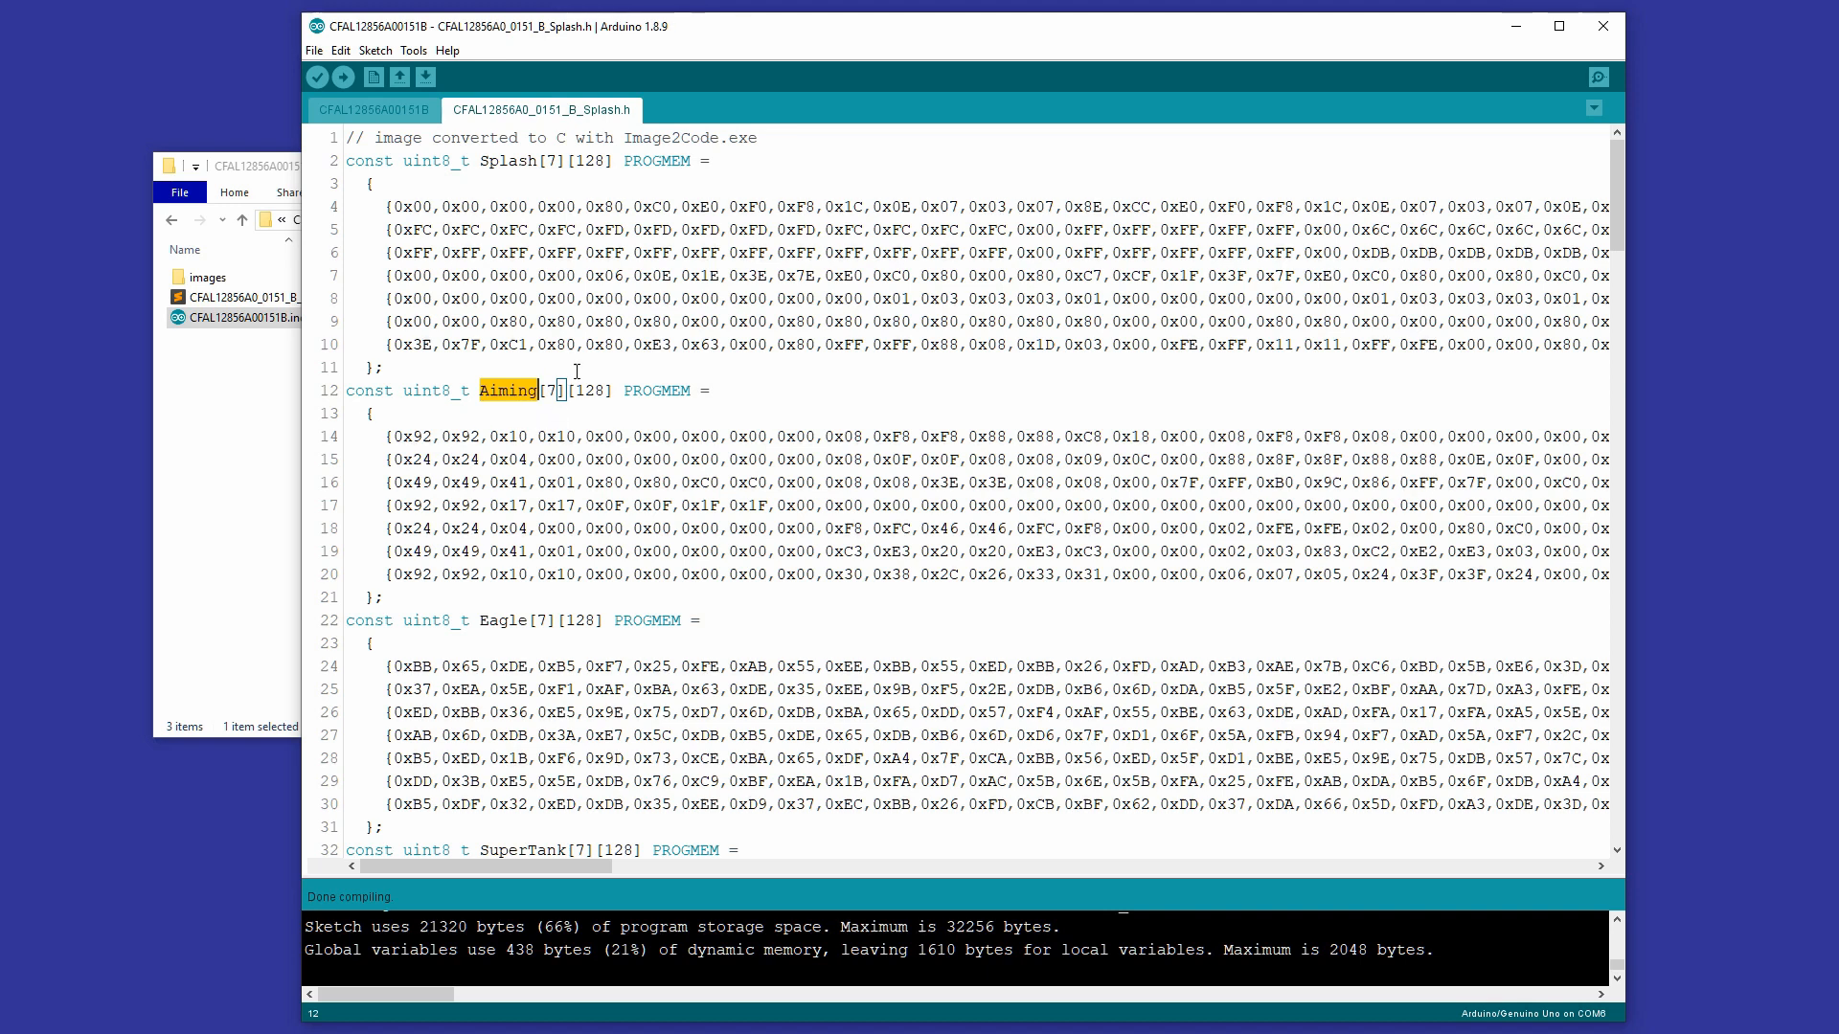
pyautogui.doubleClick(588, 391)
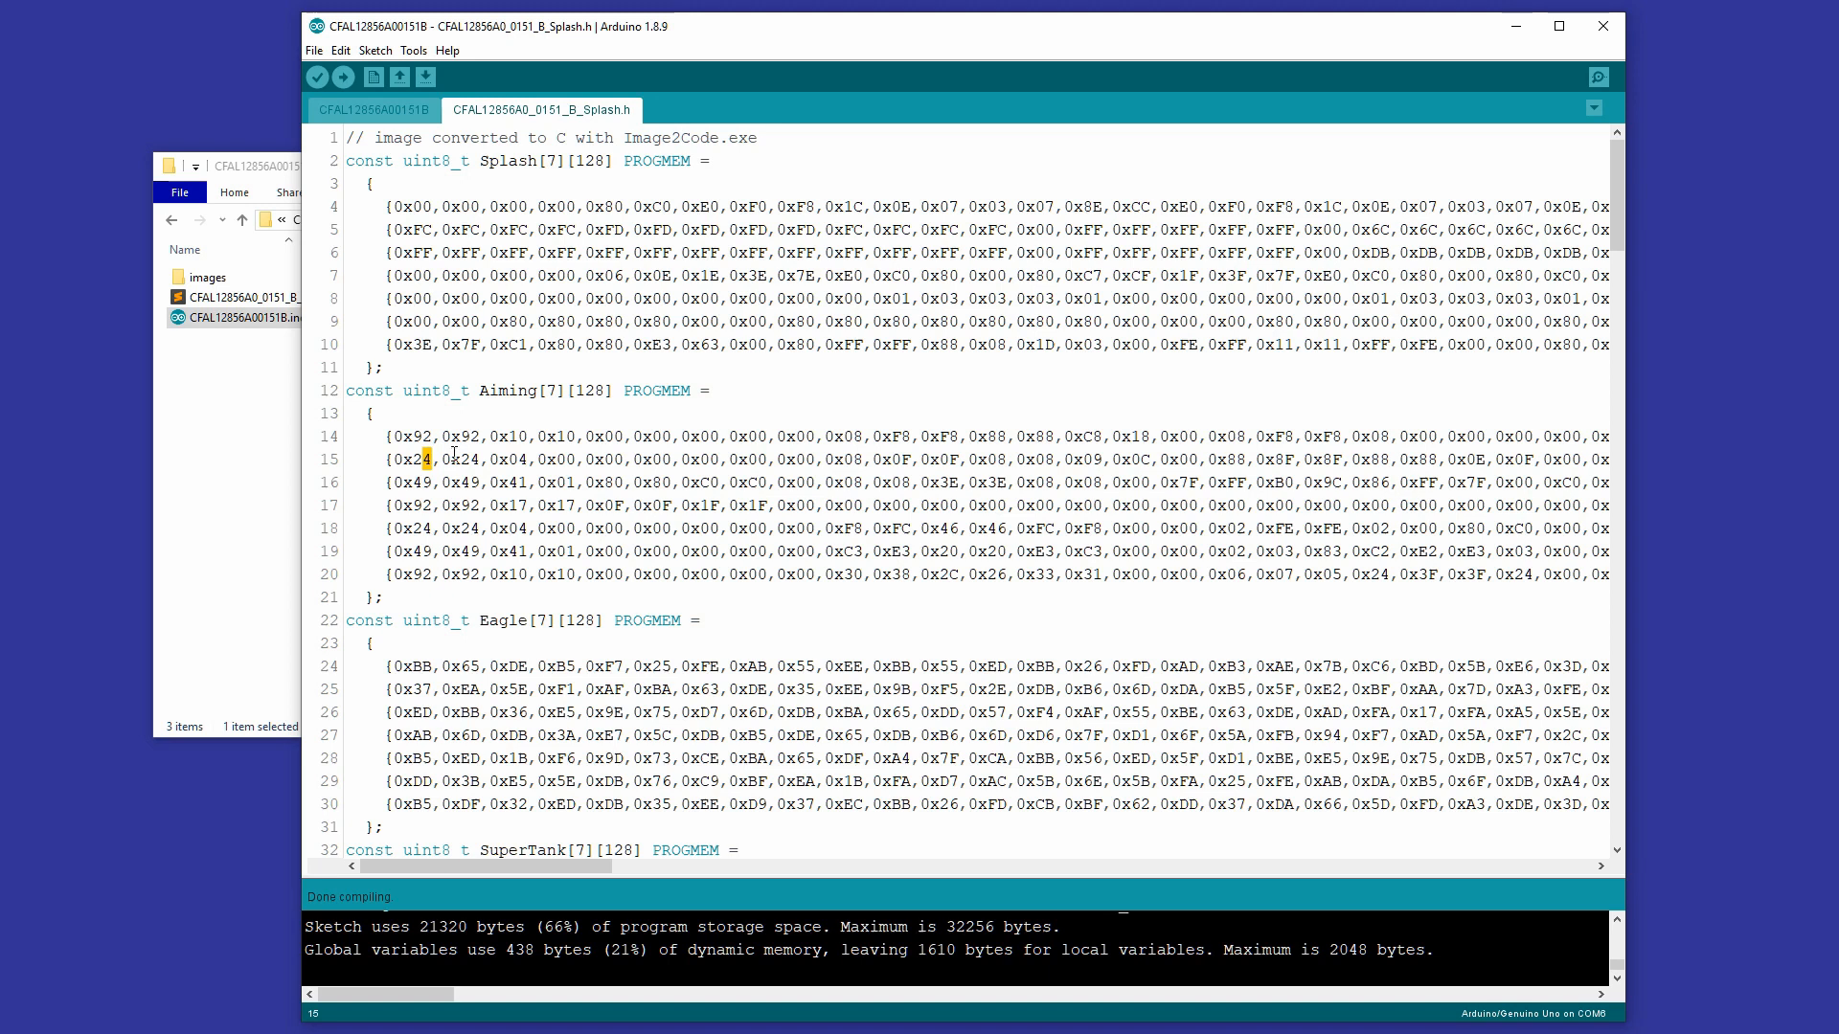
pyautogui.moveTo(428, 435); pyautogui.dragTo(646, 529)
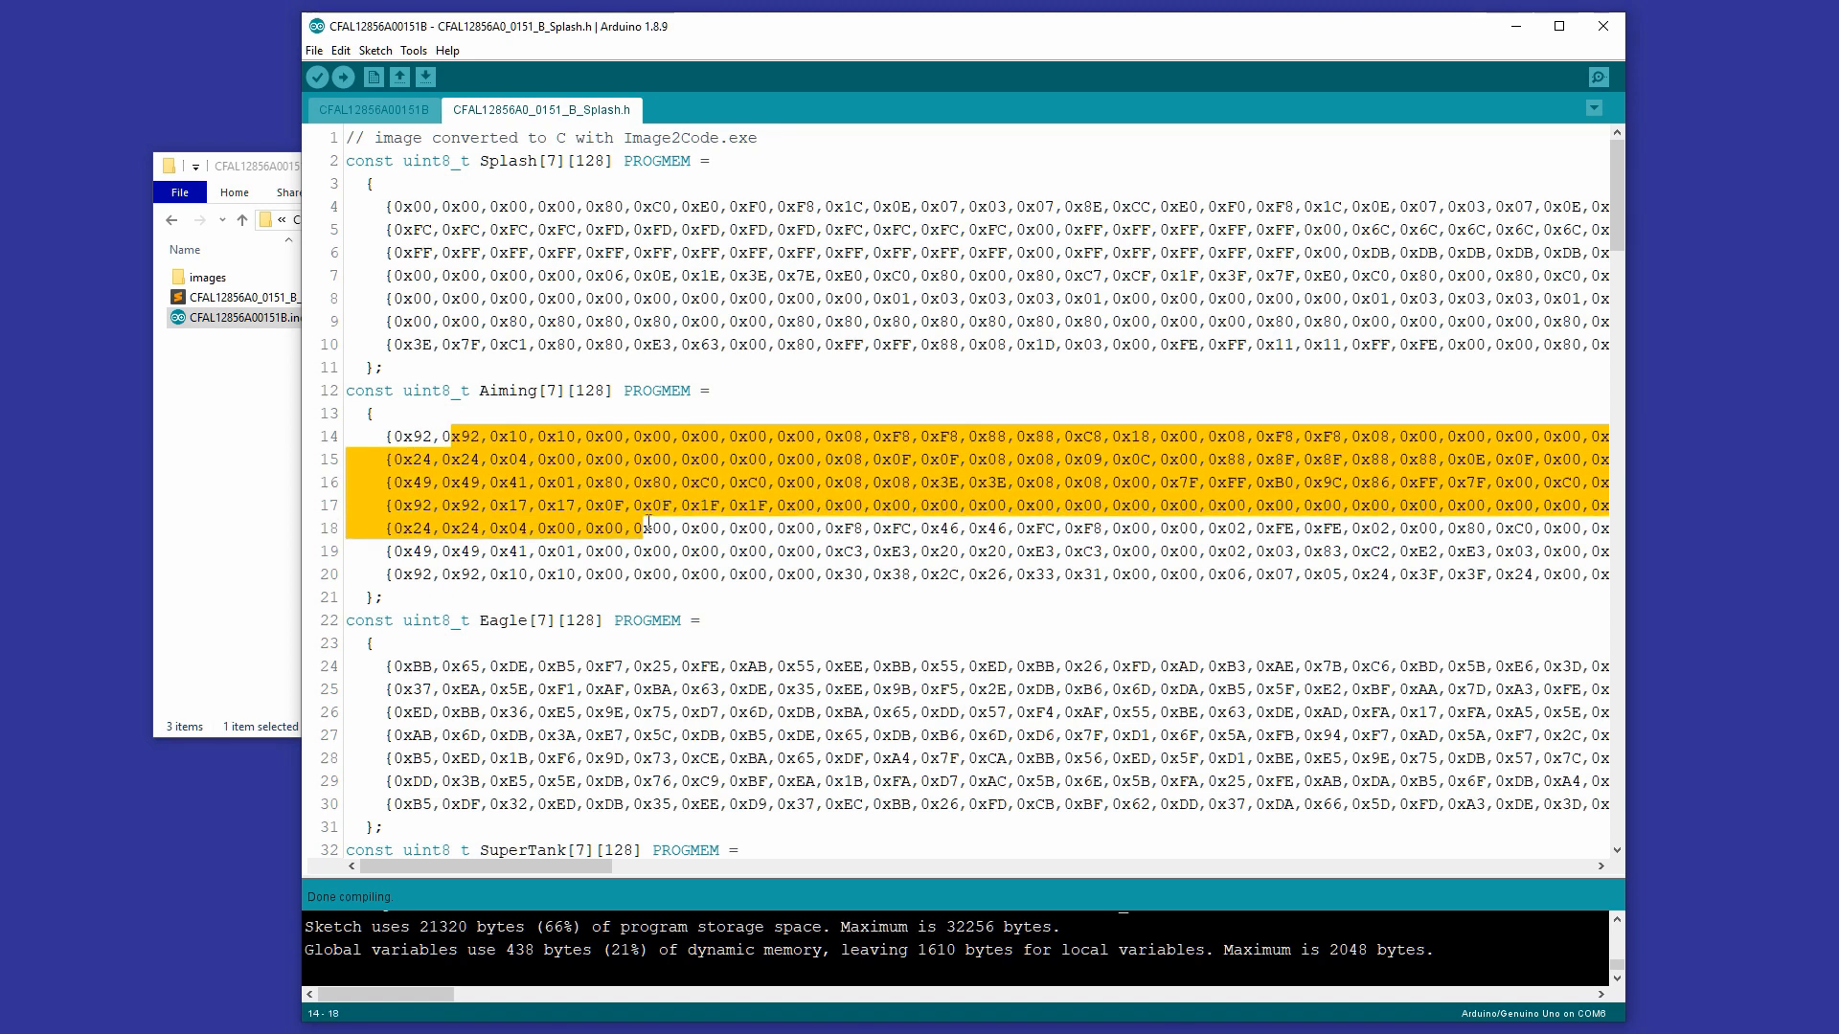
pyautogui.click(418, 437)
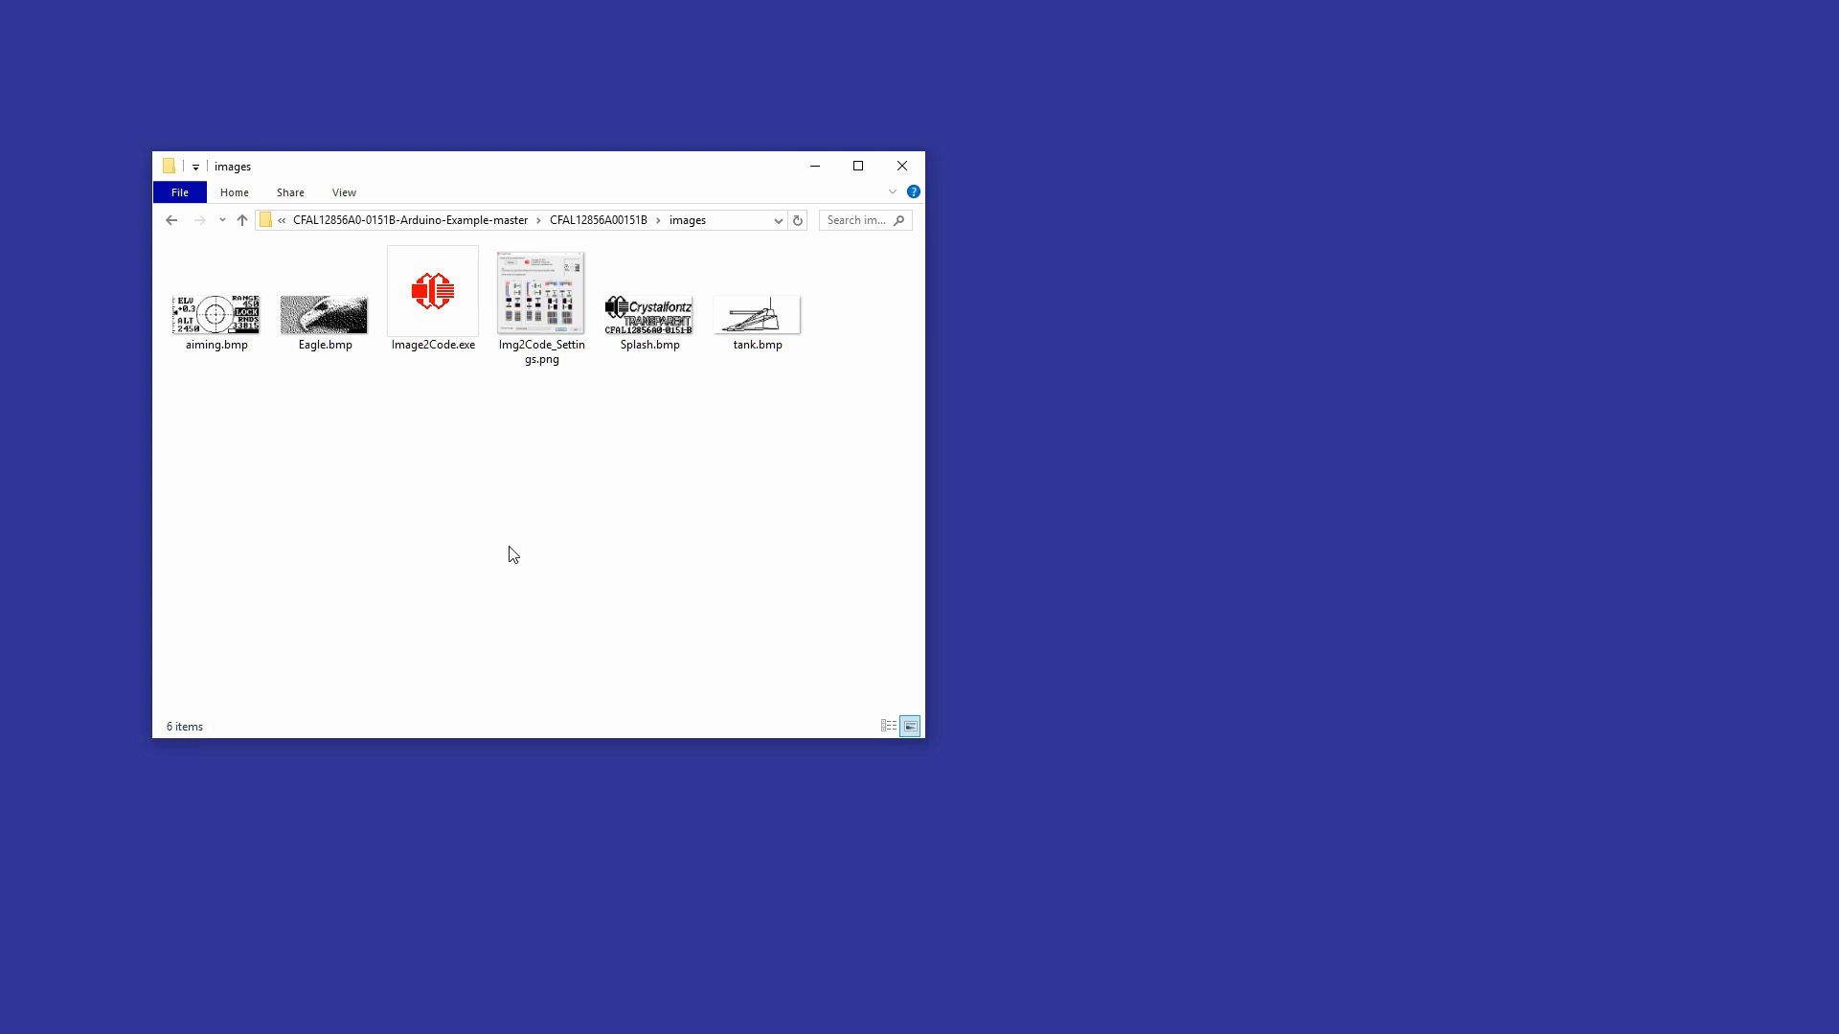
# Run Image2Code.exe from the example's images folder
pyautogui.click(433, 291)
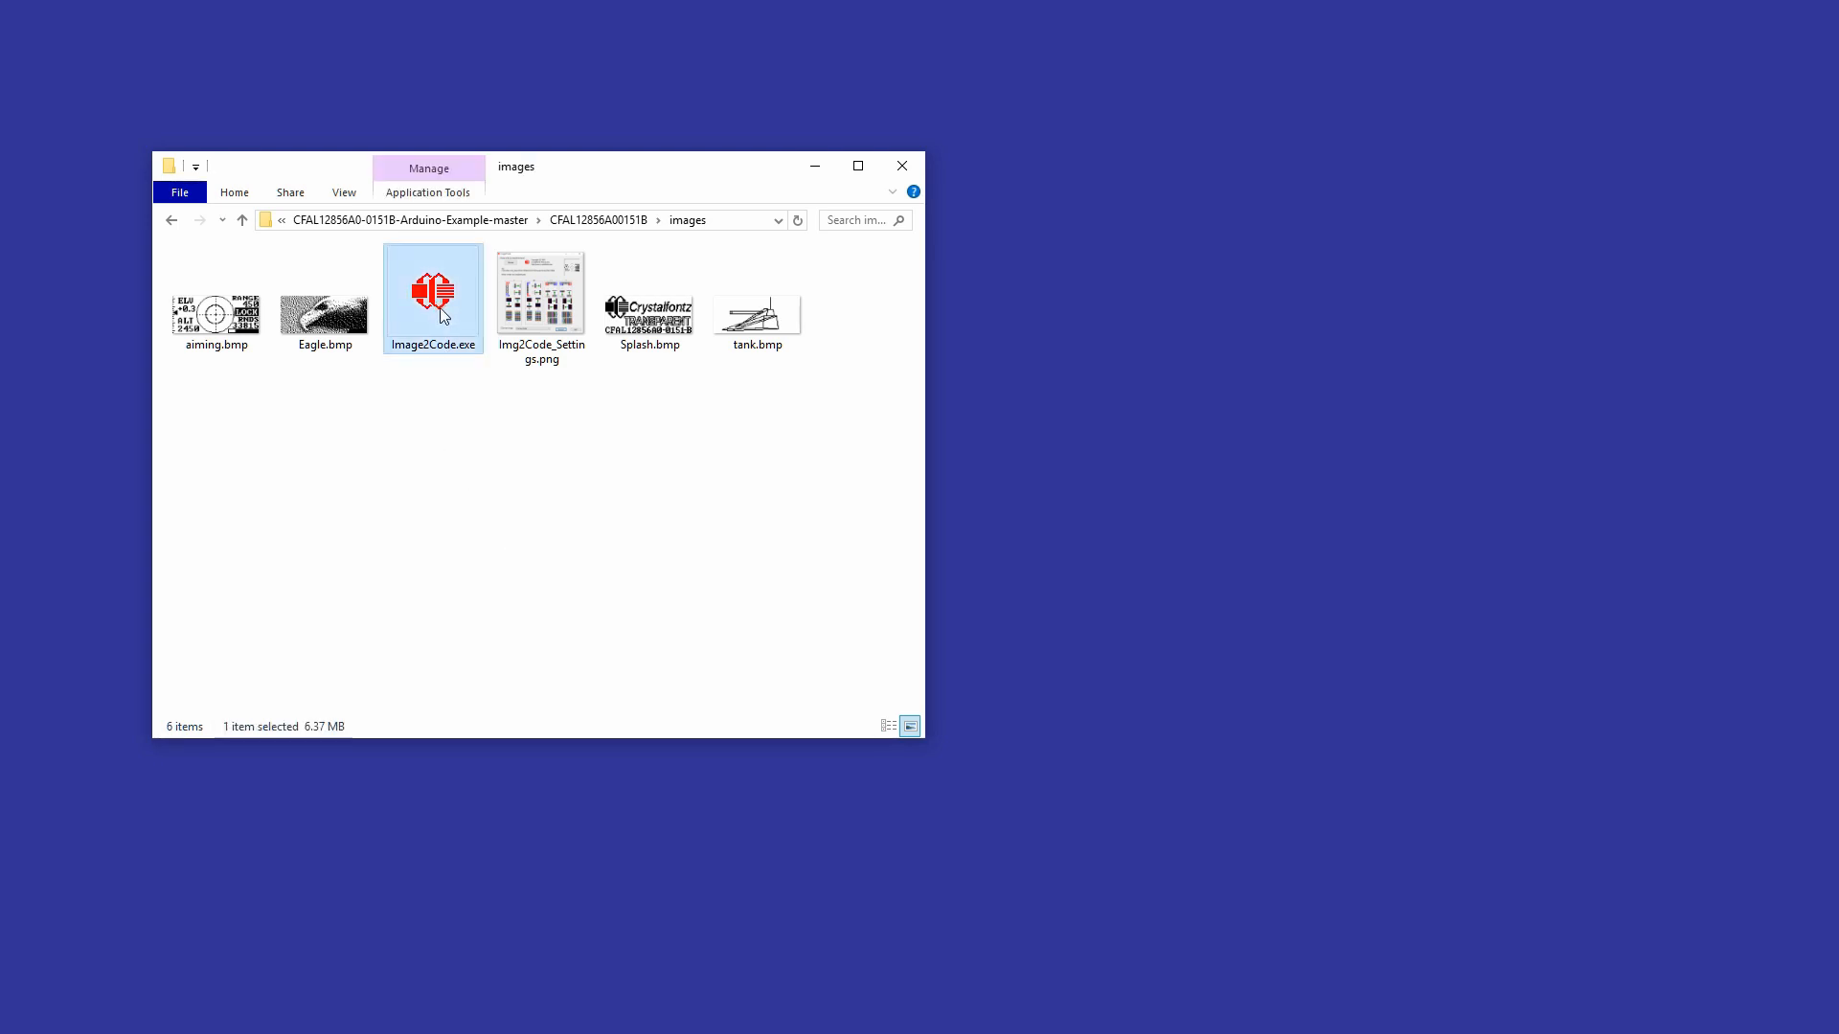
pyautogui.doubleClick(433, 291)
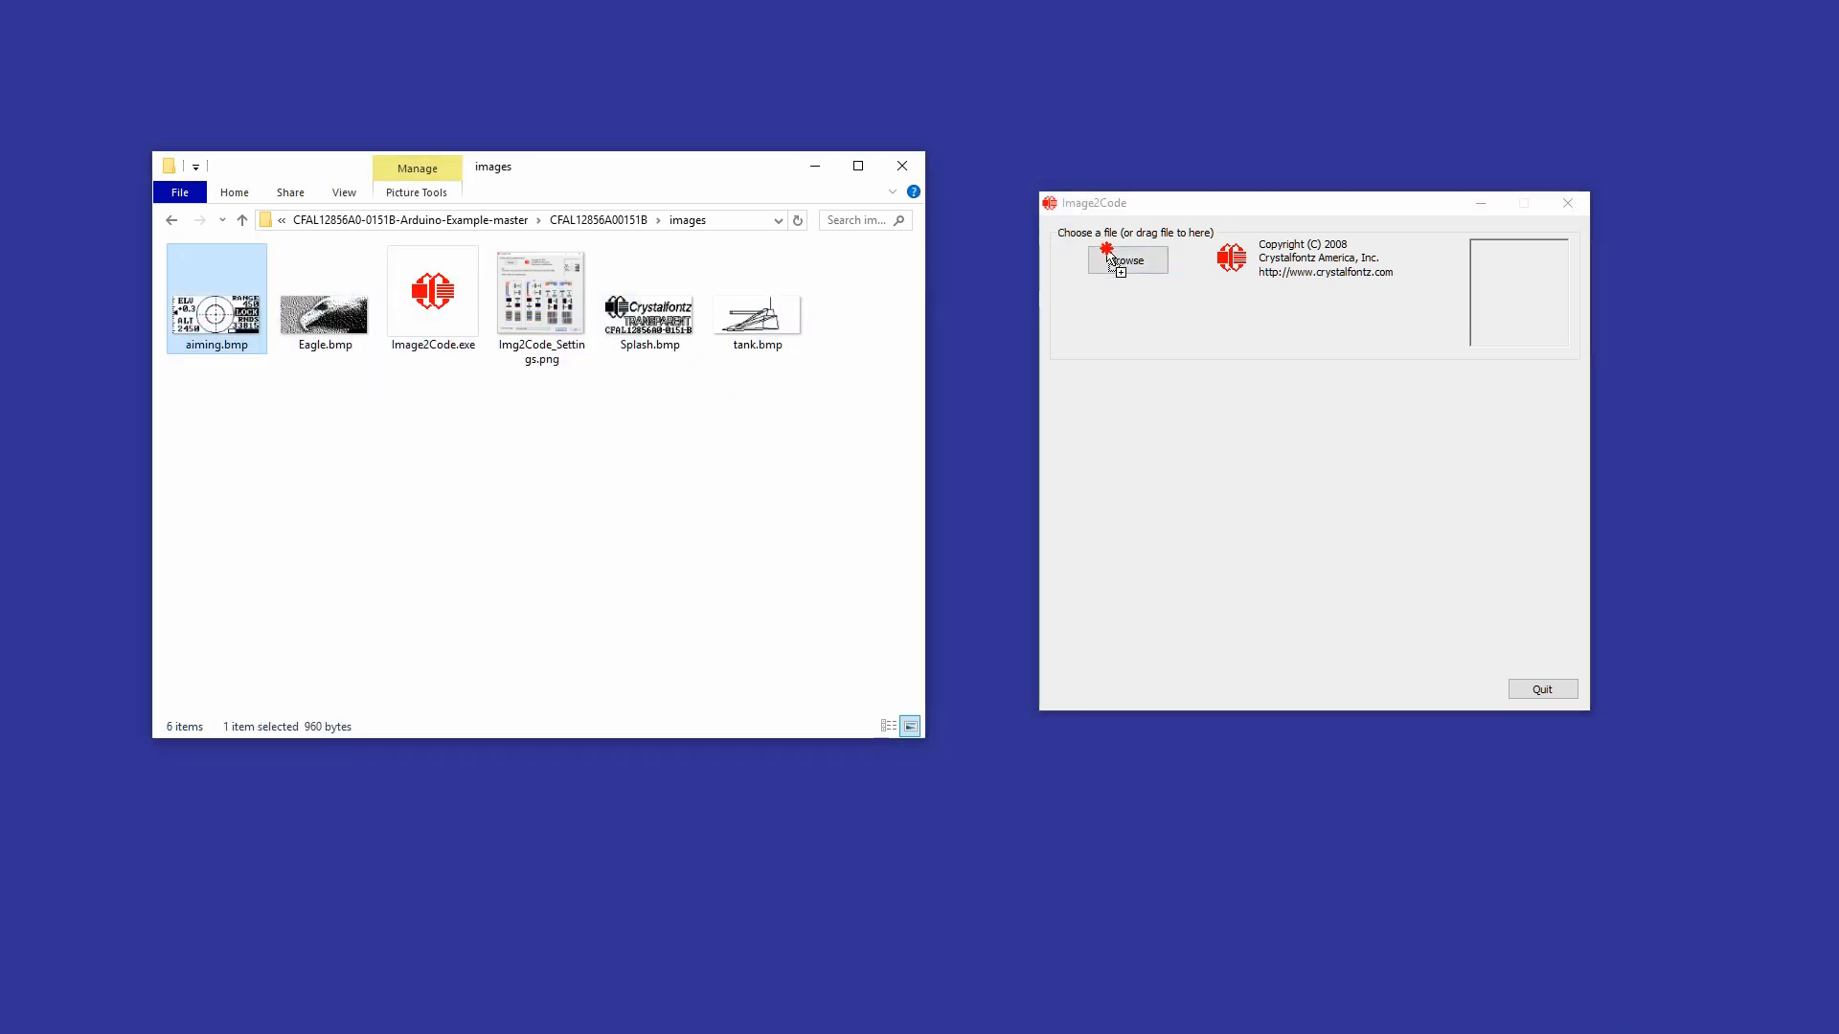
# Load aiming.bmp into Image2Code and check its Details show 128 x 56 pixels at 1-bit depth
pyautogui.click(1126, 261)
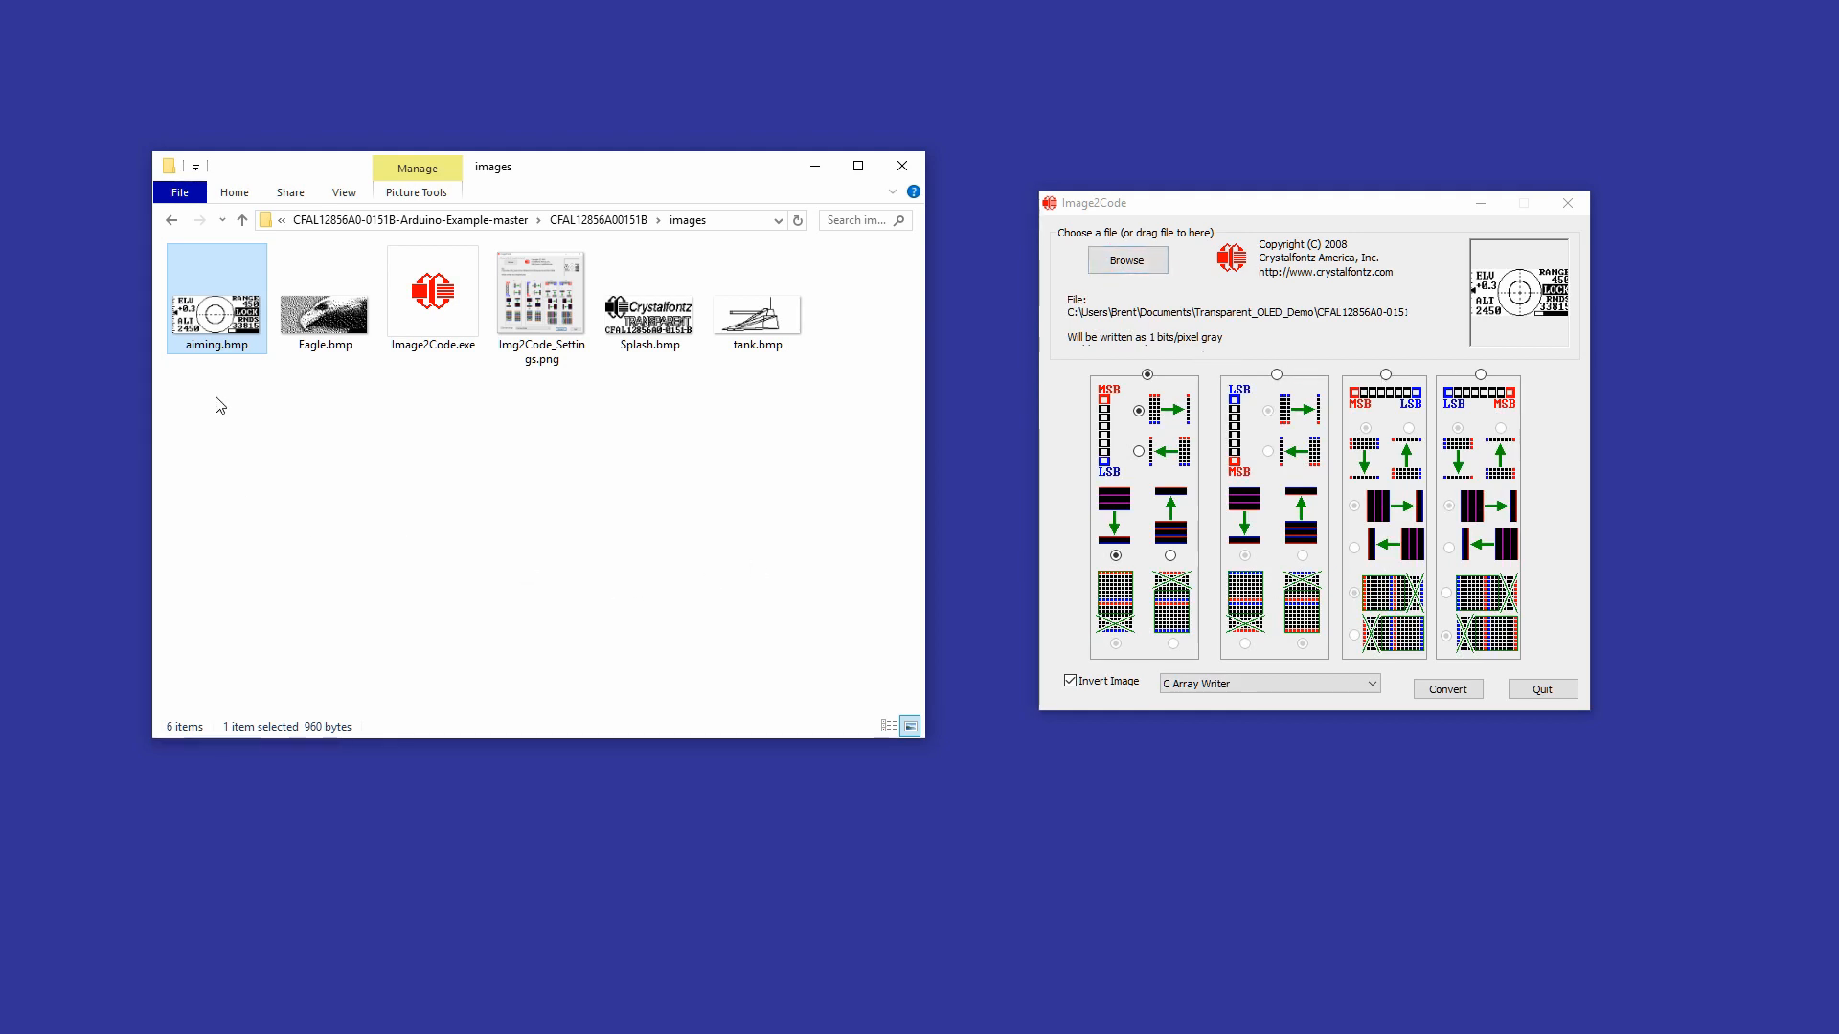
pyautogui.moveTo(215, 311)
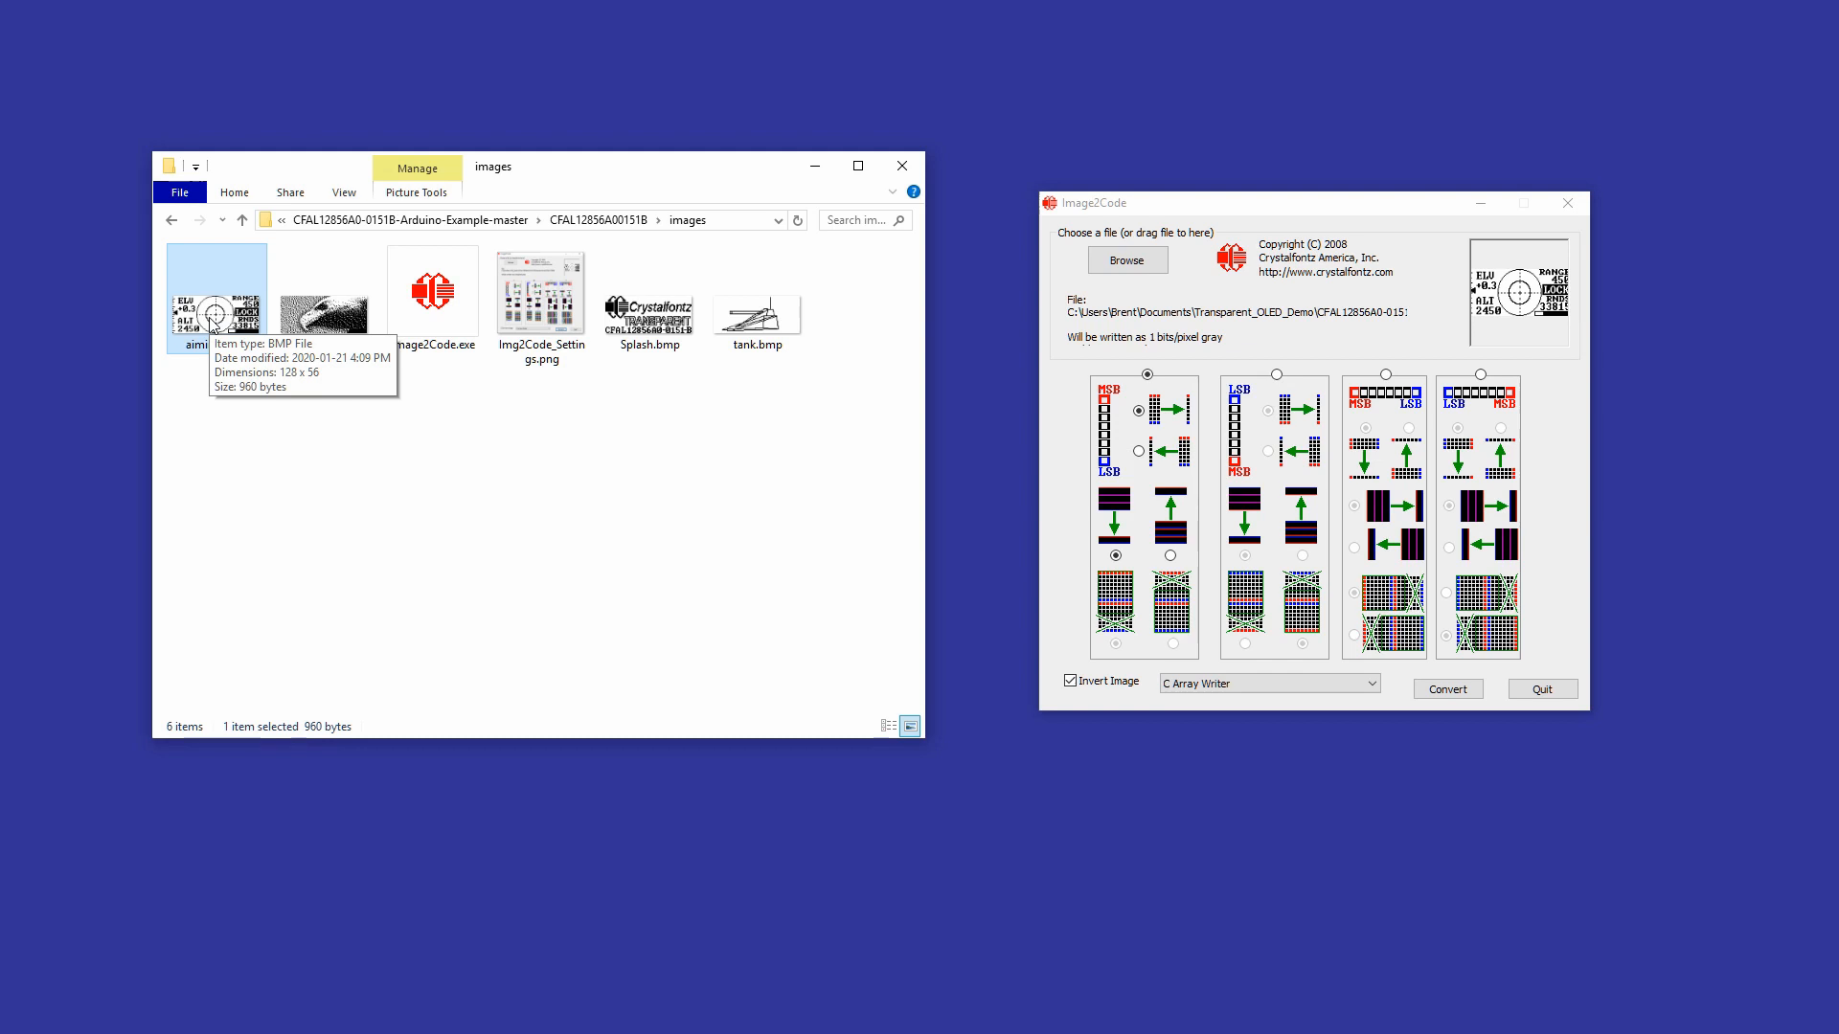
pyautogui.rightClick(216, 310)
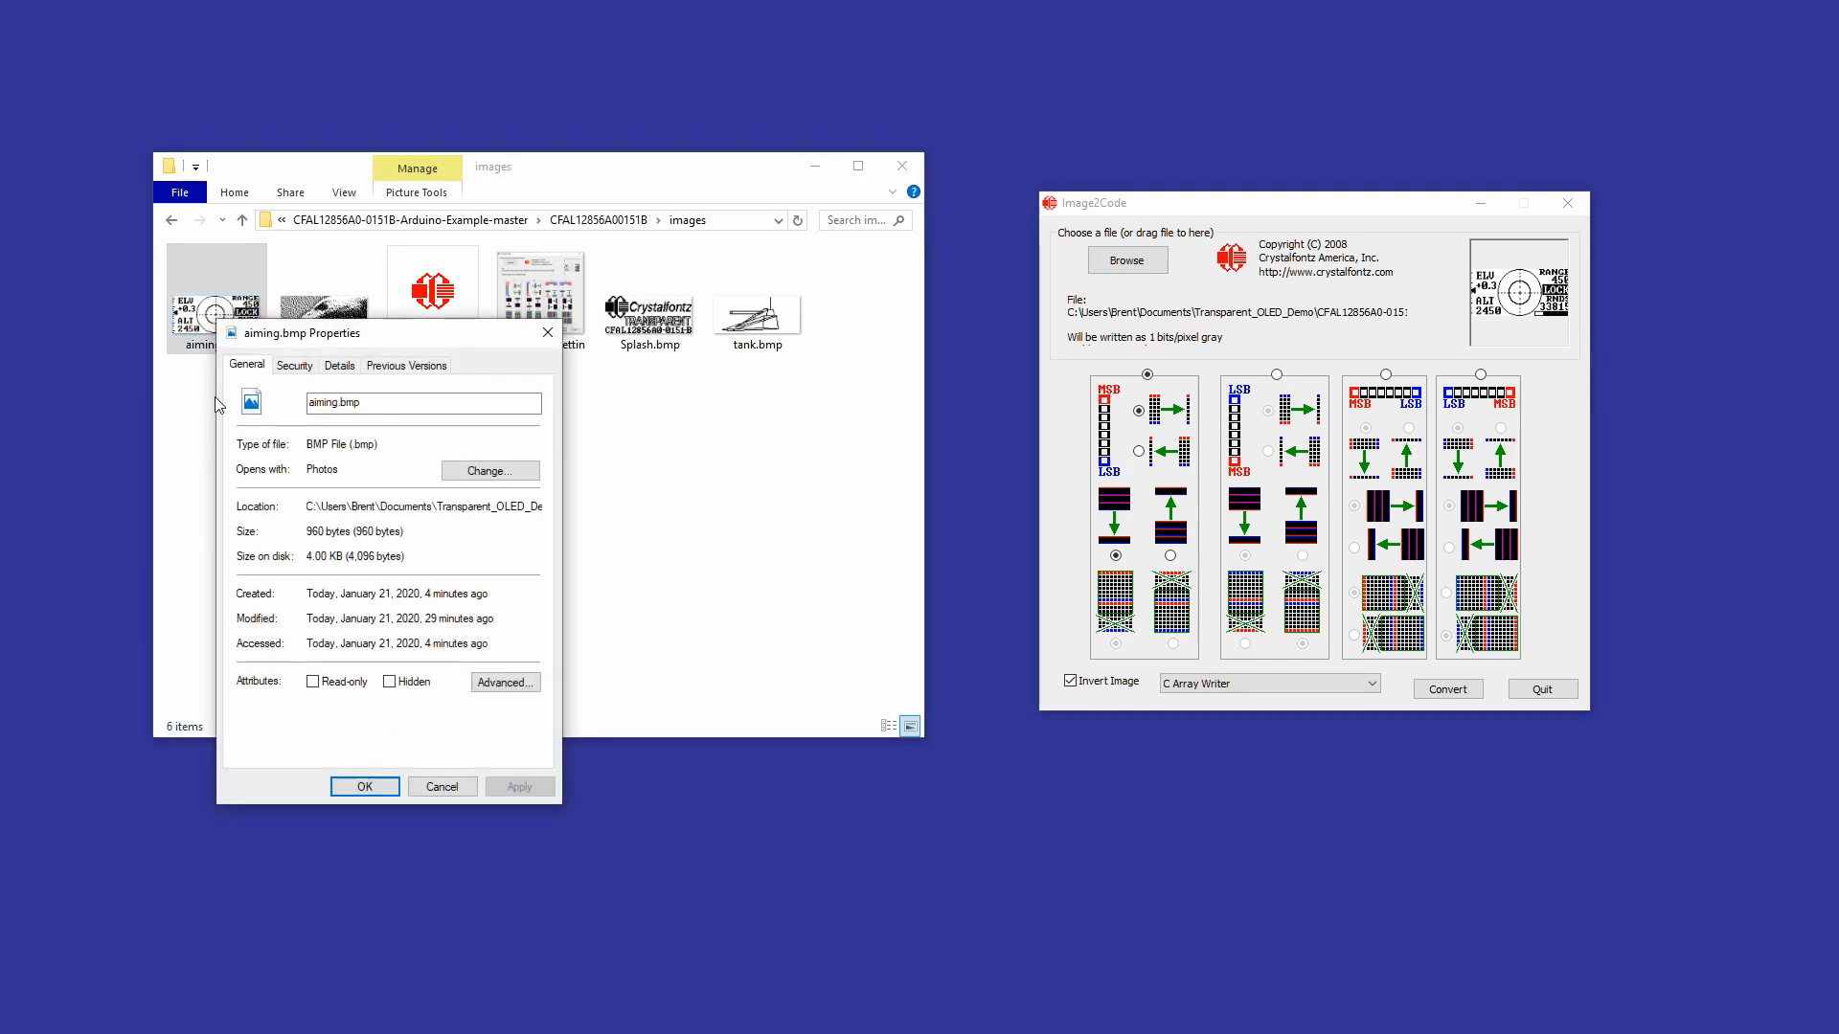
pyautogui.click(339, 364)
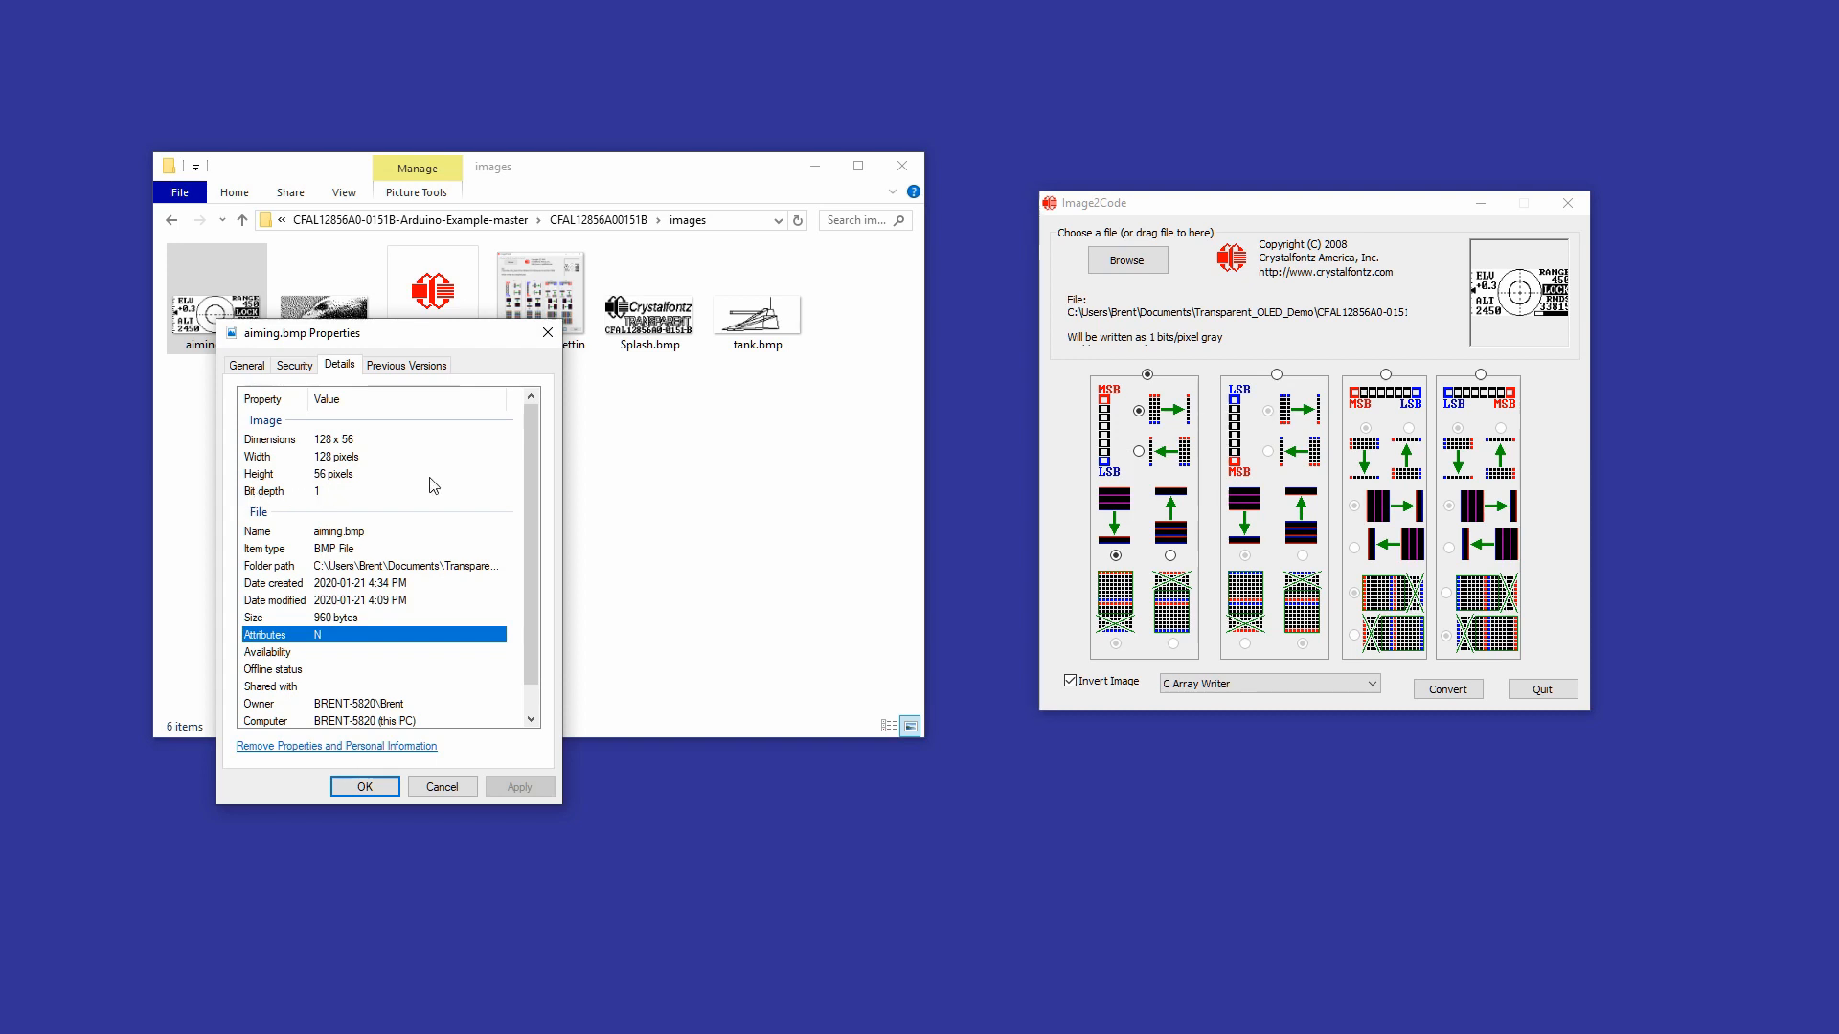
pyautogui.moveTo(548, 334)
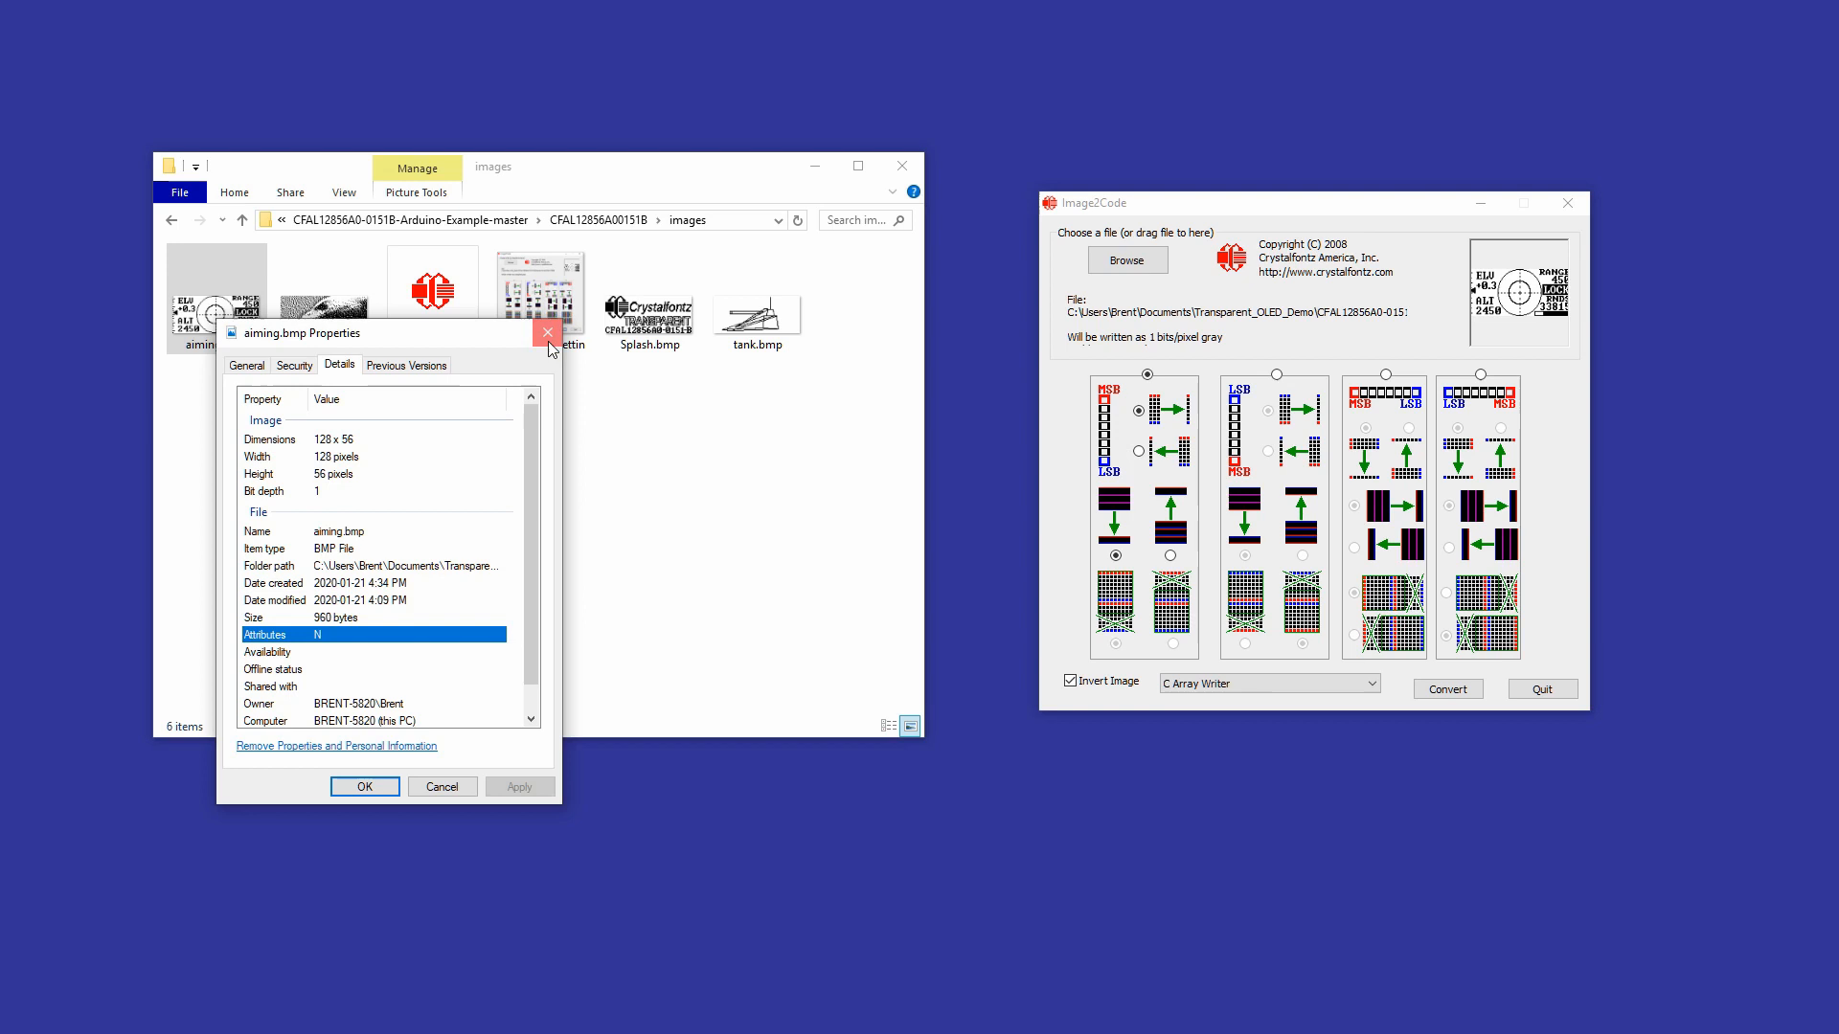
pyautogui.click(547, 333)
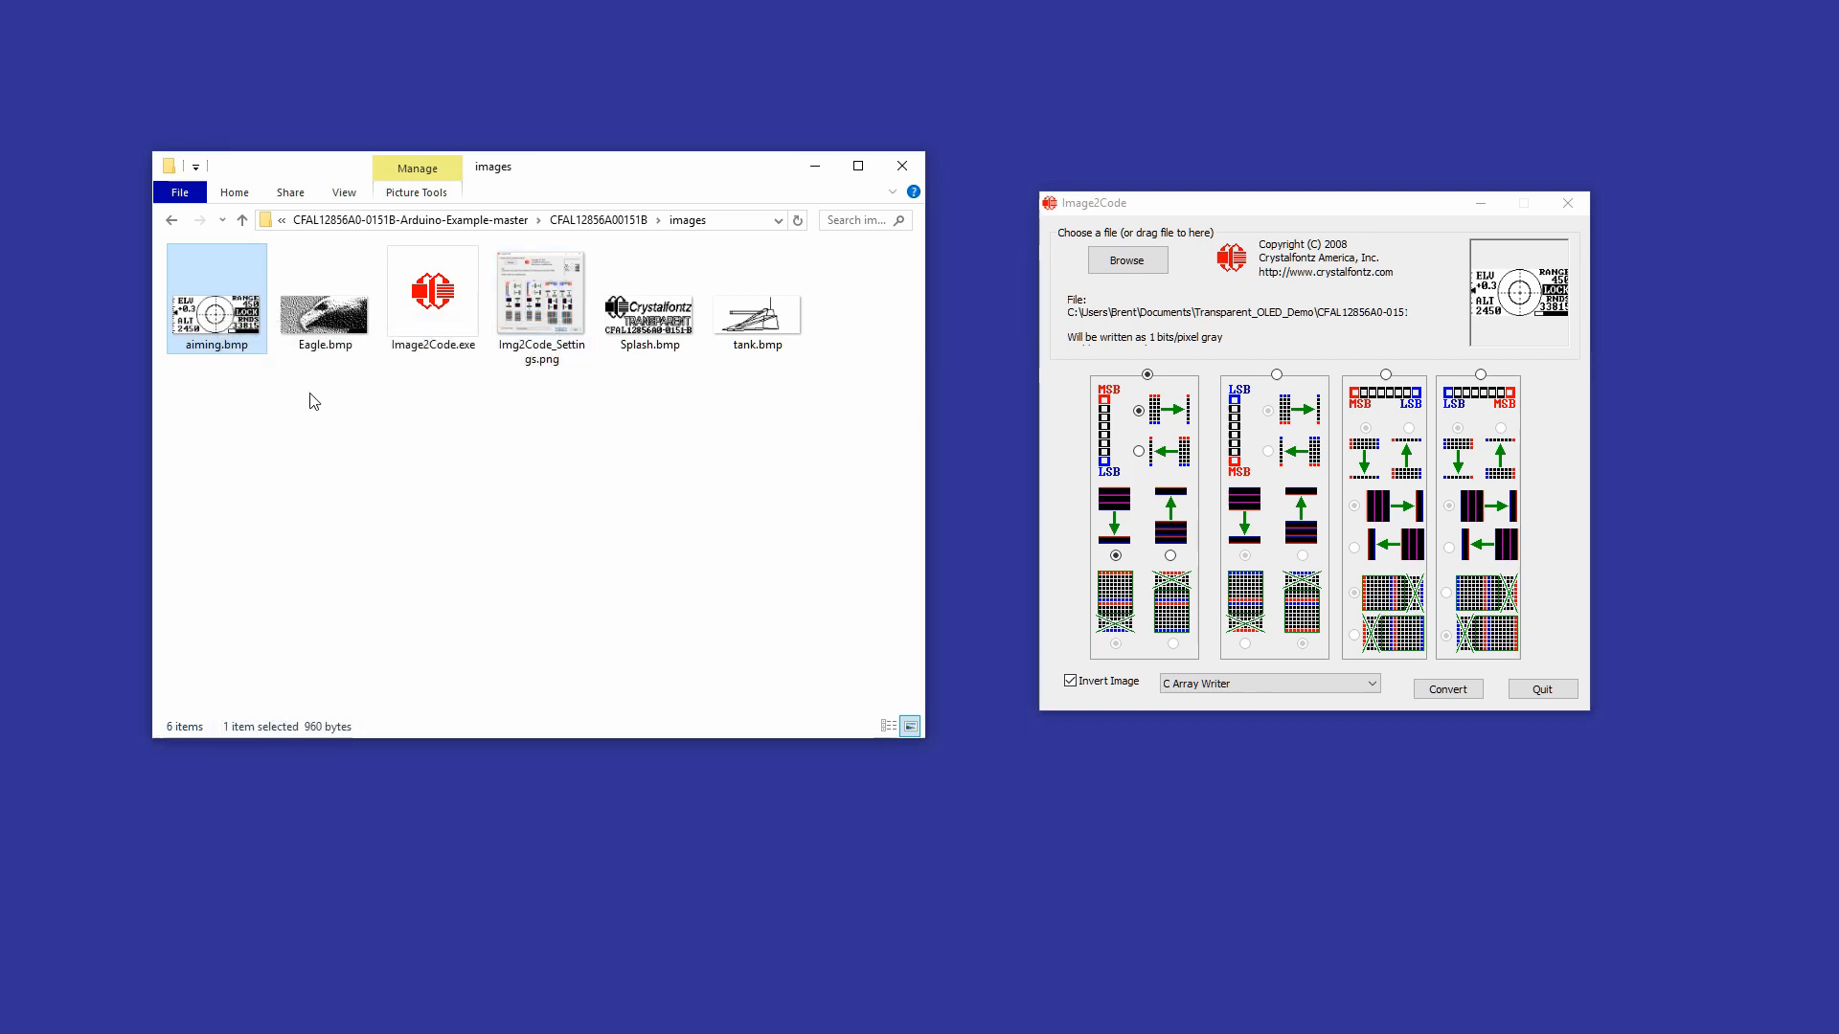
pyautogui.moveTo(299, 387)
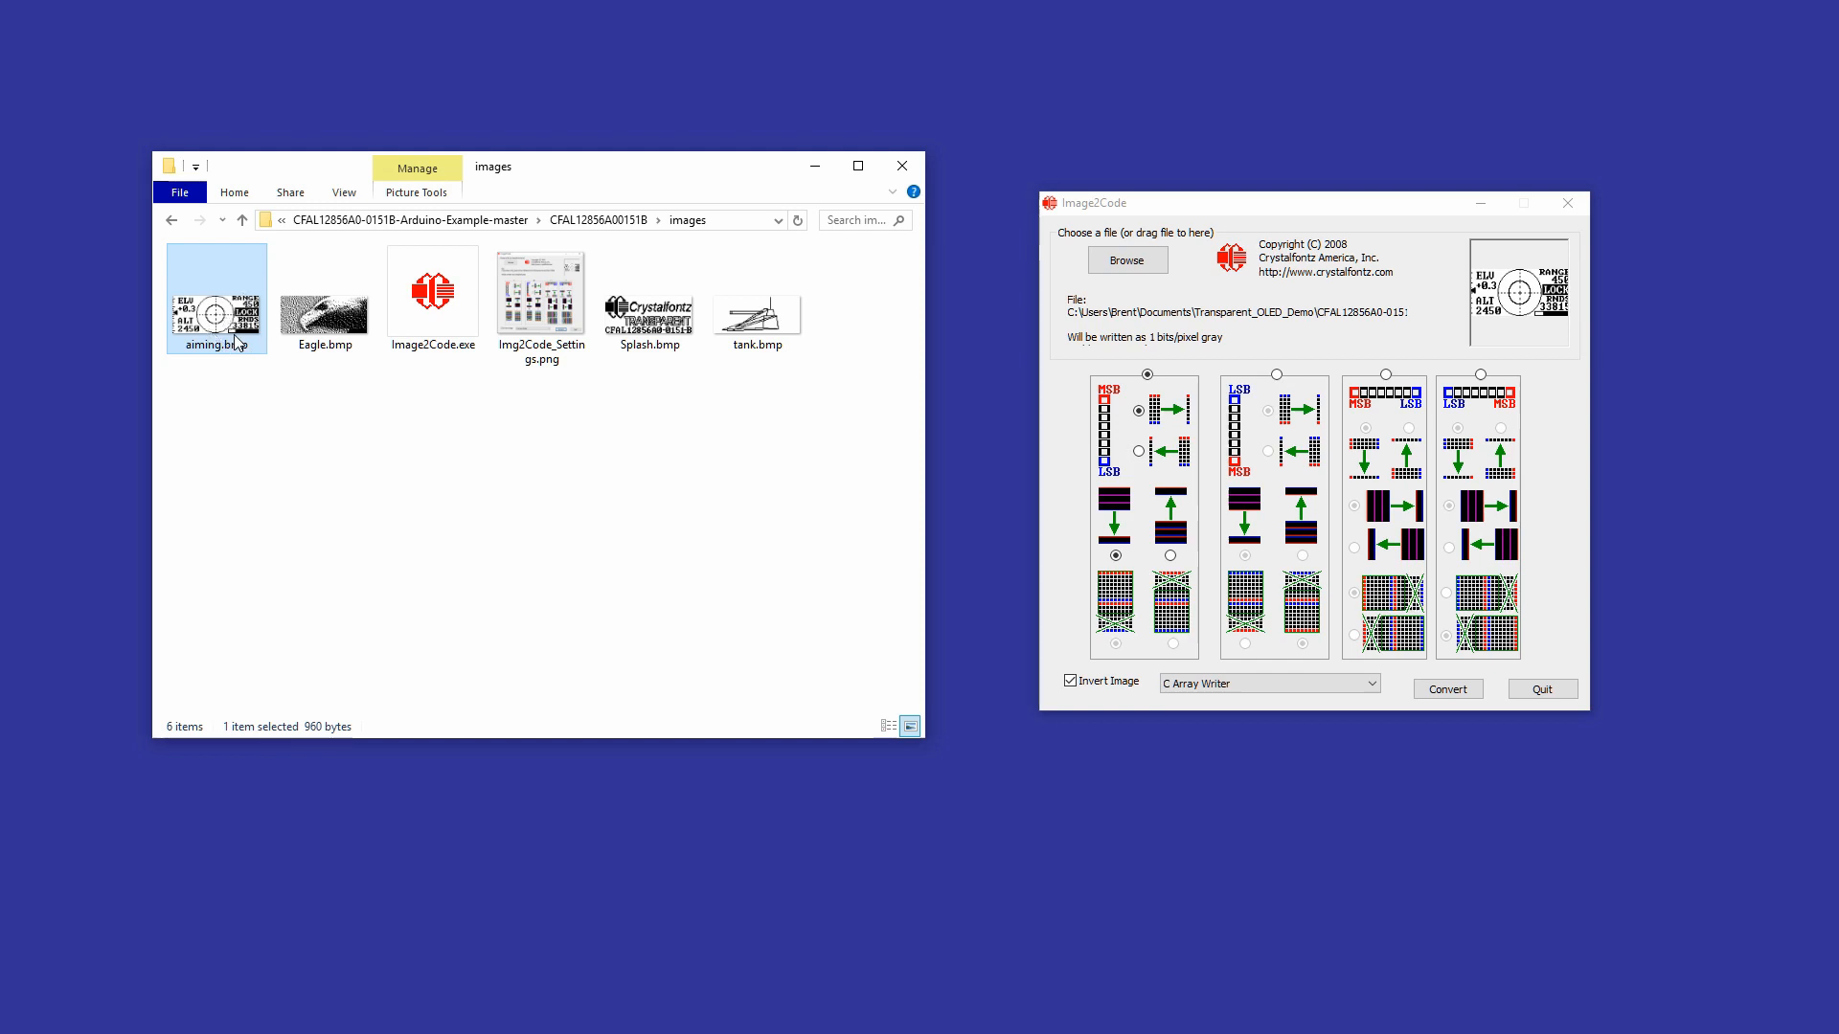
pyautogui.moveTo(238, 337)
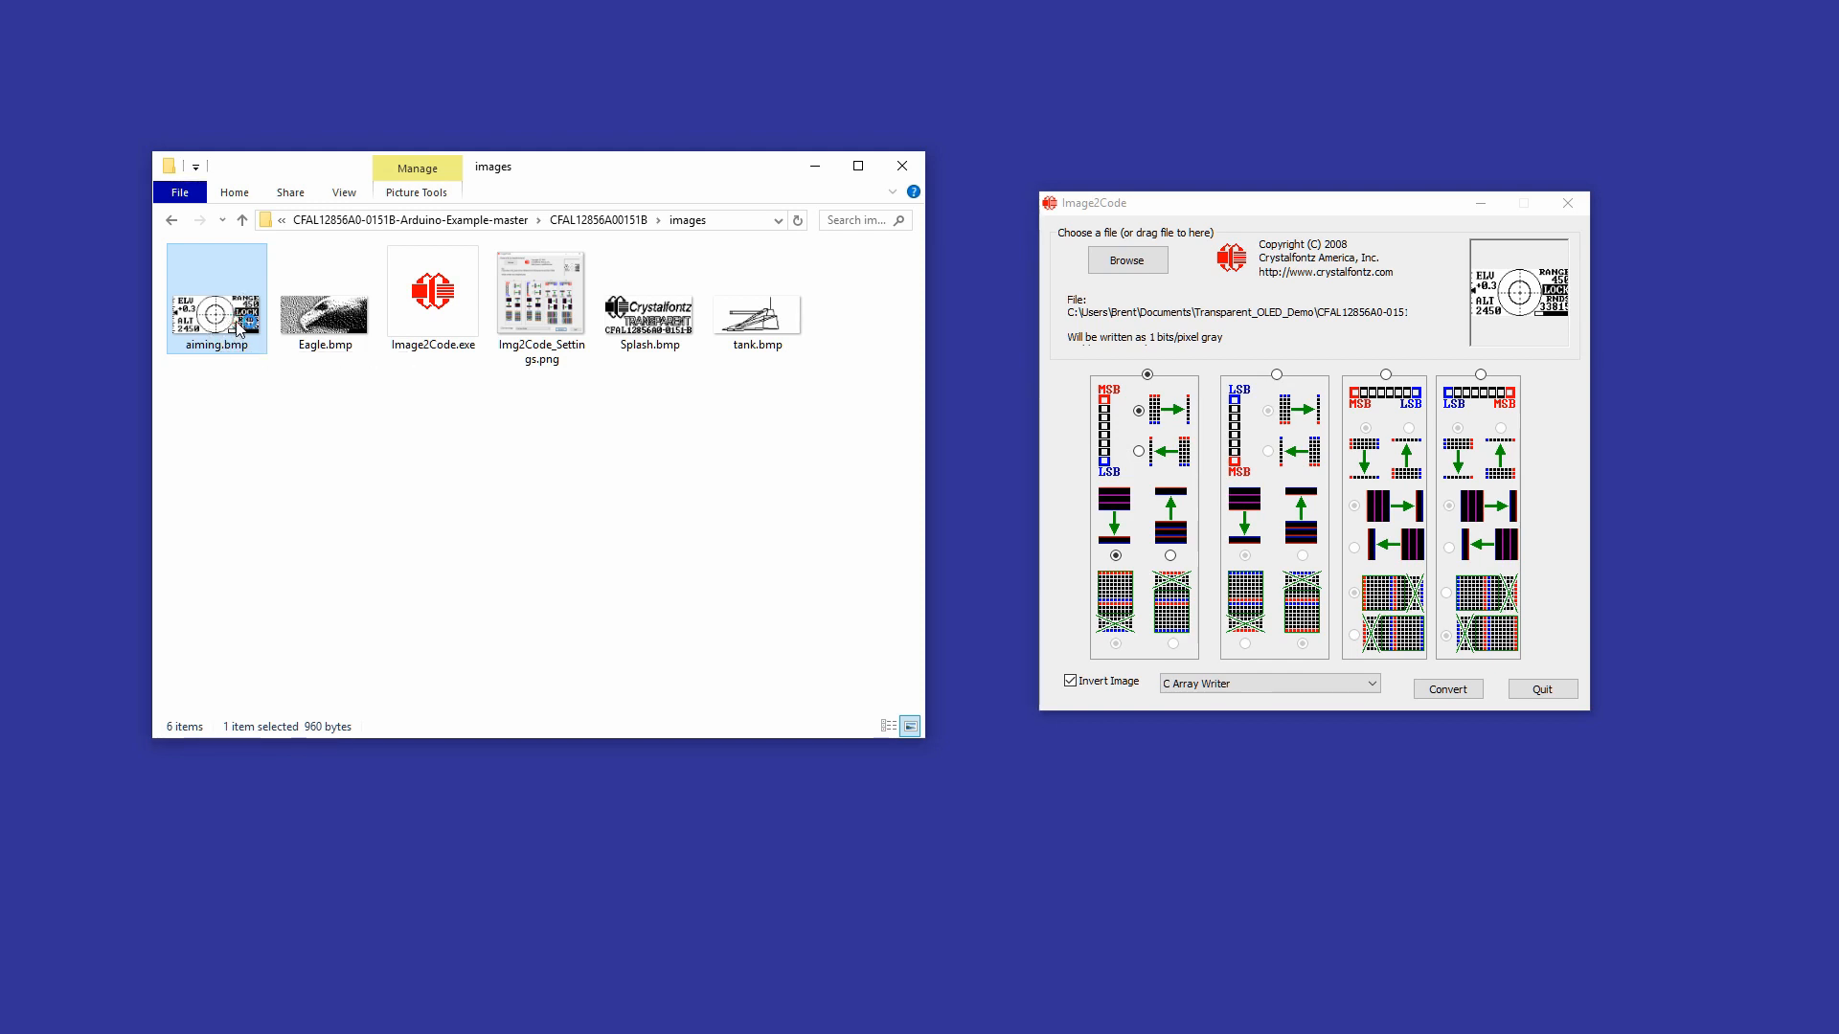
# View aiming.bmp in Photos to see its crosshair and ELV/ALT readout
pyautogui.doubleClick(217, 297)
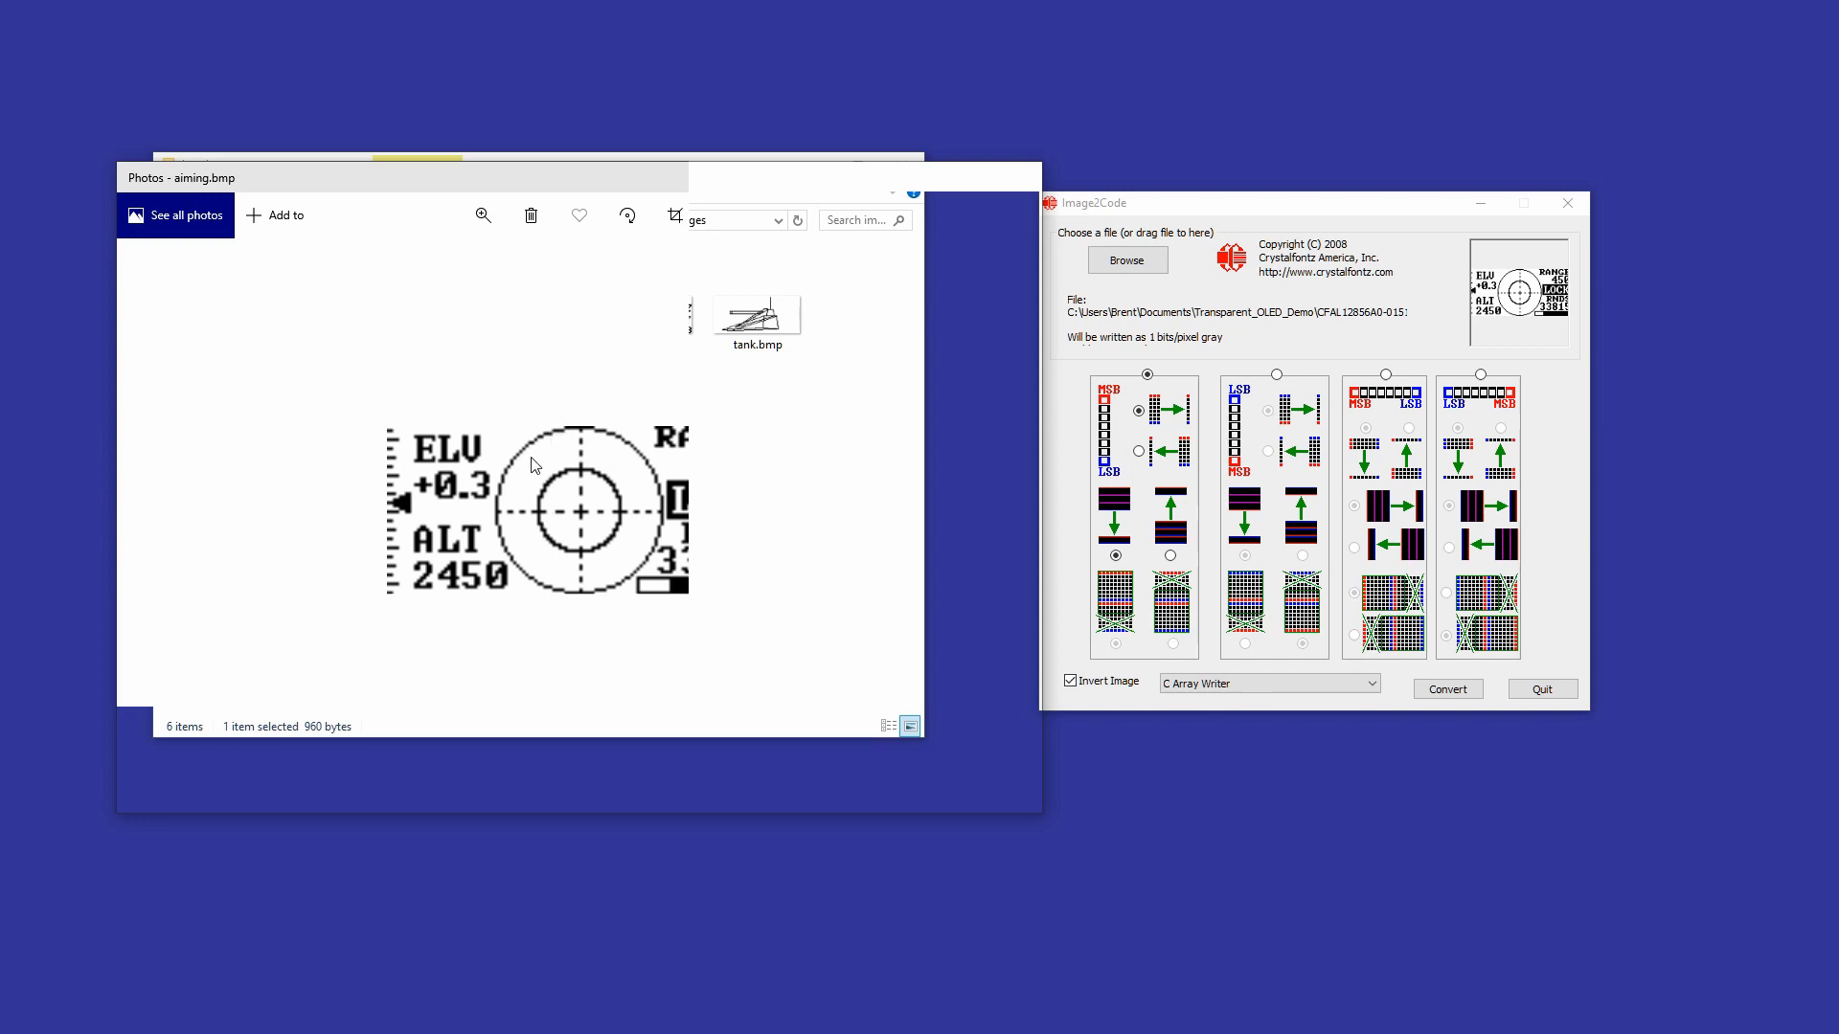
pyautogui.moveTo(421, 445)
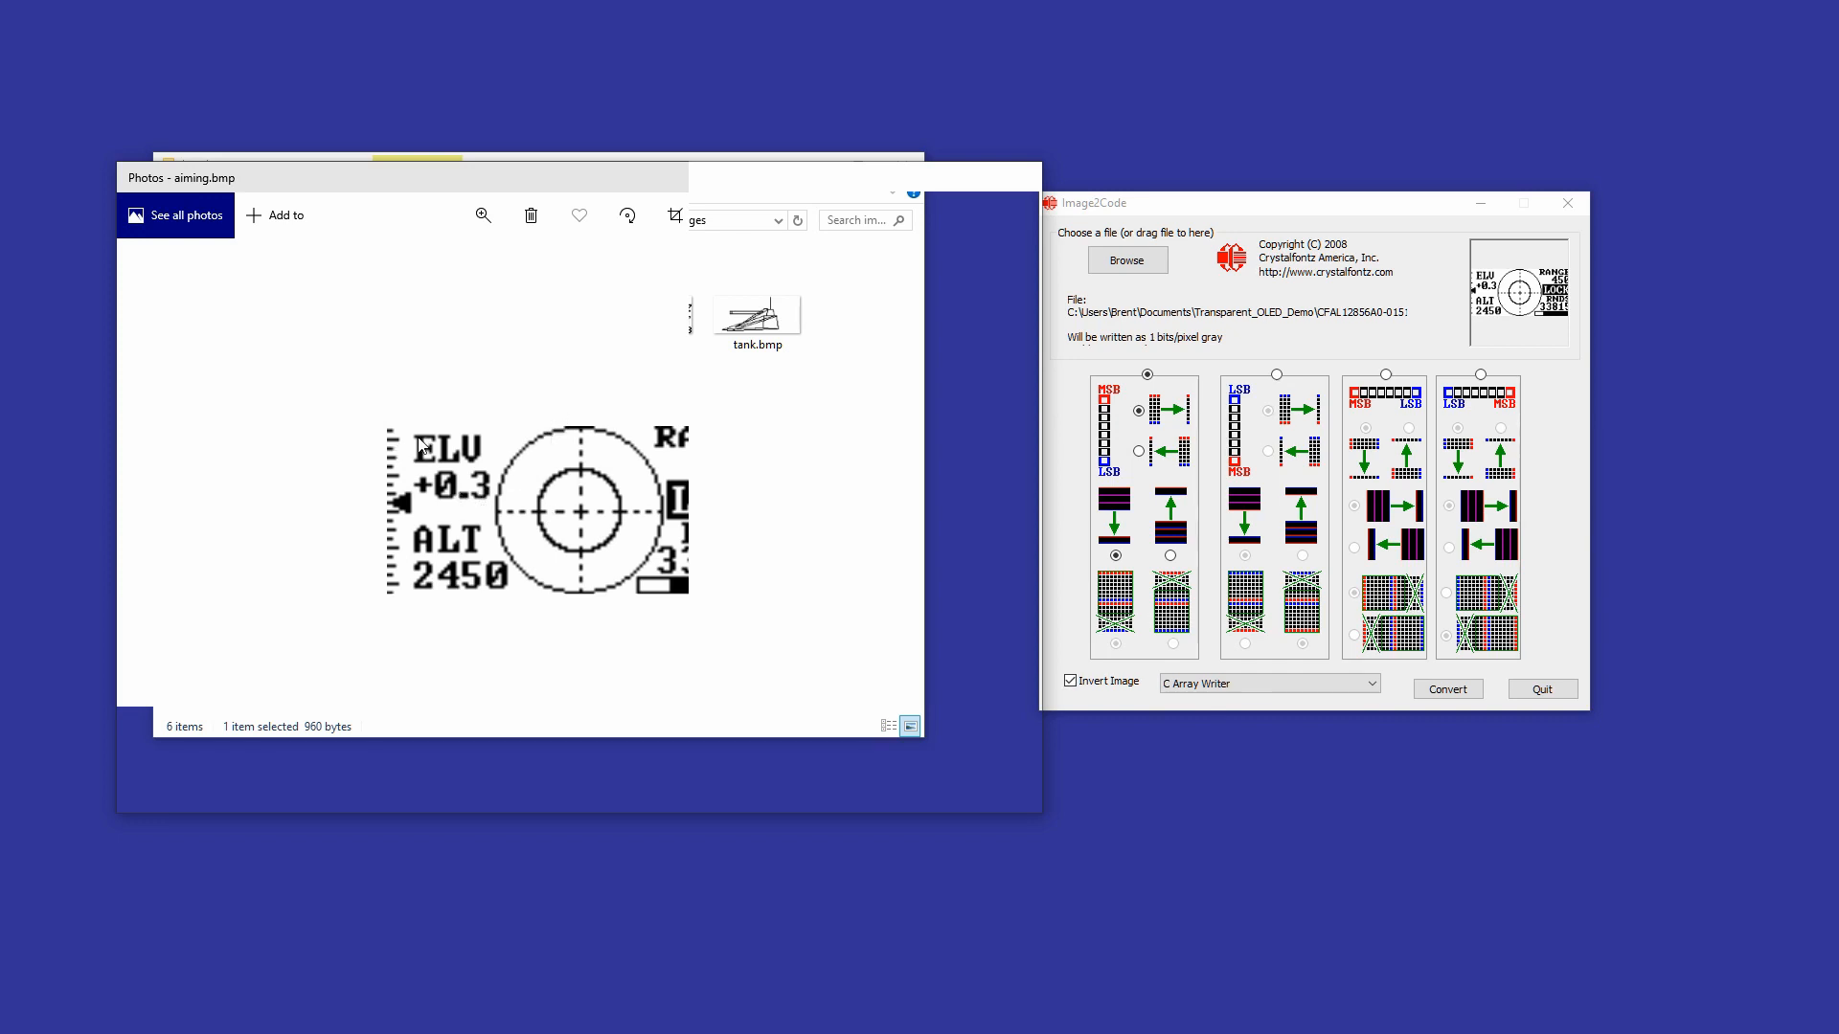
pyautogui.moveTo(583, 450)
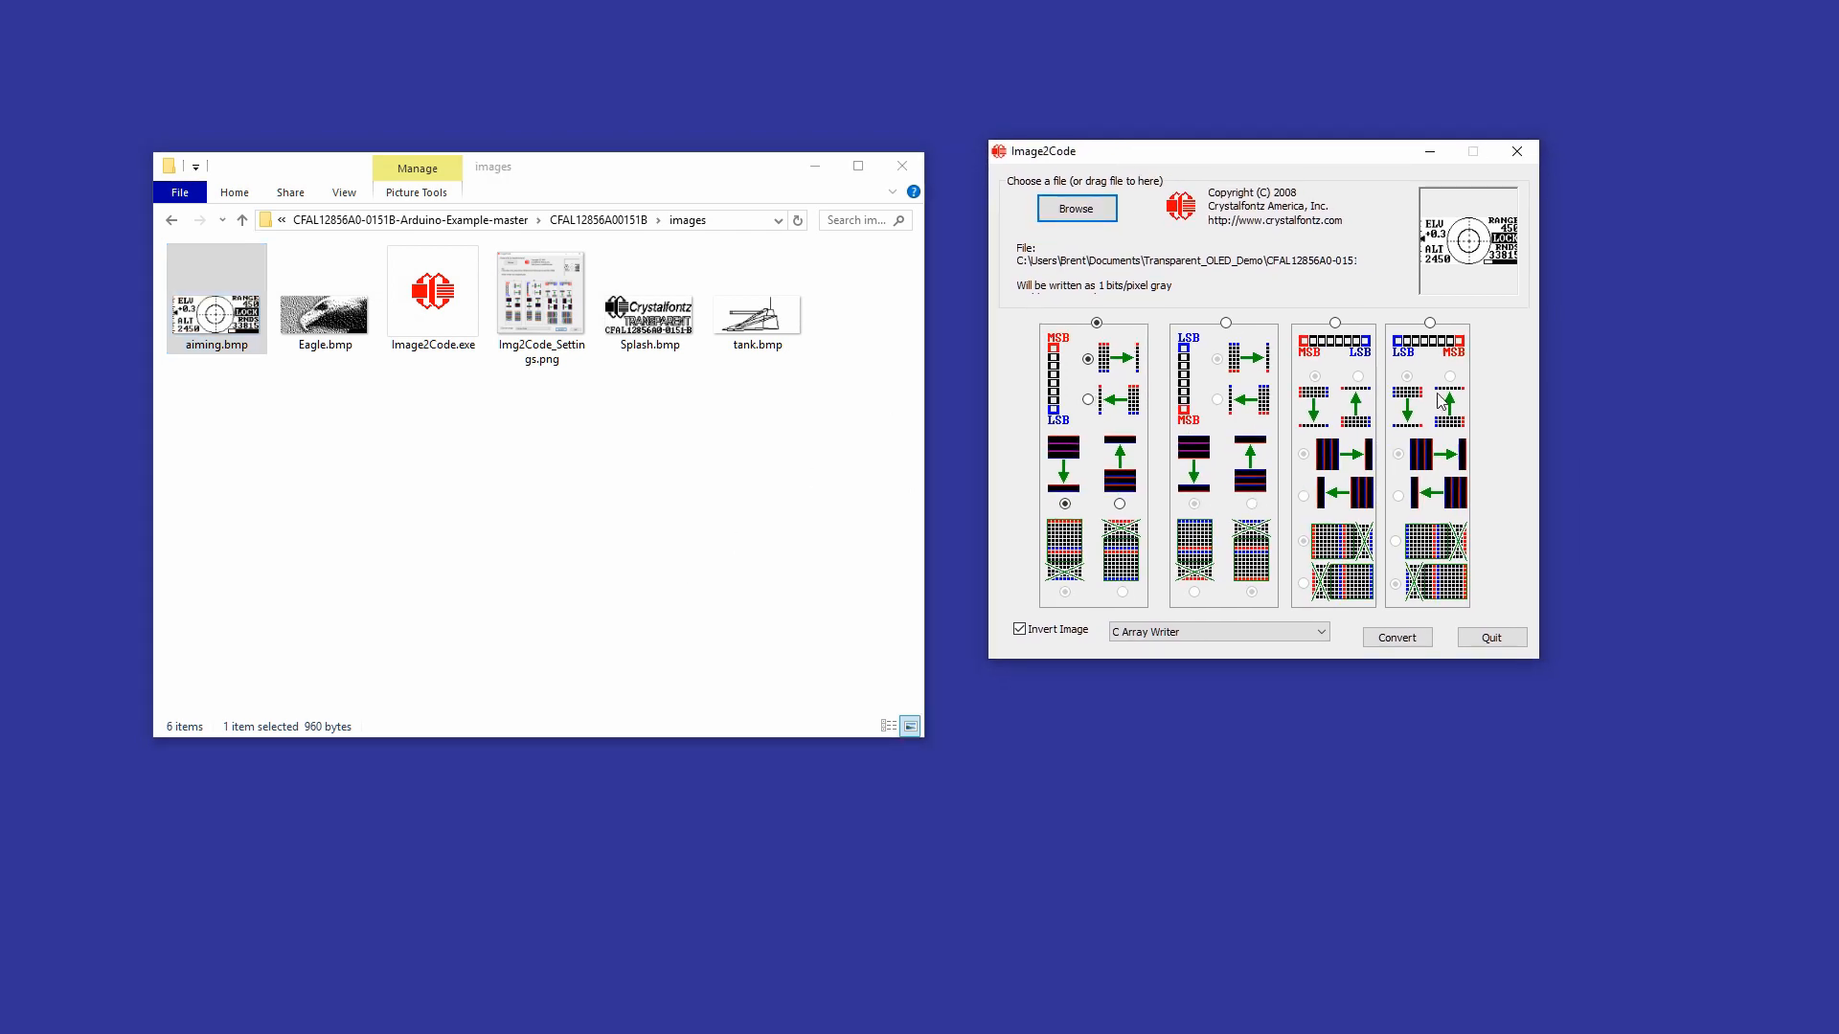
# View Img2Code_Settings.png and select the matching LSB-first byte layout in Image2Code
pyautogui.click(540, 291)
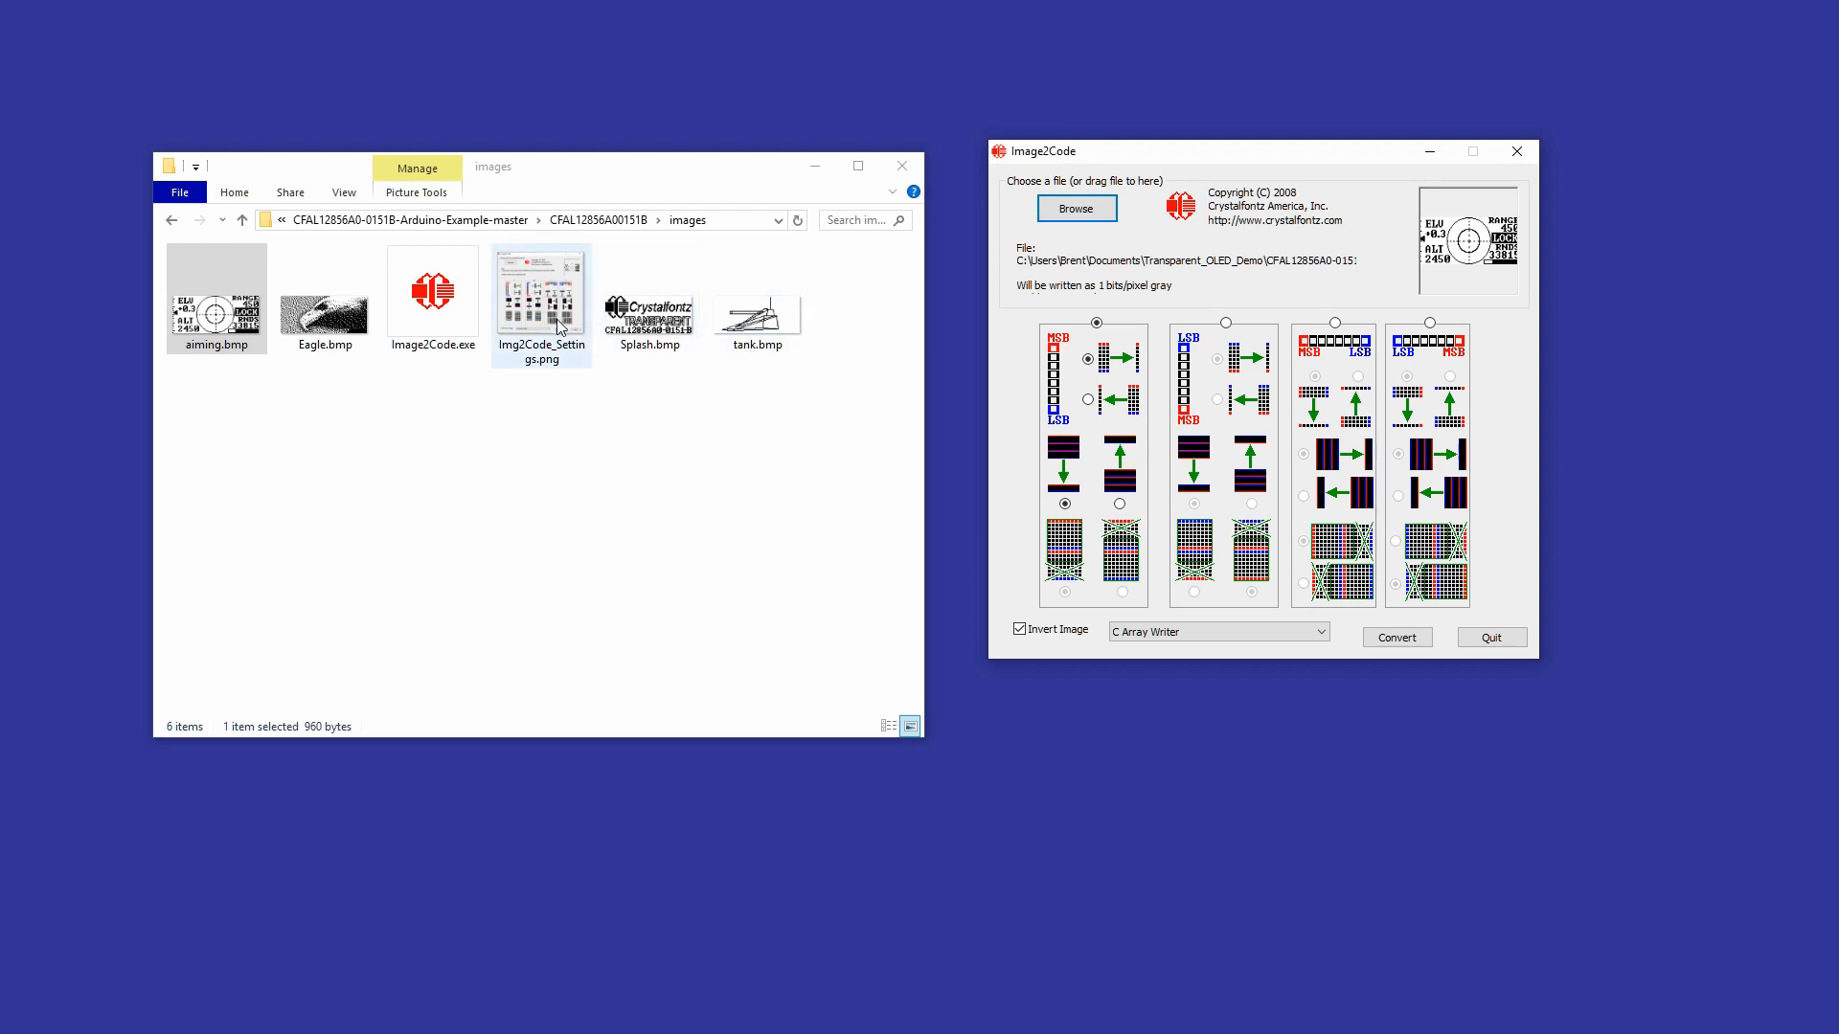
pyautogui.doubleClick(540, 291)
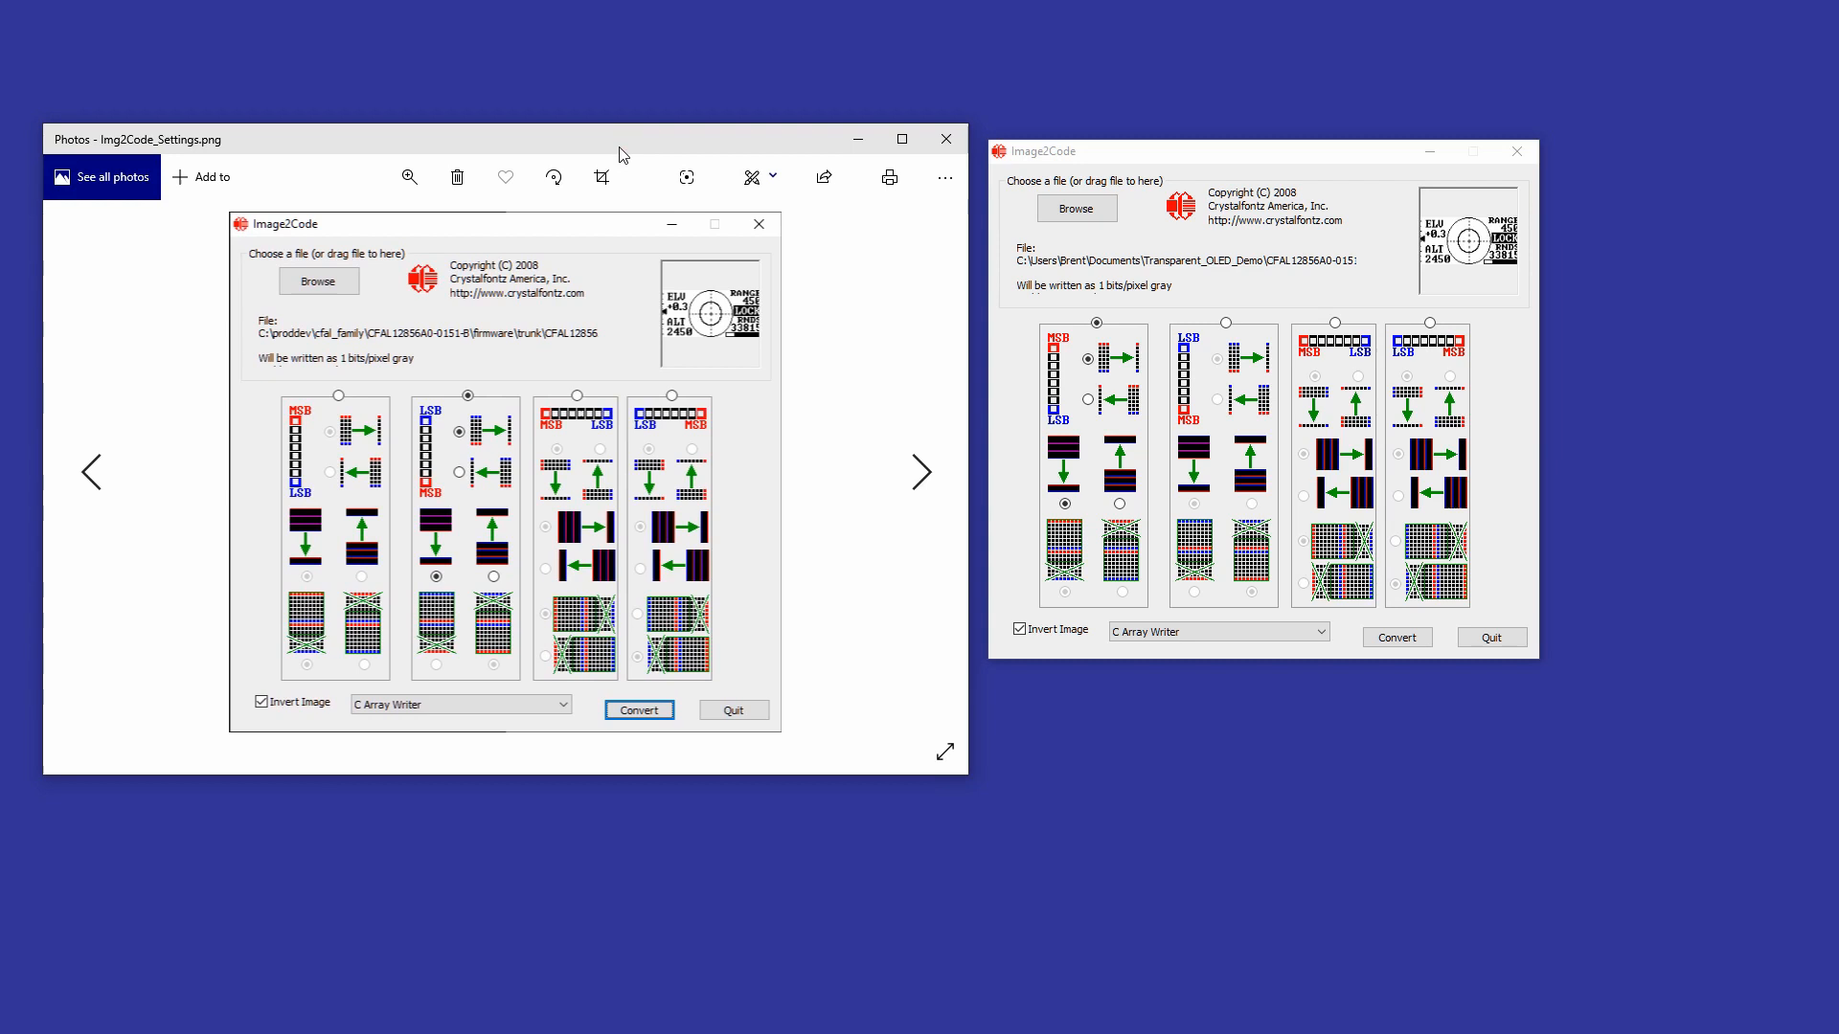
pyautogui.moveTo(475, 395)
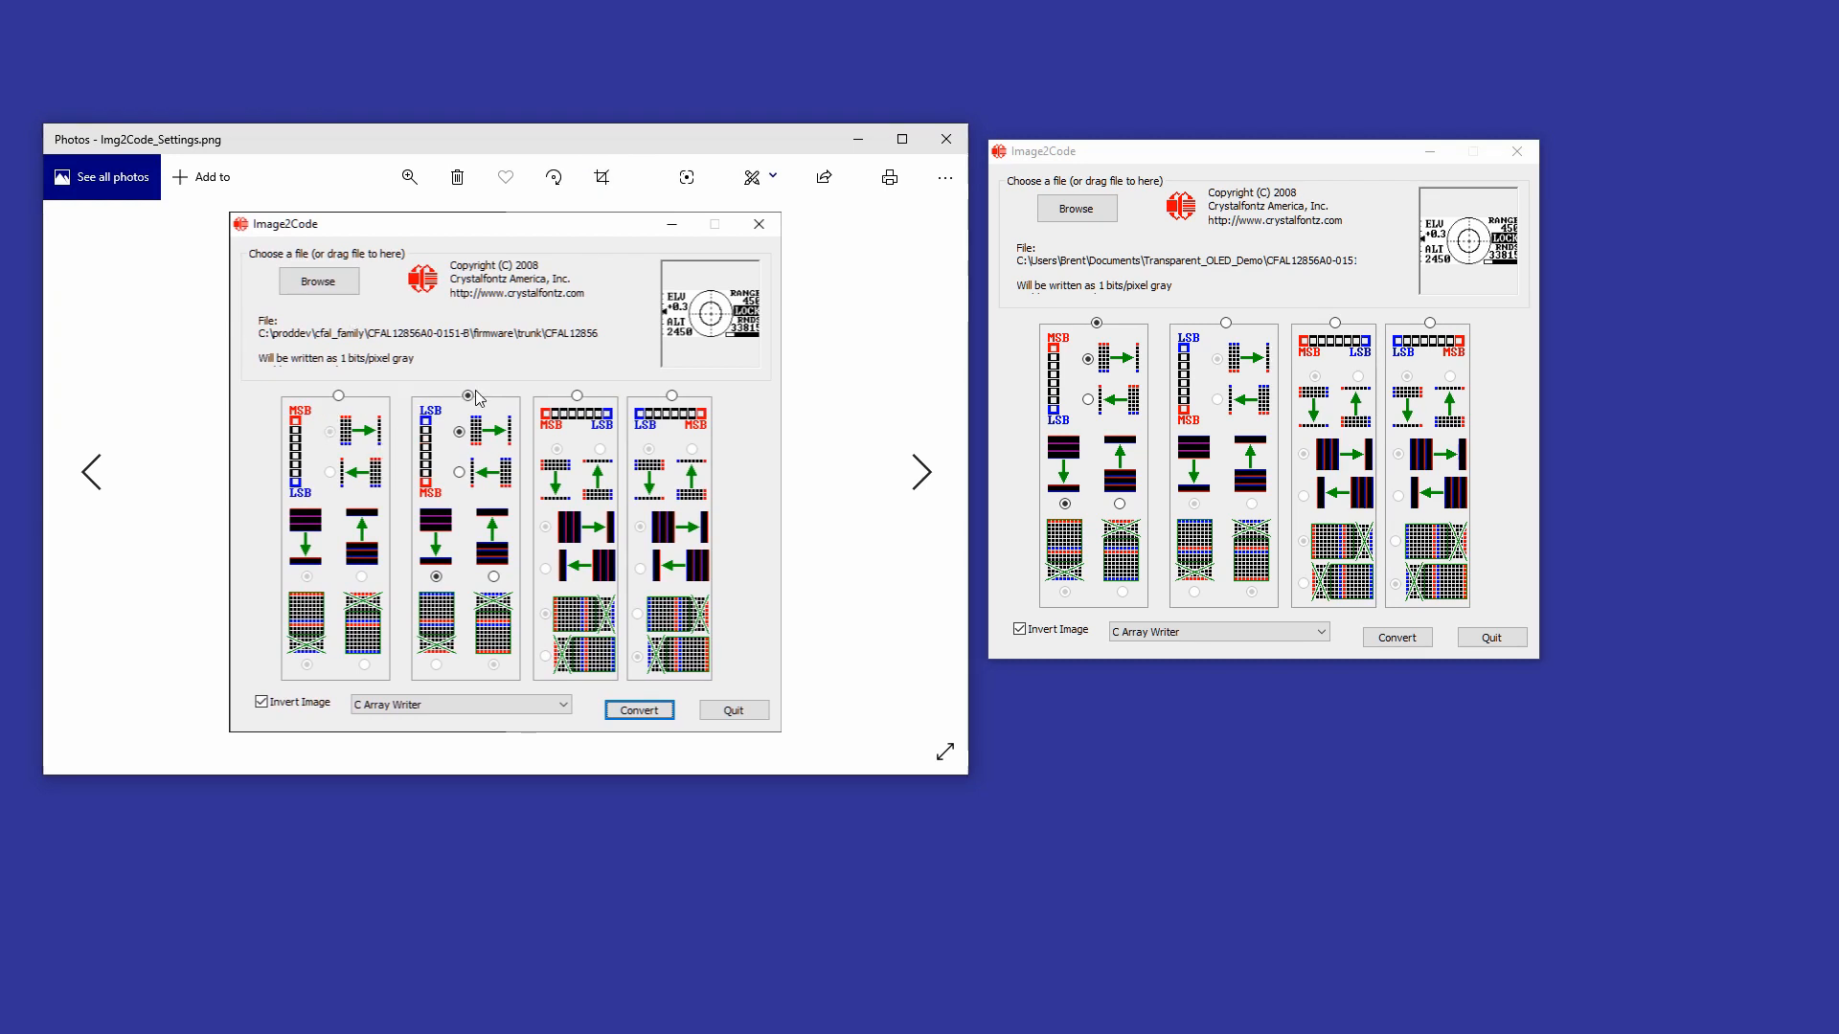
pyautogui.moveTo(1222, 327)
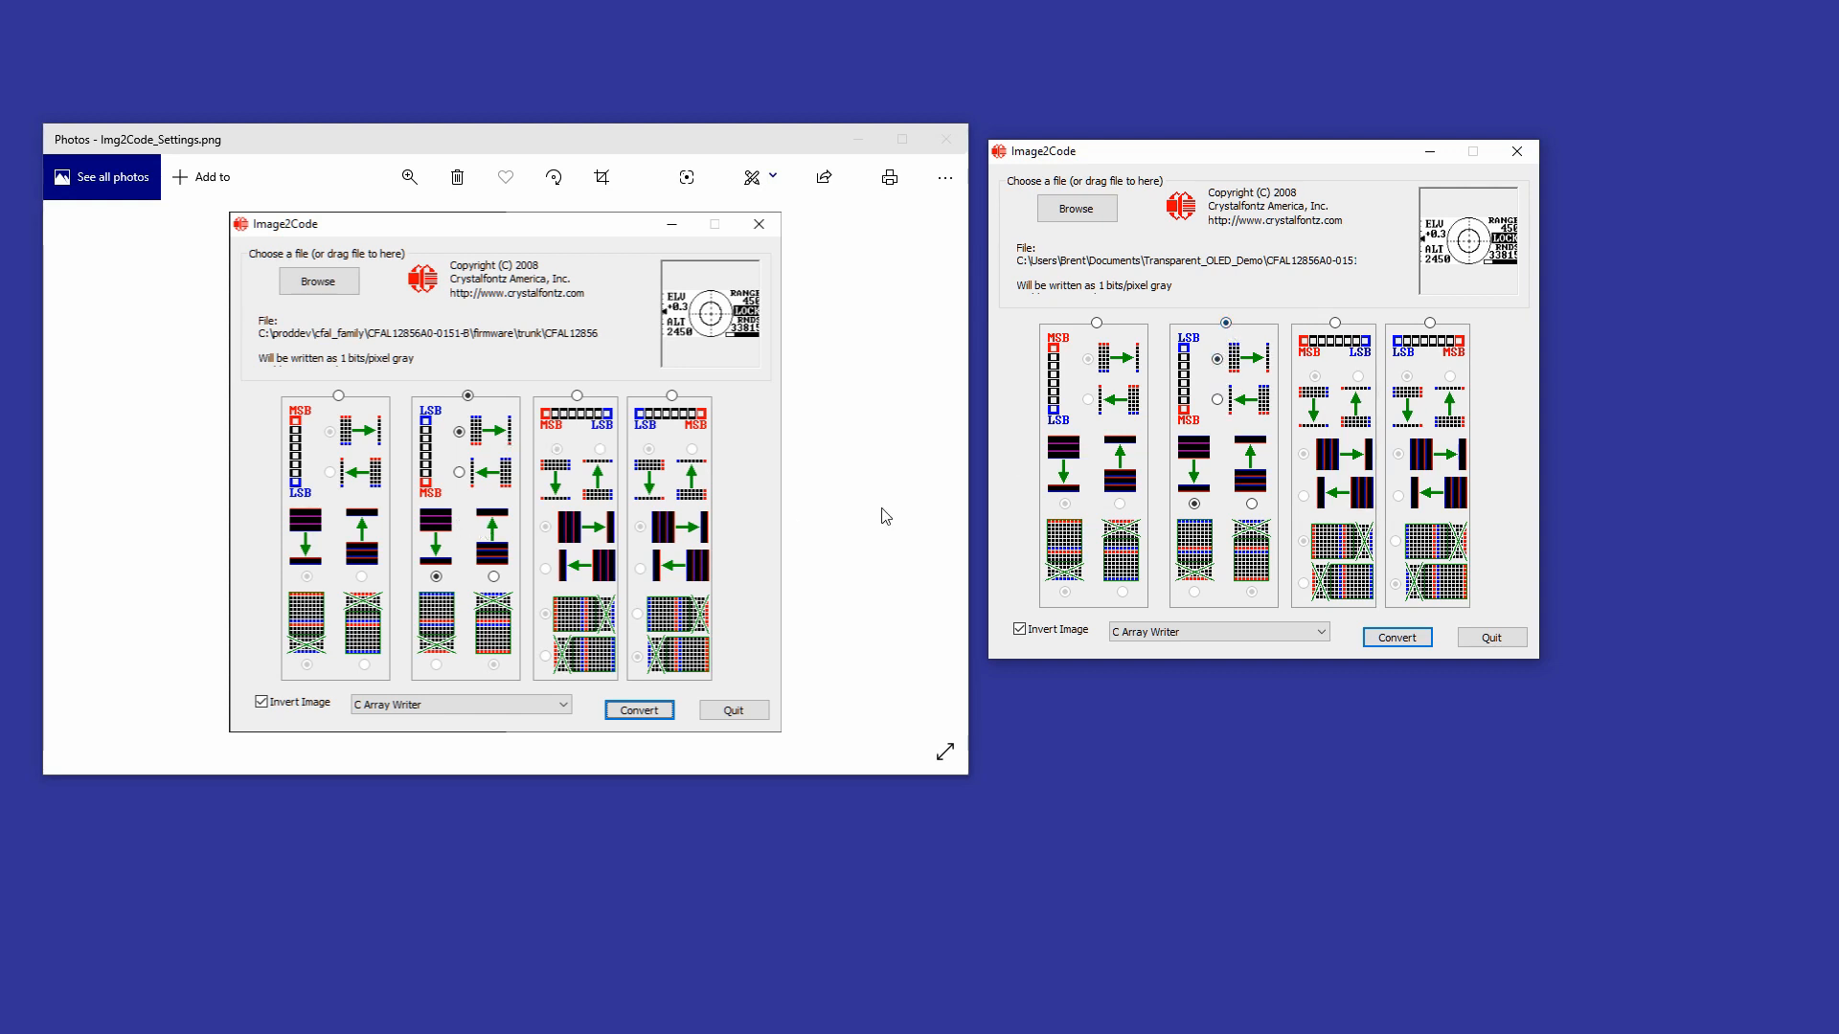
pyautogui.moveTo(438, 617)
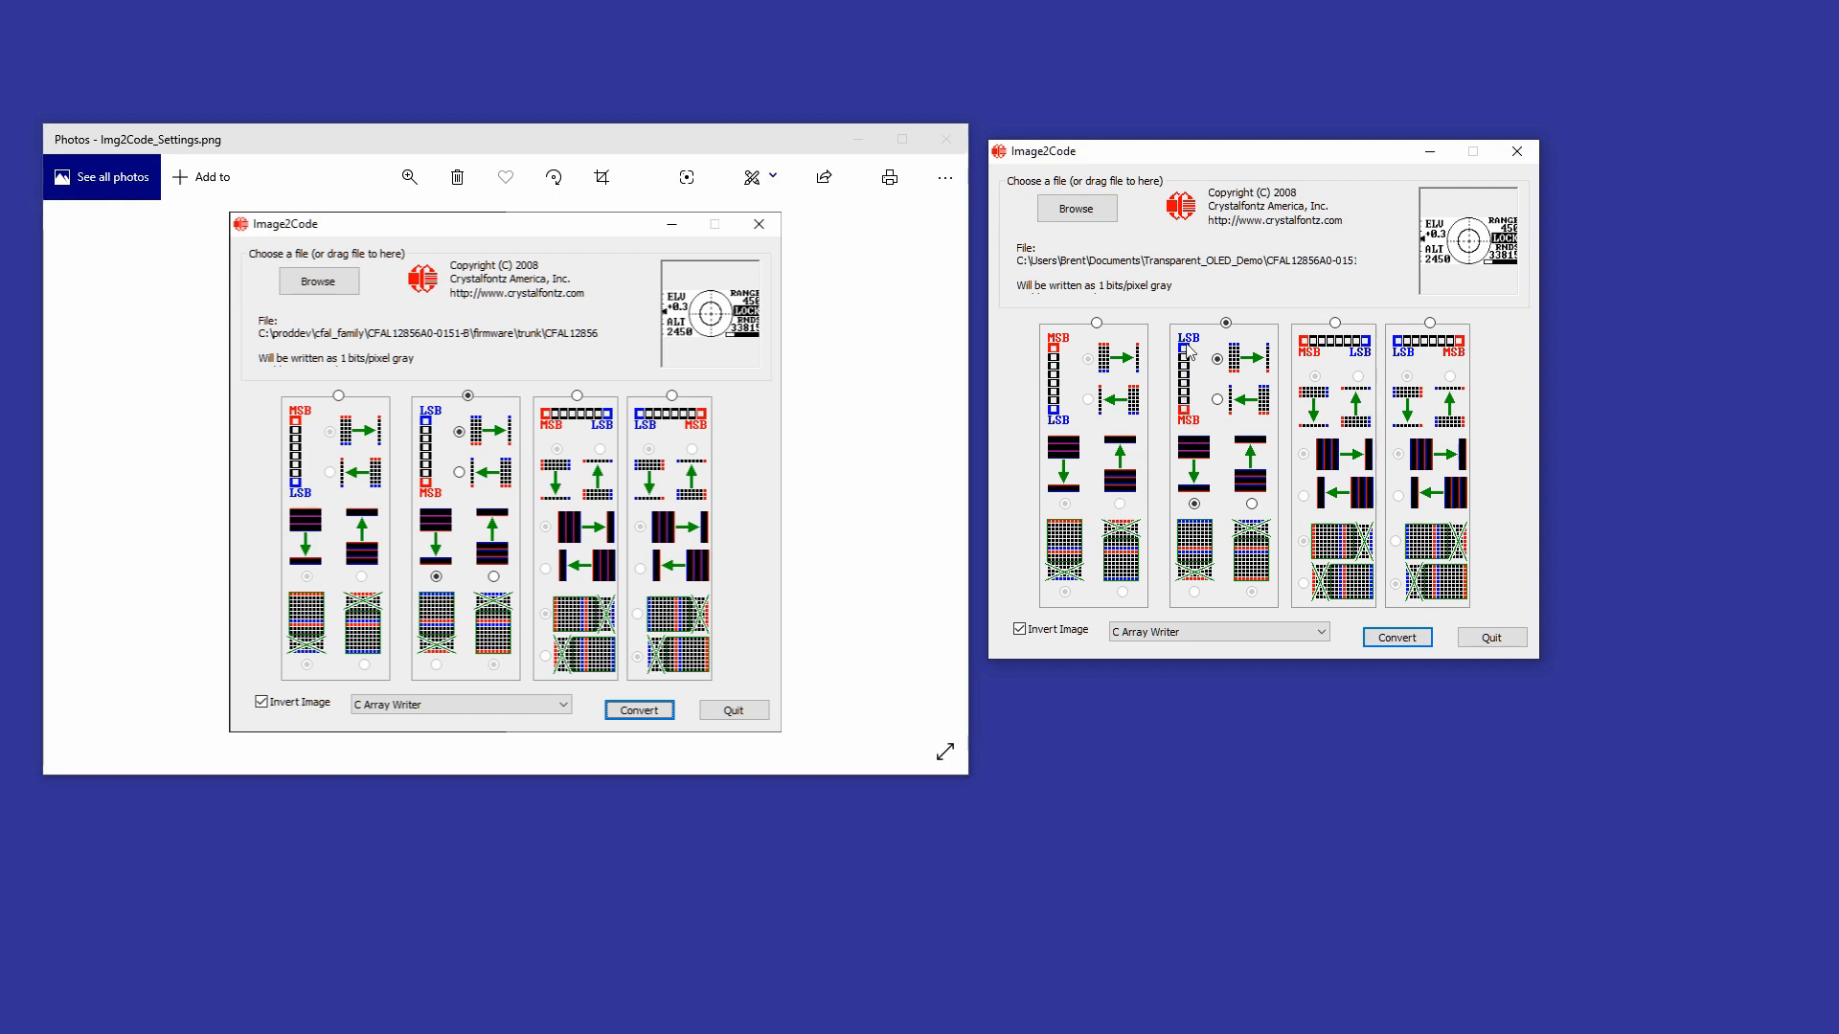
pyautogui.moveTo(1277, 376)
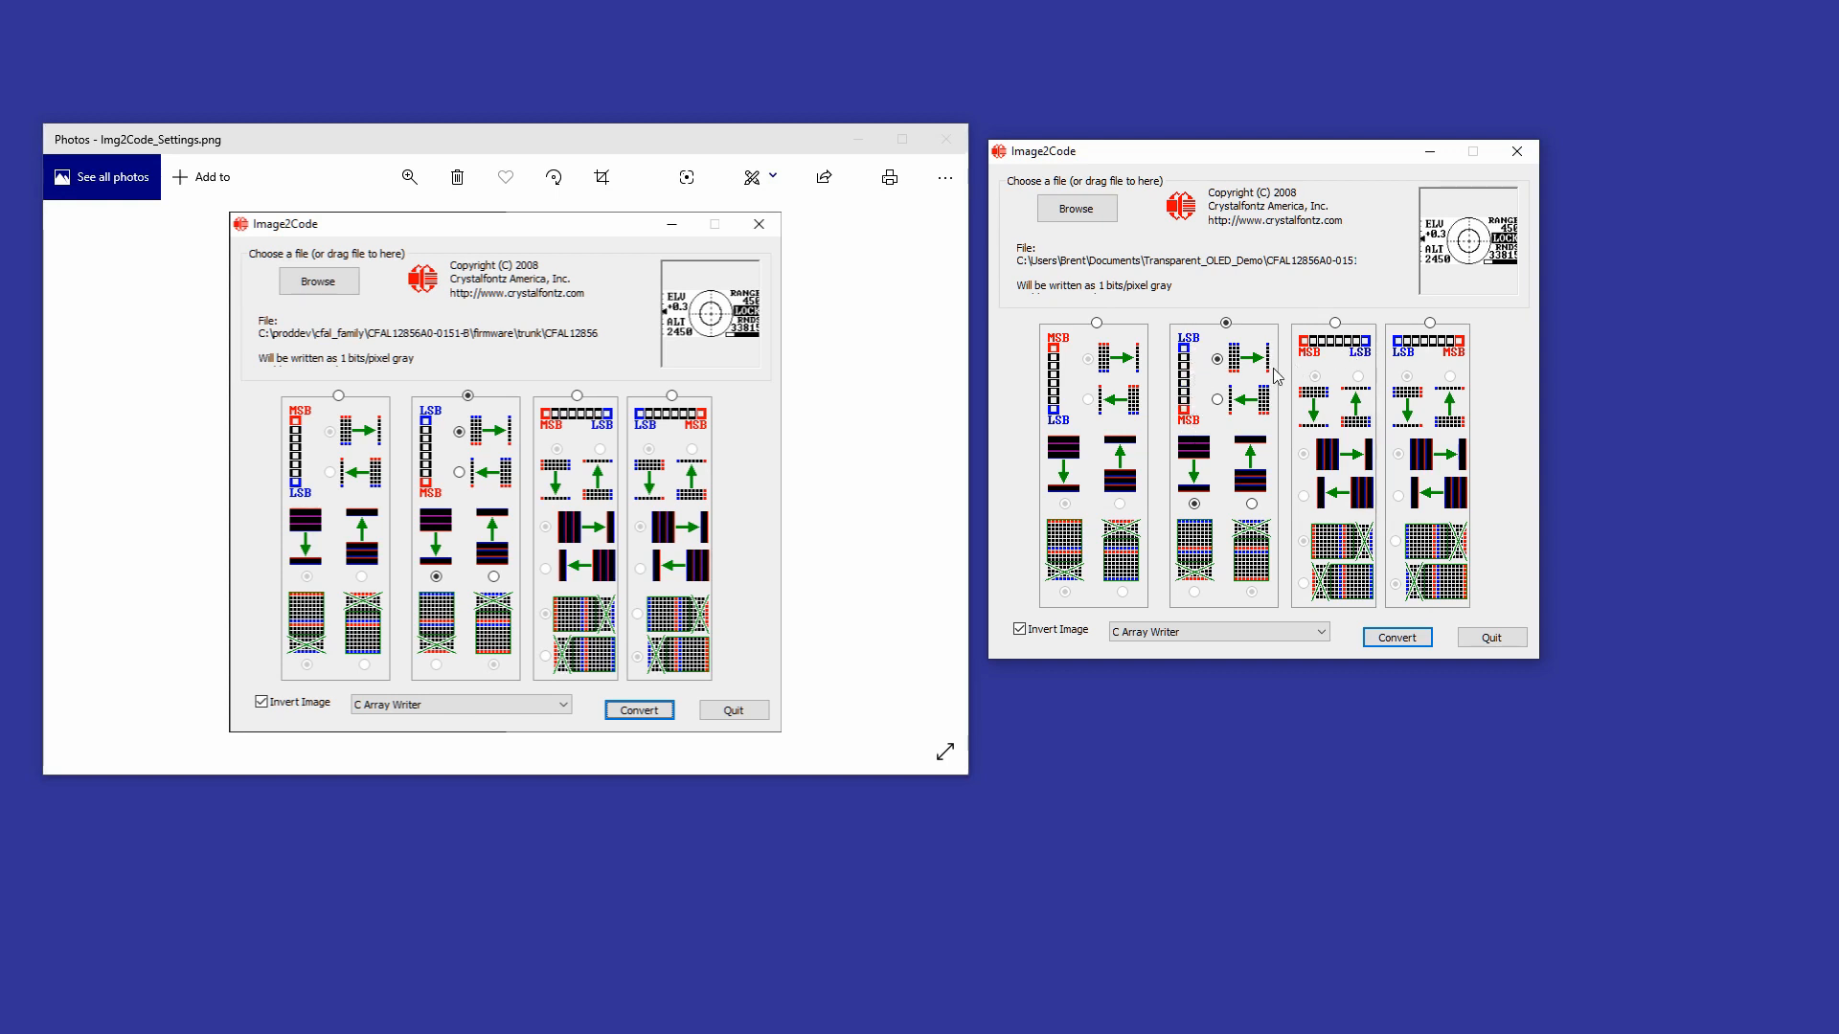
pyautogui.moveTo(1069, 357)
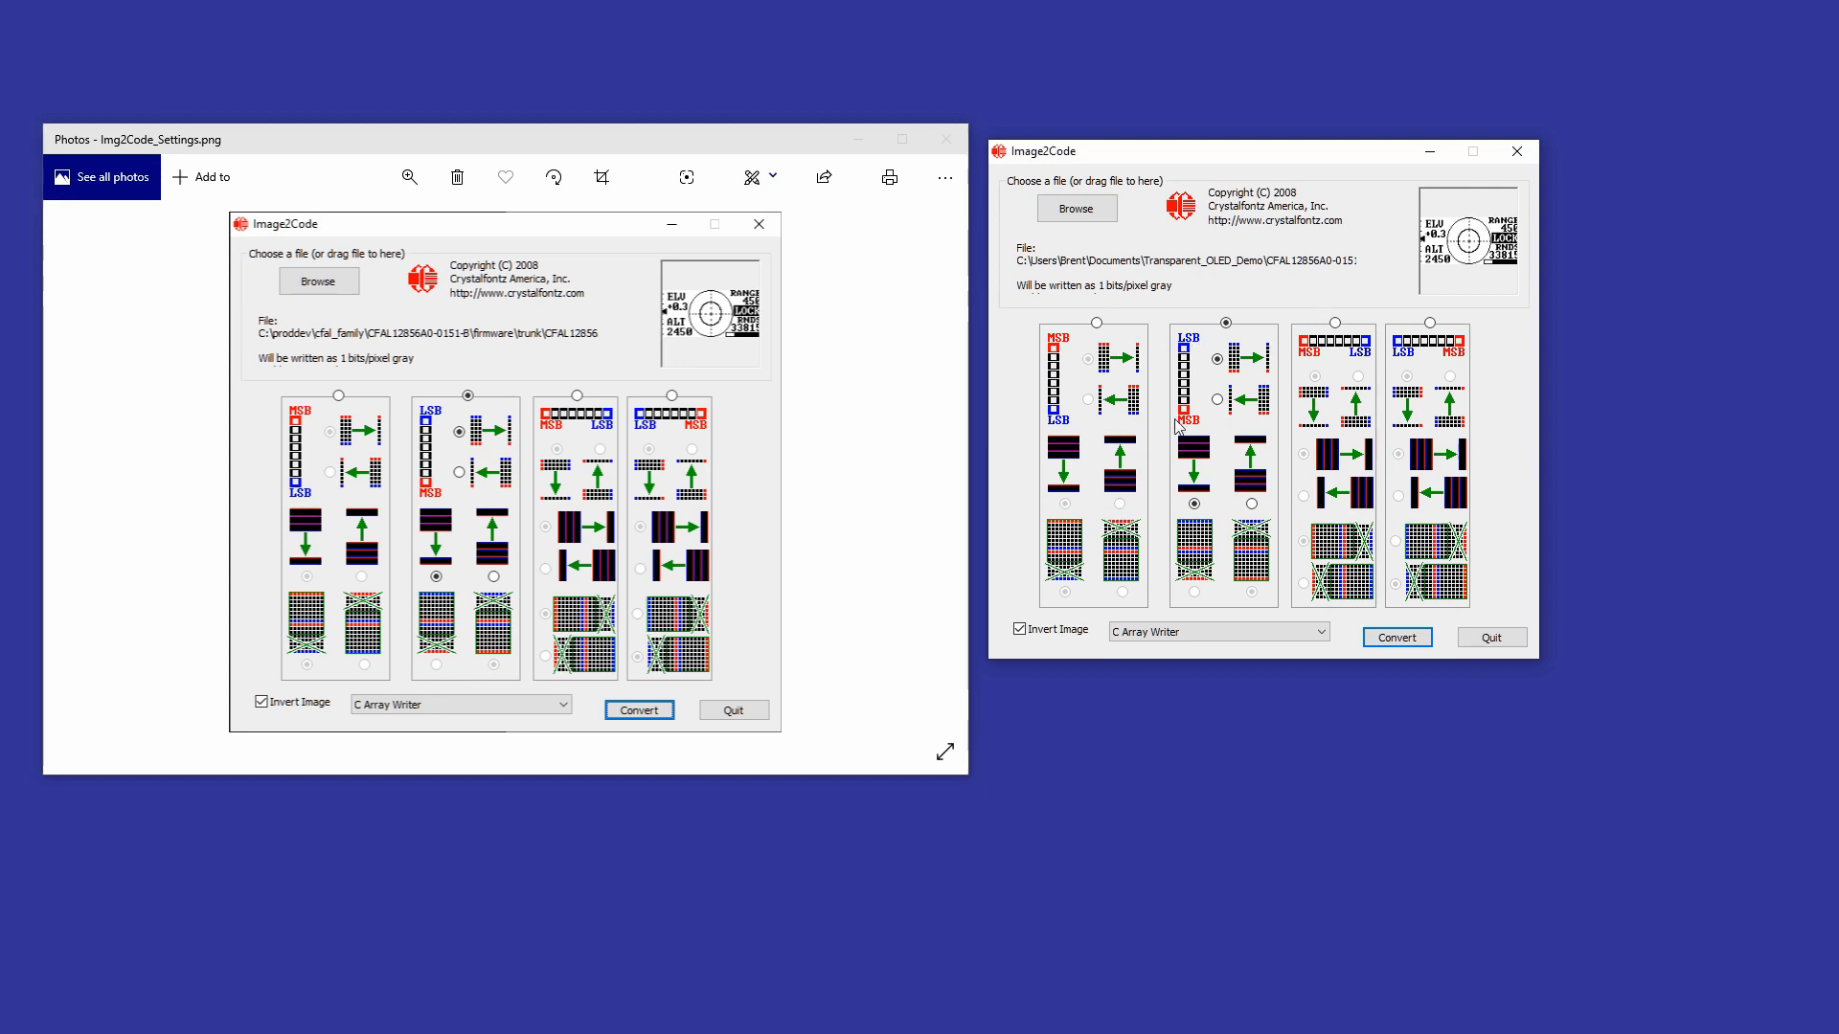
pyautogui.moveTo(1207, 372)
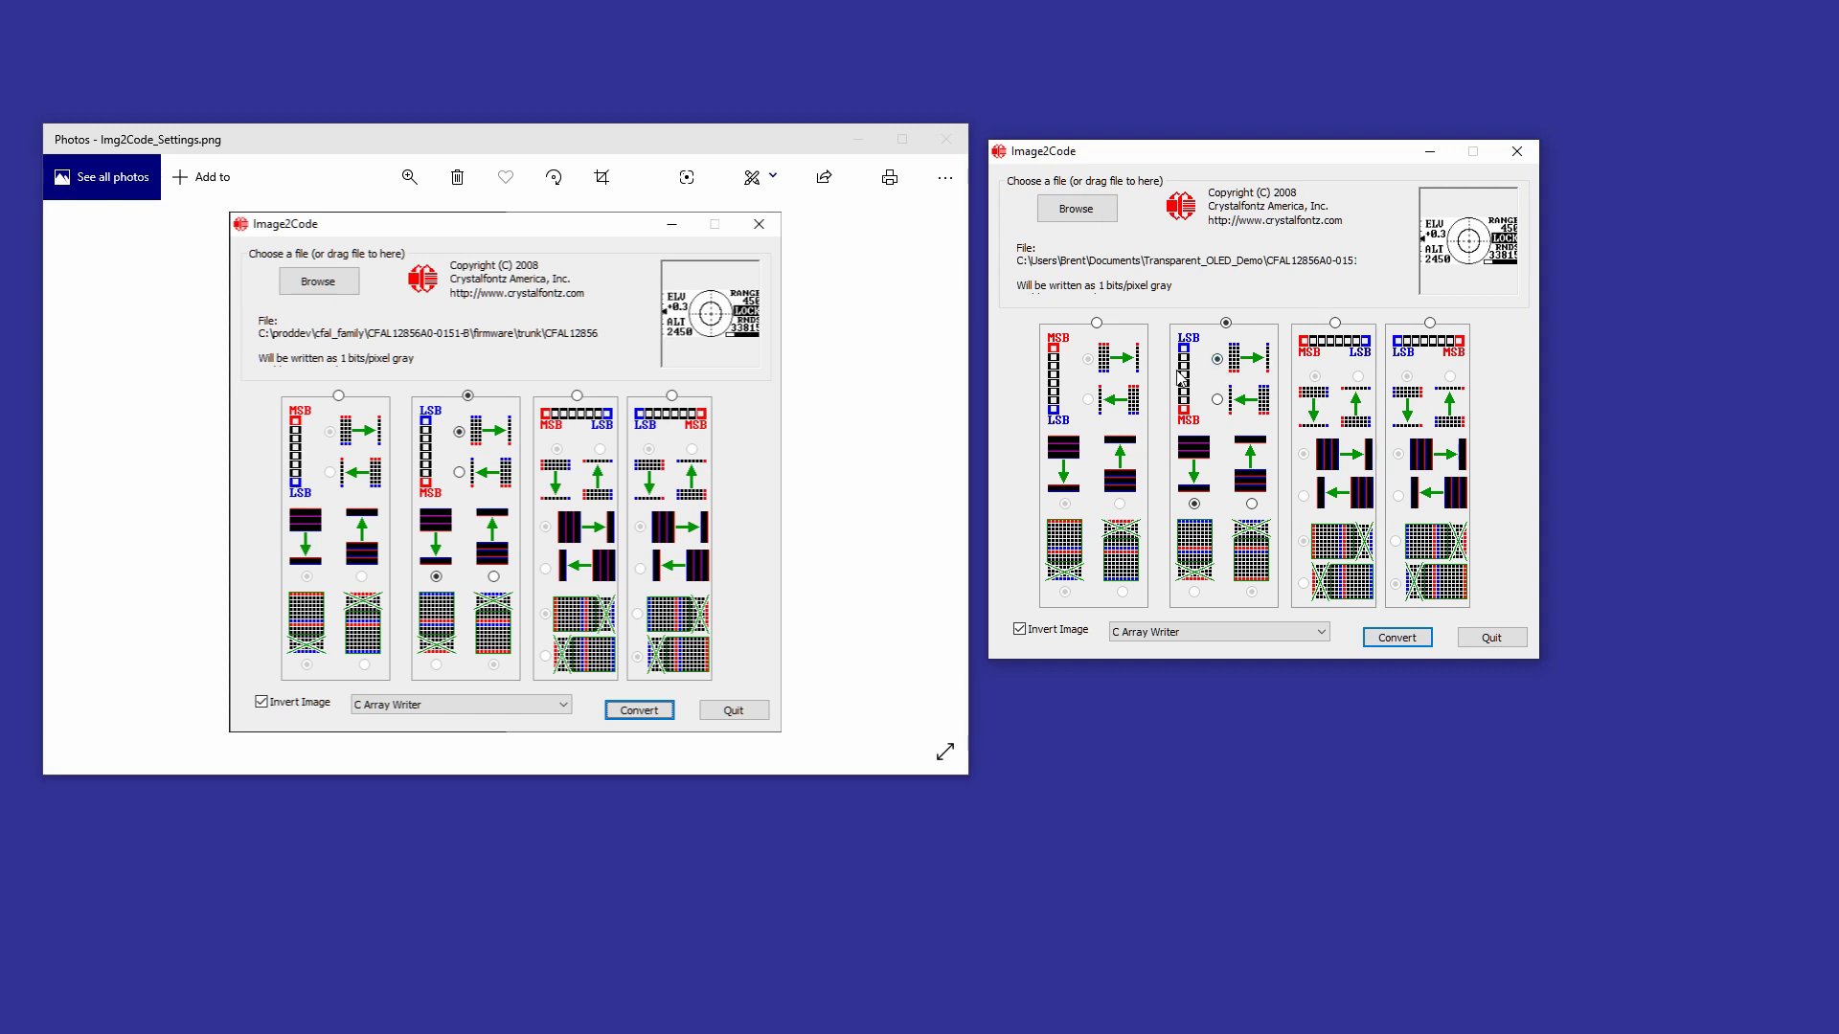
pyautogui.moveTo(1187, 402)
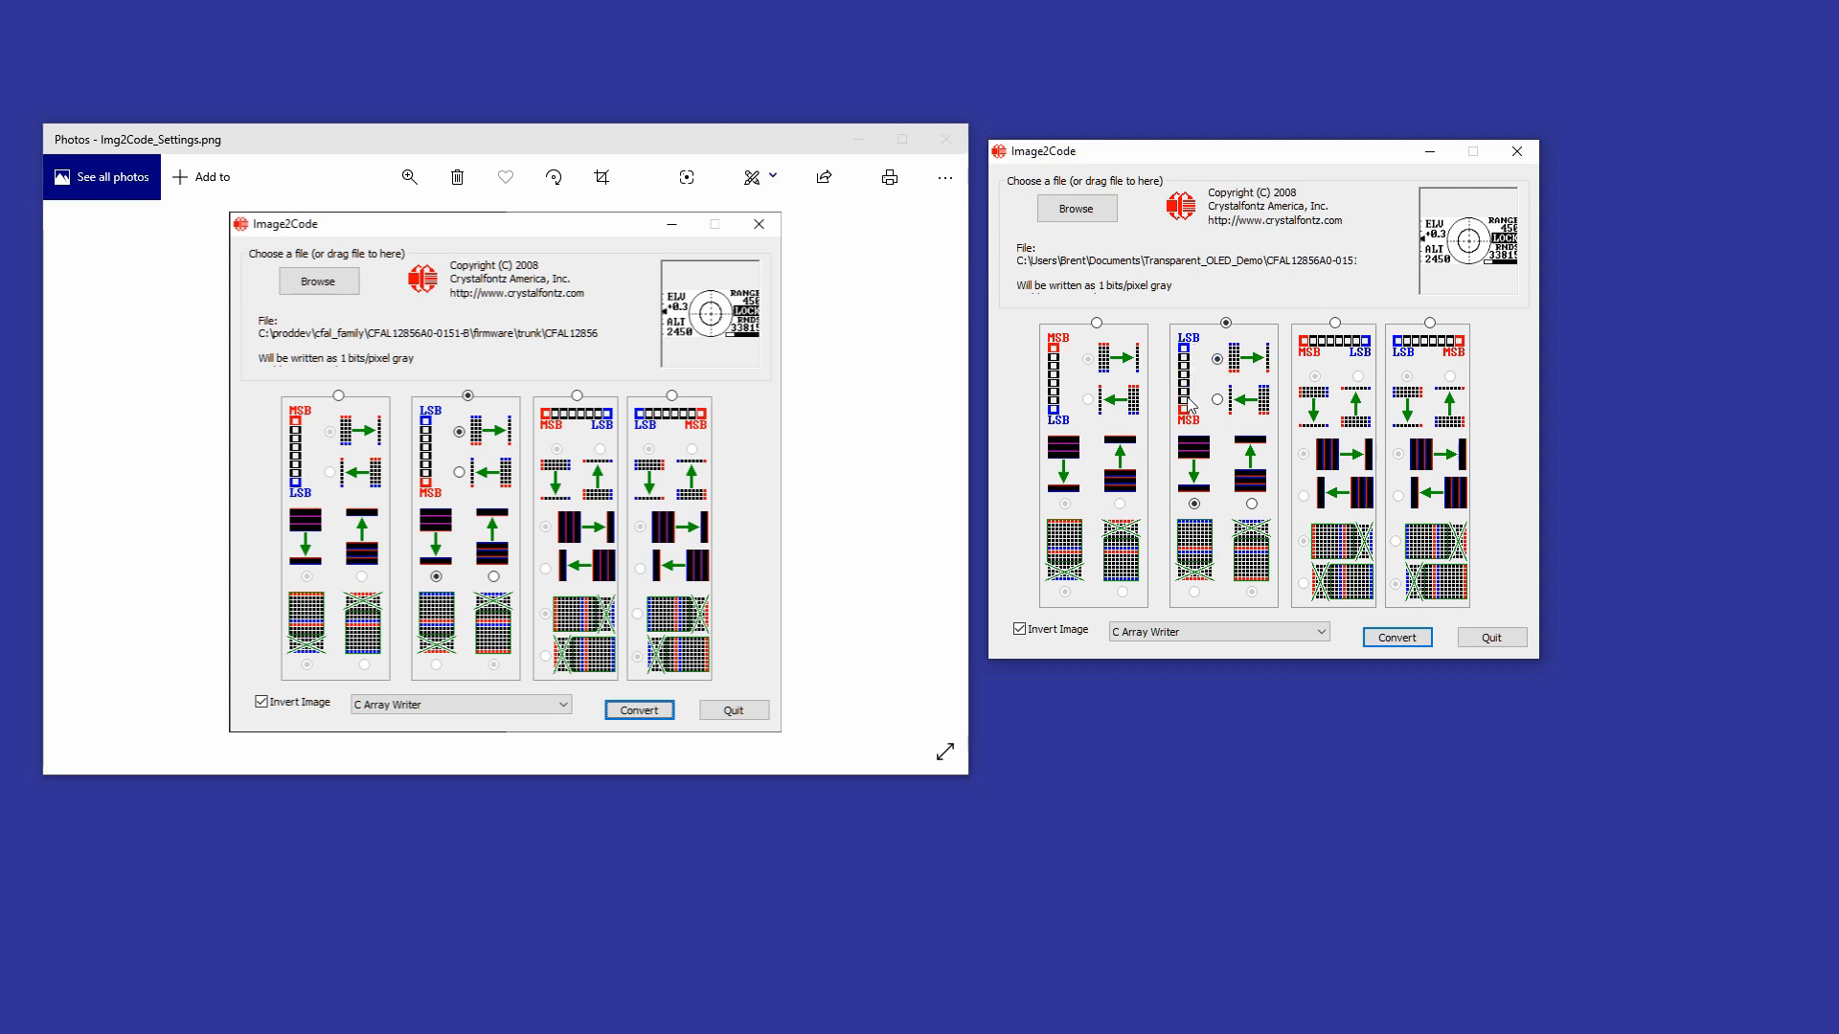
pyautogui.moveTo(1339, 349)
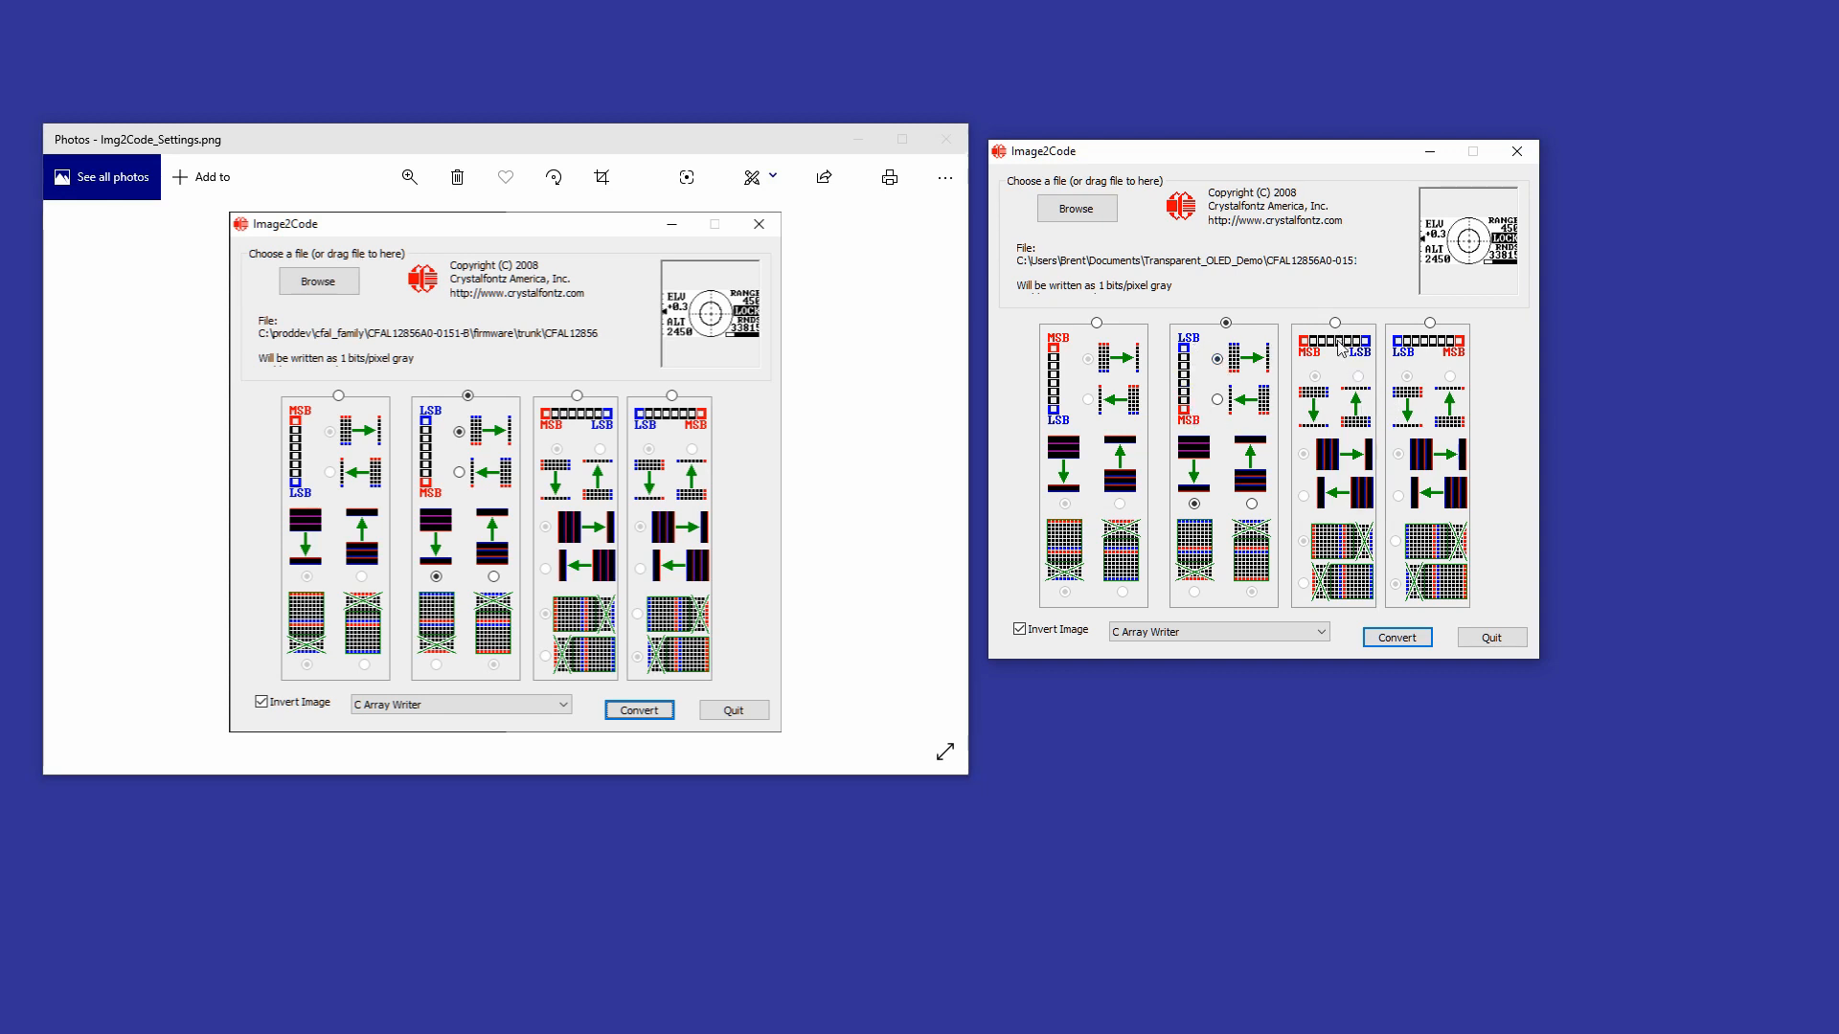
pyautogui.moveTo(1372, 353)
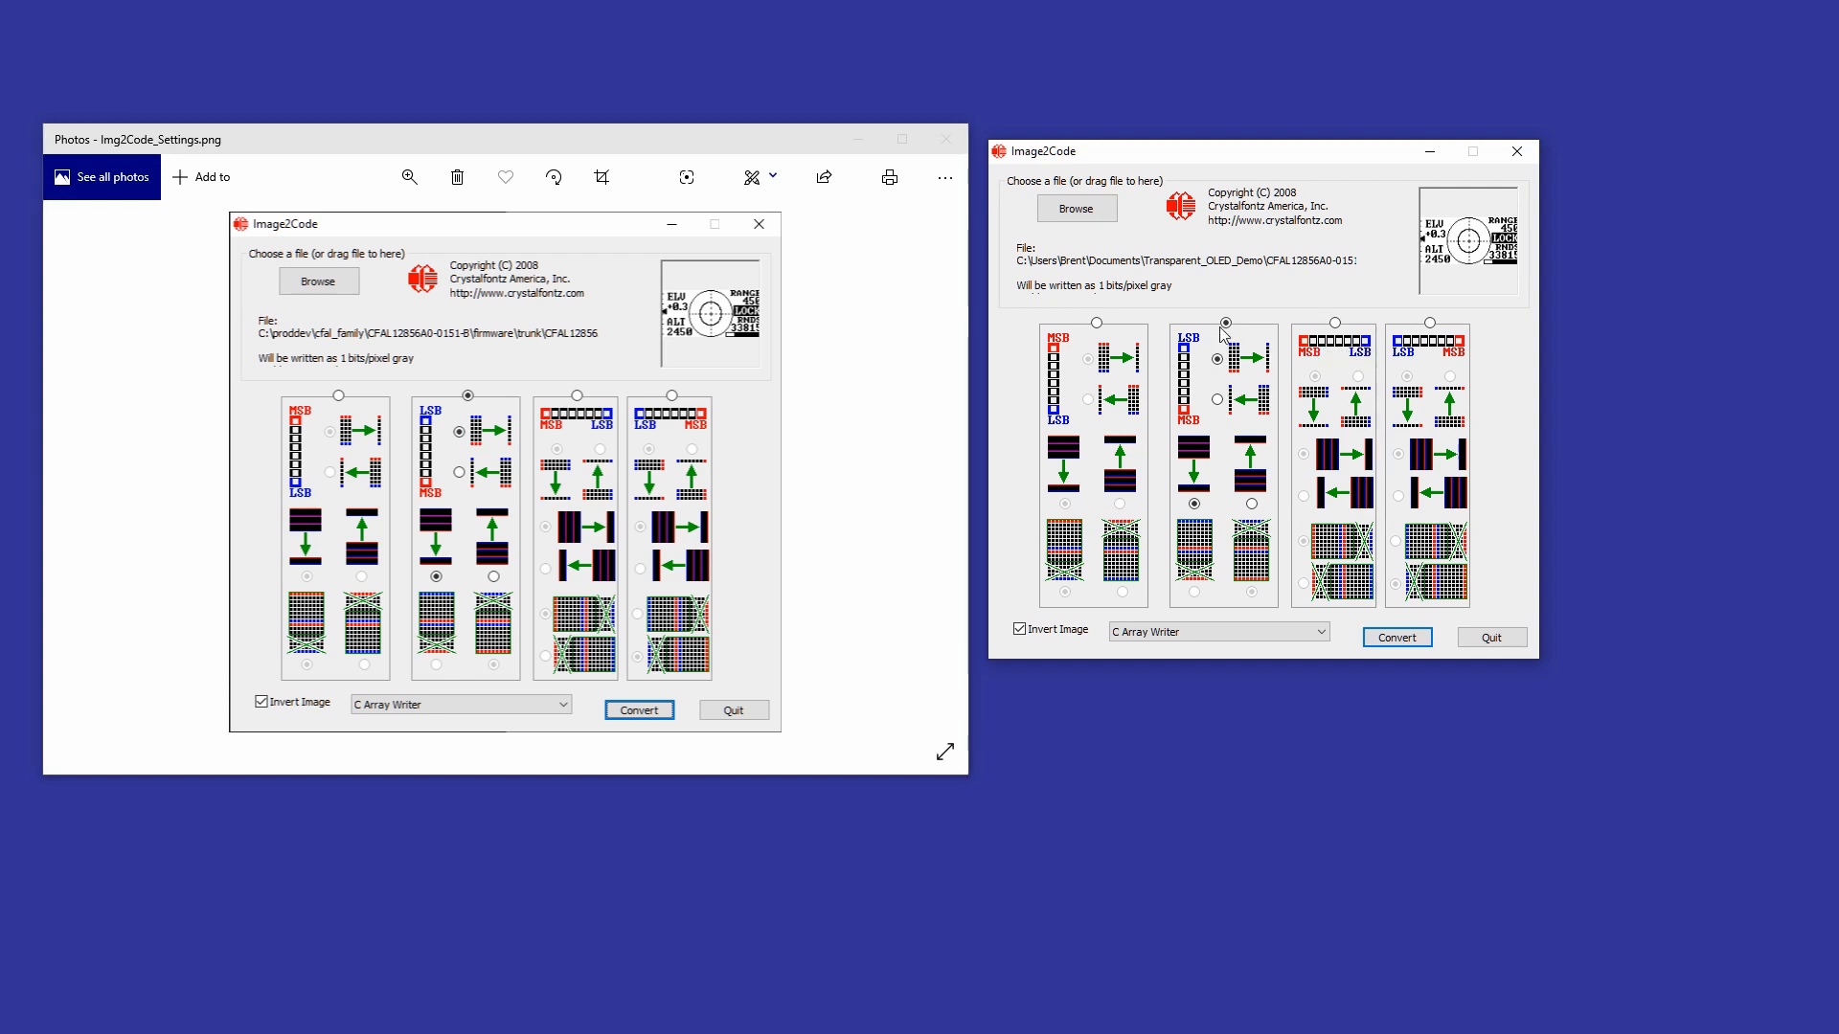
pyautogui.click(1218, 358)
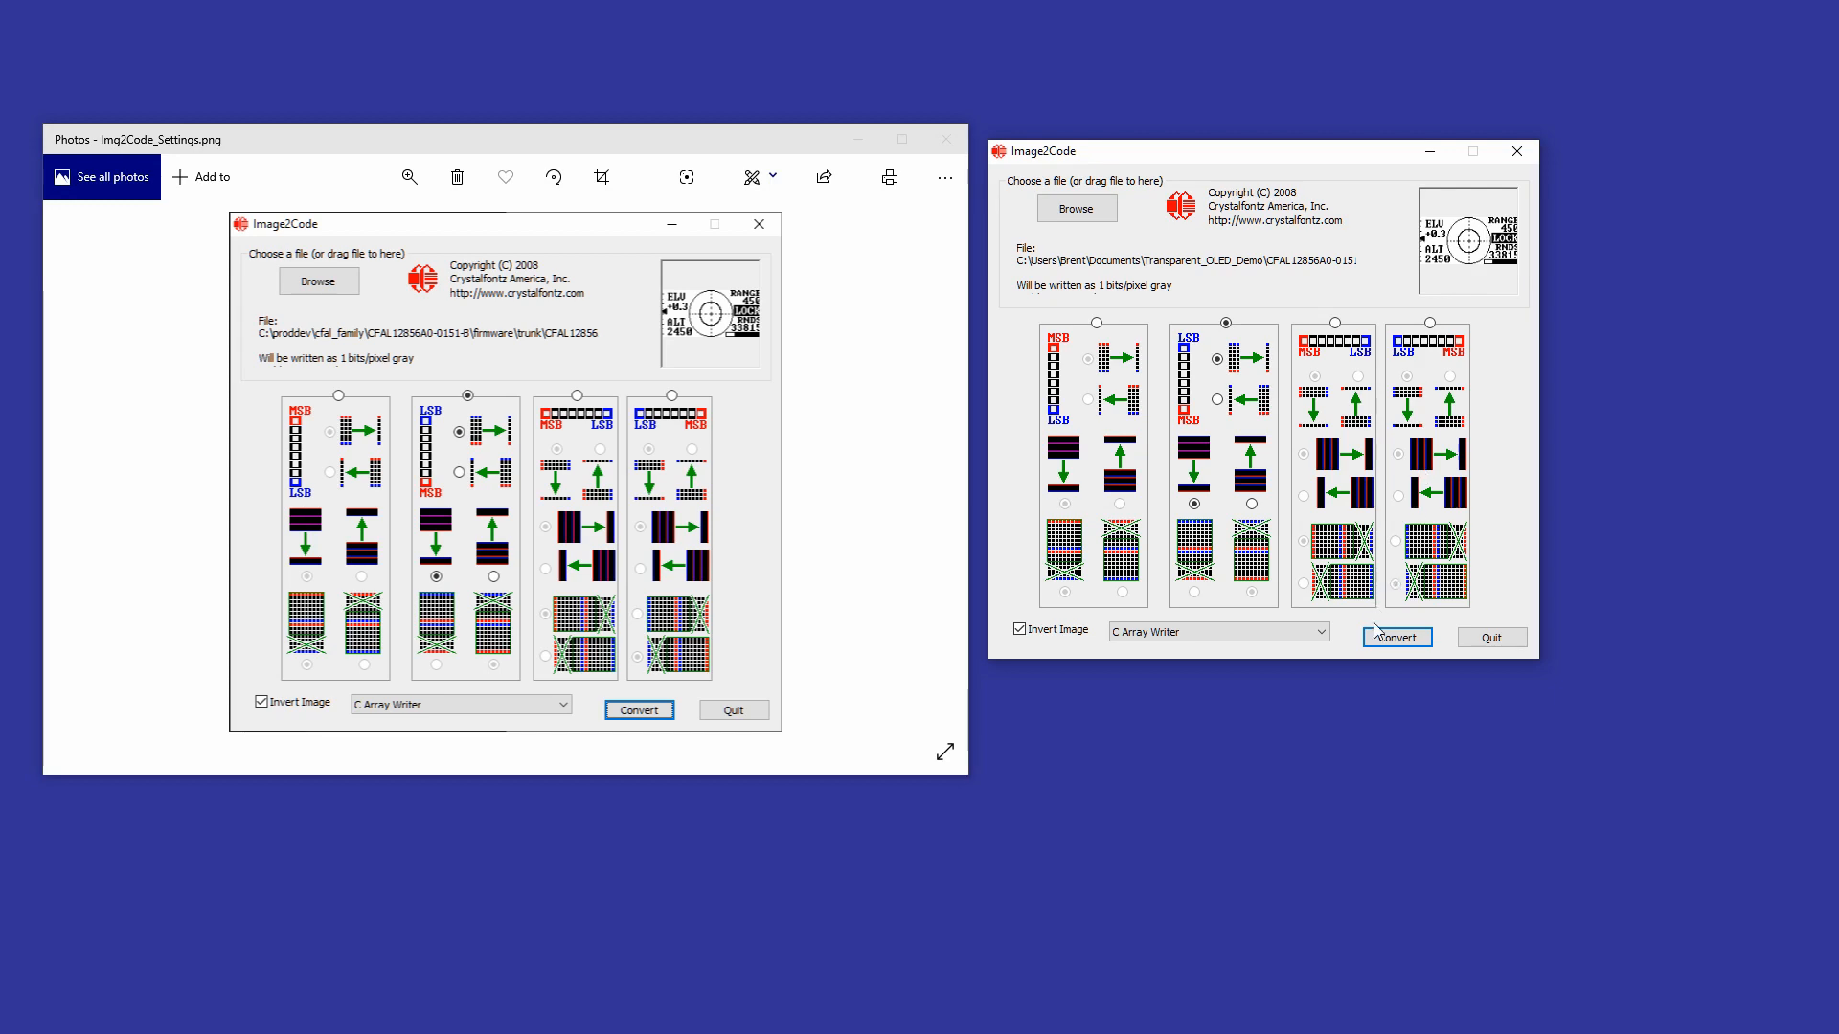
# Convert the aiming bitmap to a C byte array, select it to compare with Splash.h's Aiming array, and close Notepad
pyautogui.click(1398, 637)
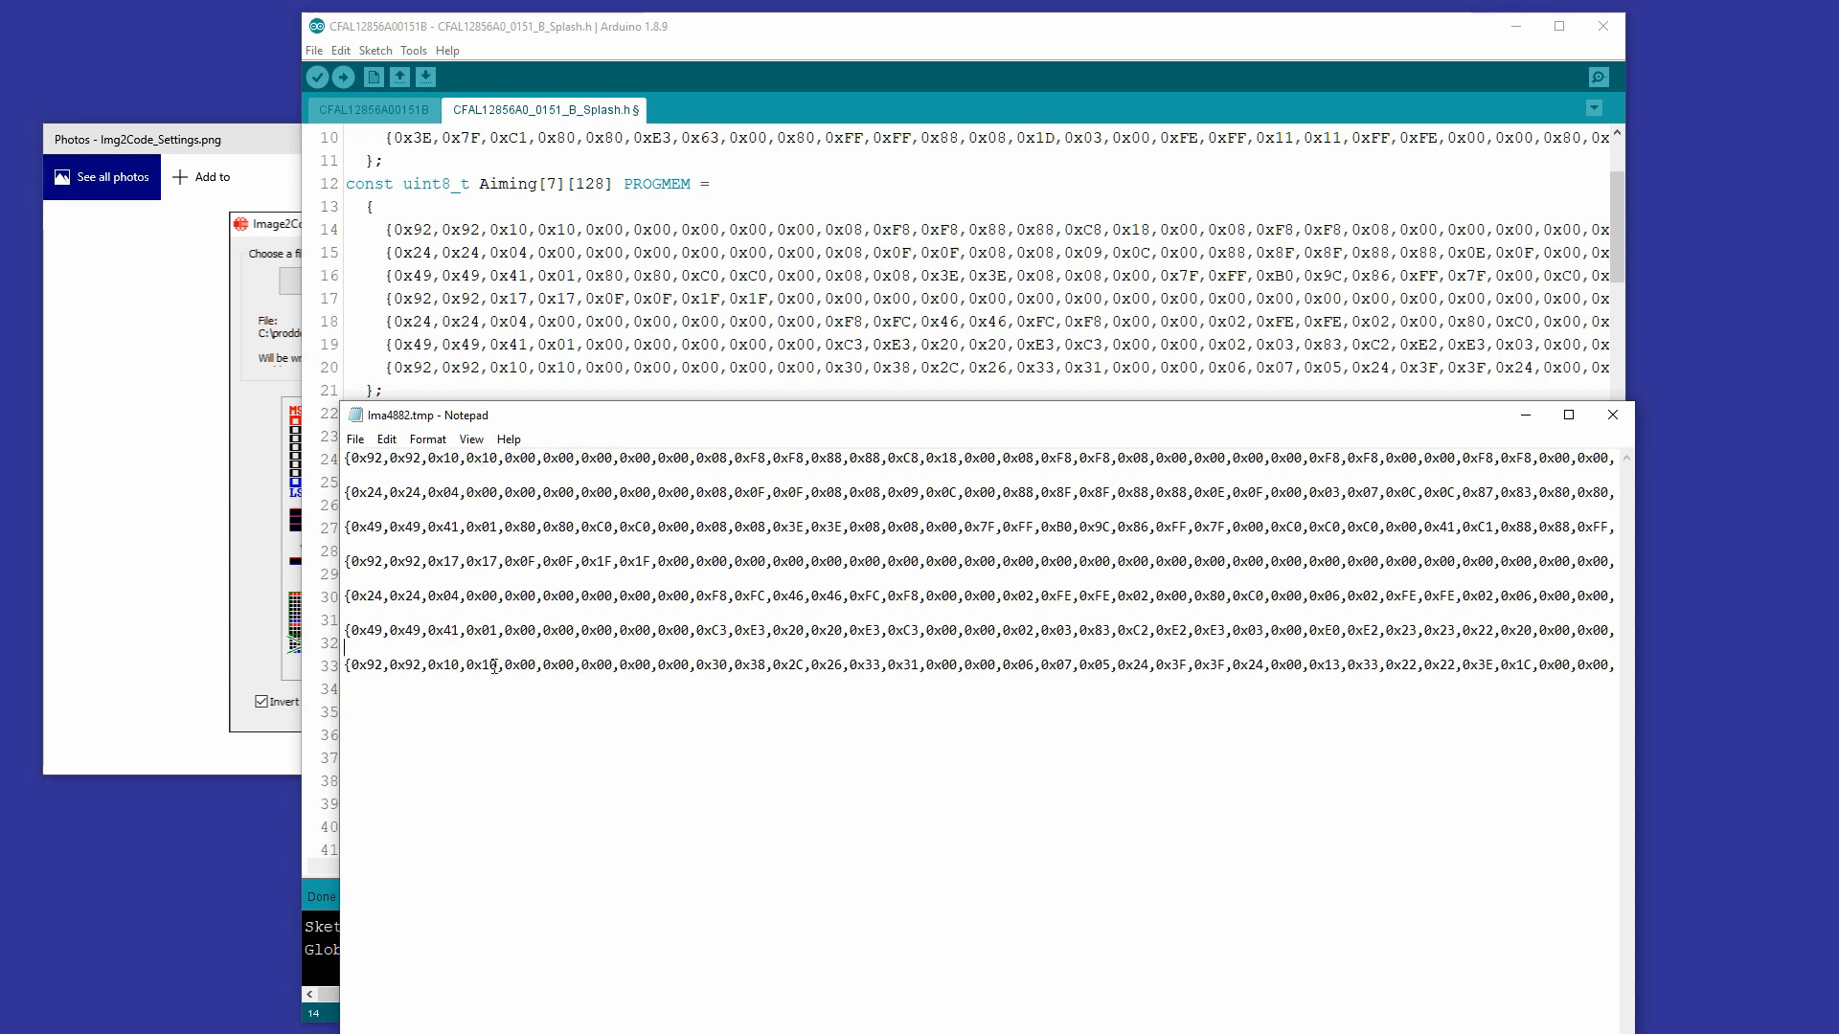
pyautogui.press('ctrl+a')
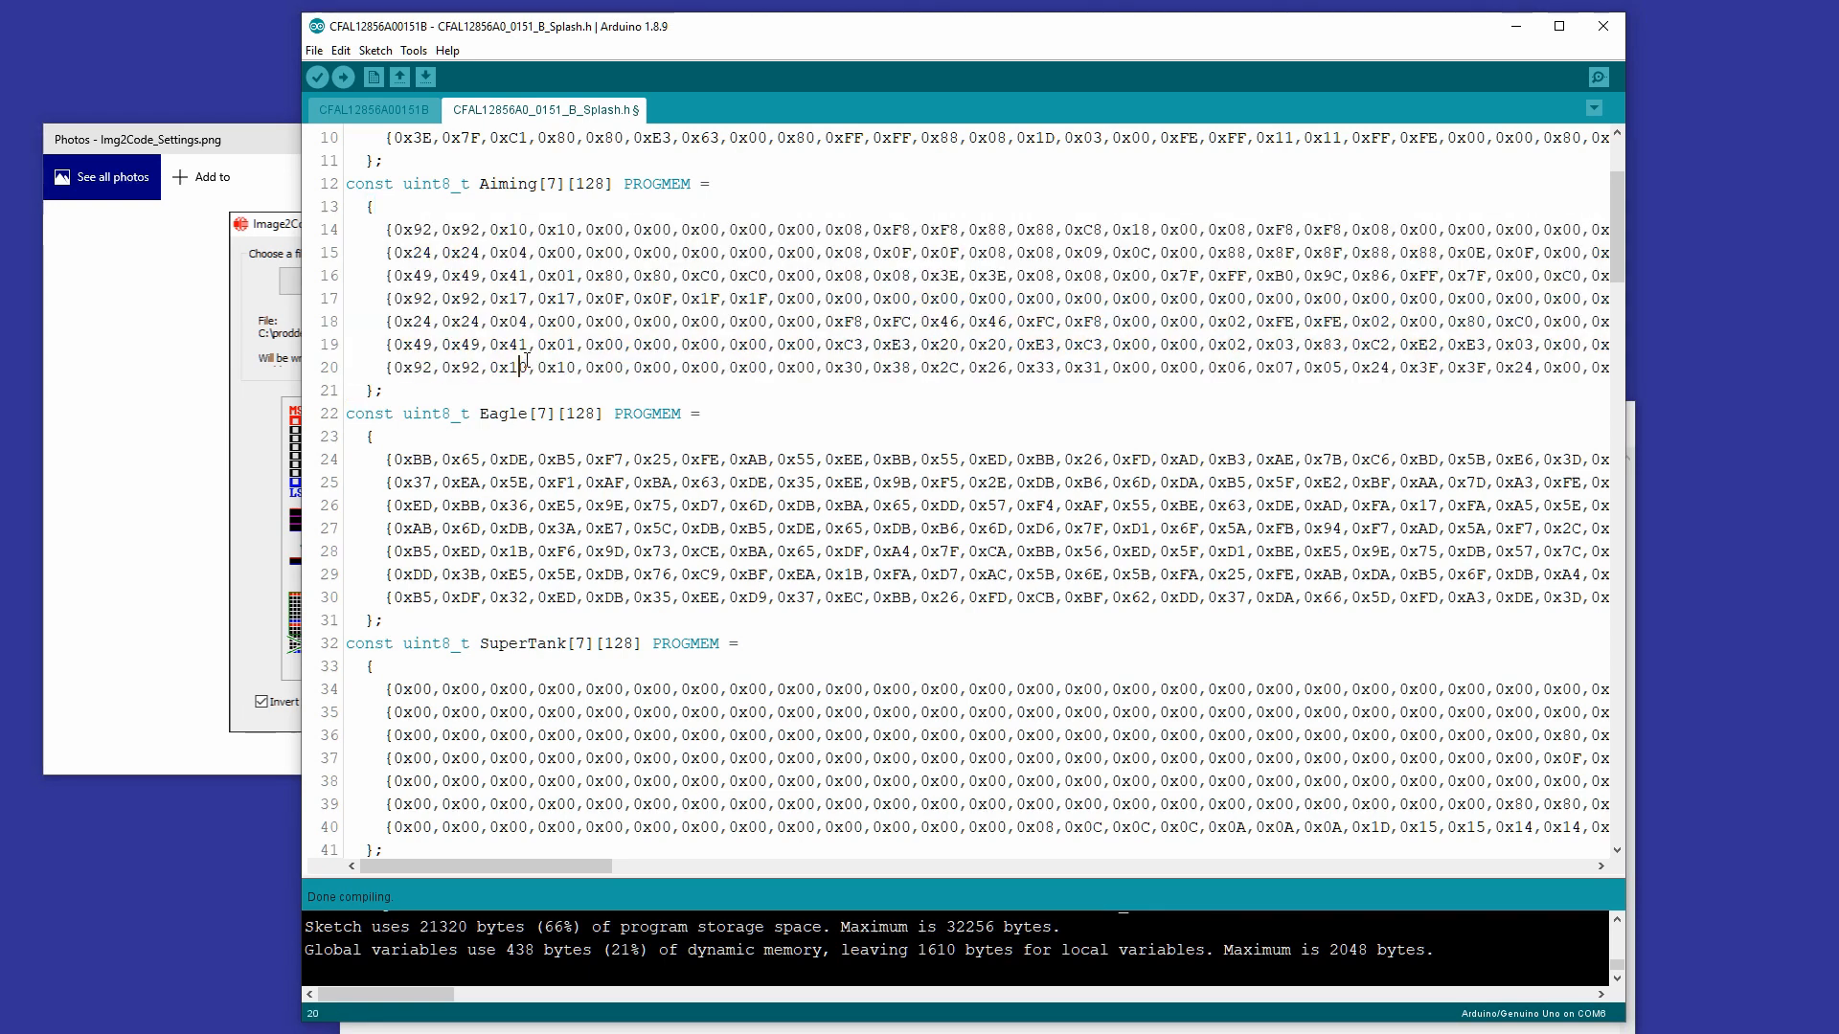
pyautogui.moveTo(858, 1006)
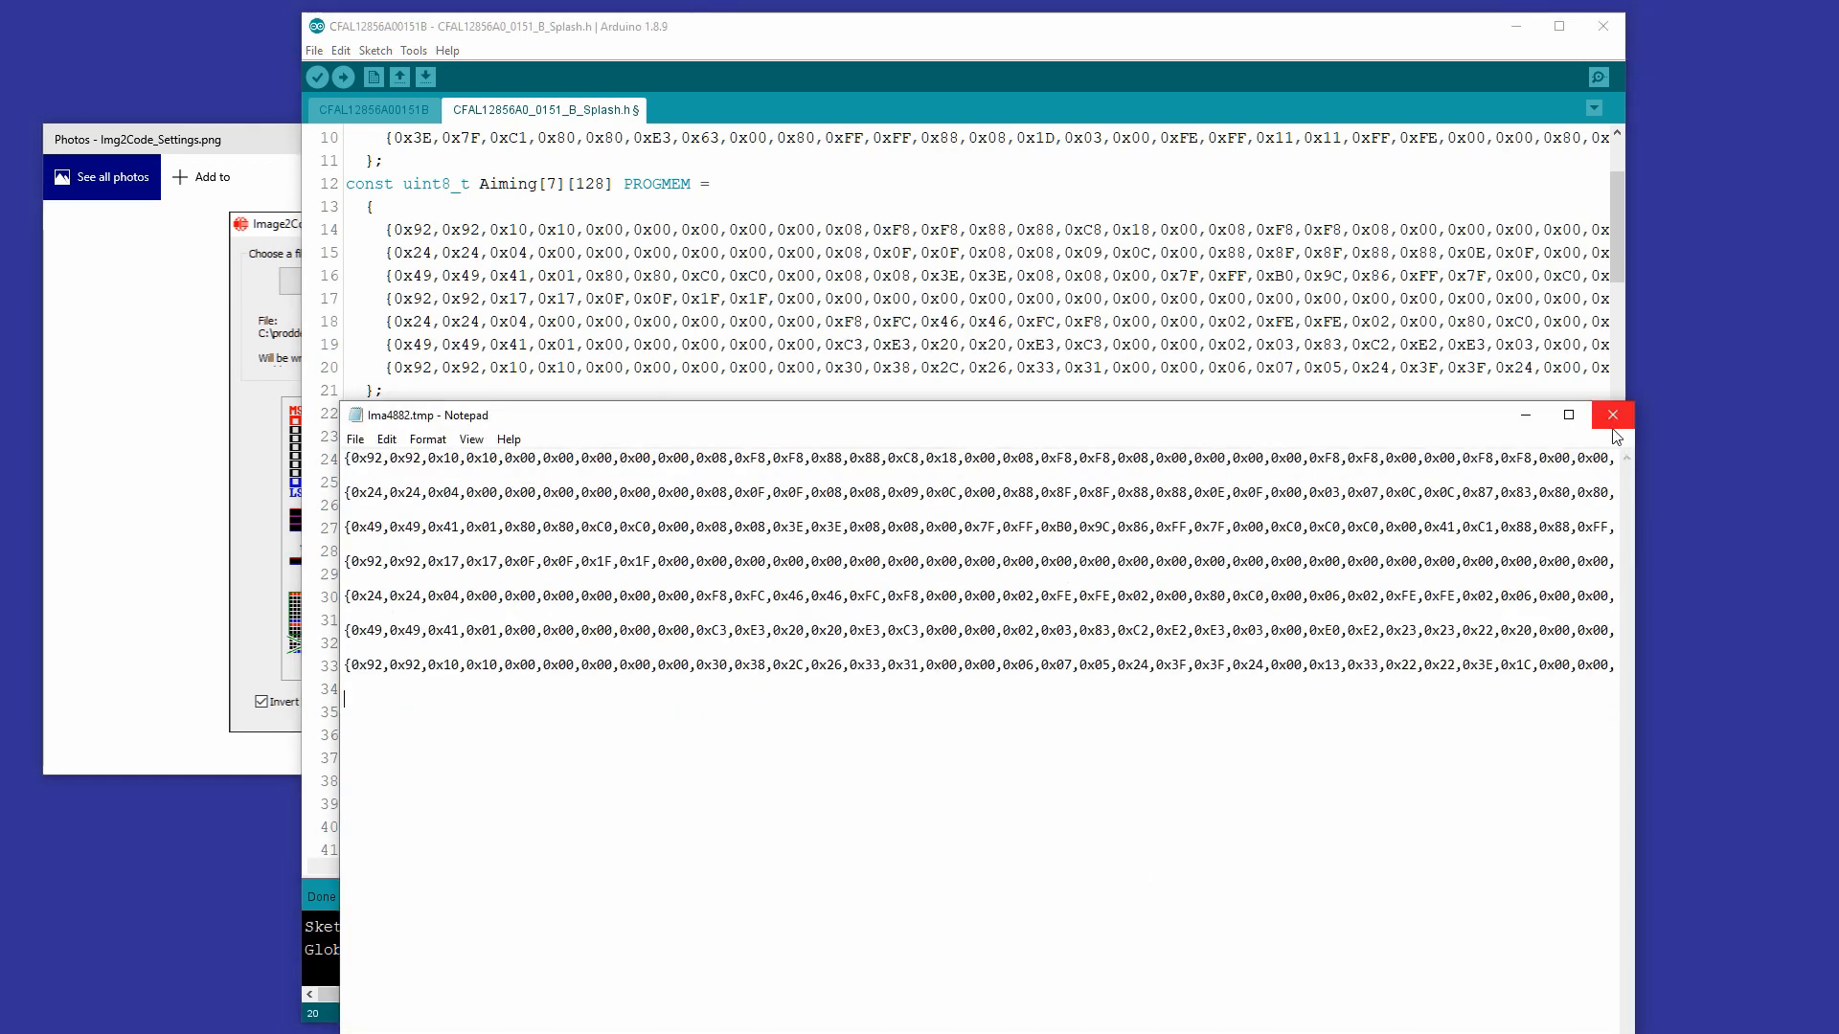
pyautogui.click(1613, 414)
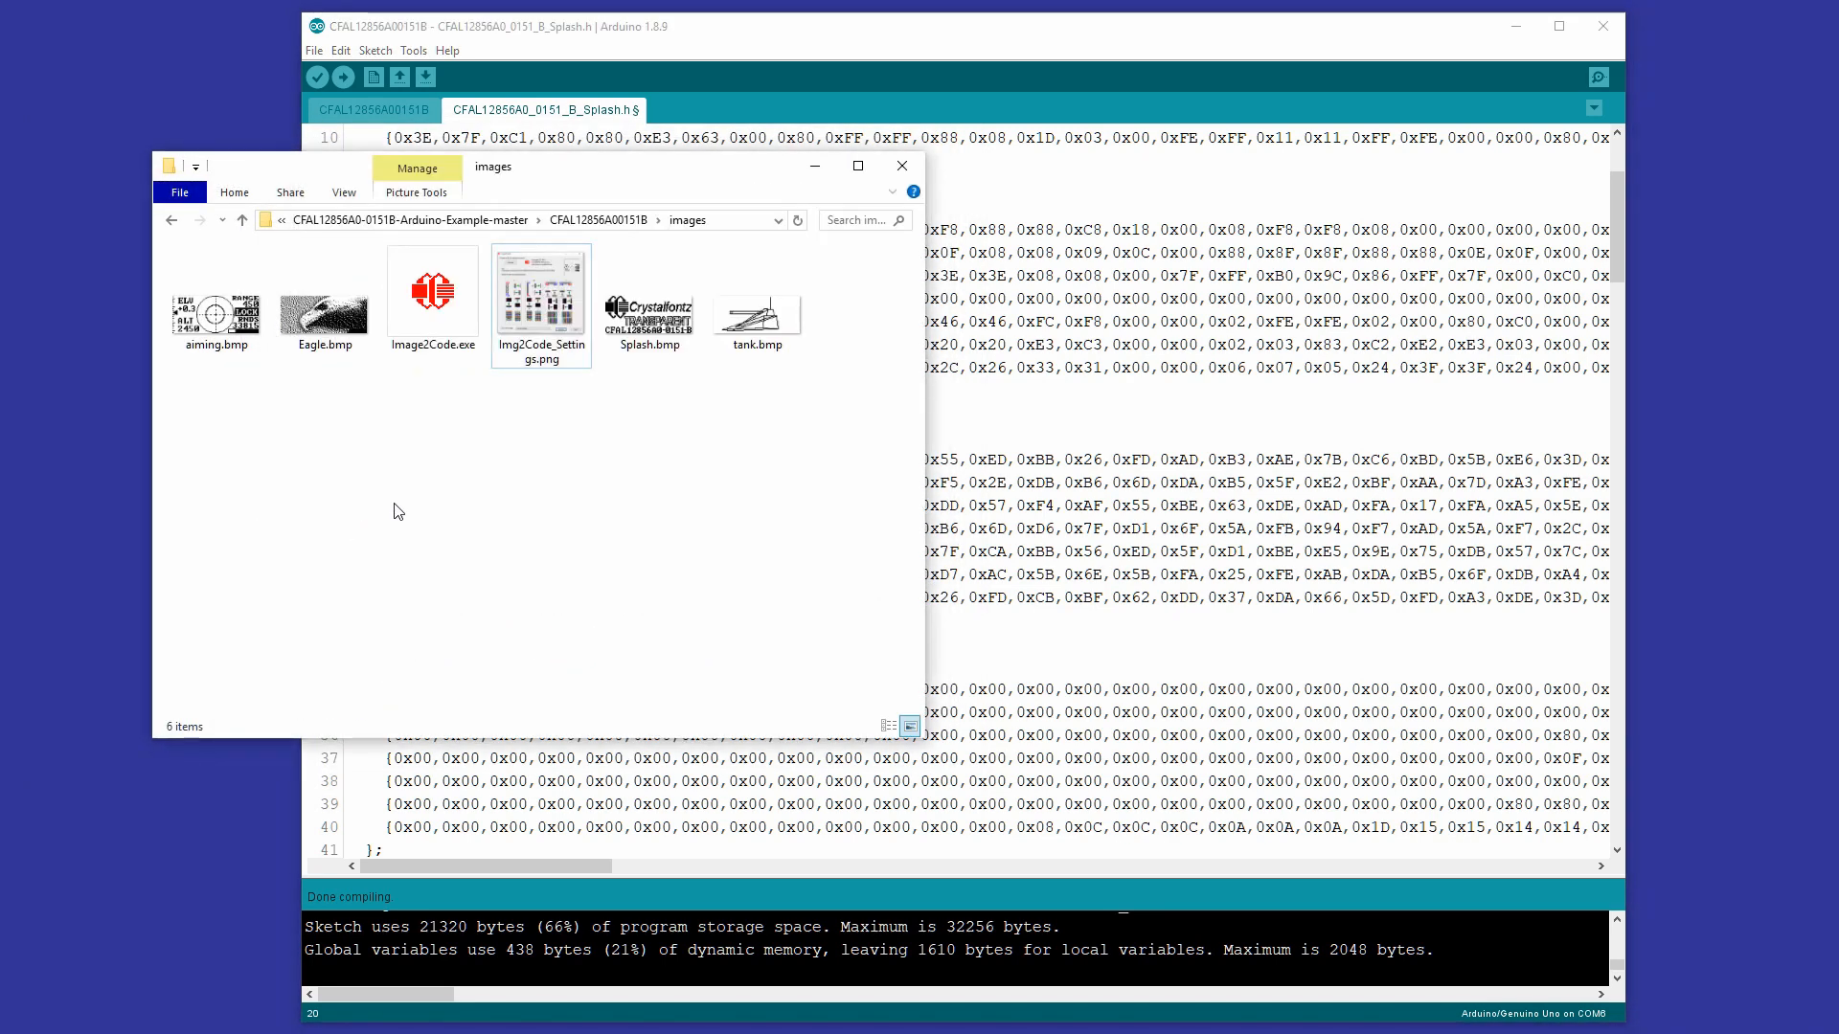
pyautogui.moveTo(550, 460)
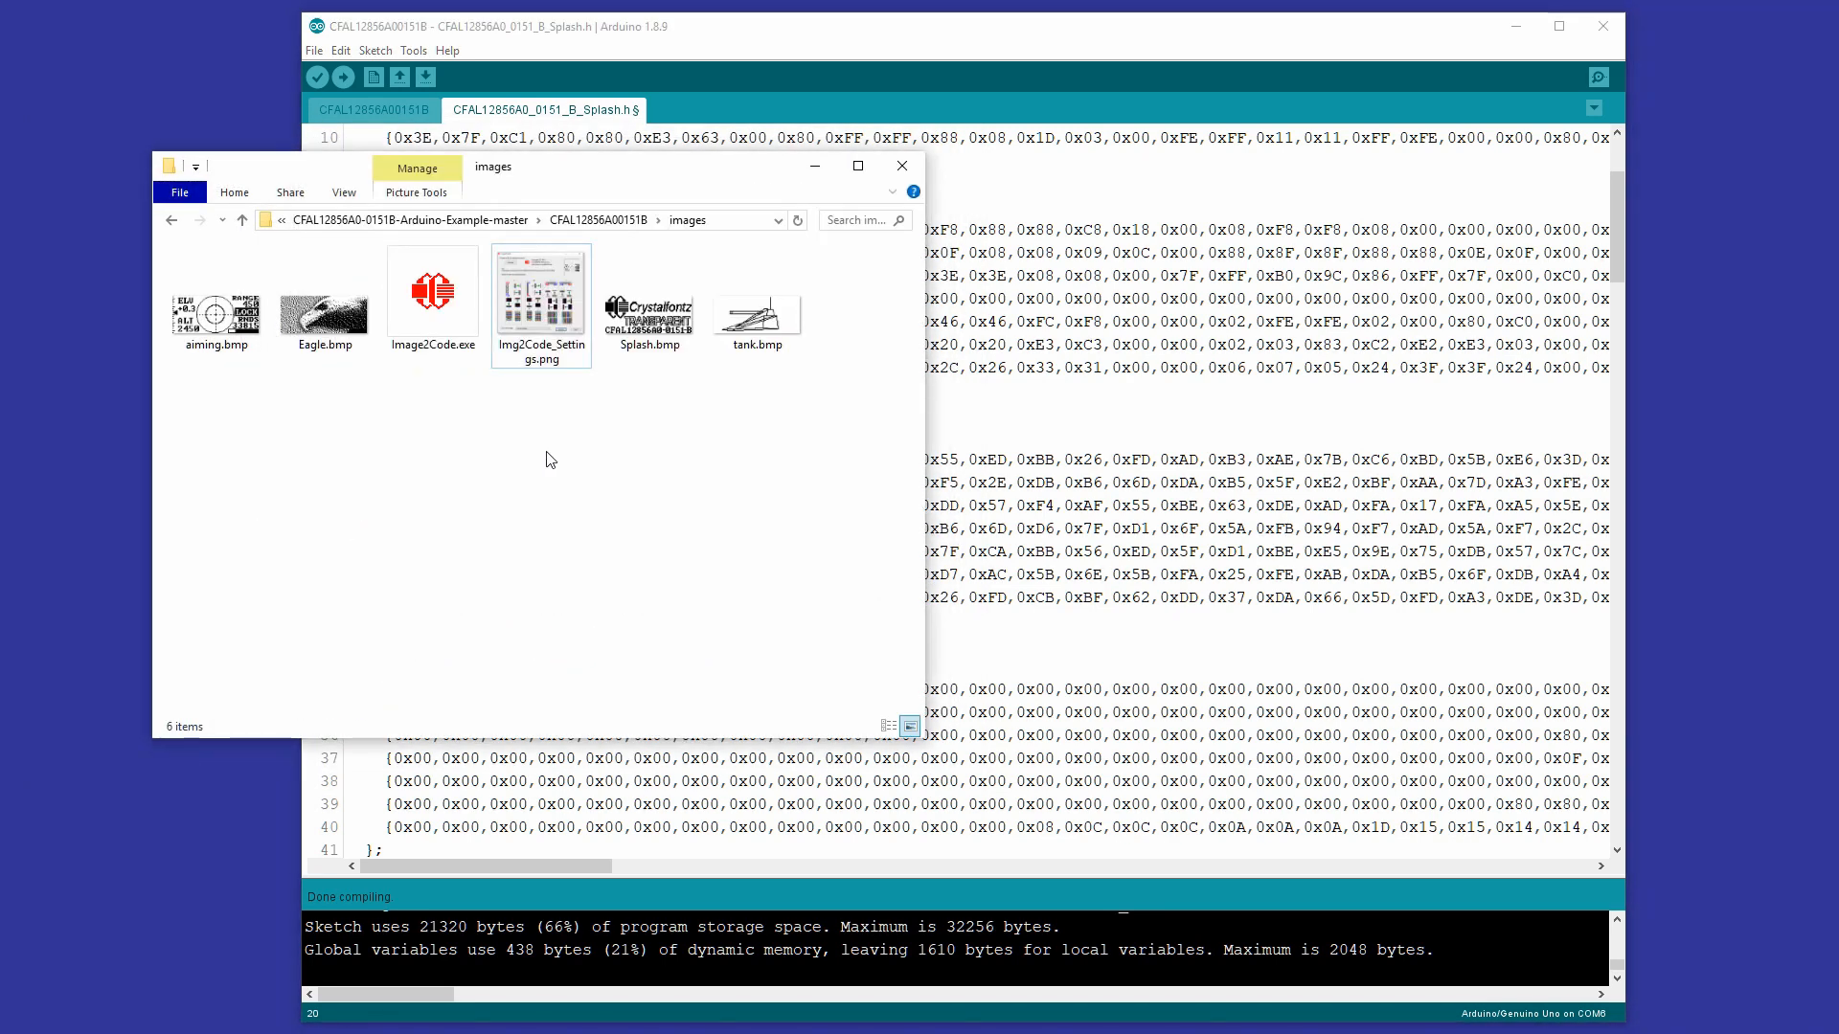
pyautogui.moveTo(696, 46)
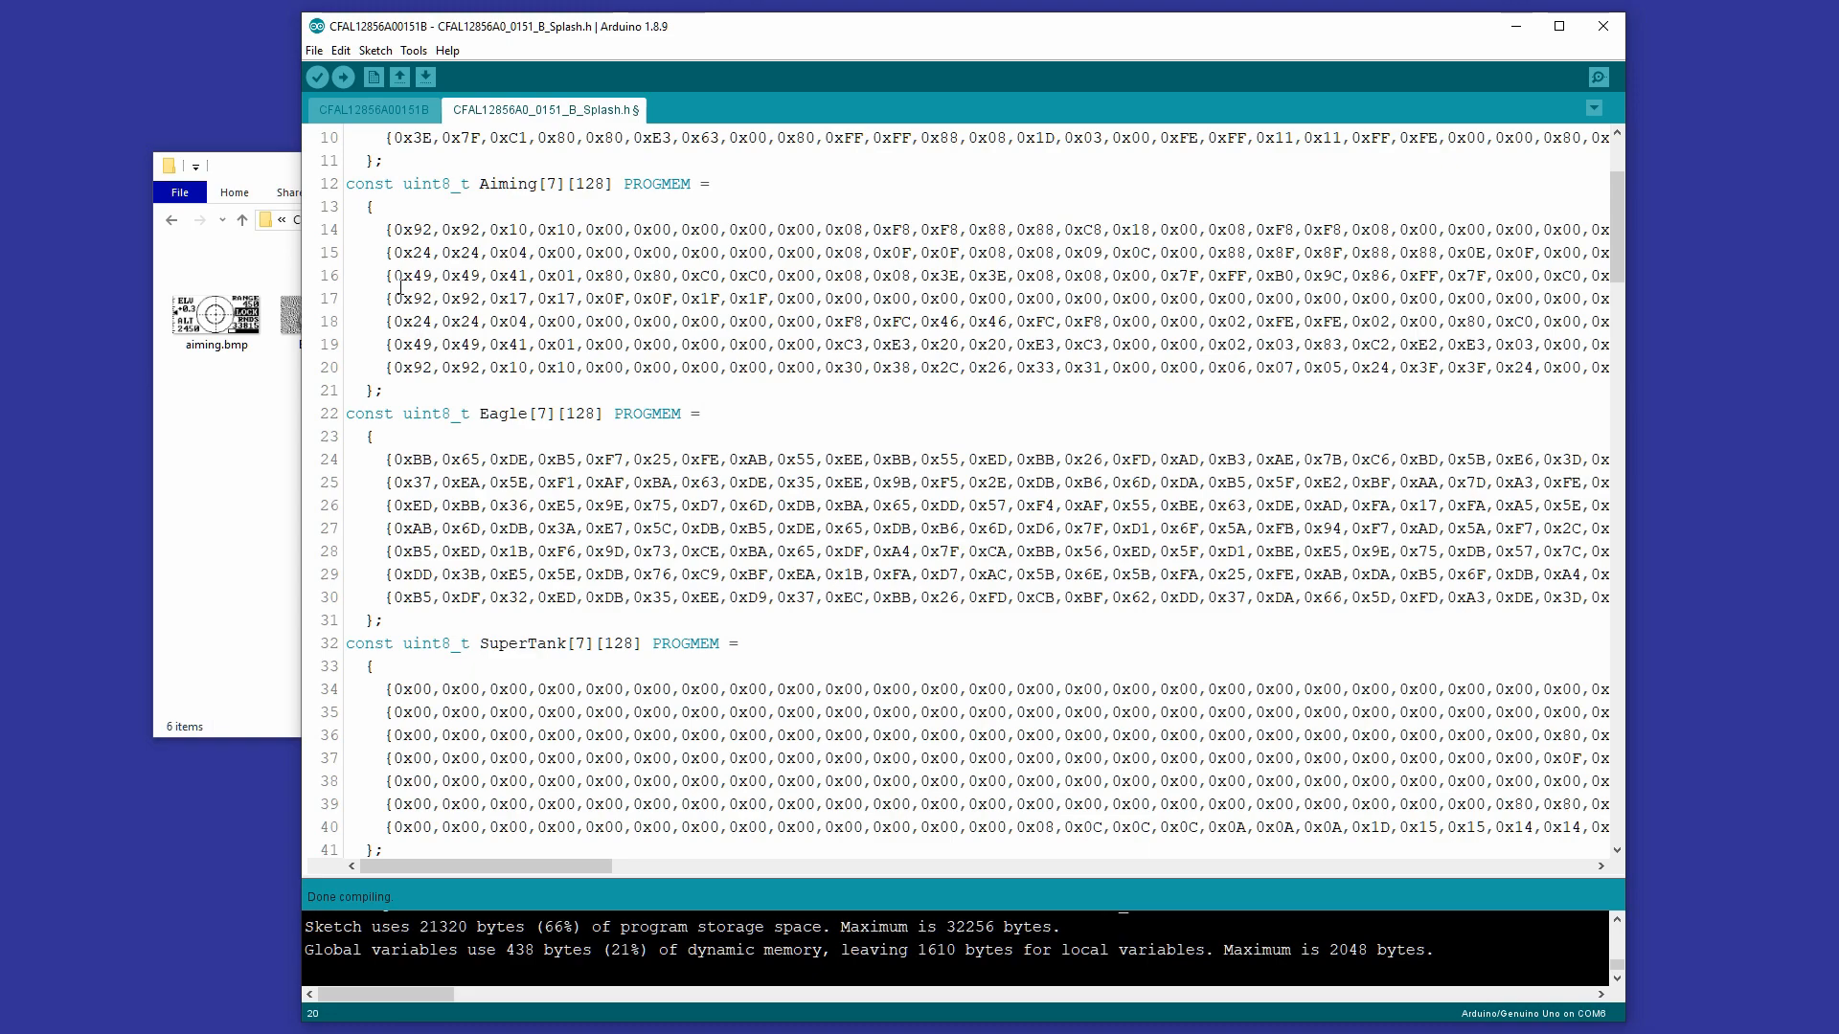
# Switch to the CFAL12856A00151B sketch tab showing the loop's showImage(Aiming) call
pyautogui.click(373, 110)
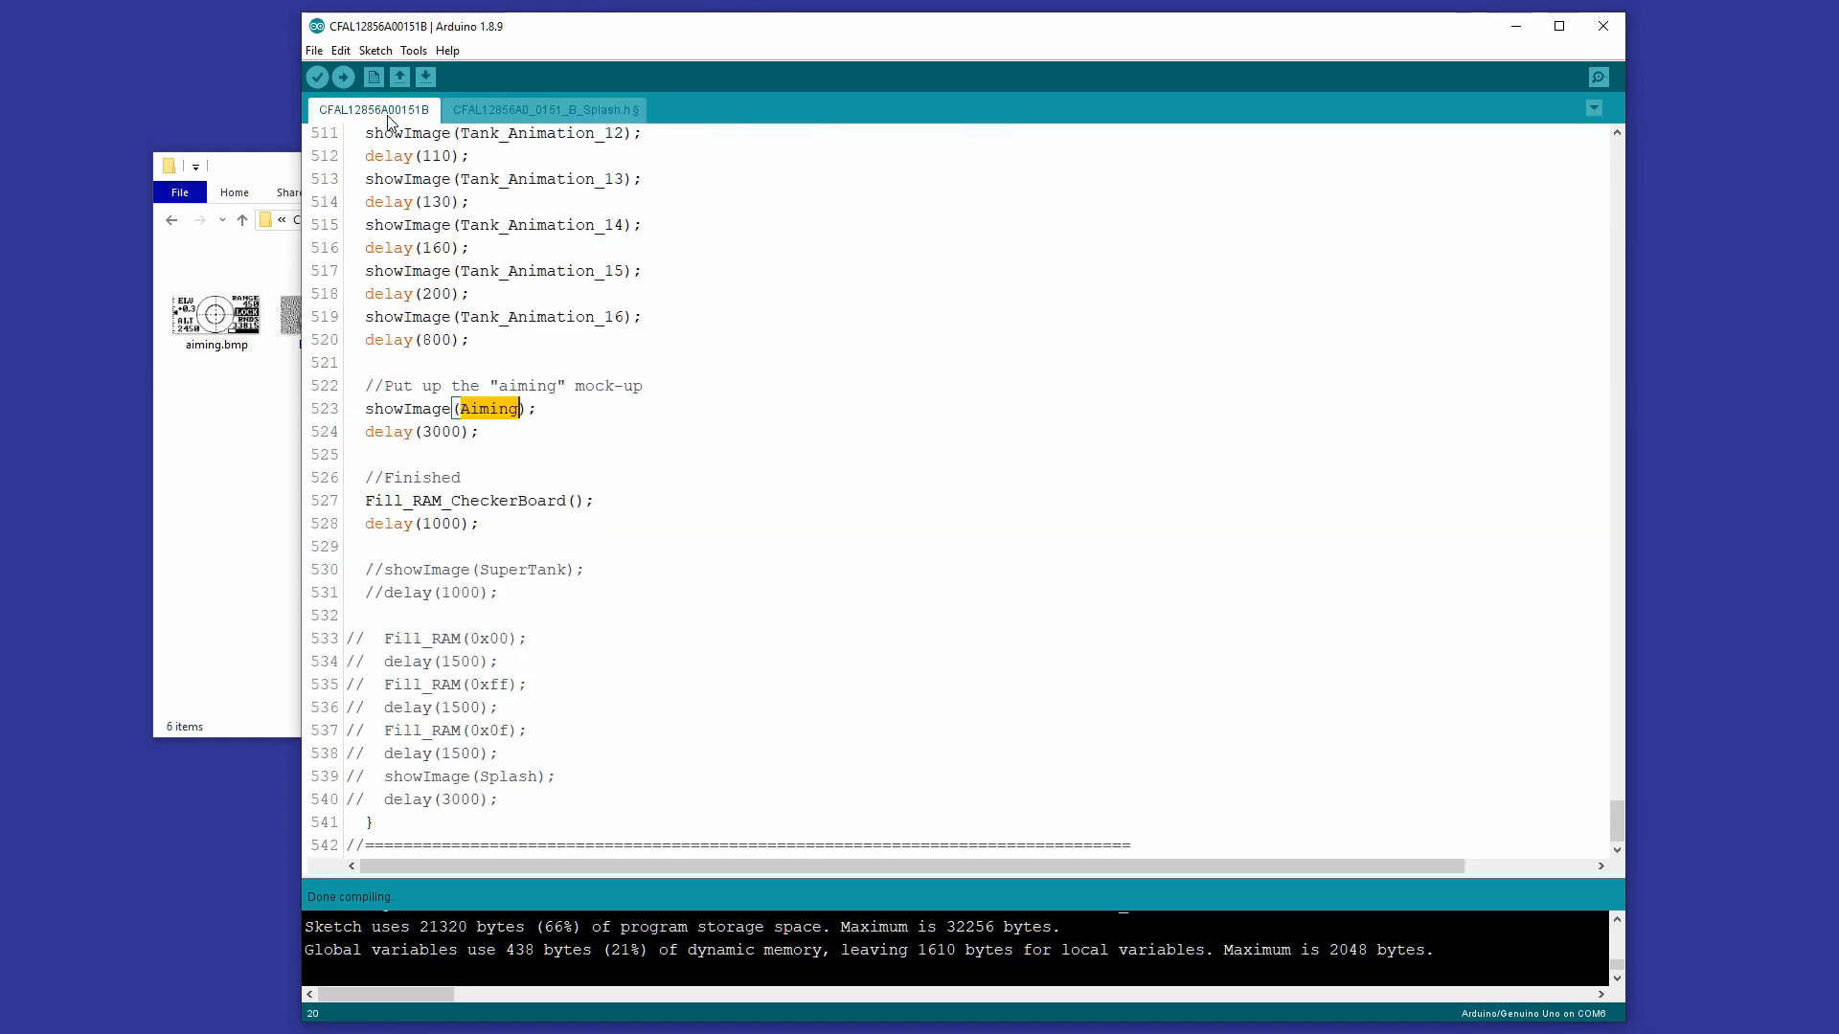